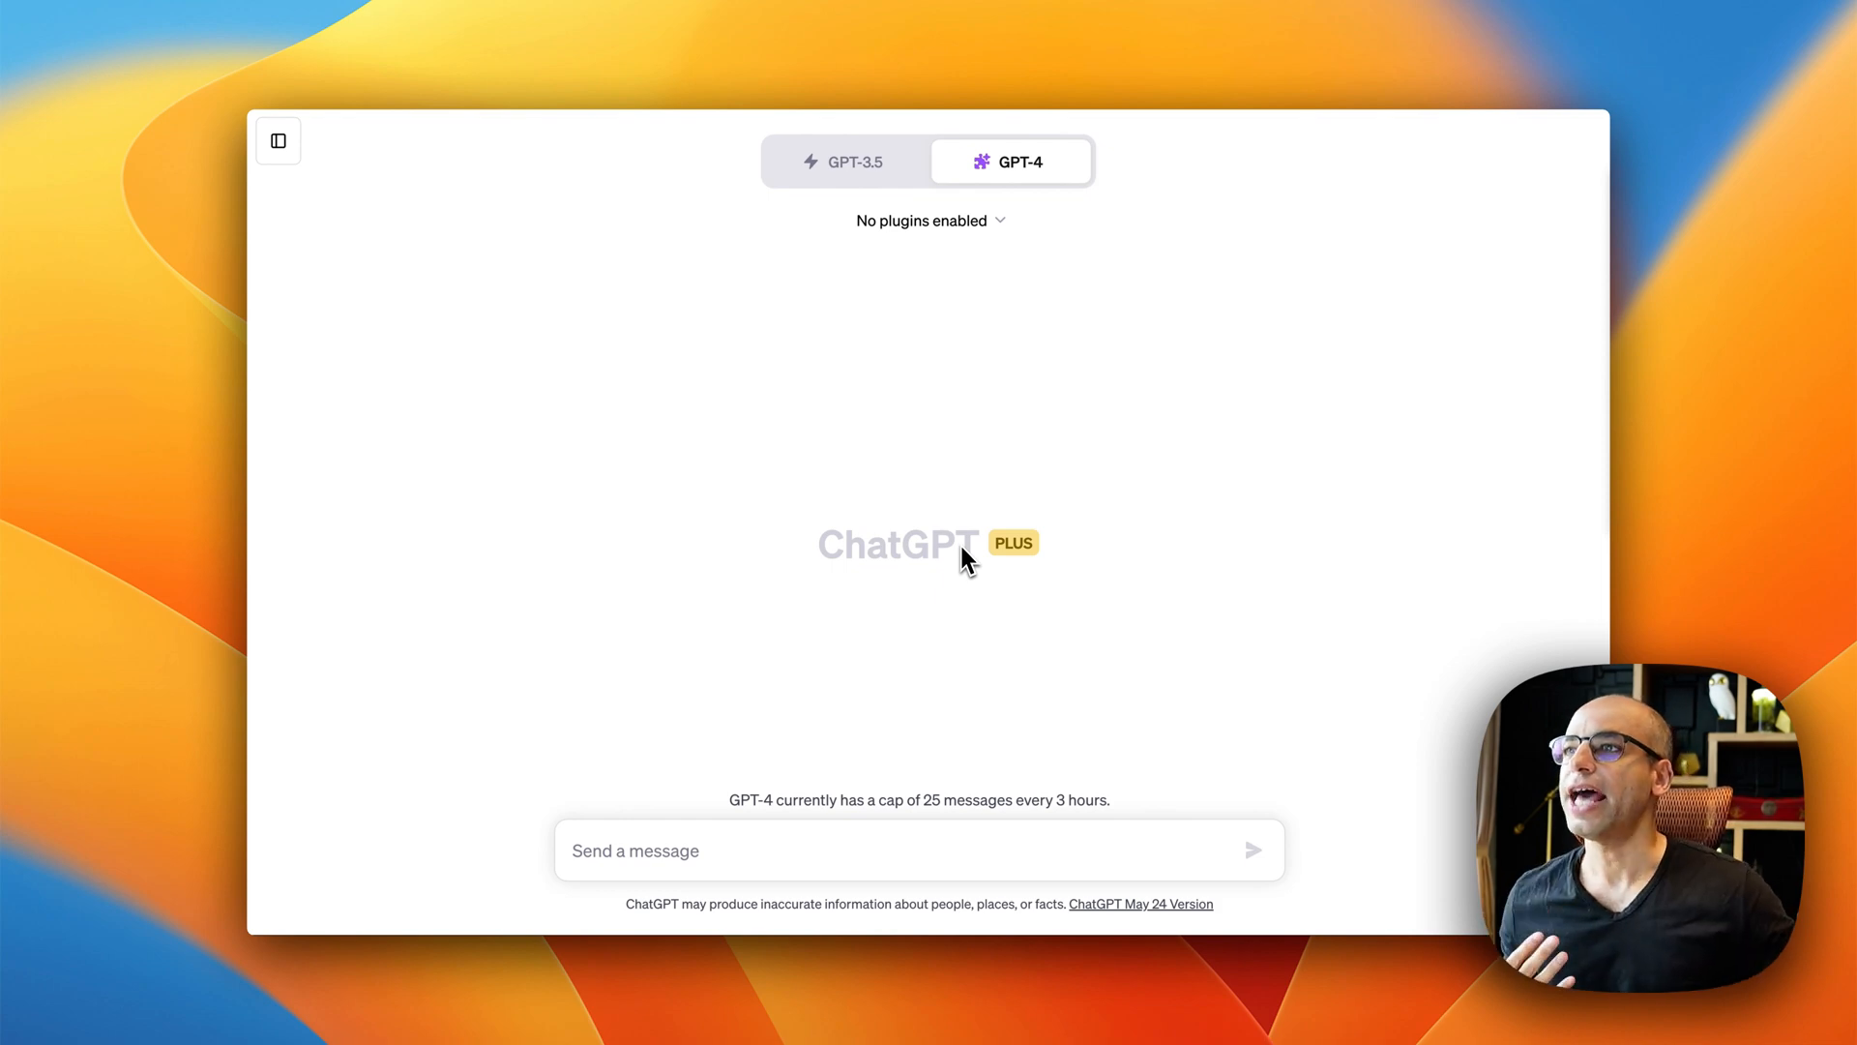
mouse_move(886, 267)
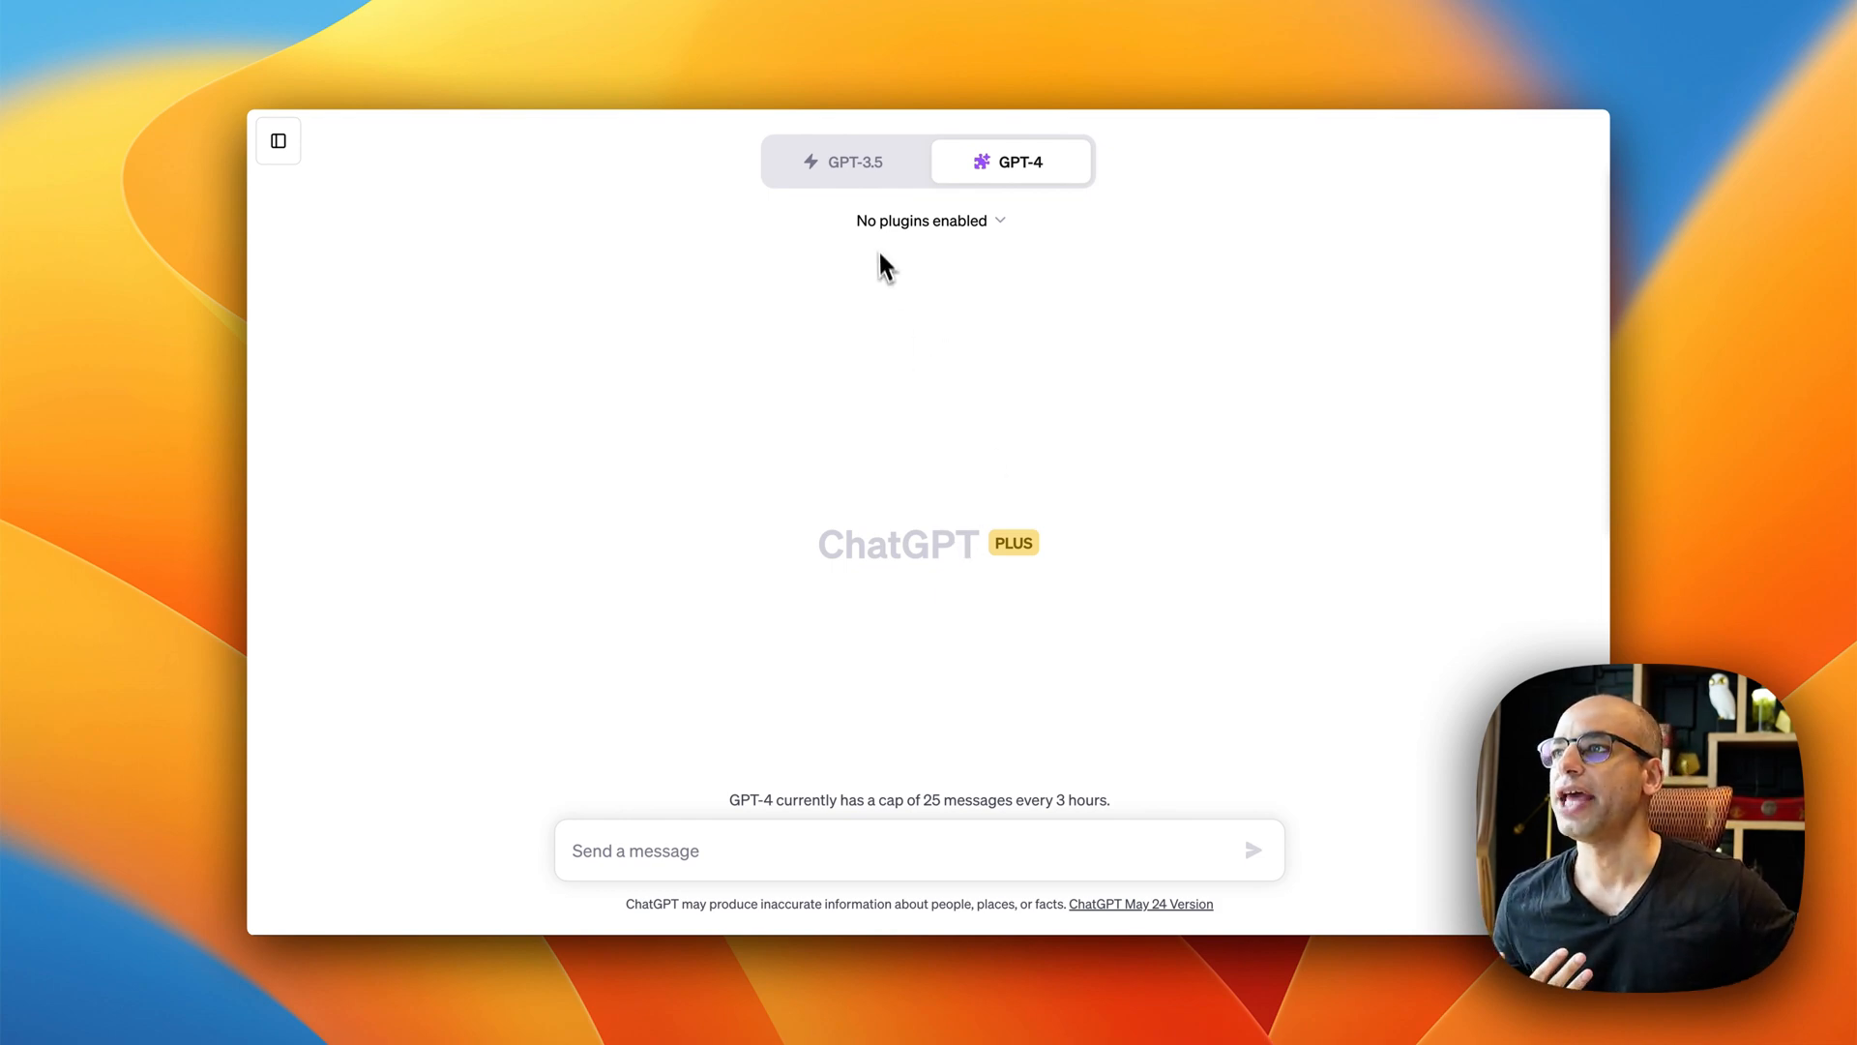
Step: Confirm Plugins mode is selected under GPT-4 and show the plugin dropdown
left_click(847, 160)
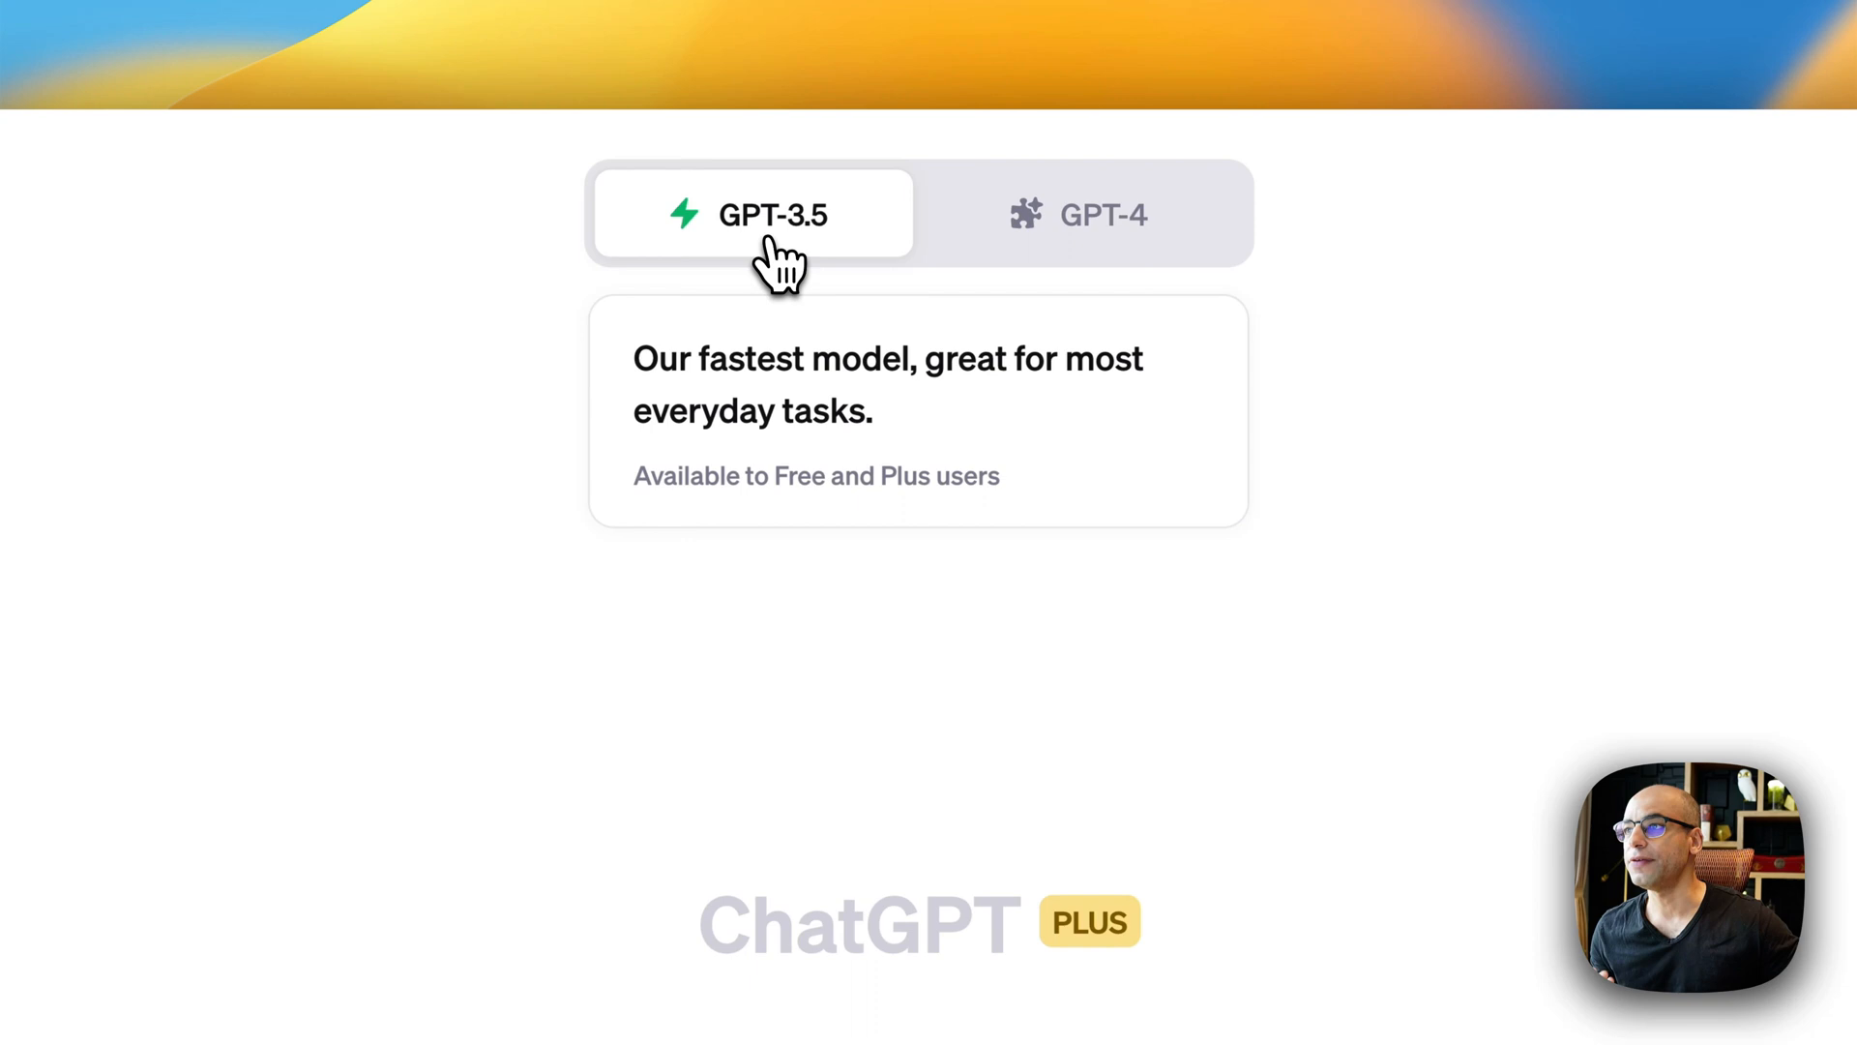
mouse_move(817, 331)
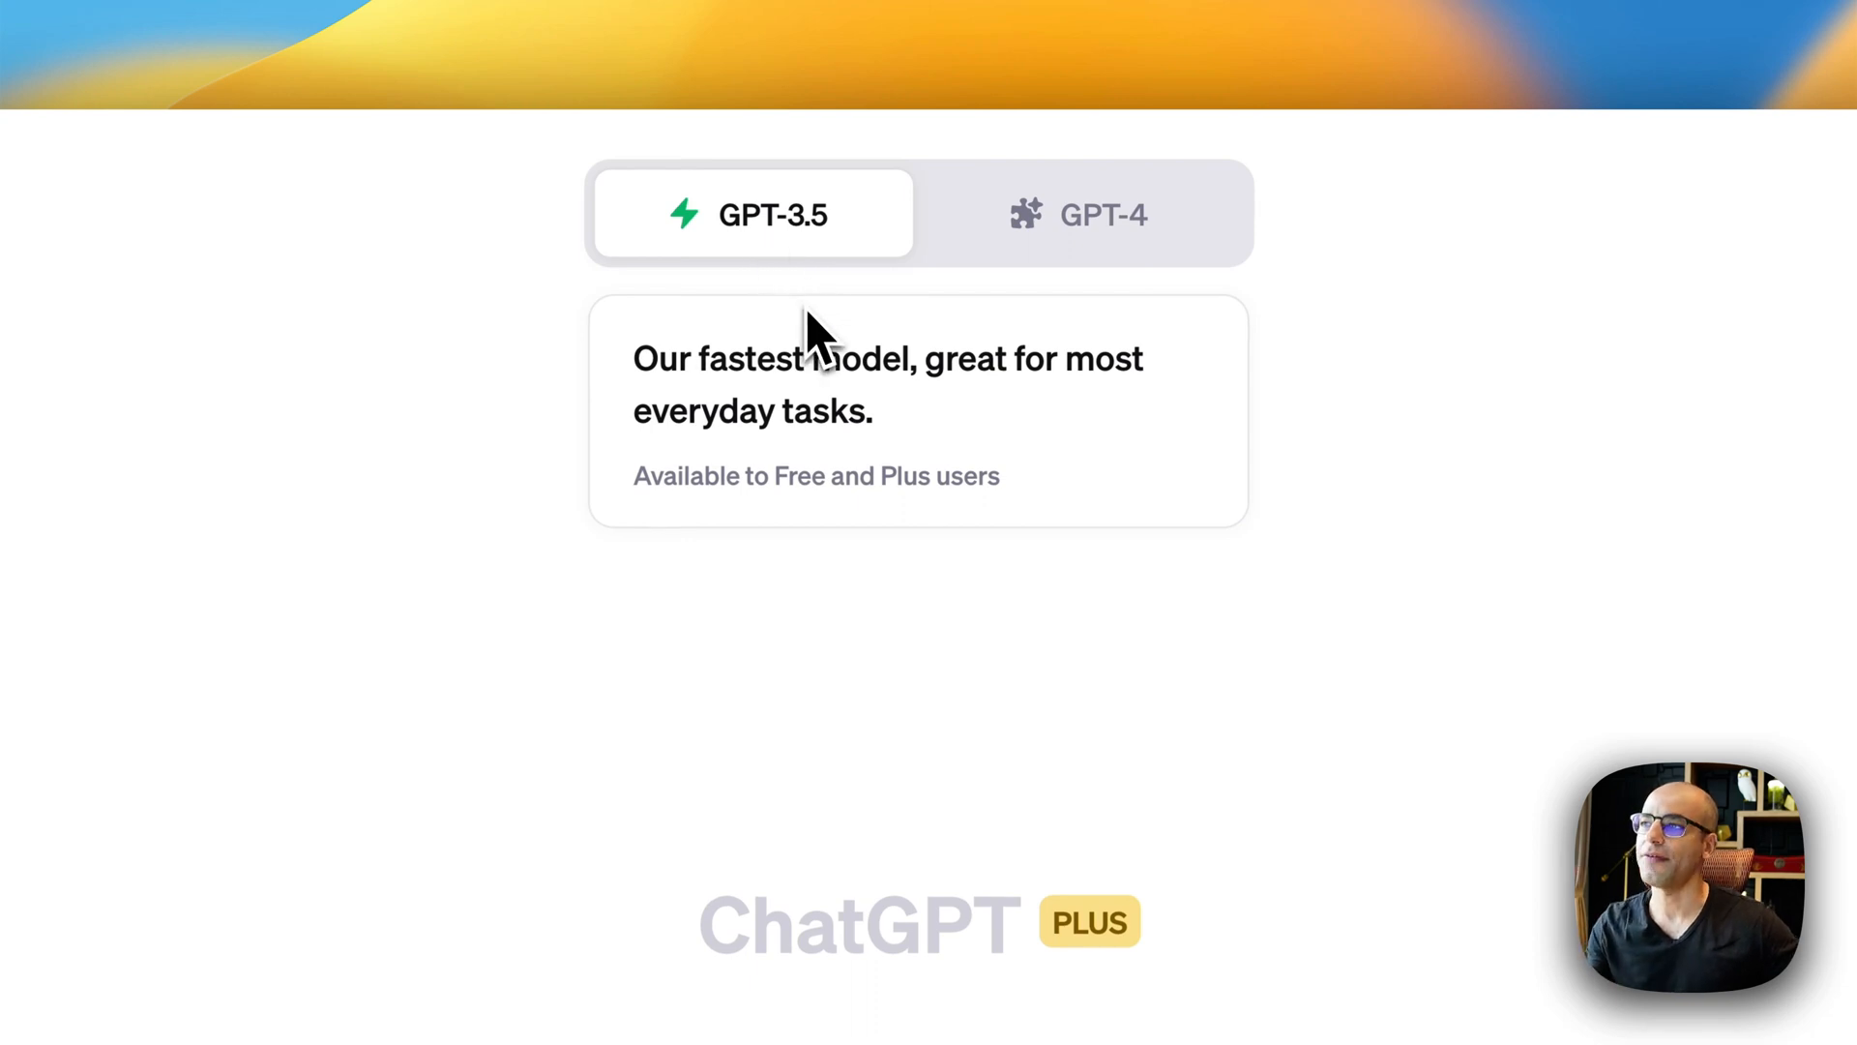
left_click(1078, 214)
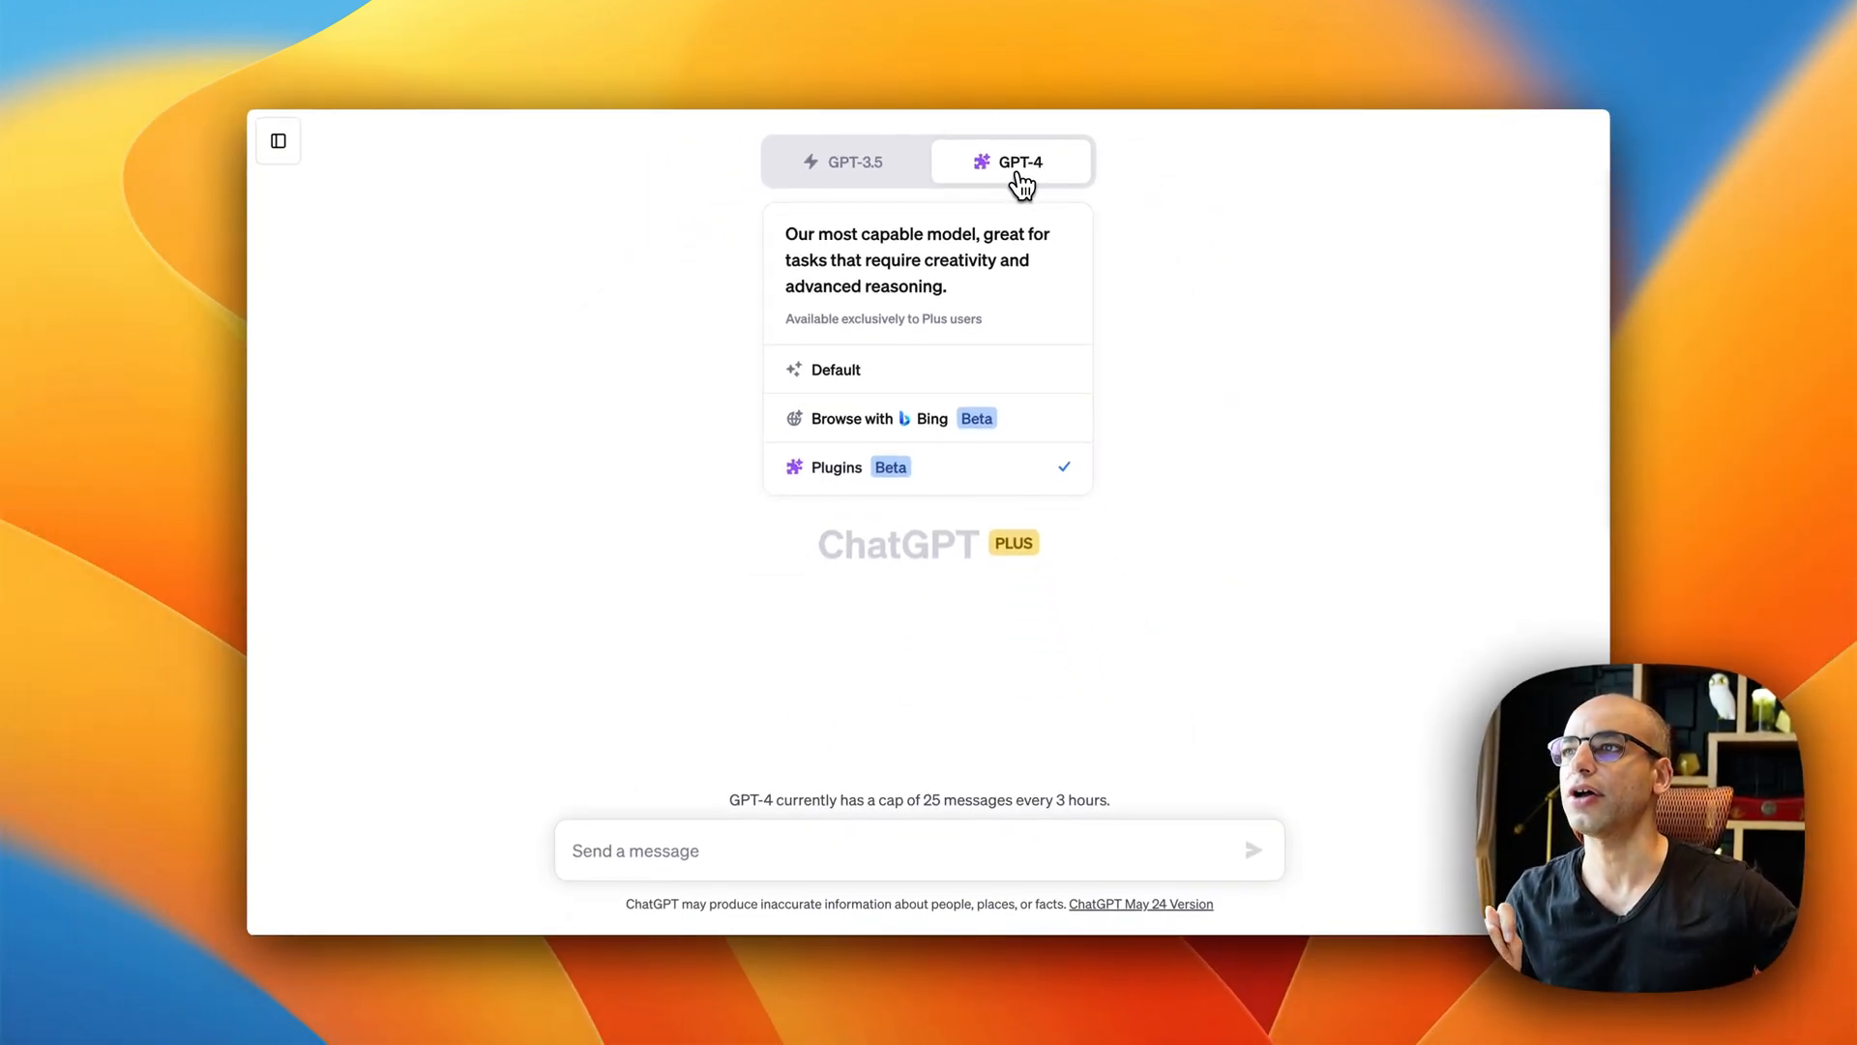
mouse_move(931, 330)
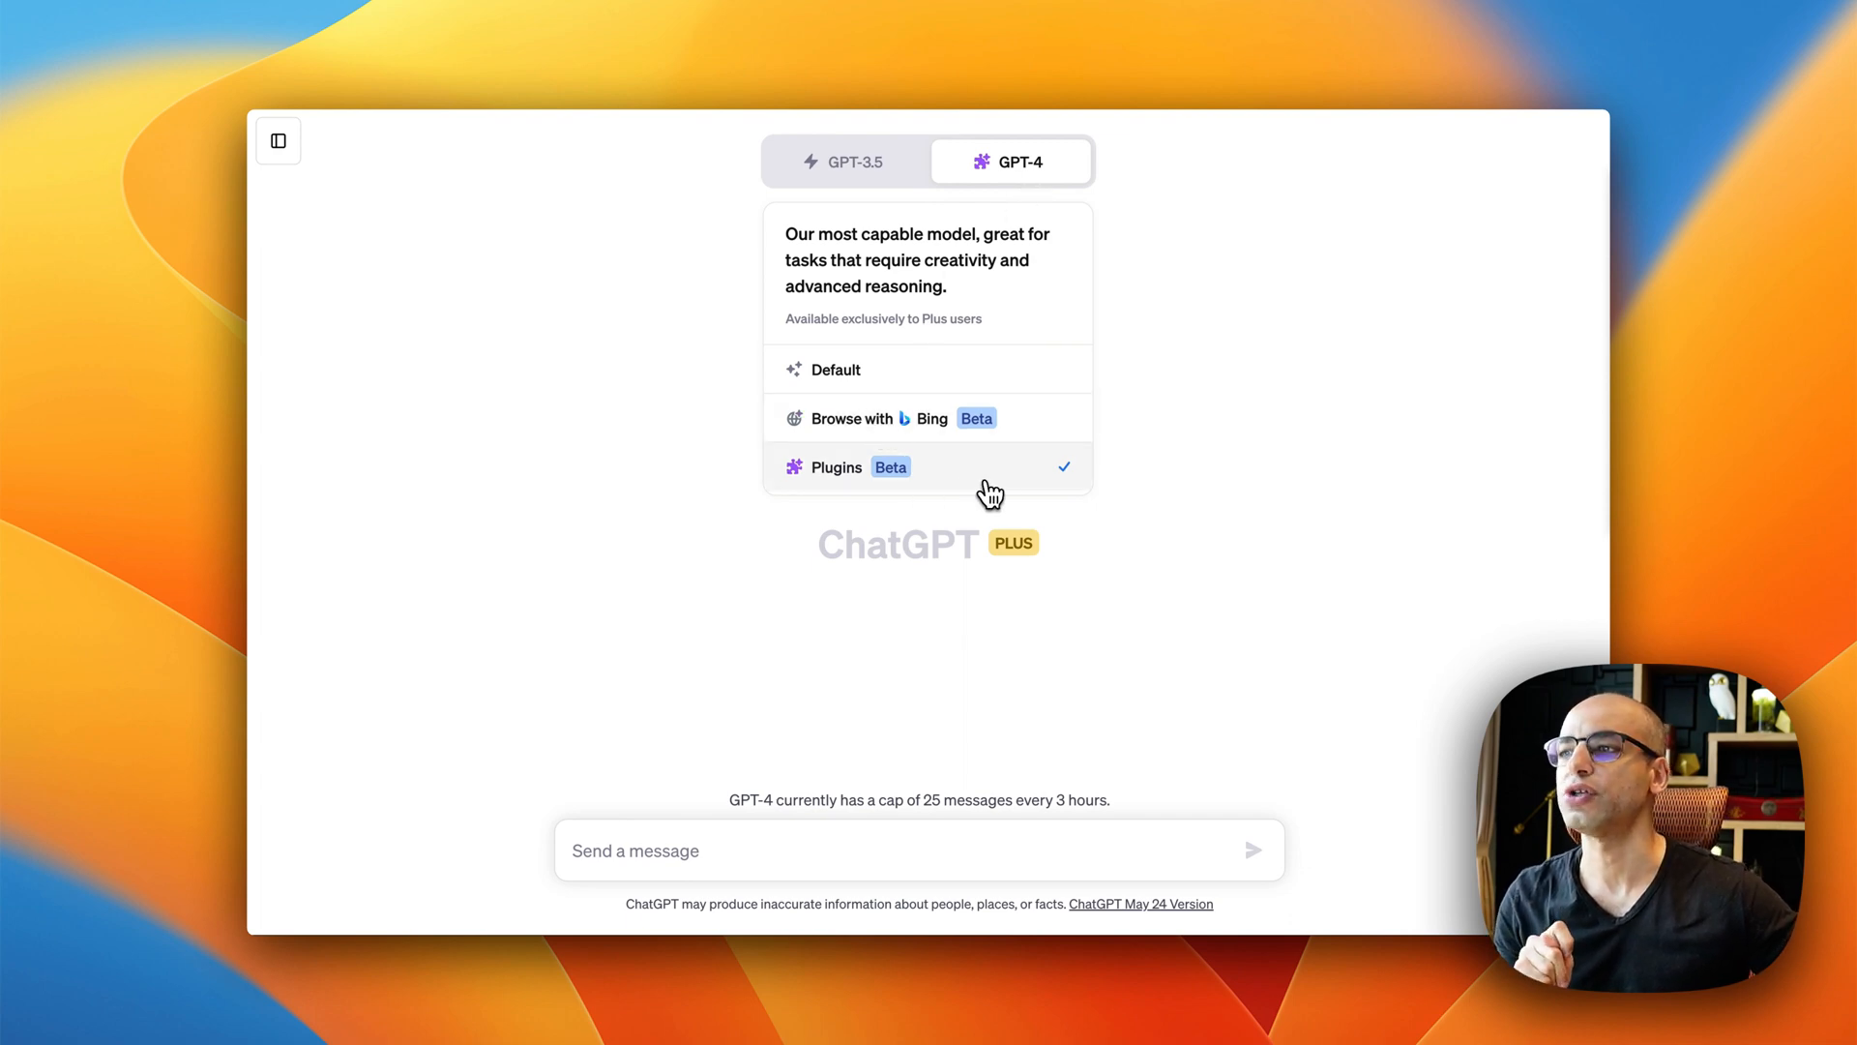
mouse_move(984, 491)
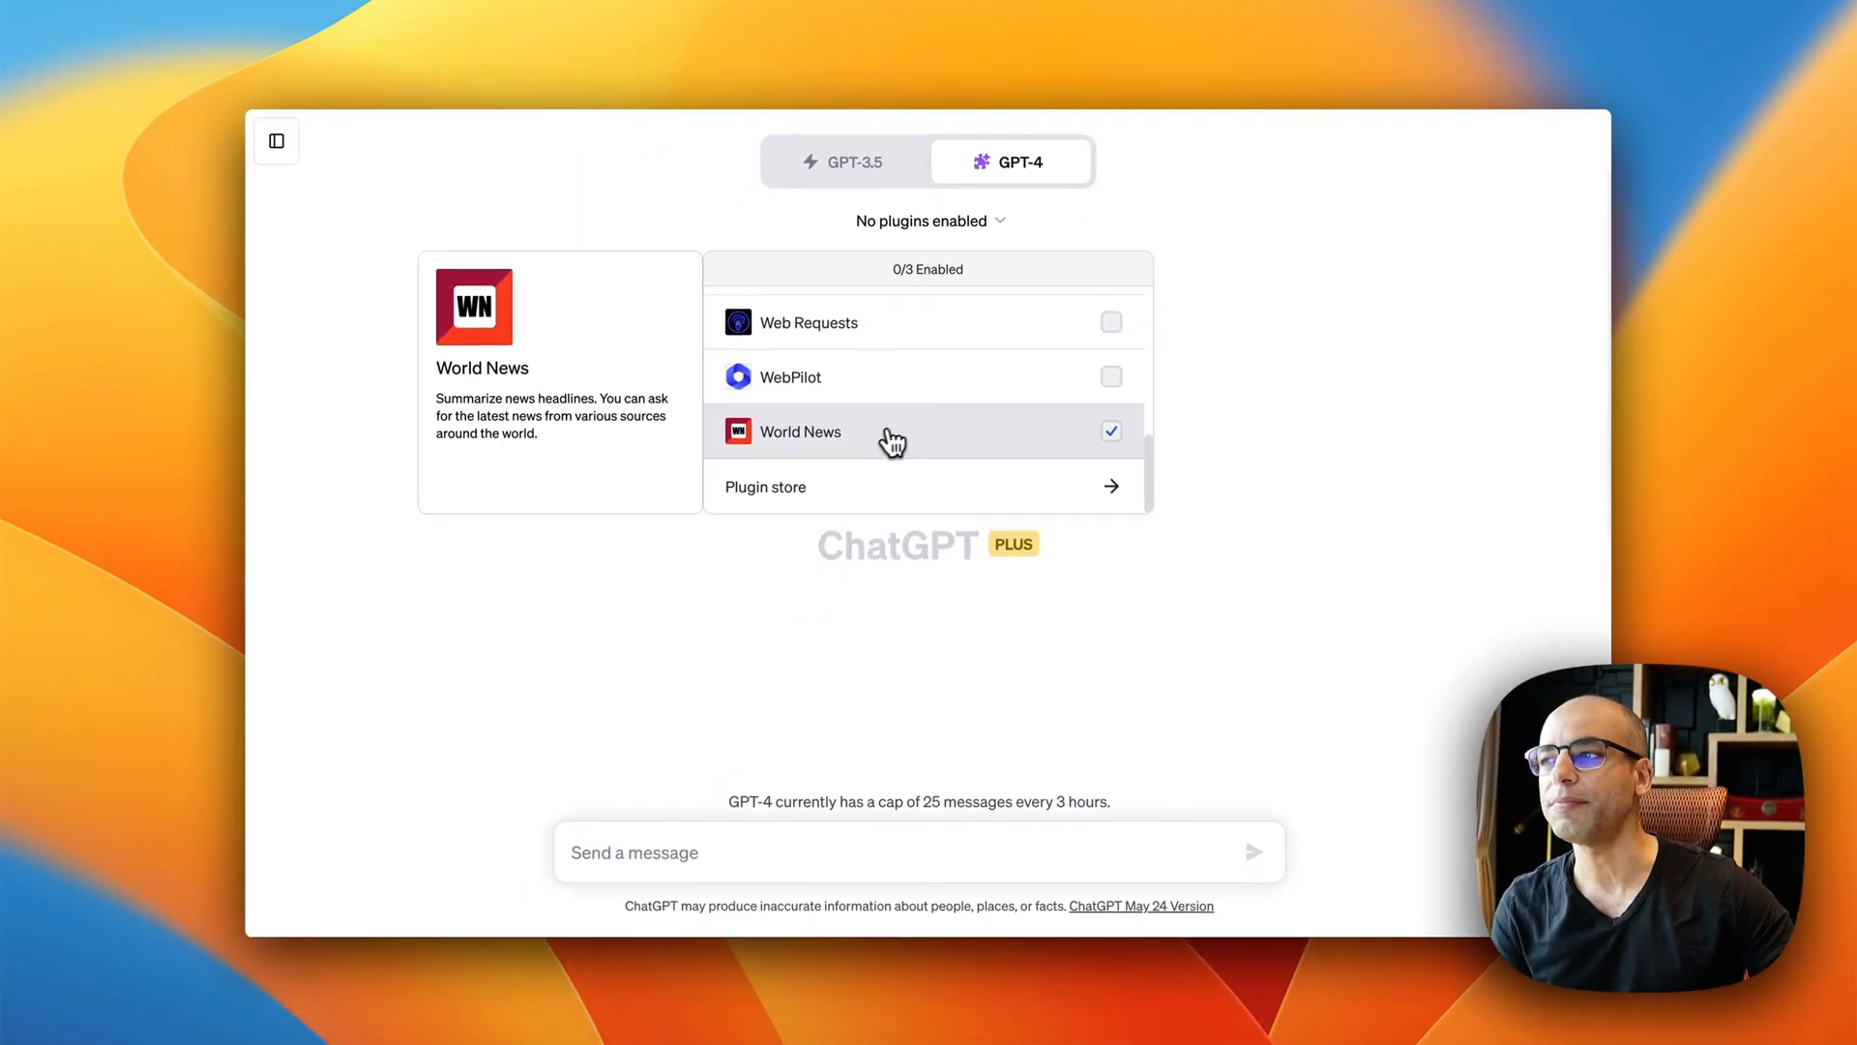
Step: Search the plugin store for 'ask your pdf' and install AskYourPDF, retrying after the error
left_click(1108, 429)
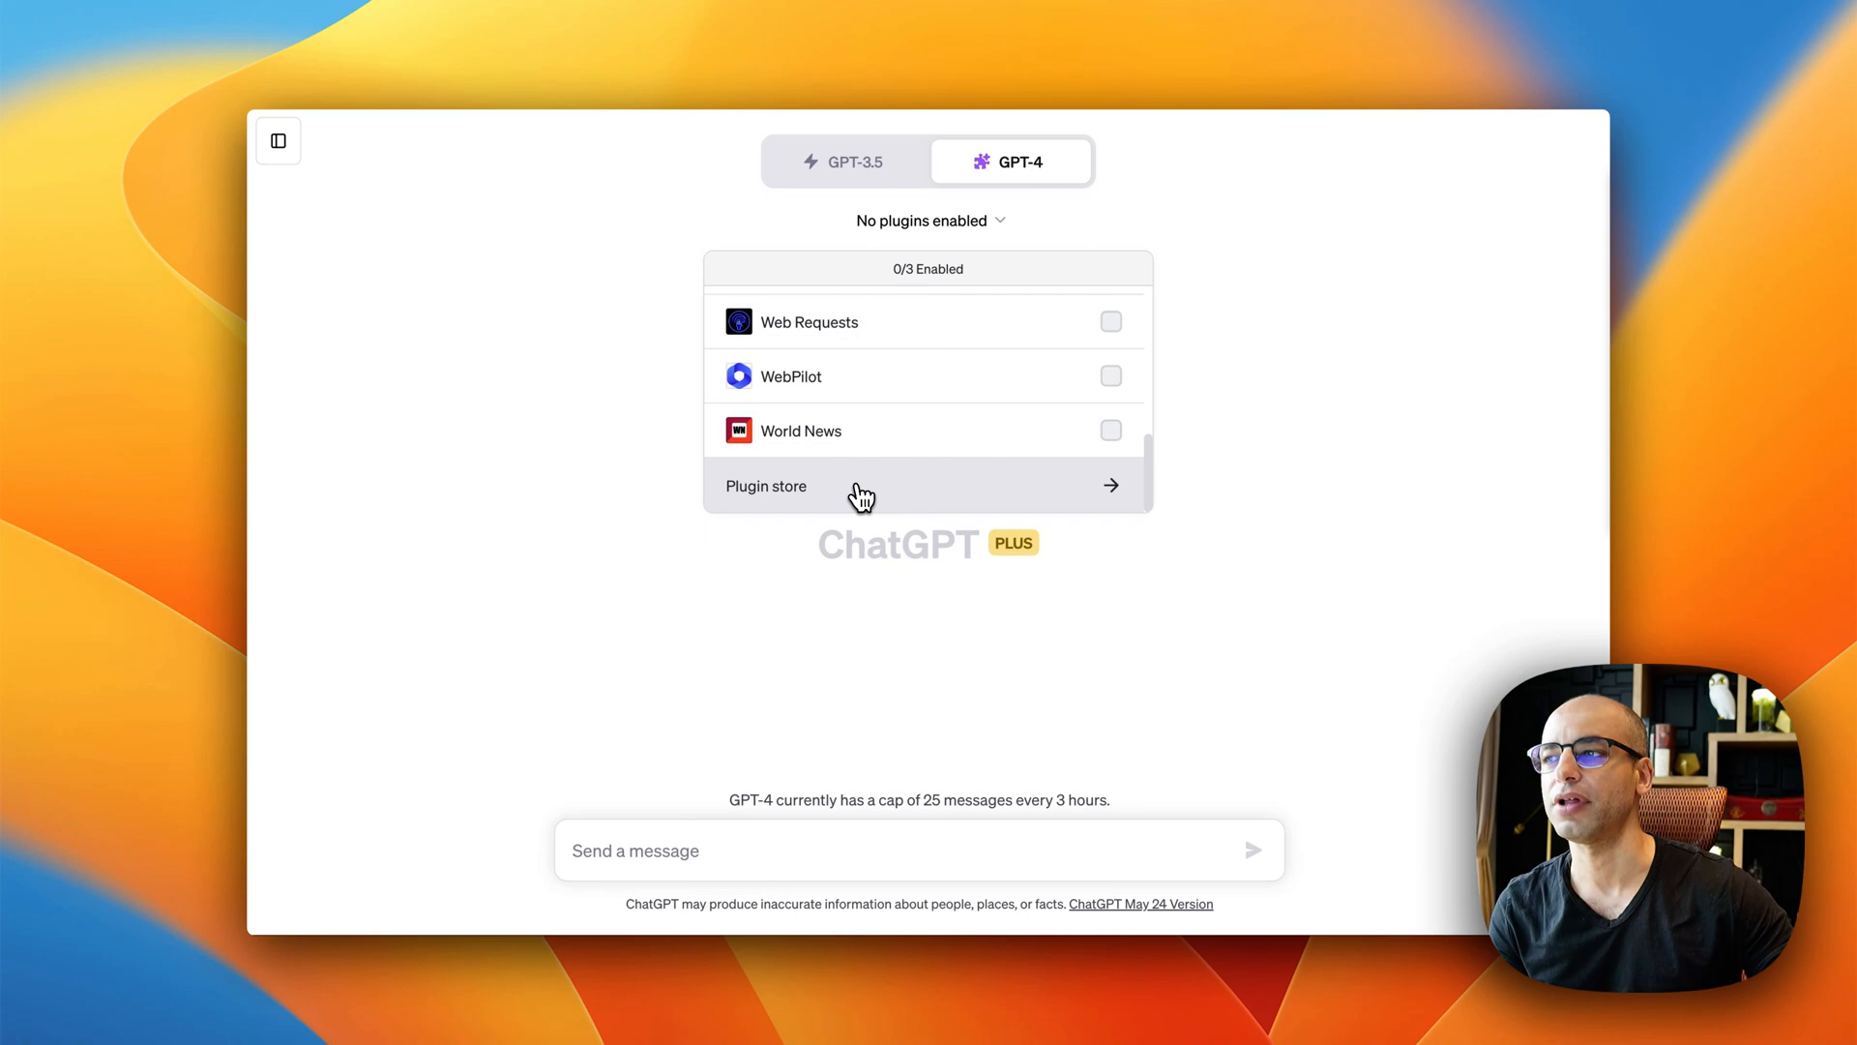
left_click(766, 485)
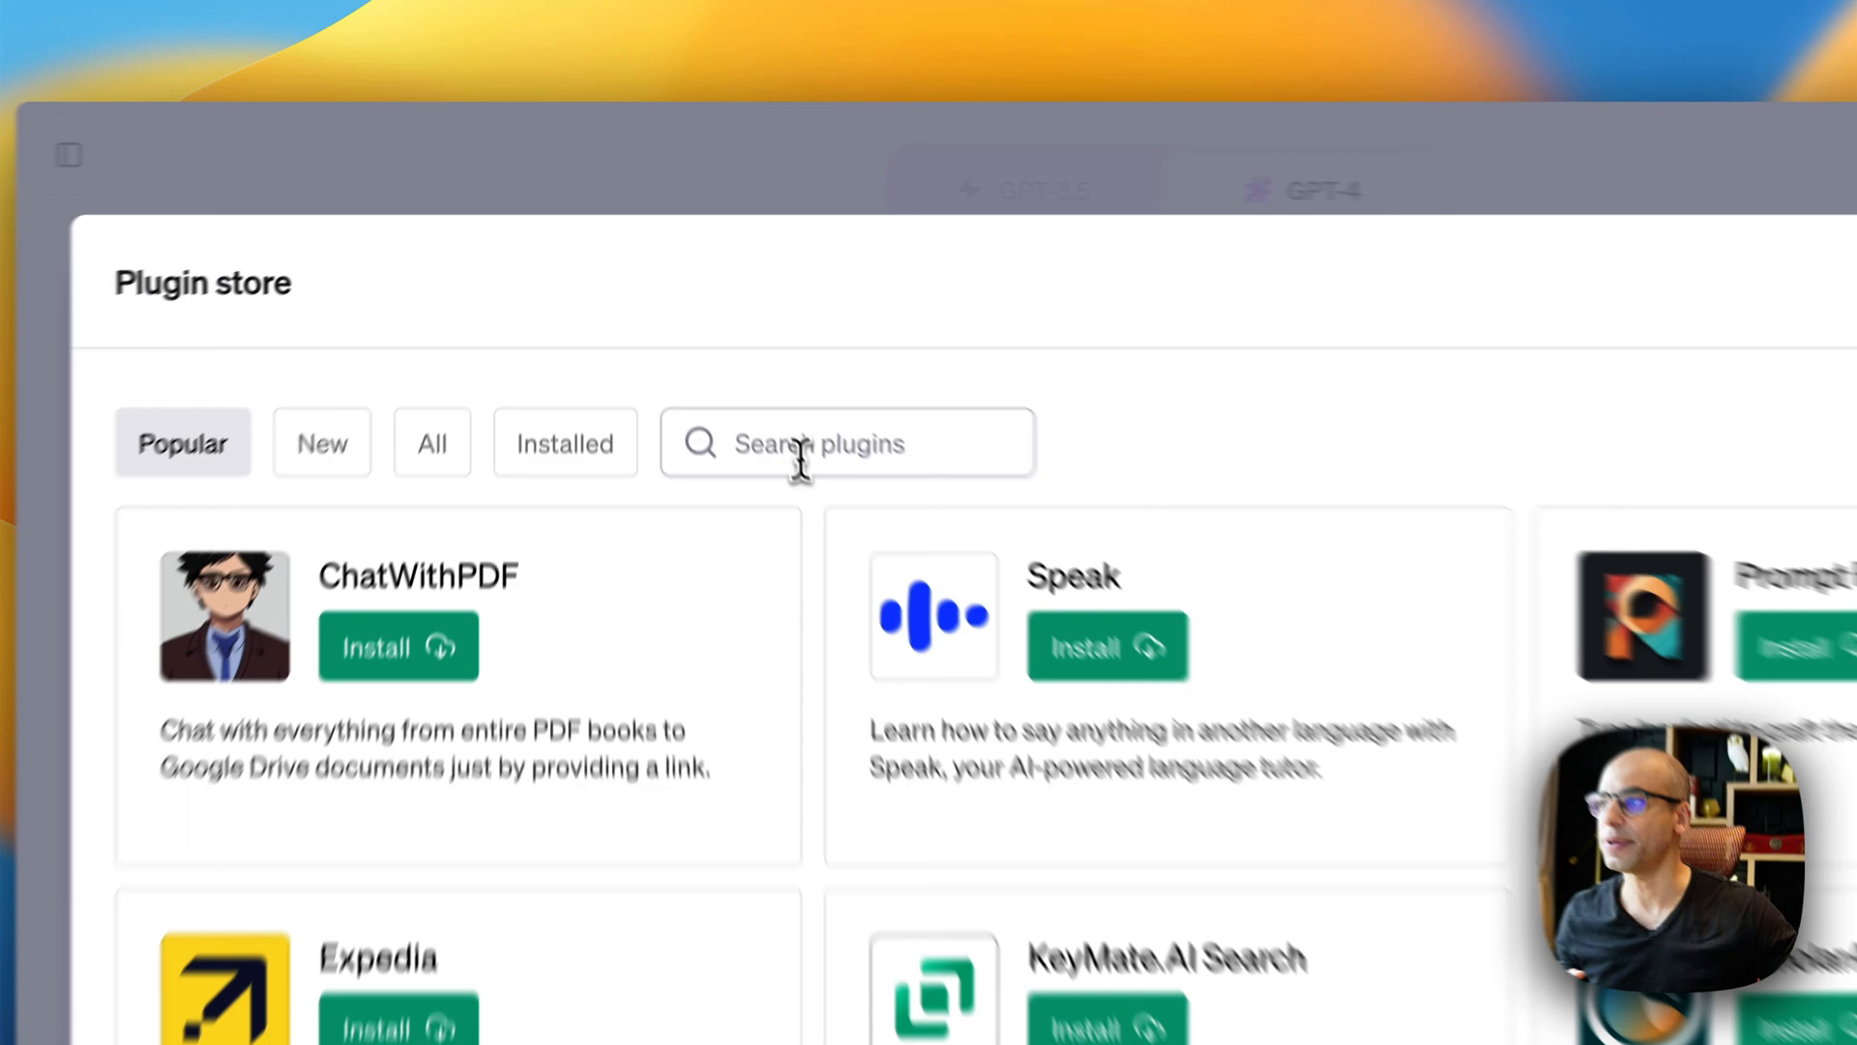
type("ask your pdf")
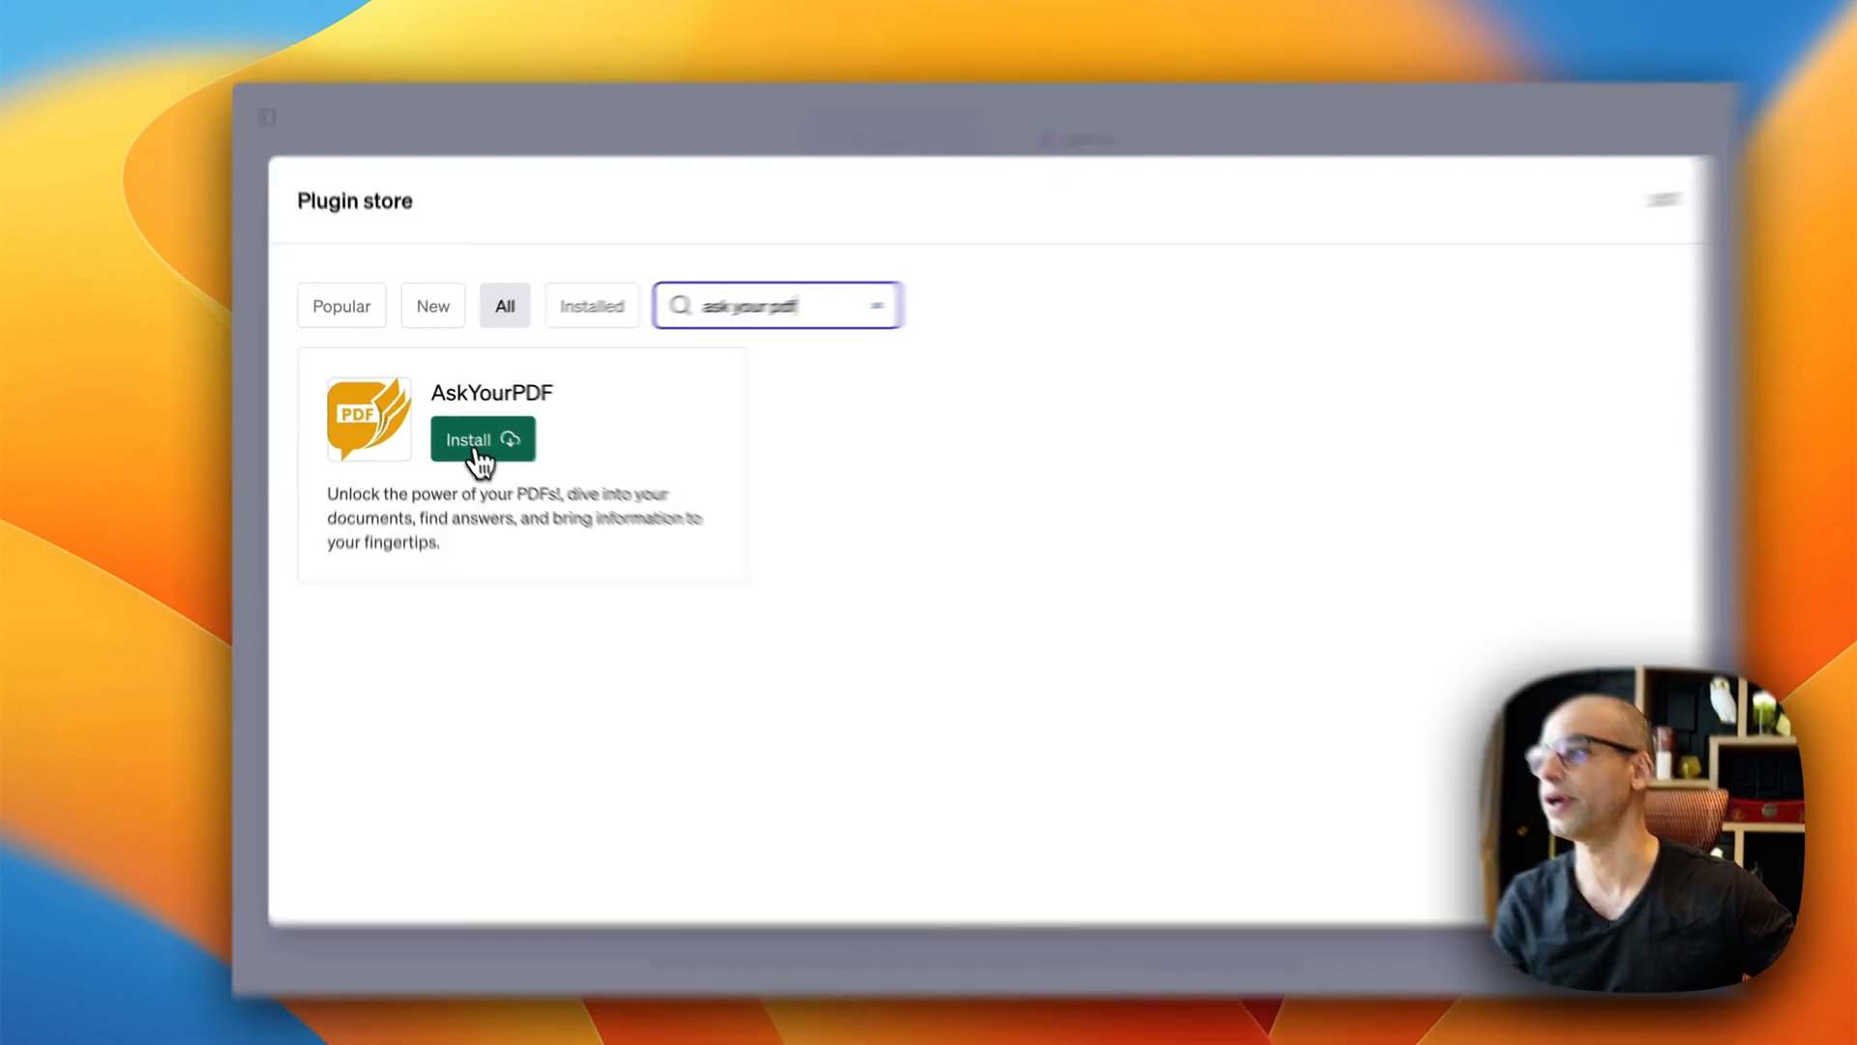
left_click(481, 439)
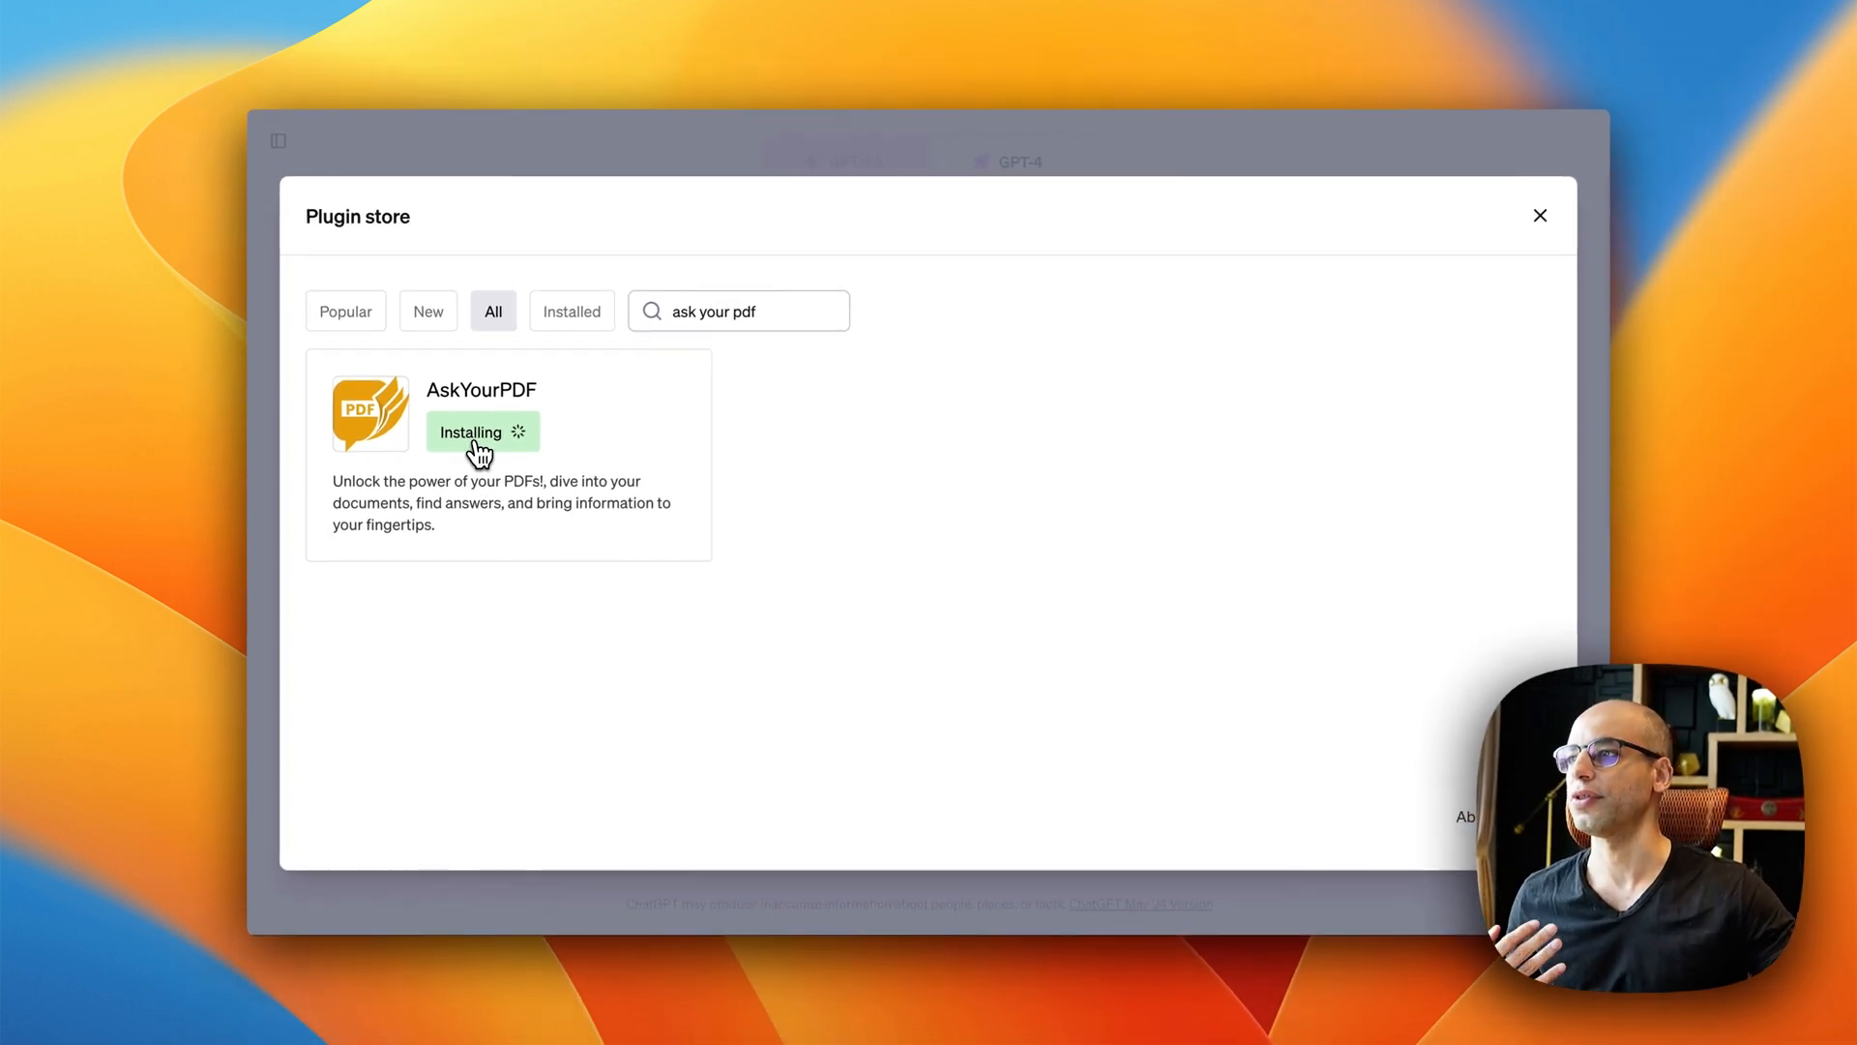
mouse_move(479, 460)
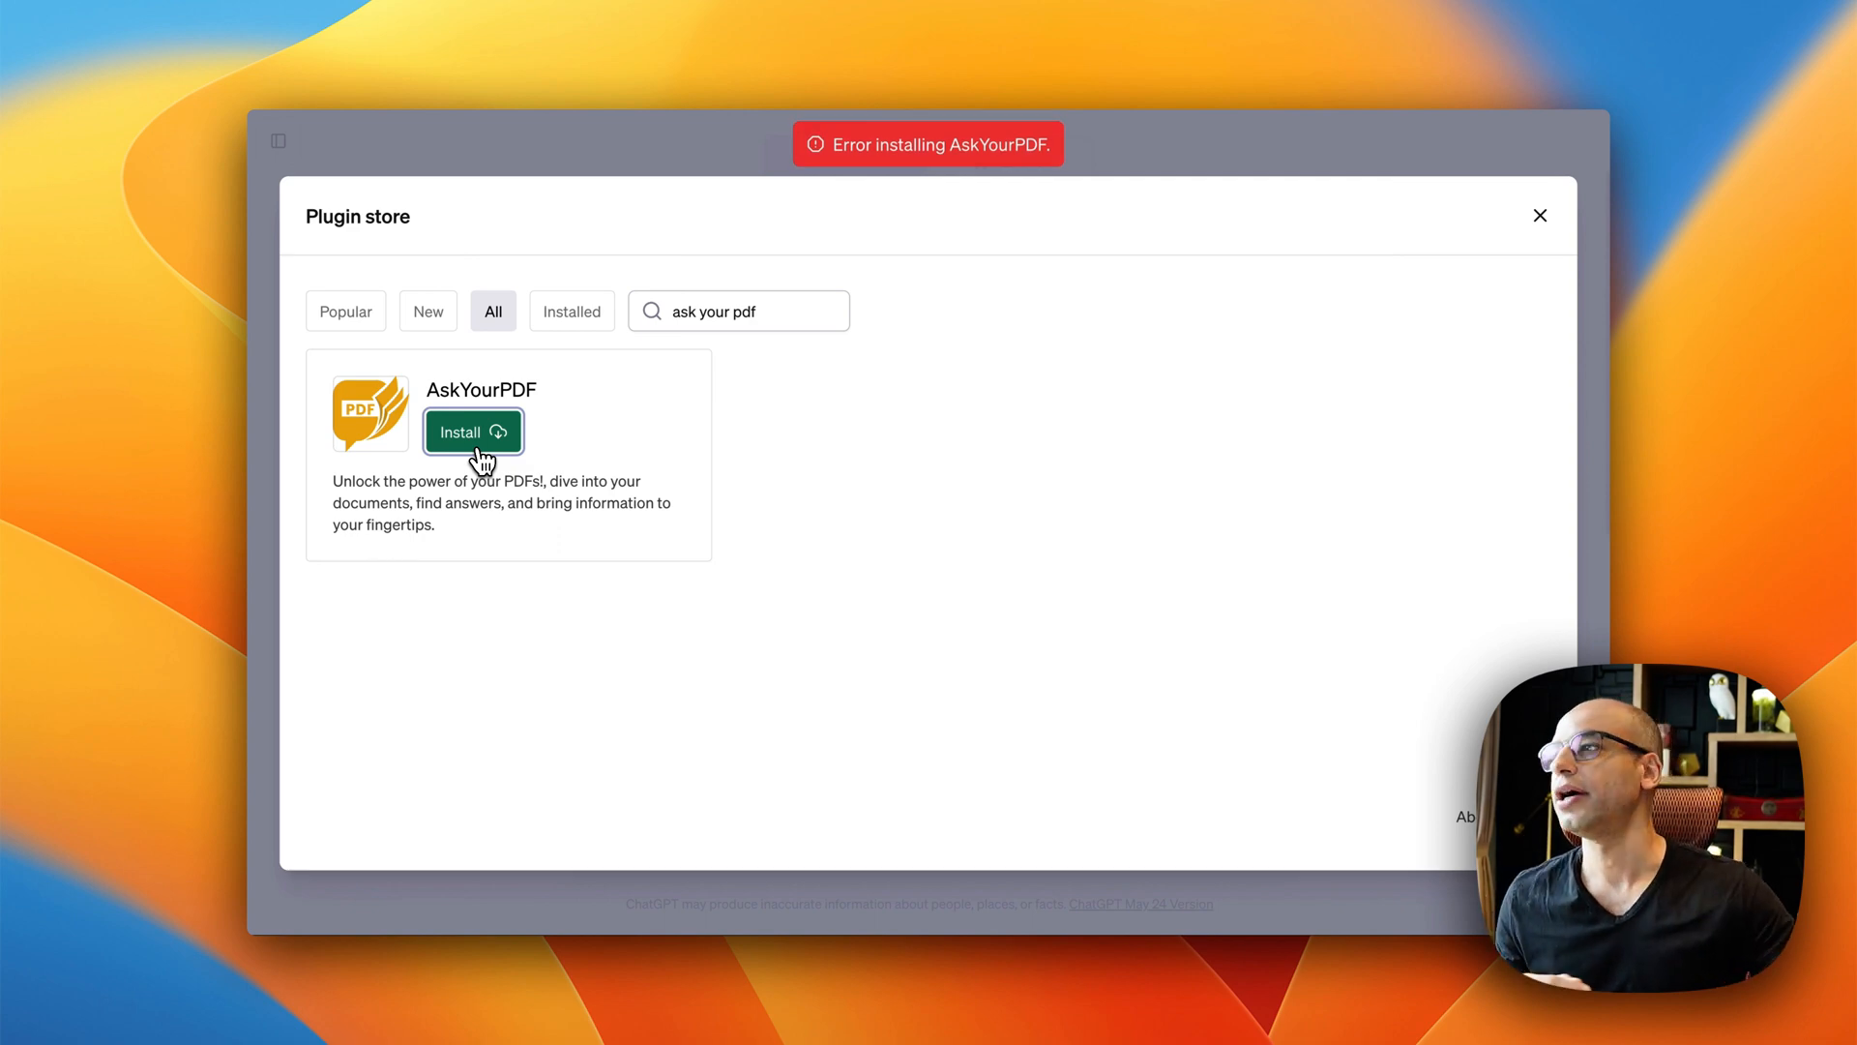
mouse_move(526, 457)
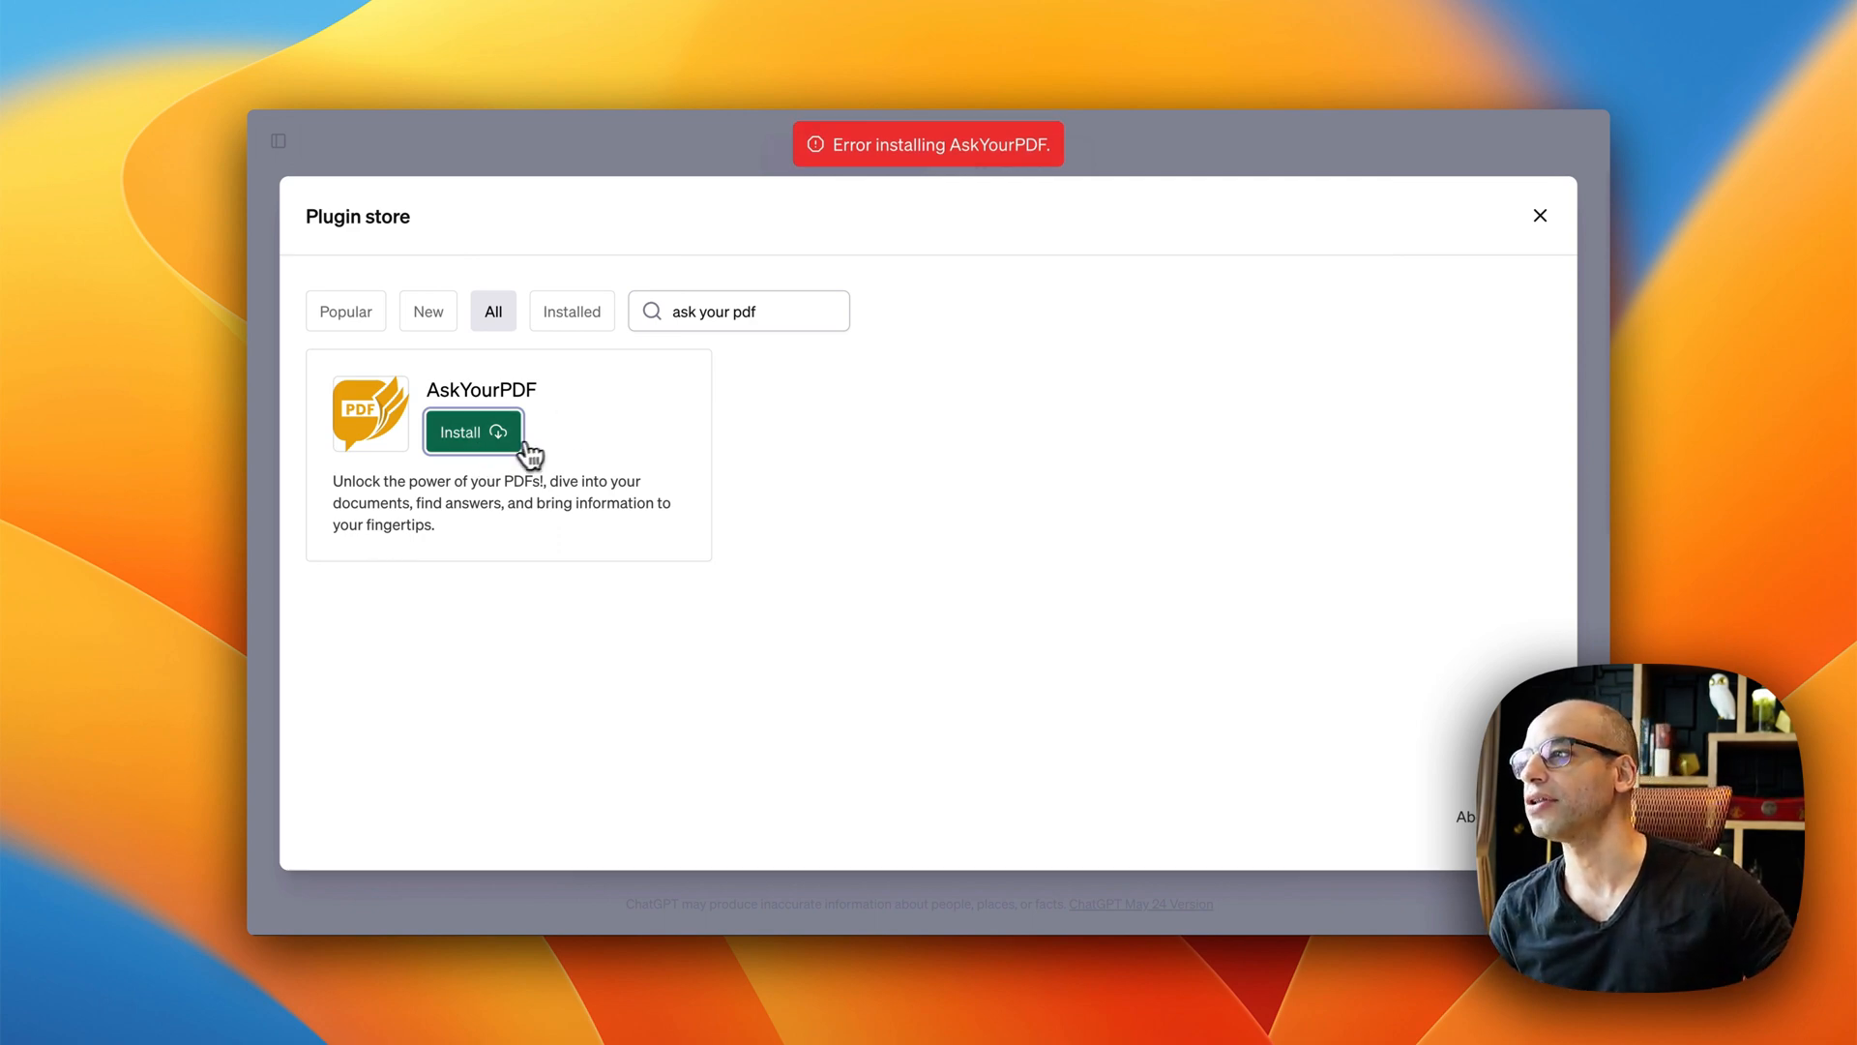
left_click(472, 429)
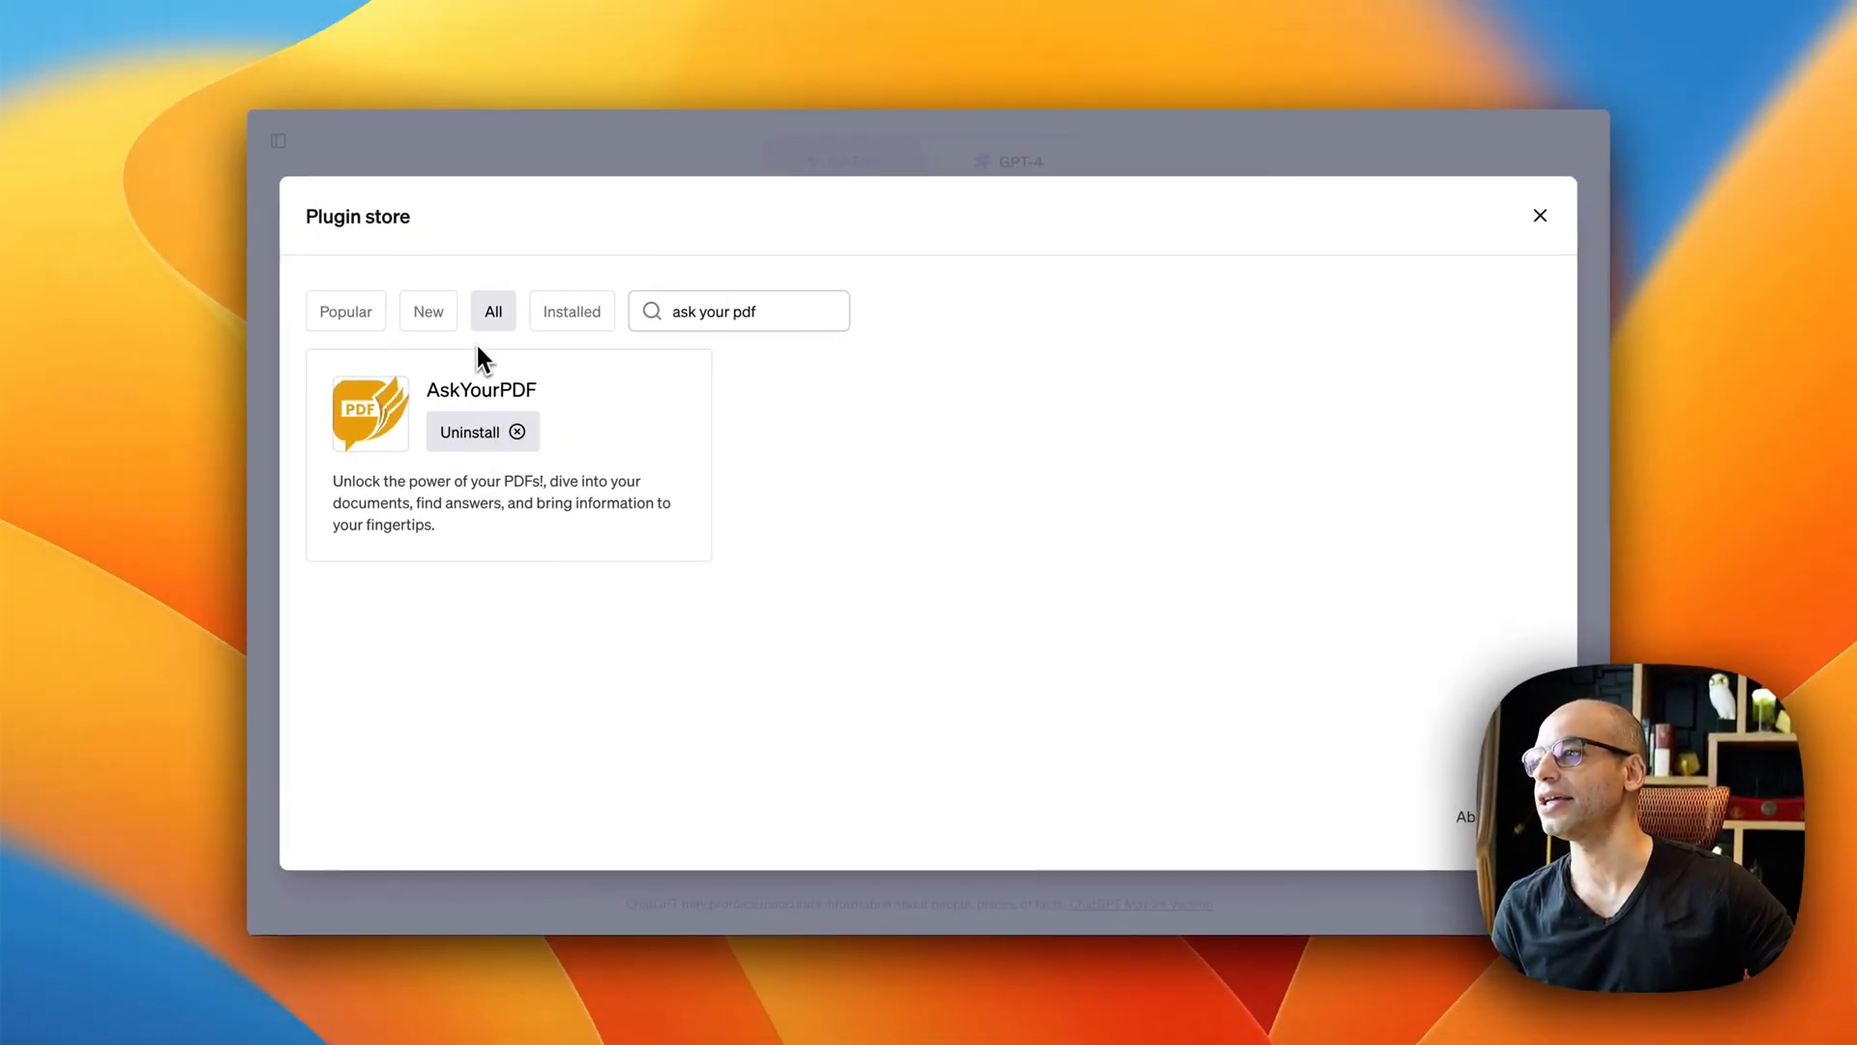
mouse_move(1540, 224)
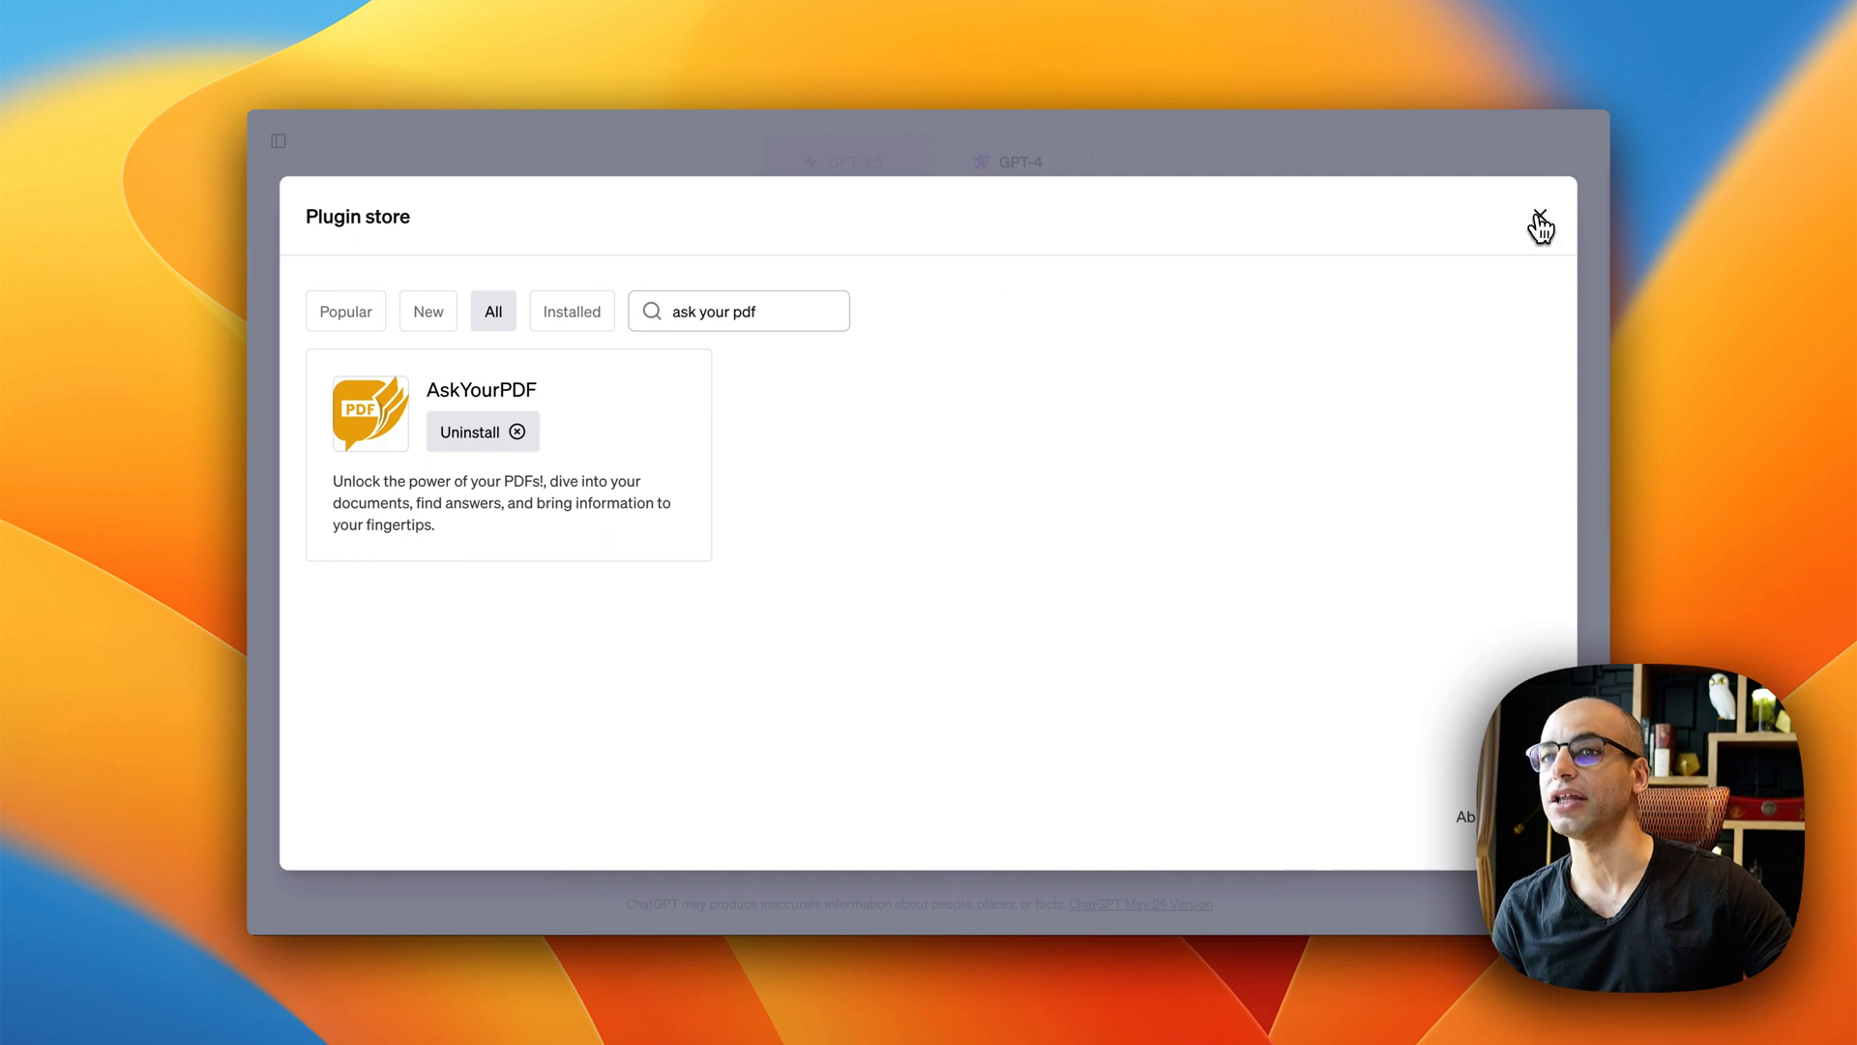
Step: Leave the plugin store and verify AskYourPDF is ticked for the new GPT-4 chat
left_click(1542, 225)
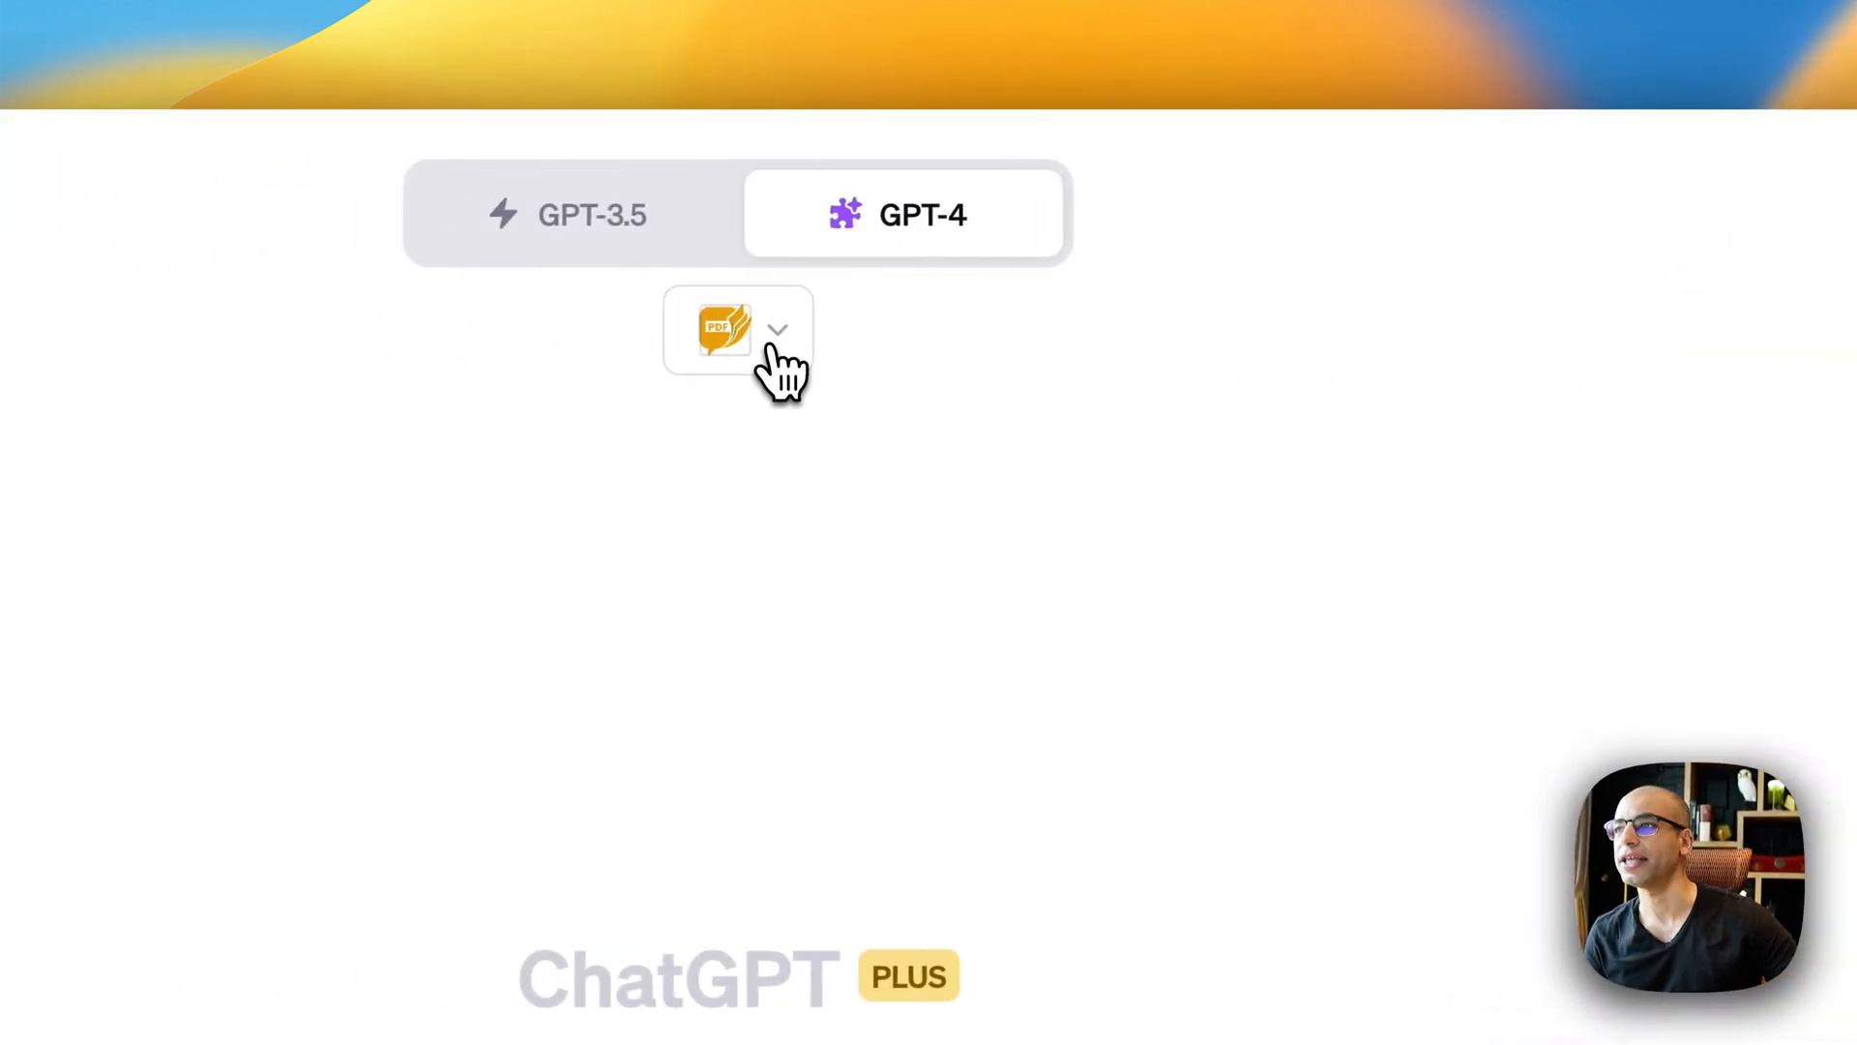
left_click(778, 329)
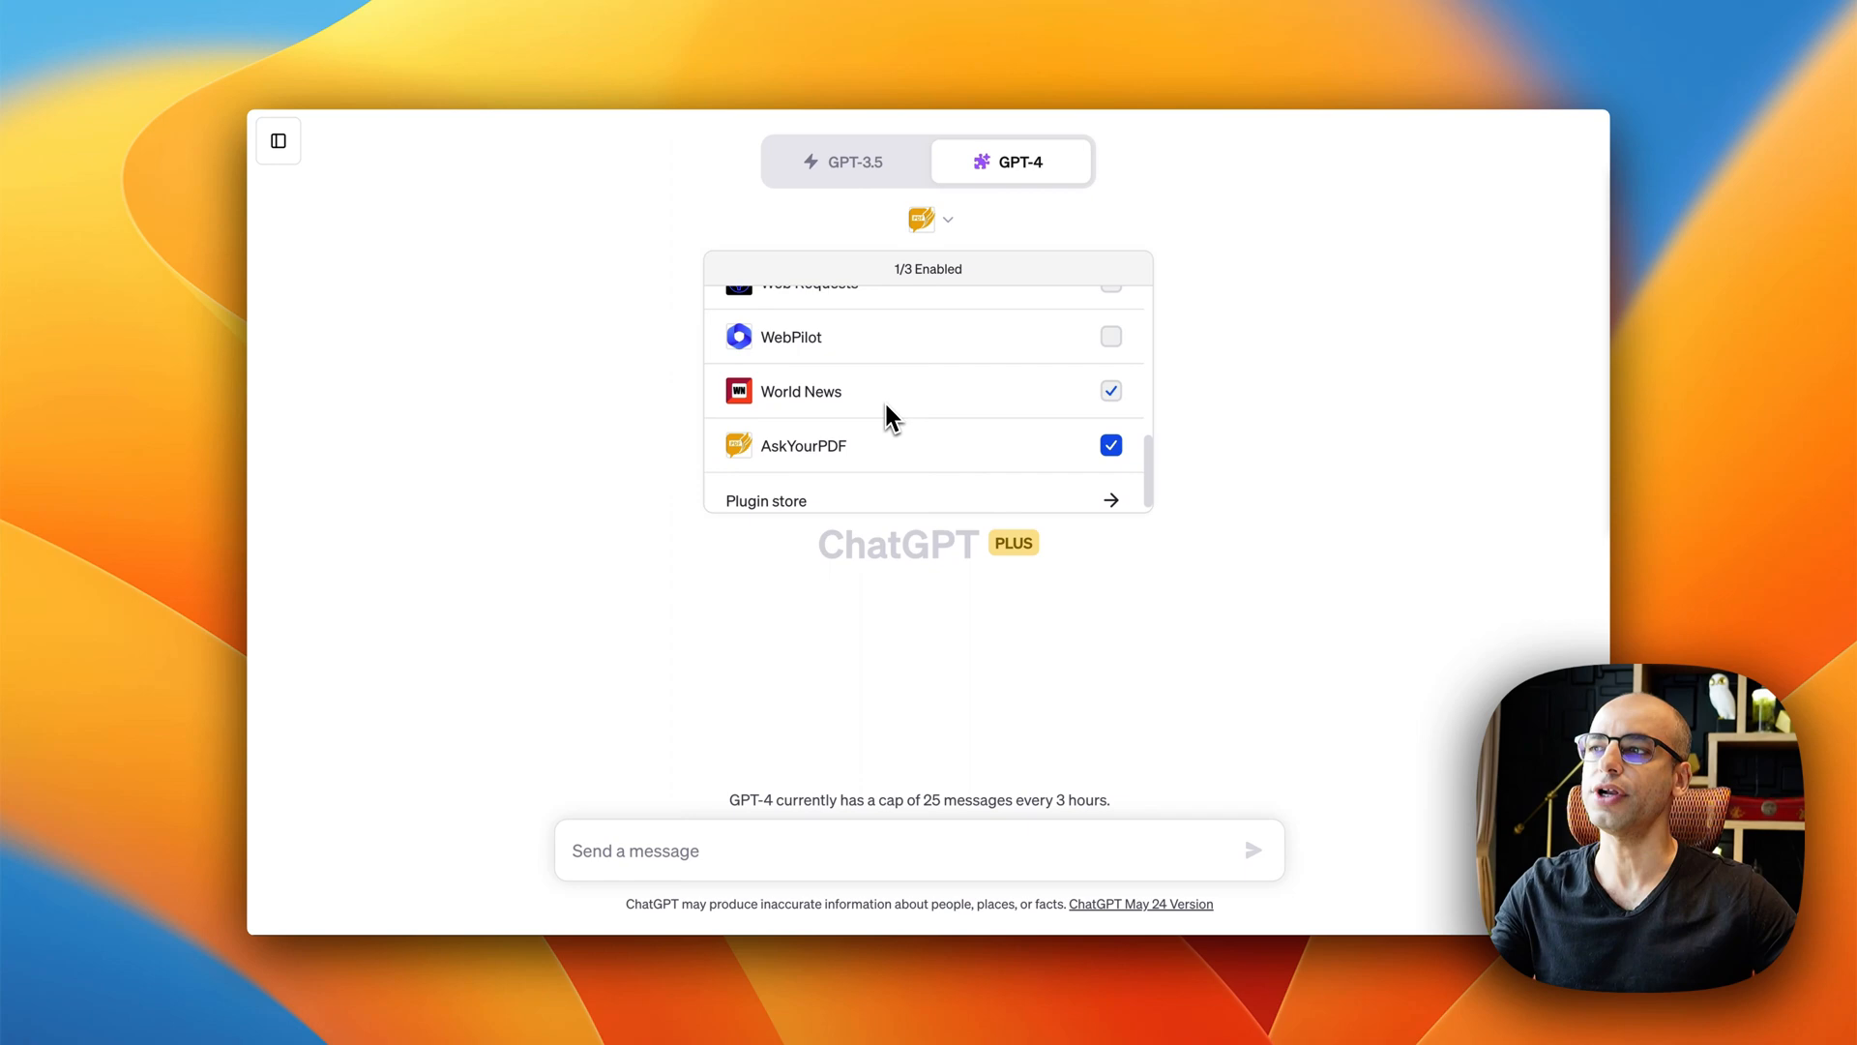
left_click(1111, 389)
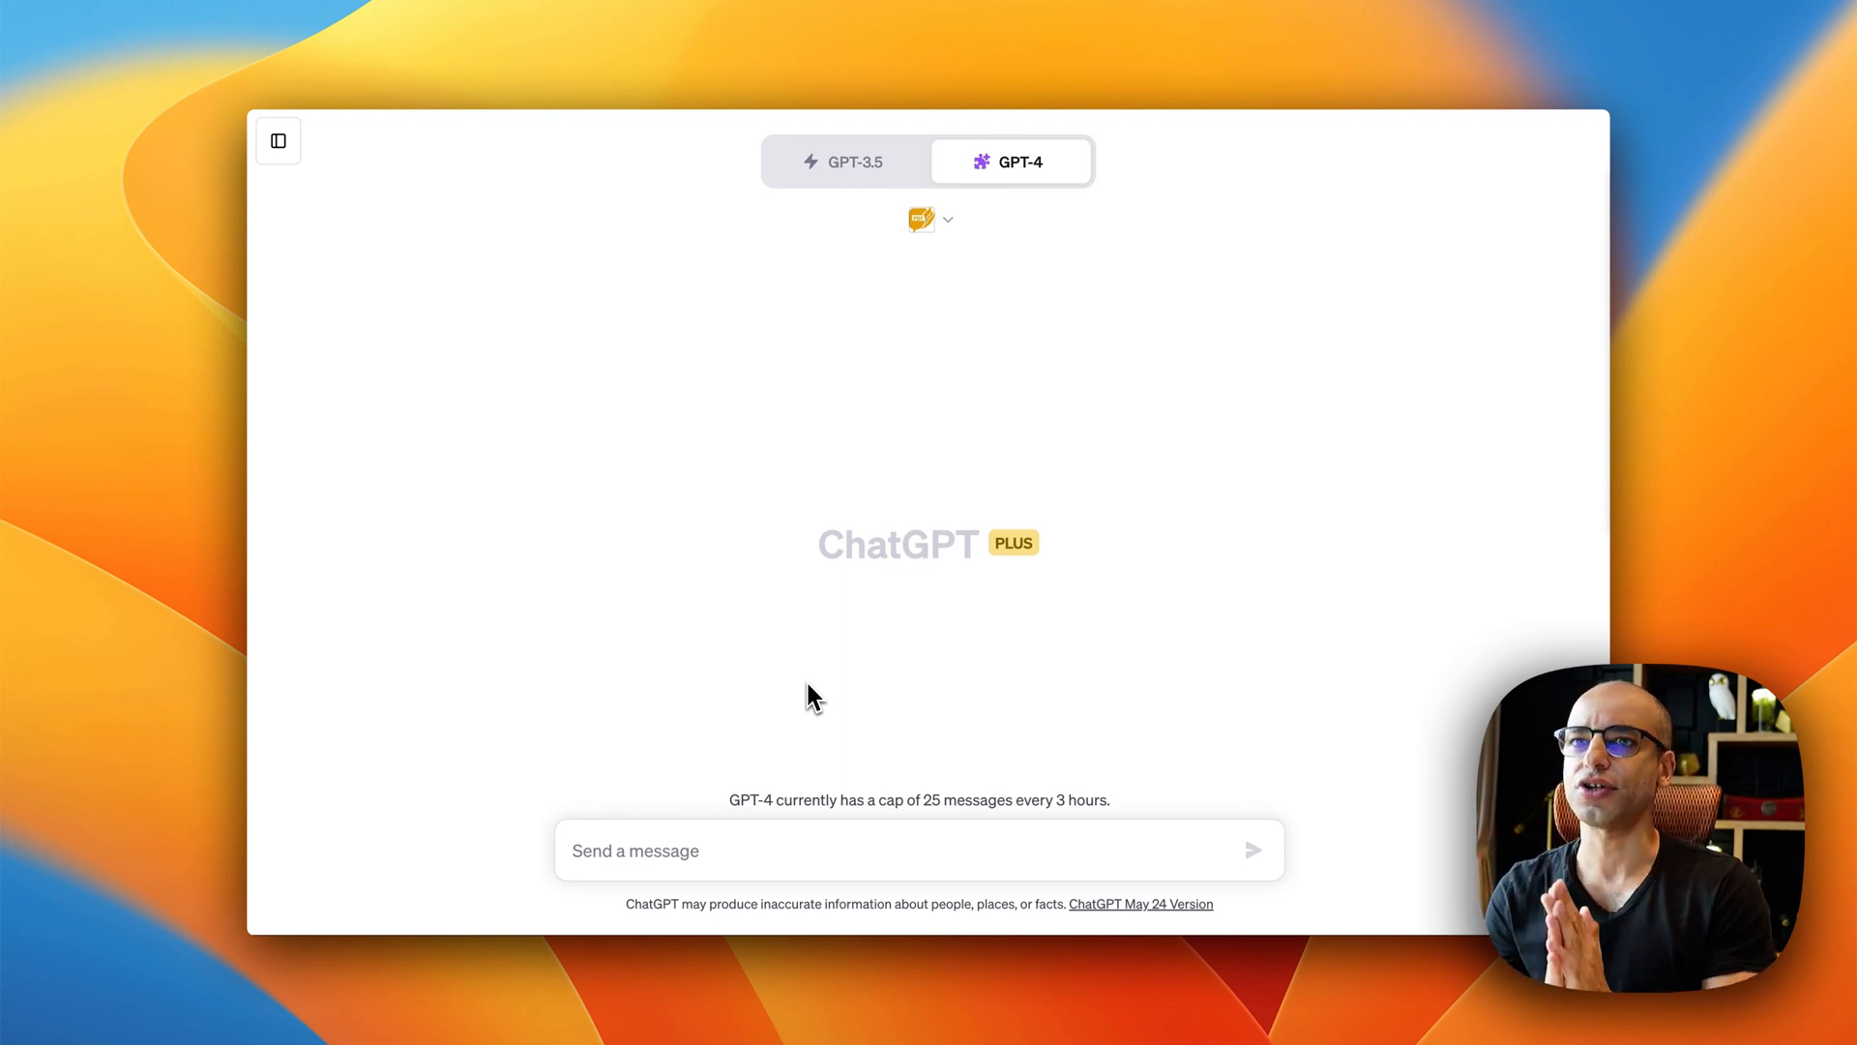
mouse_move(736, 83)
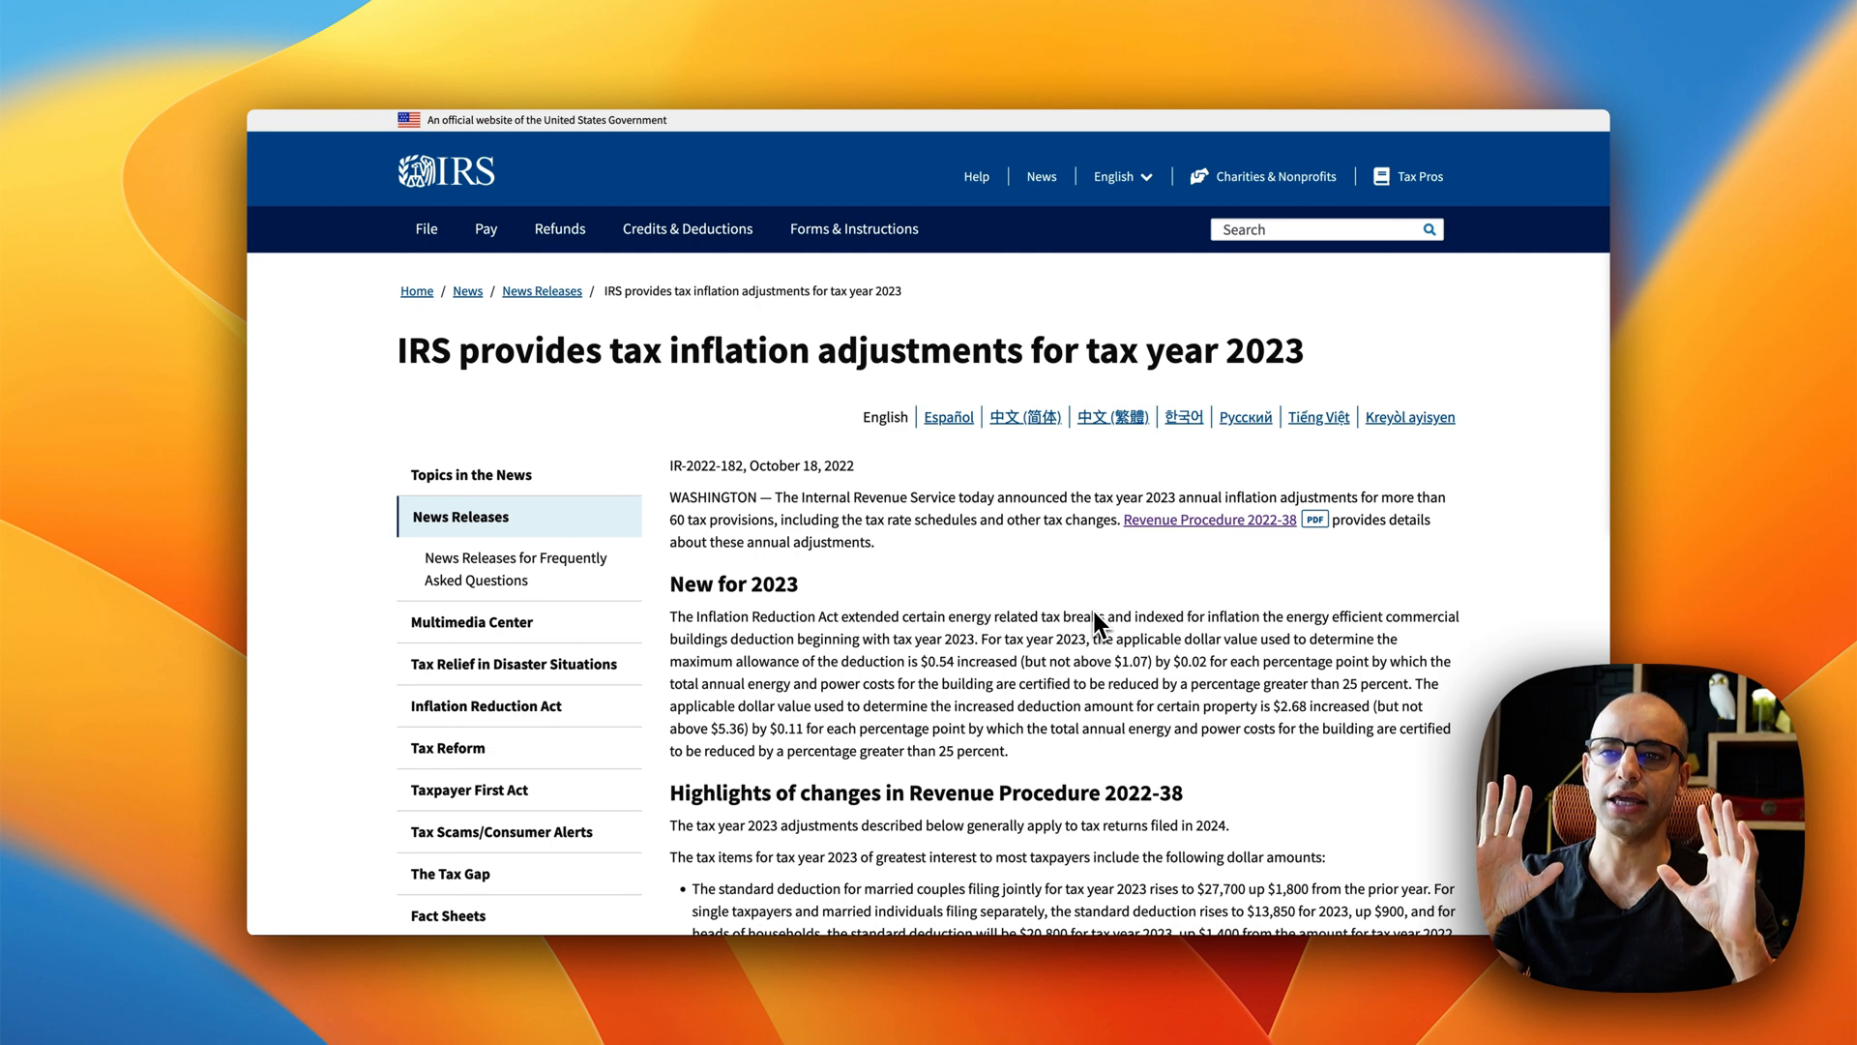
mouse_move(1195, 548)
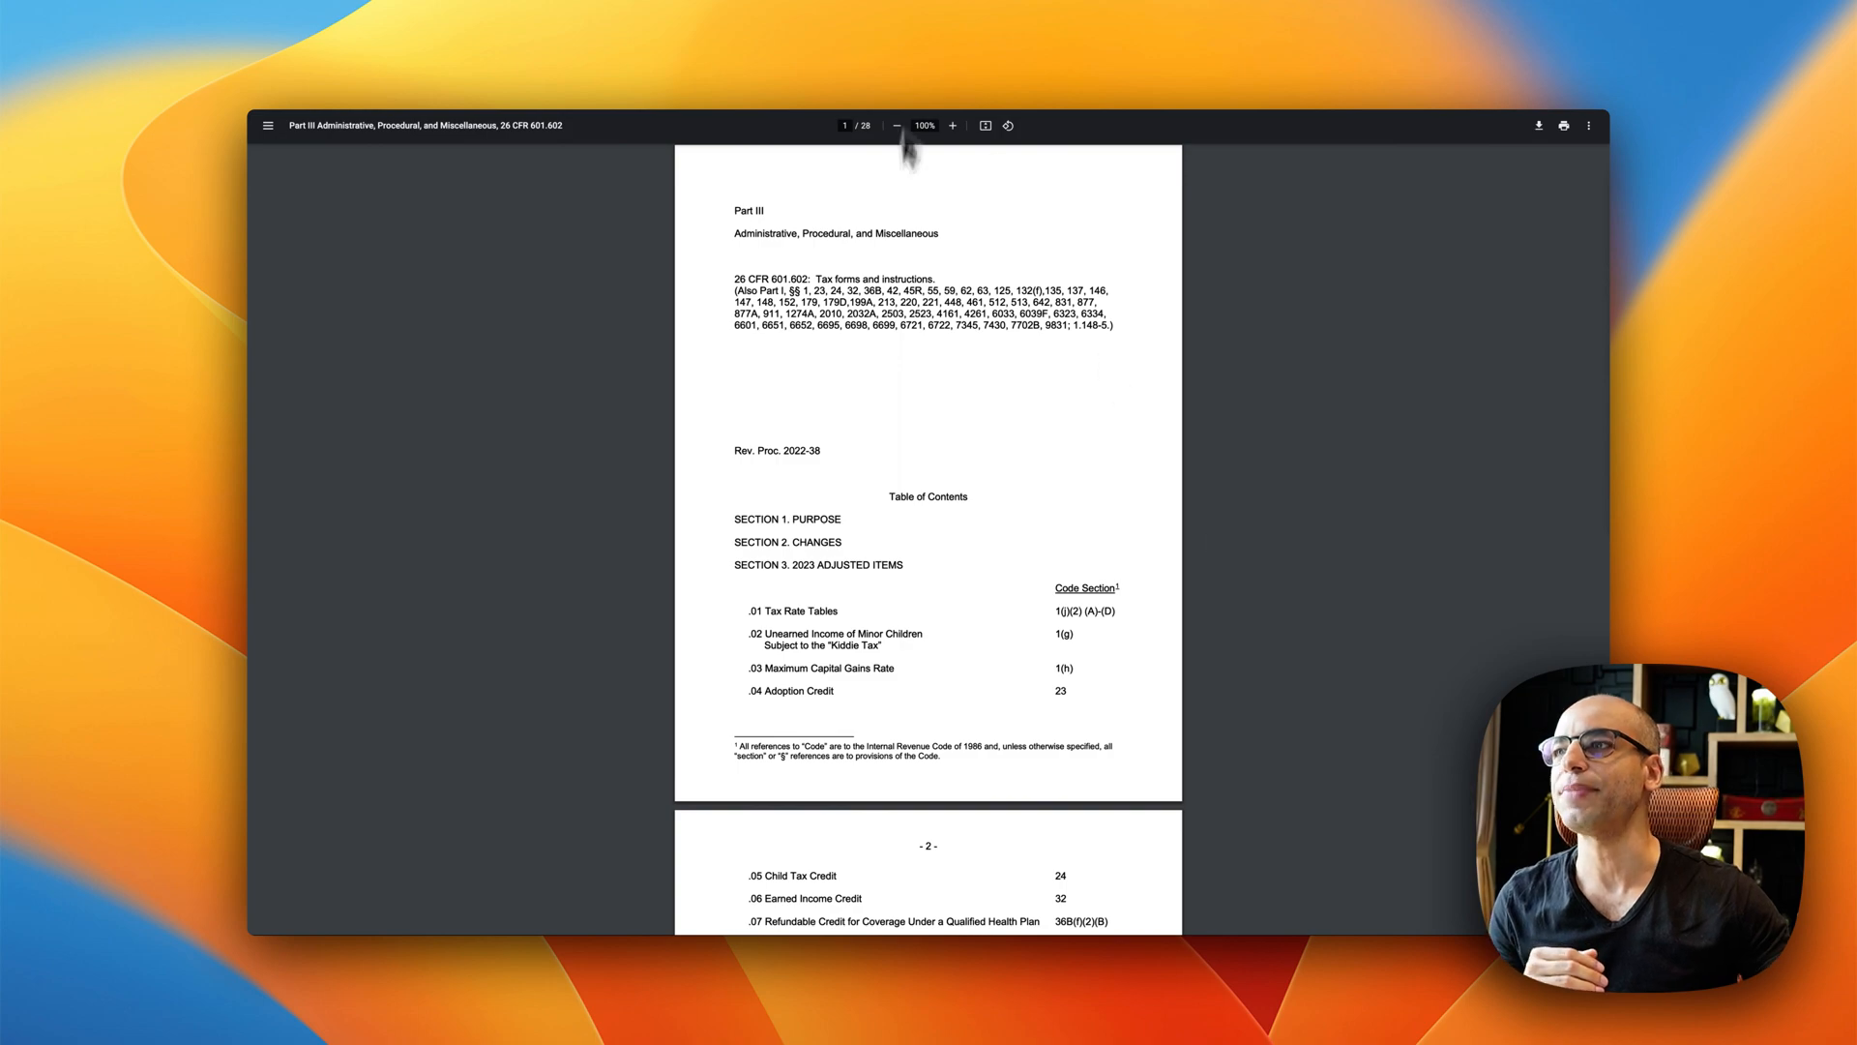
Step: Scroll through the Revenue Procedure 2022-38 PDF's table of contents and changes
scroll("down", 3)
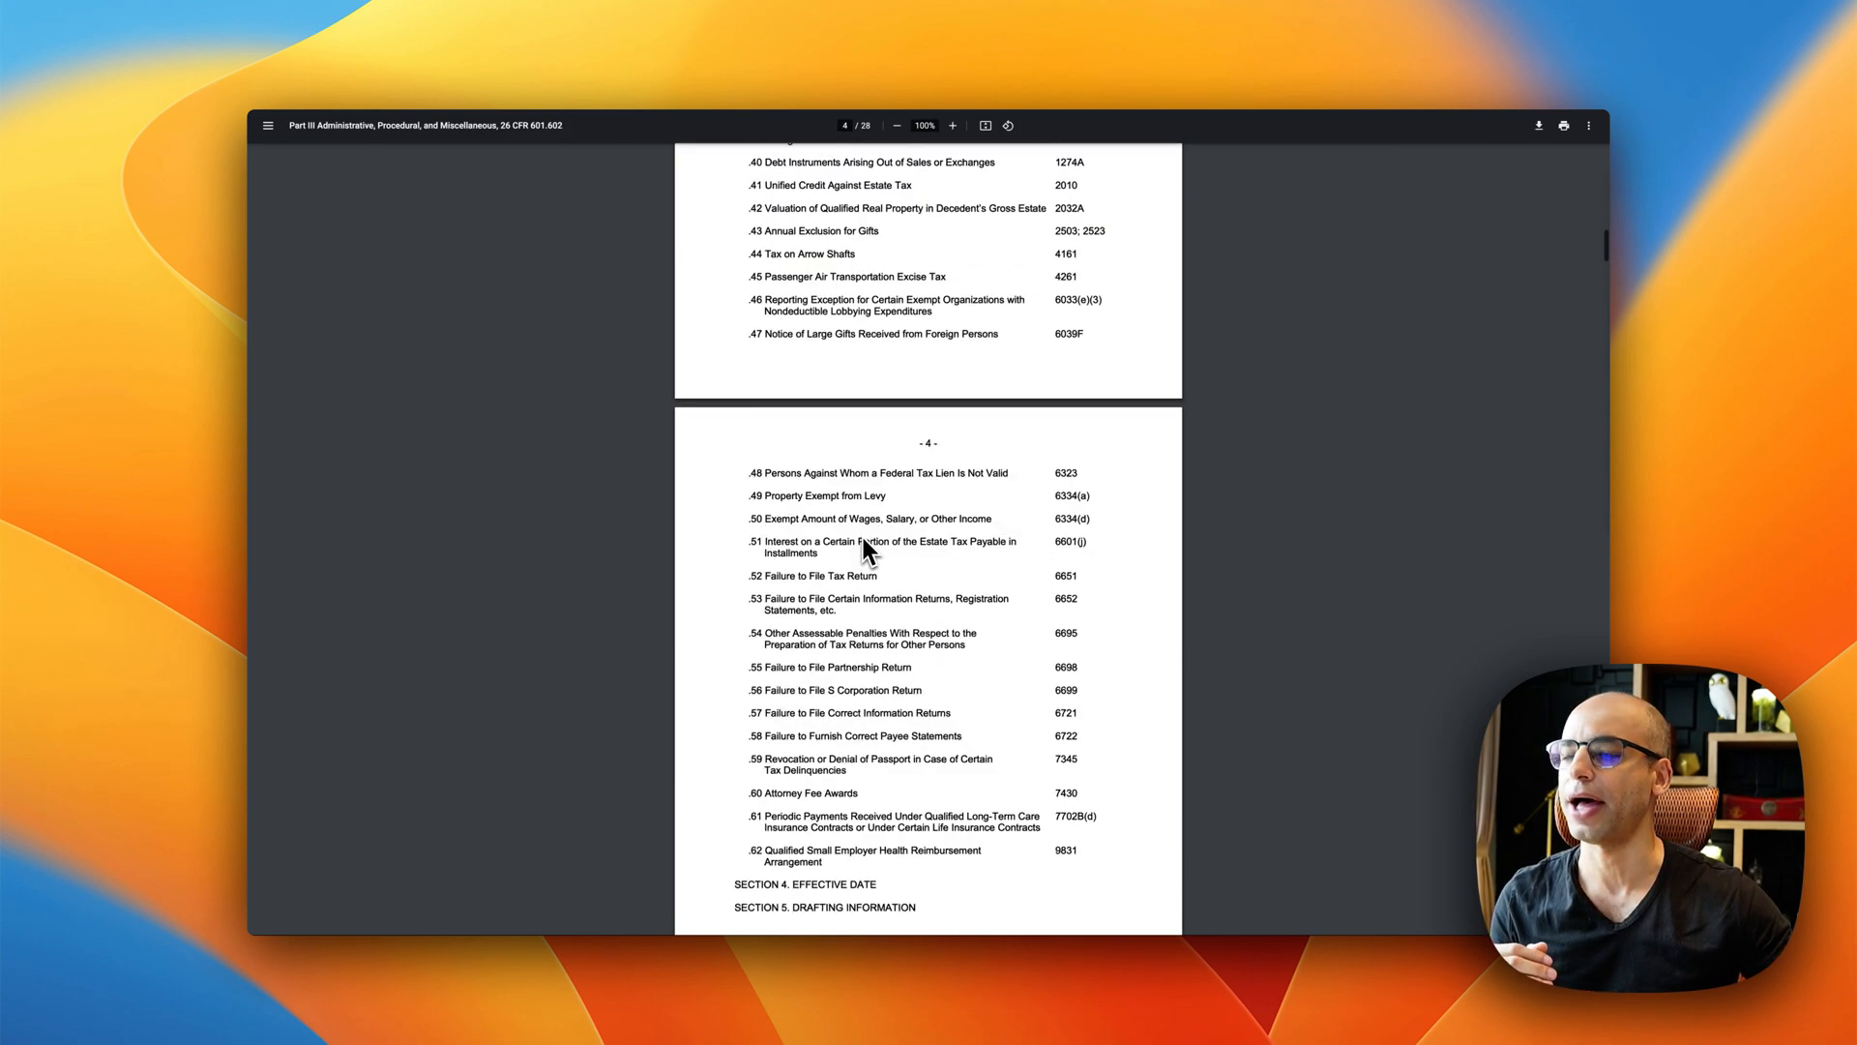
scroll("down", 3)
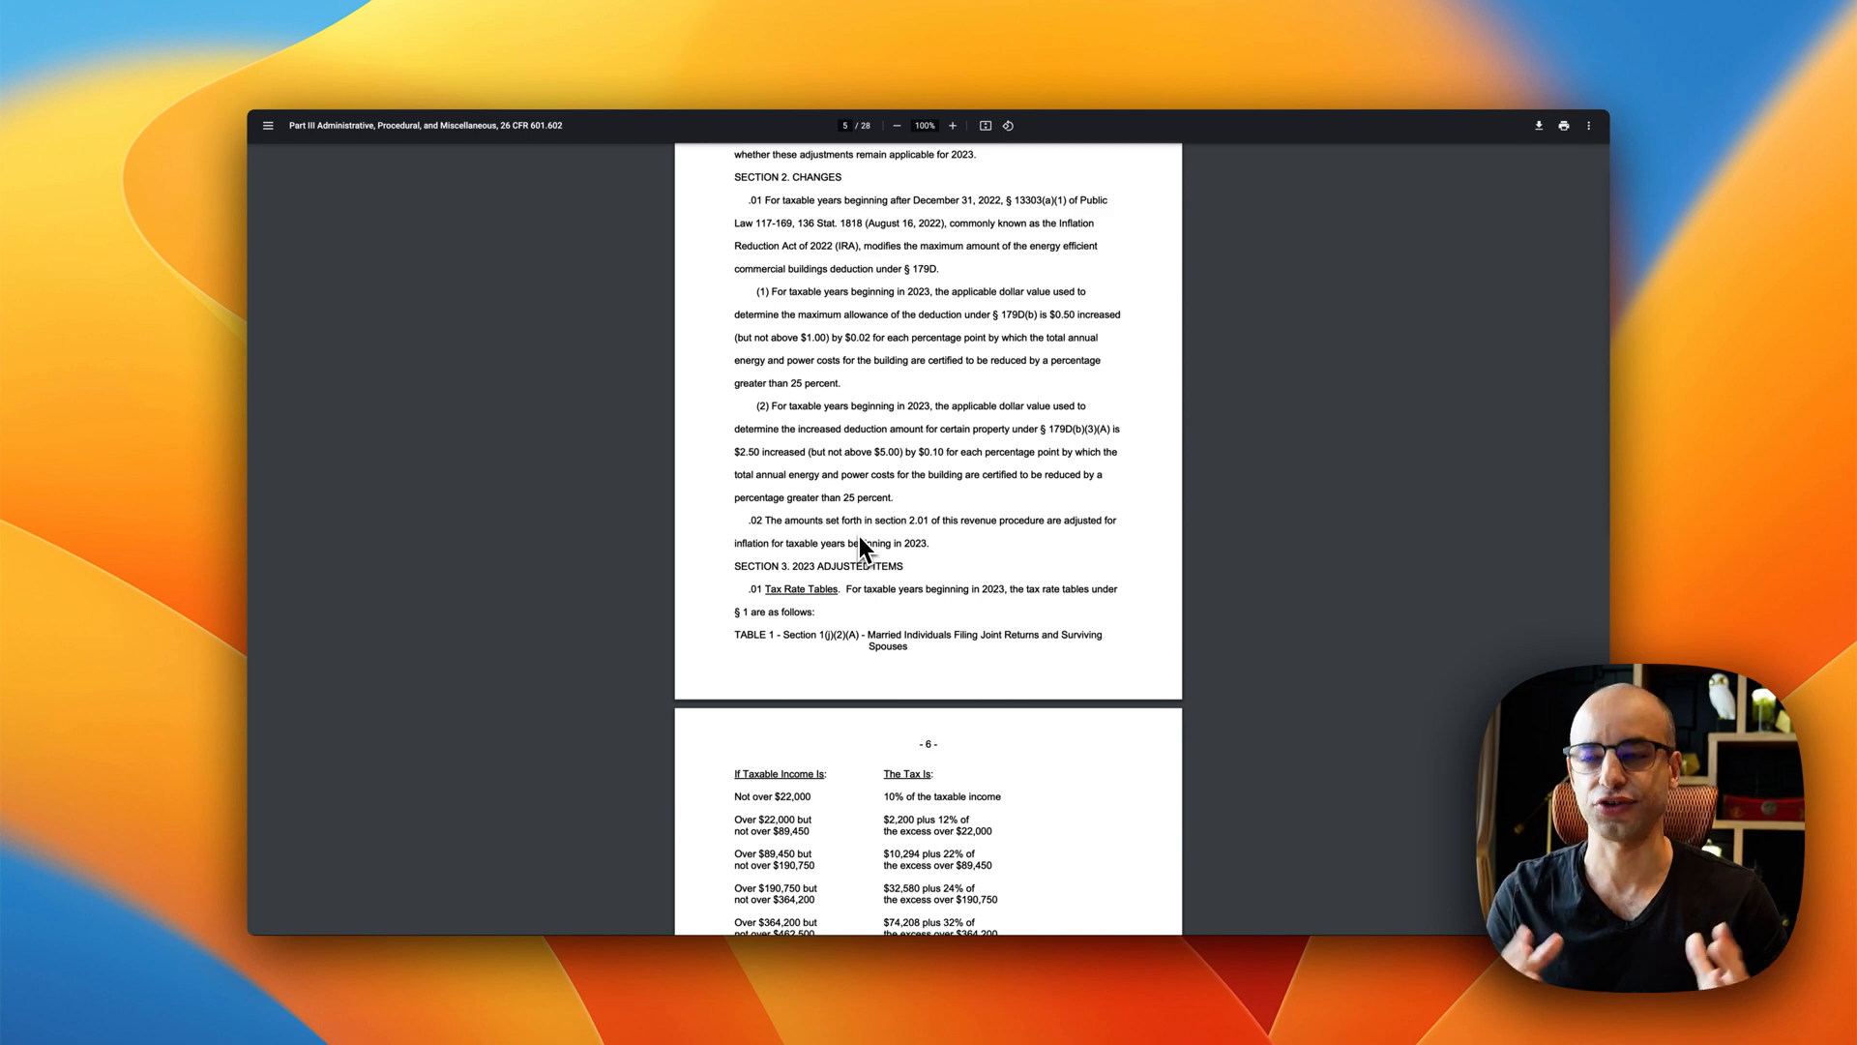
mouse_move(793, 393)
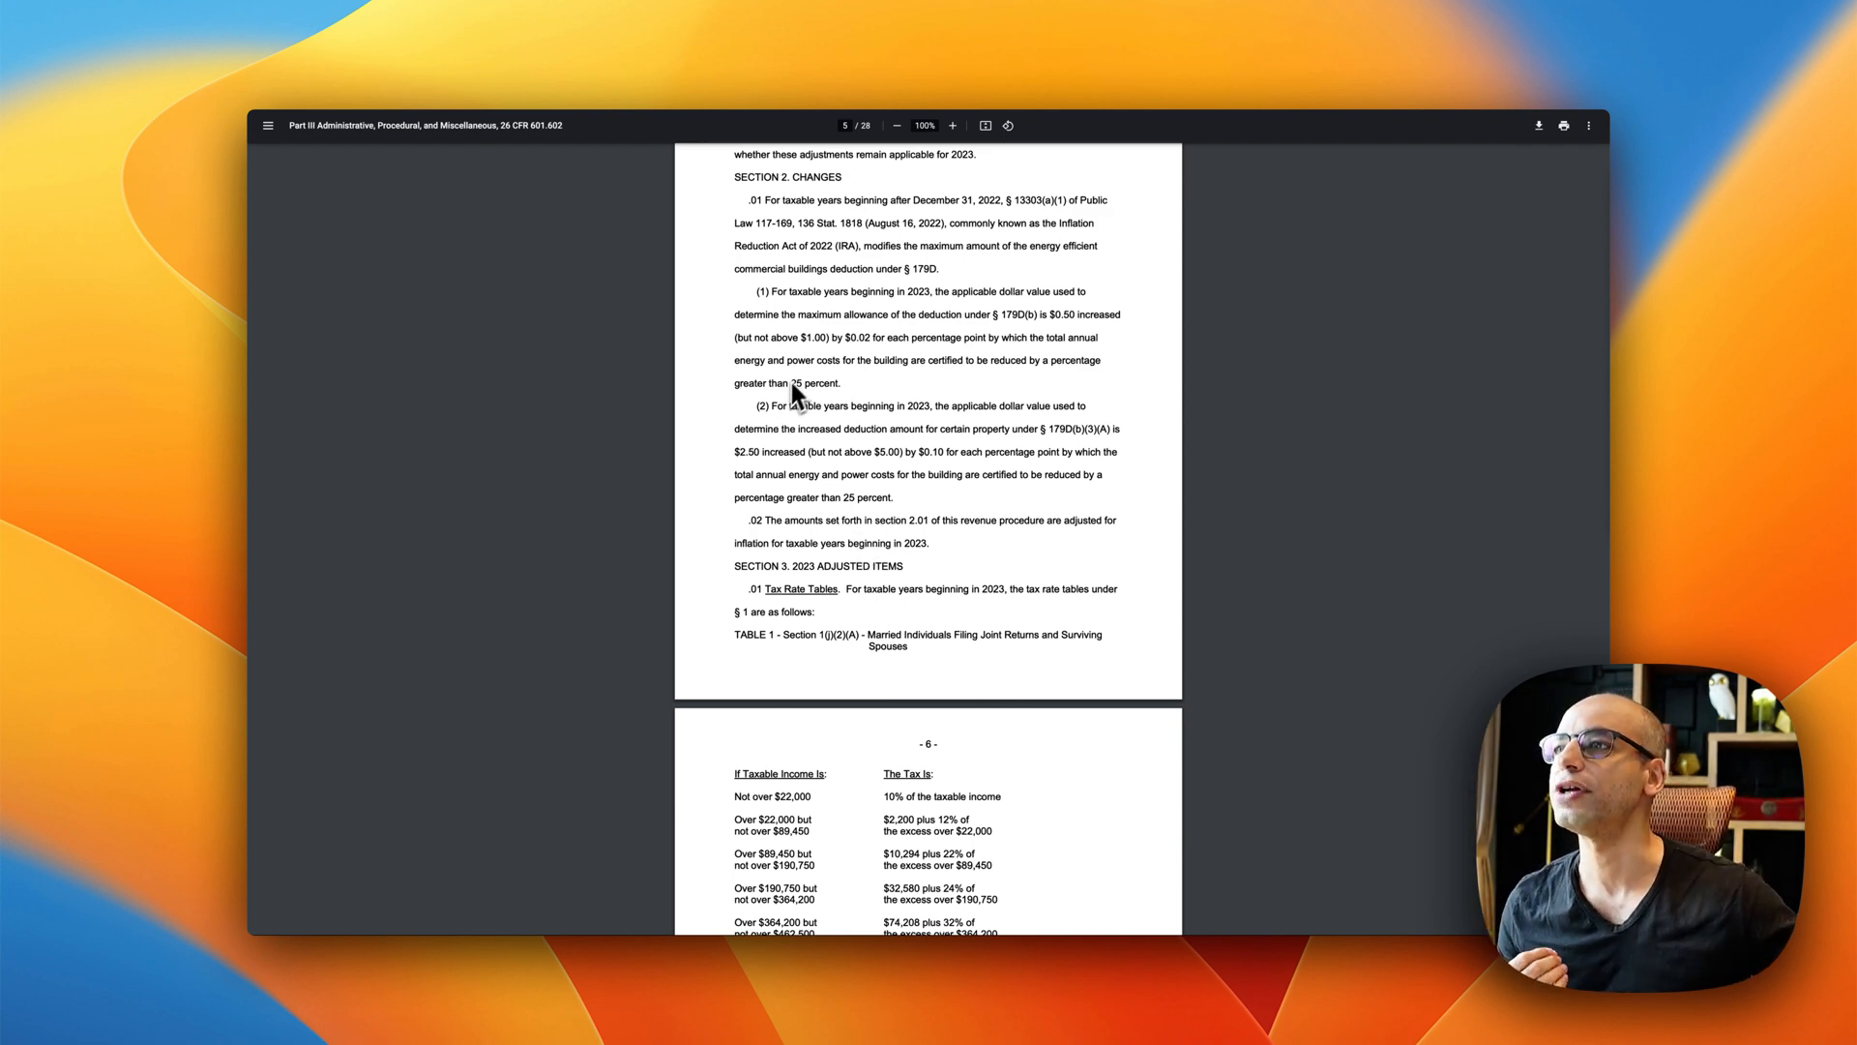
scroll("up", 3)
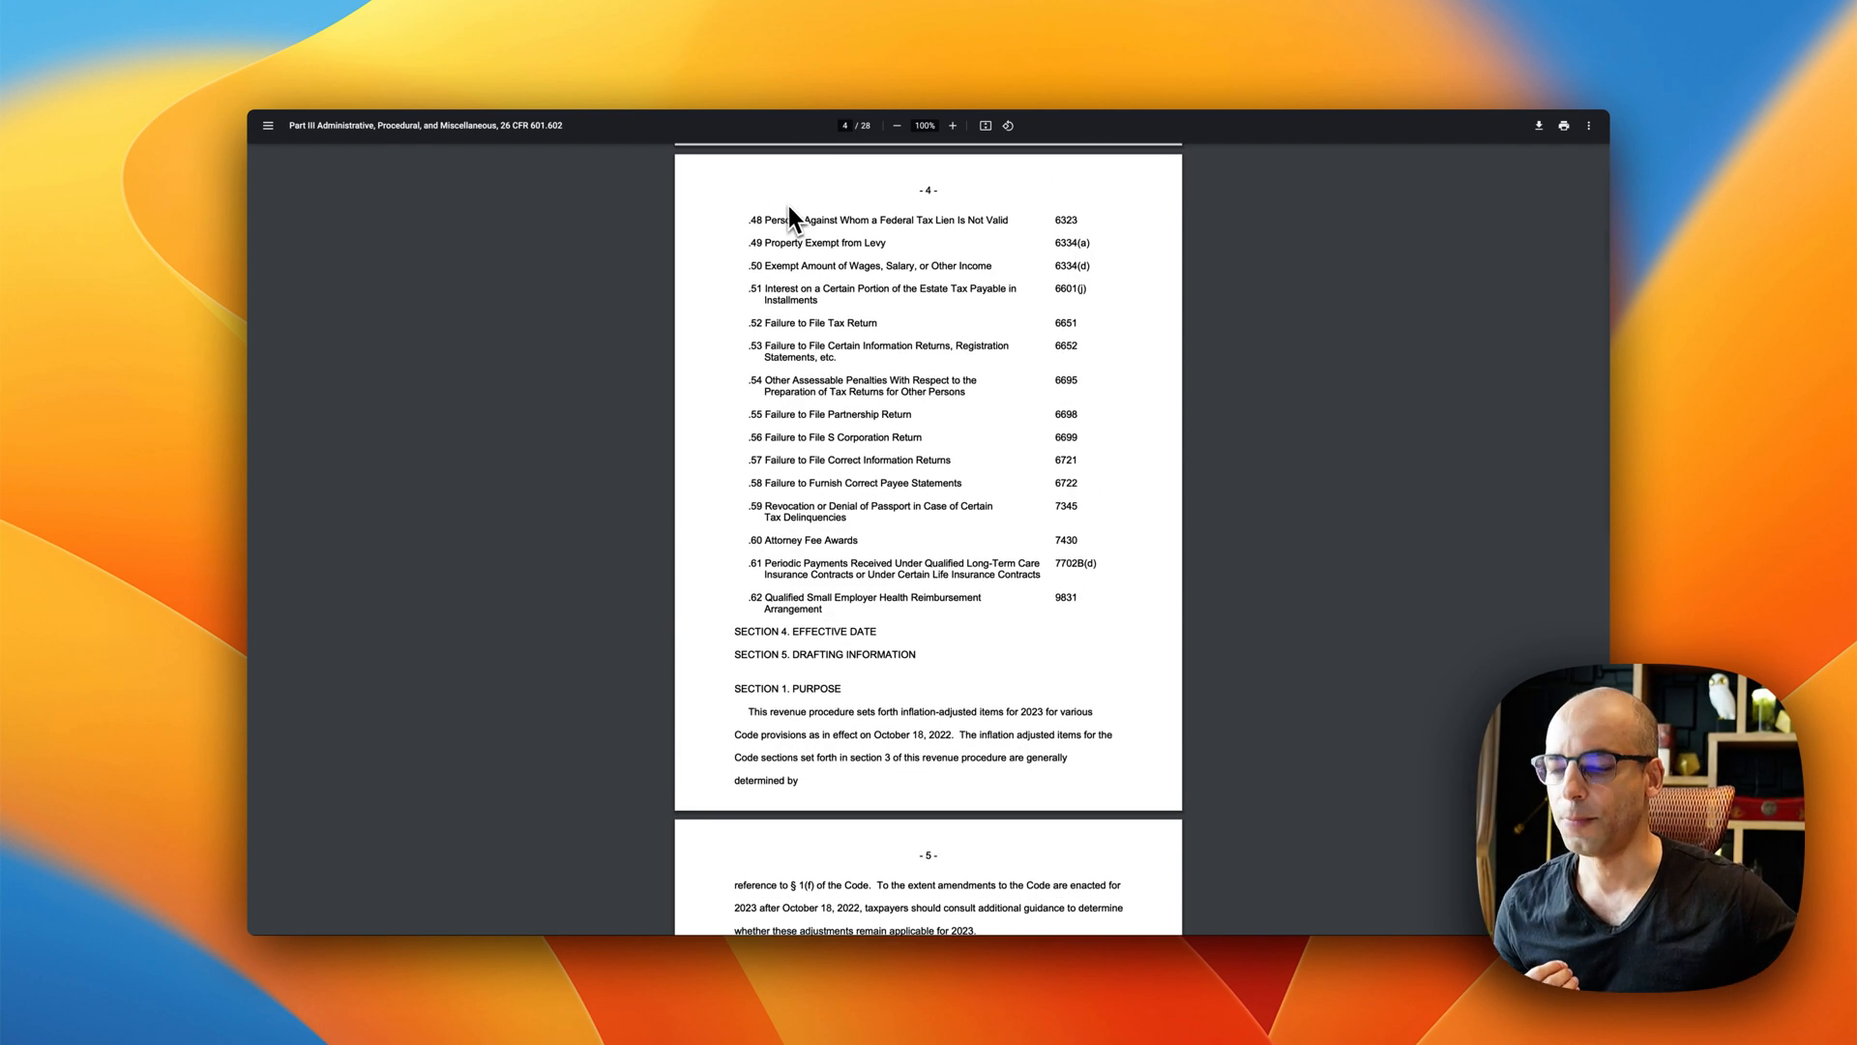
mouse_move(546, 99)
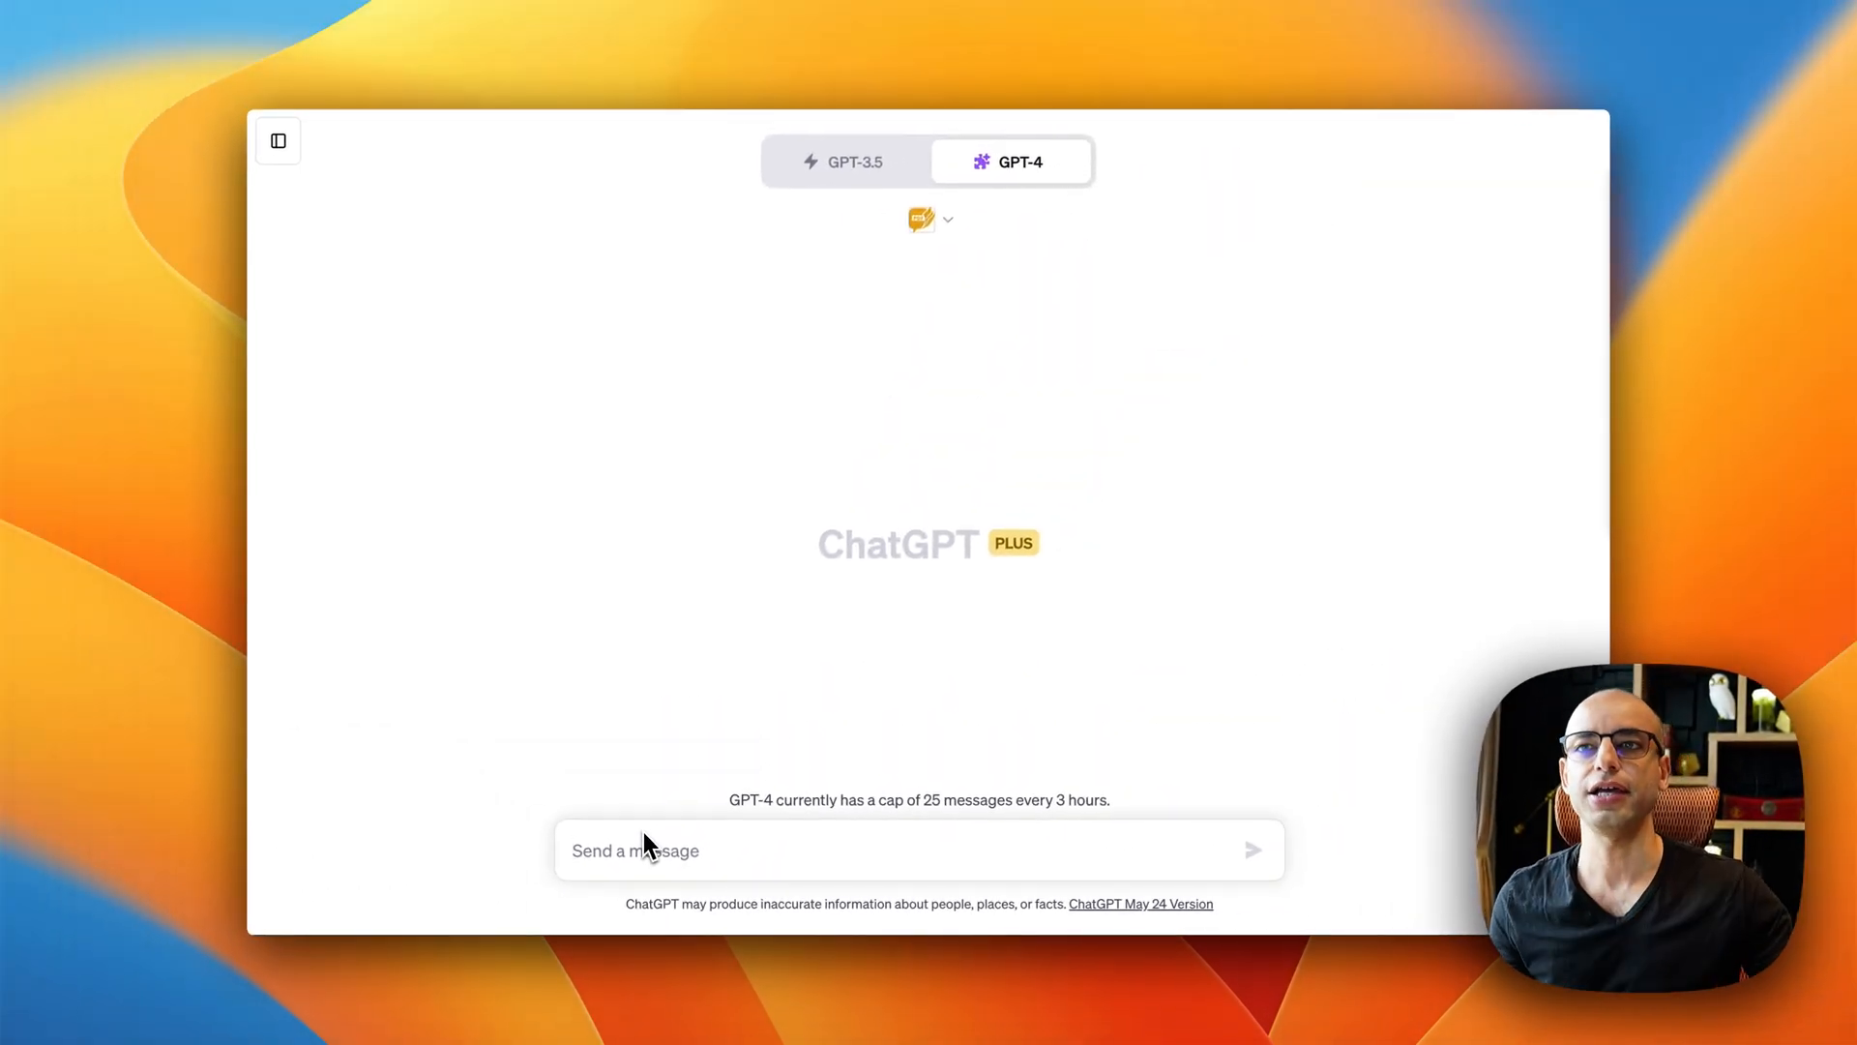
mouse_move(1683, 377)
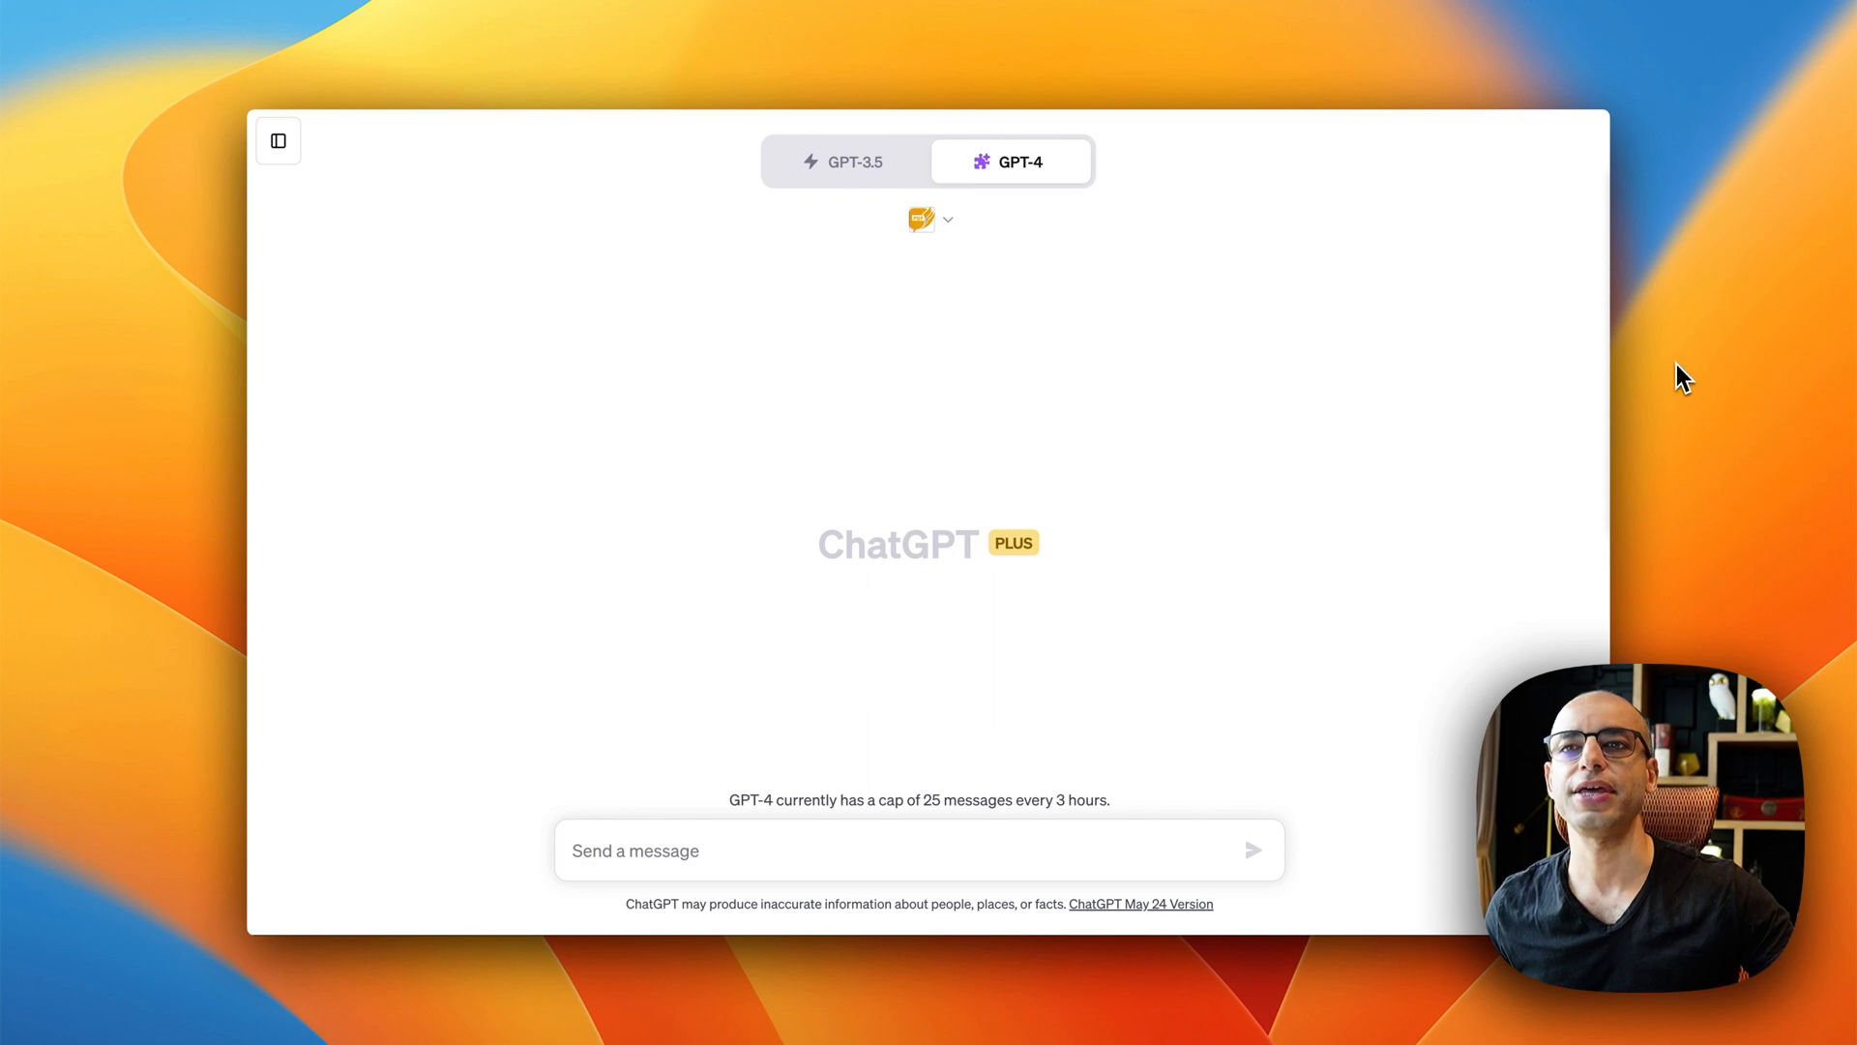
mouse_move(1658, 271)
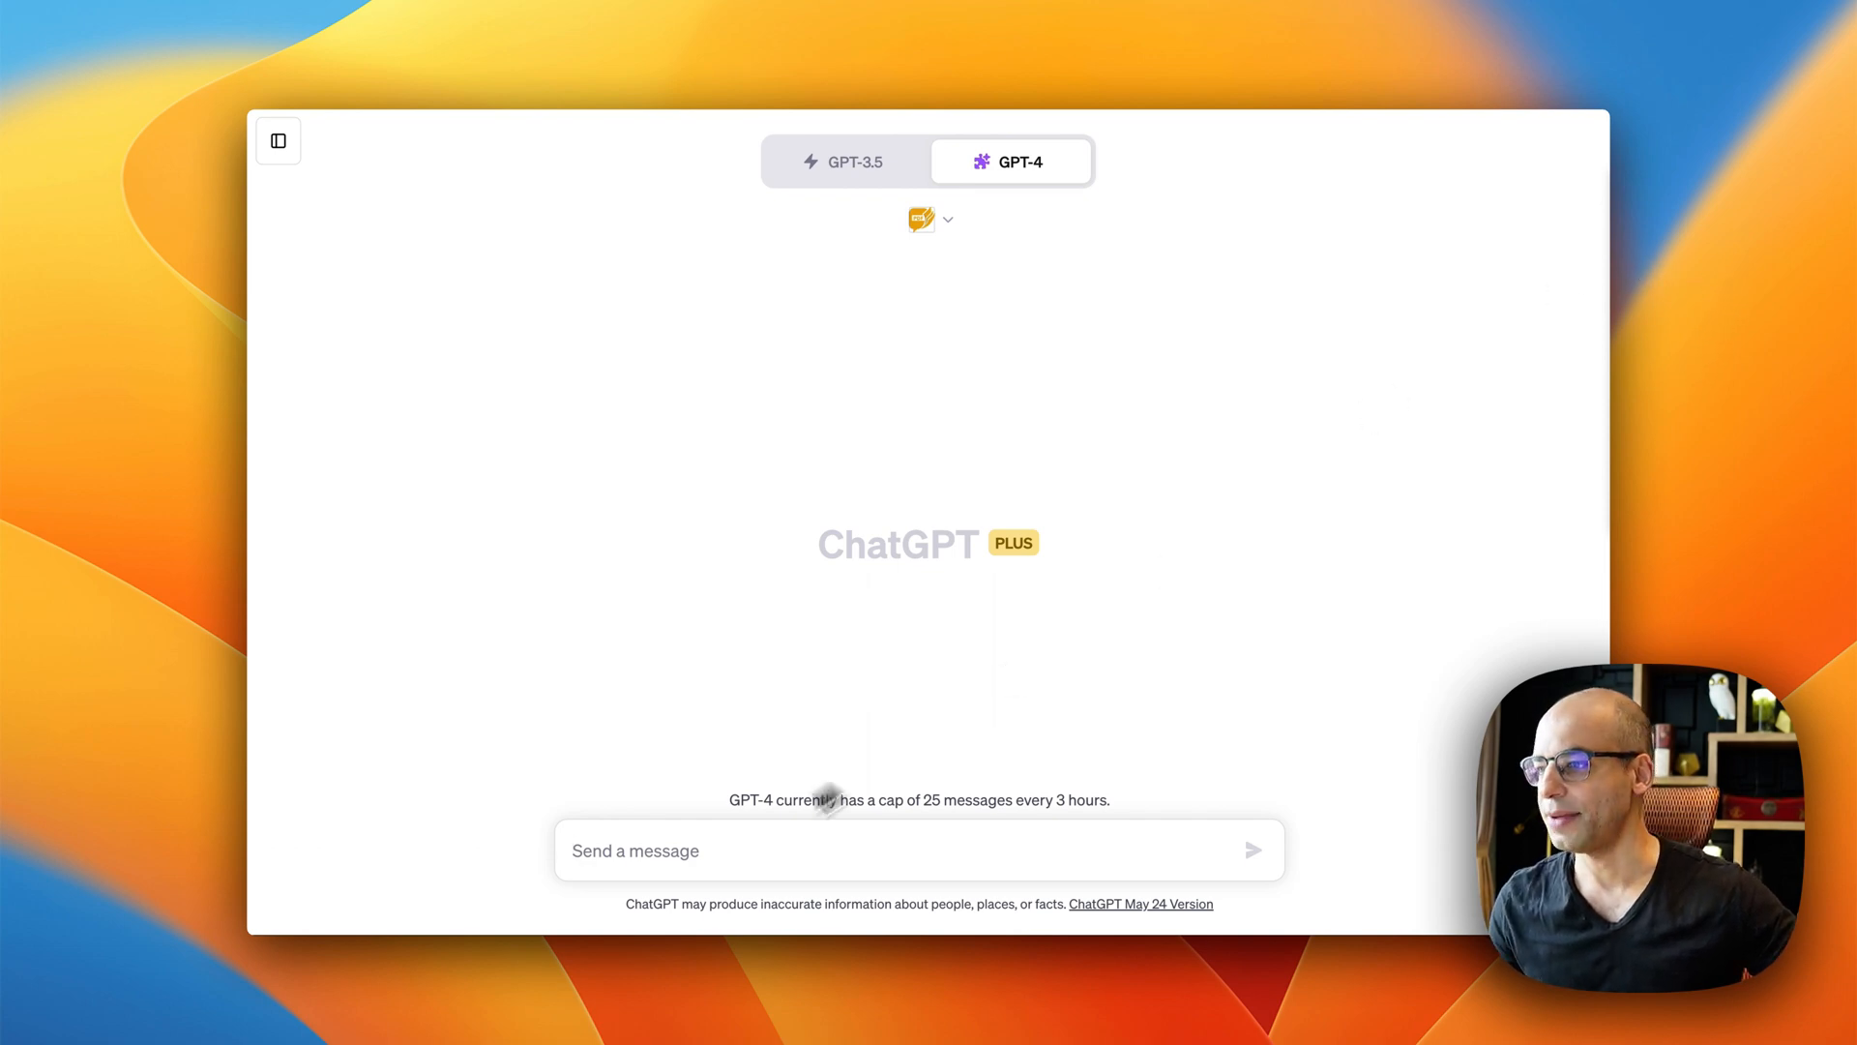
Step: Draft the question 'what changed this year with the Earned Income Credit?' with the IRS PDF URL
type("what changed this year with the Earned Income Credit? https://www.irs.gov/pub/irs-drop/rp-22-38.pdf")
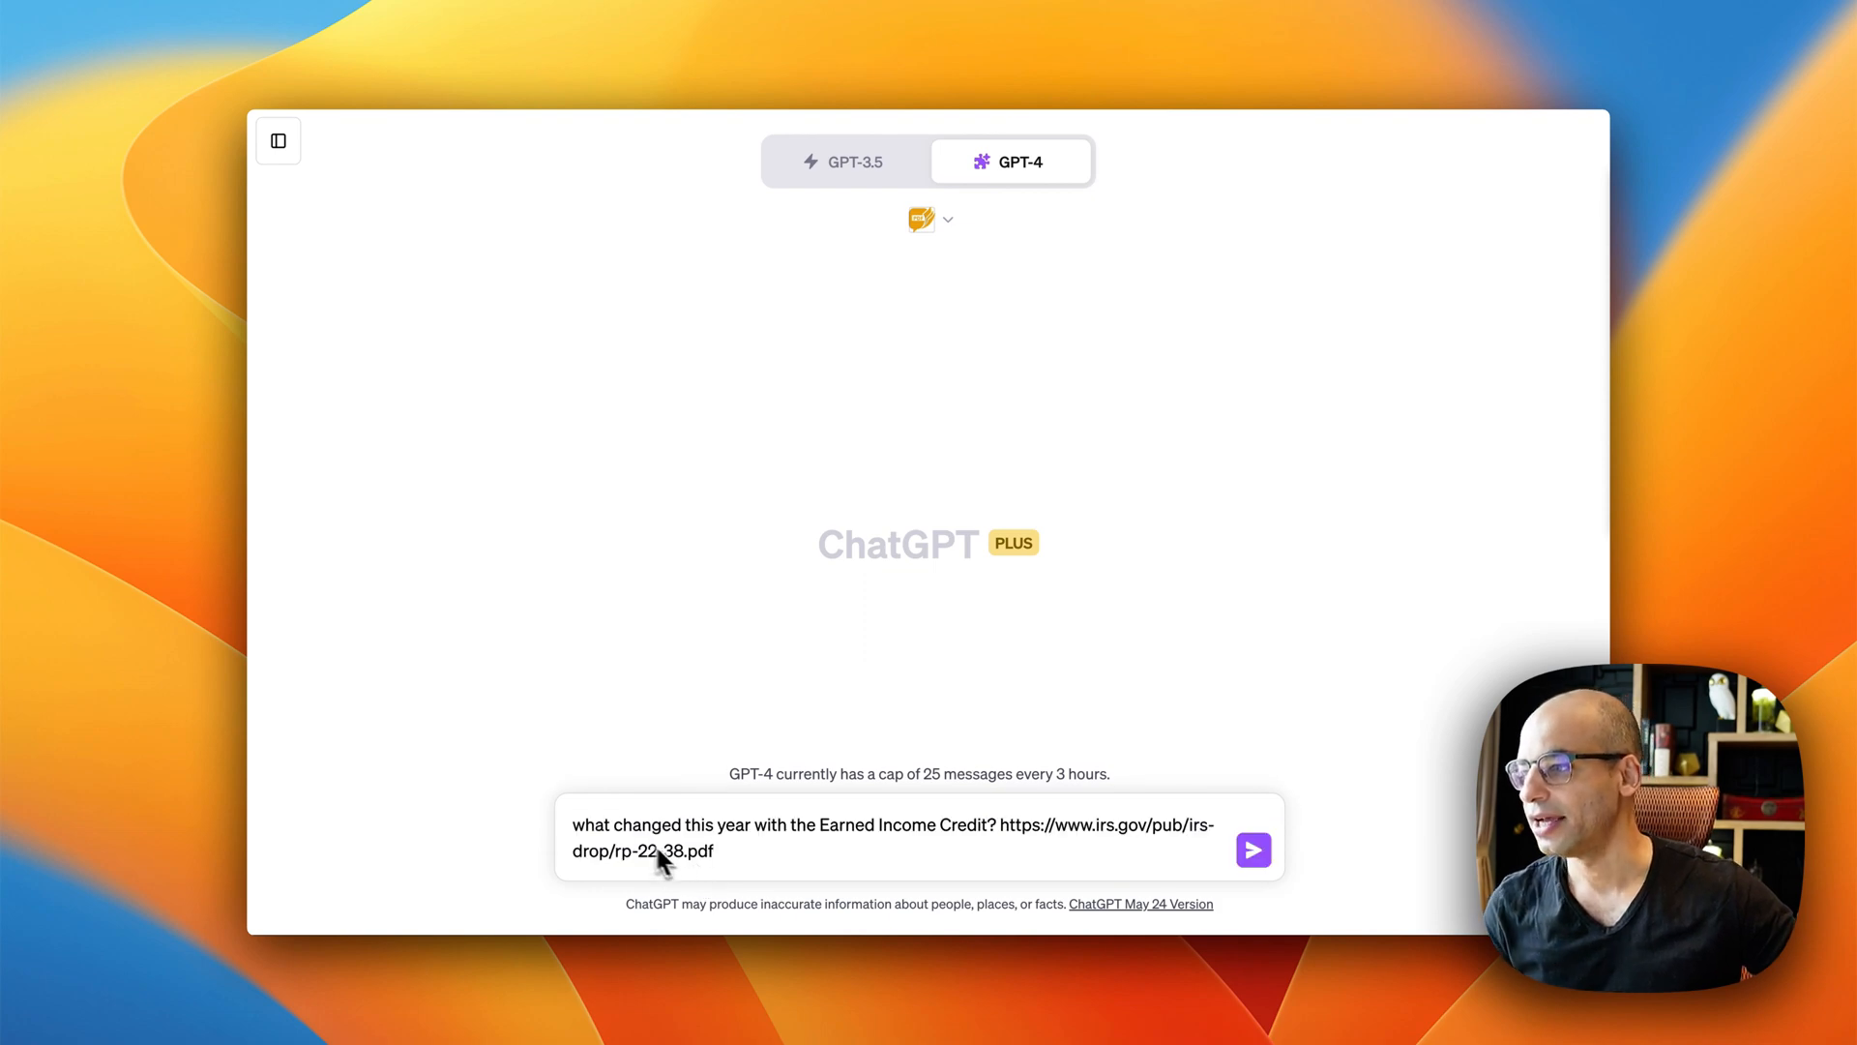
mouse_move(920, 855)
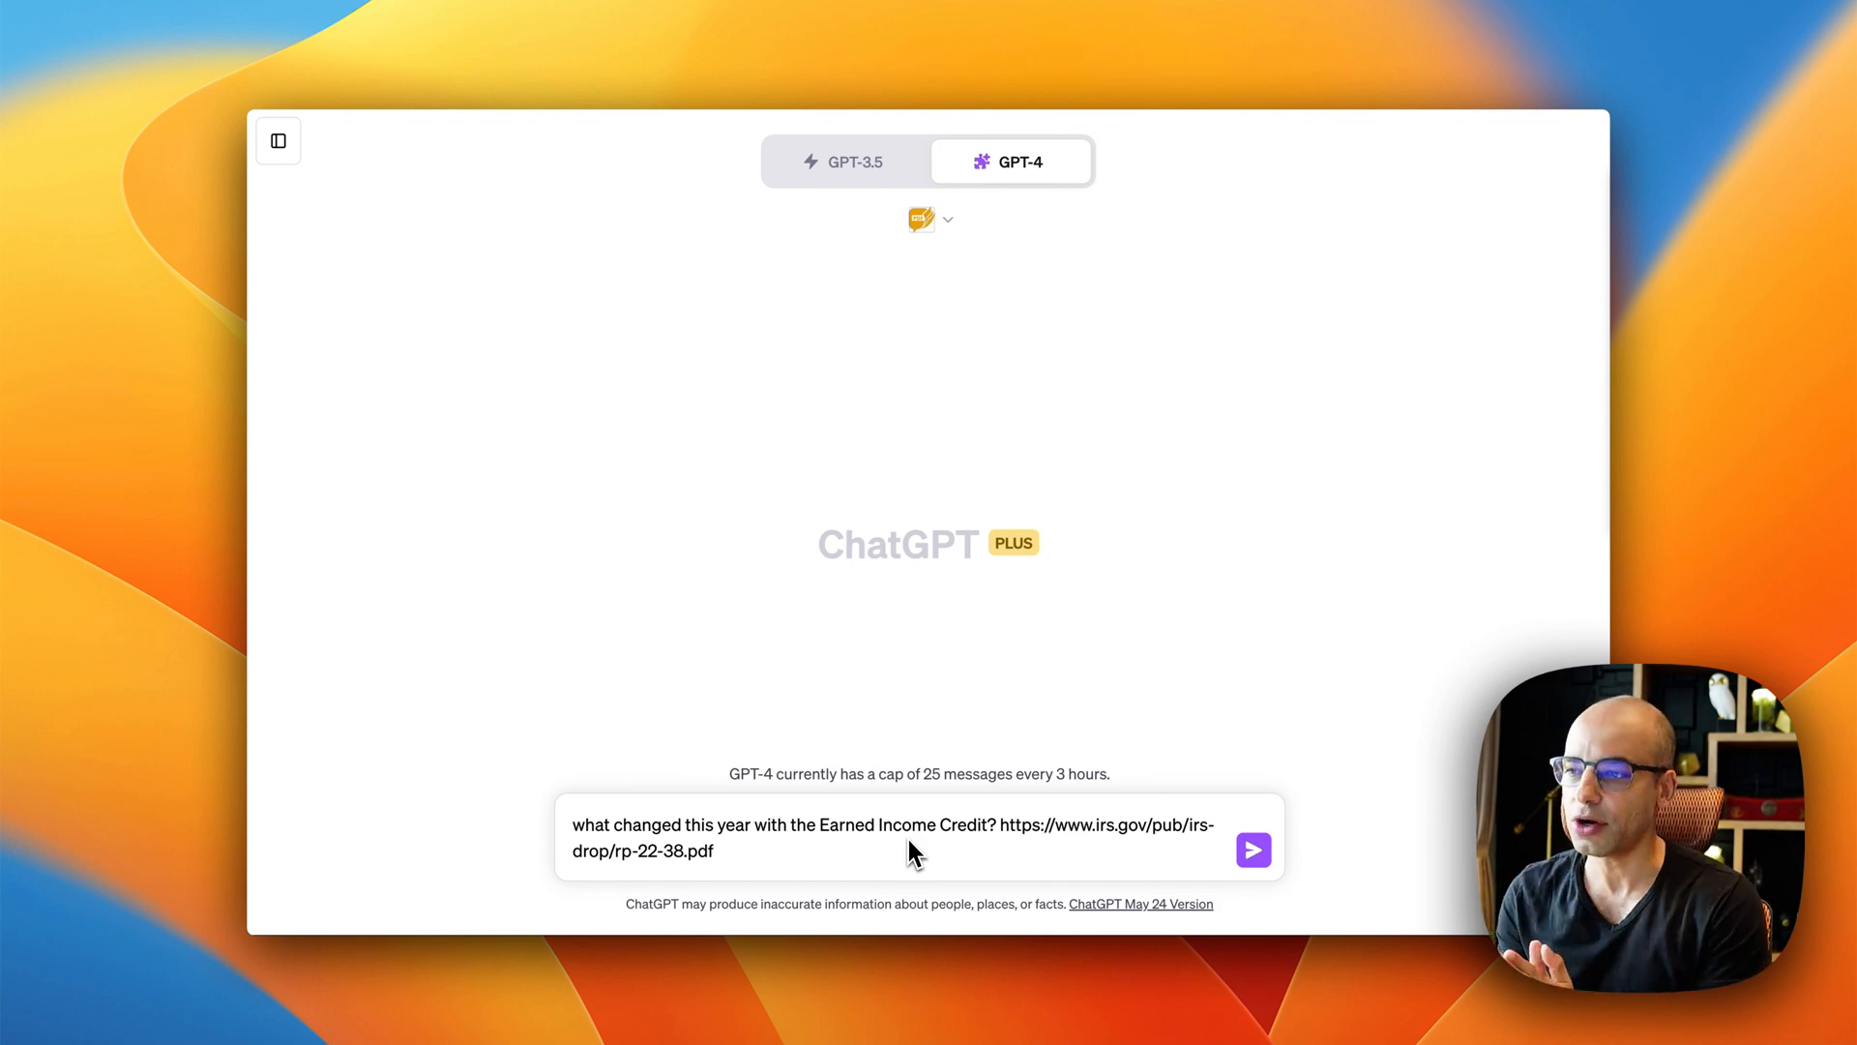
mouse_move(1016, 842)
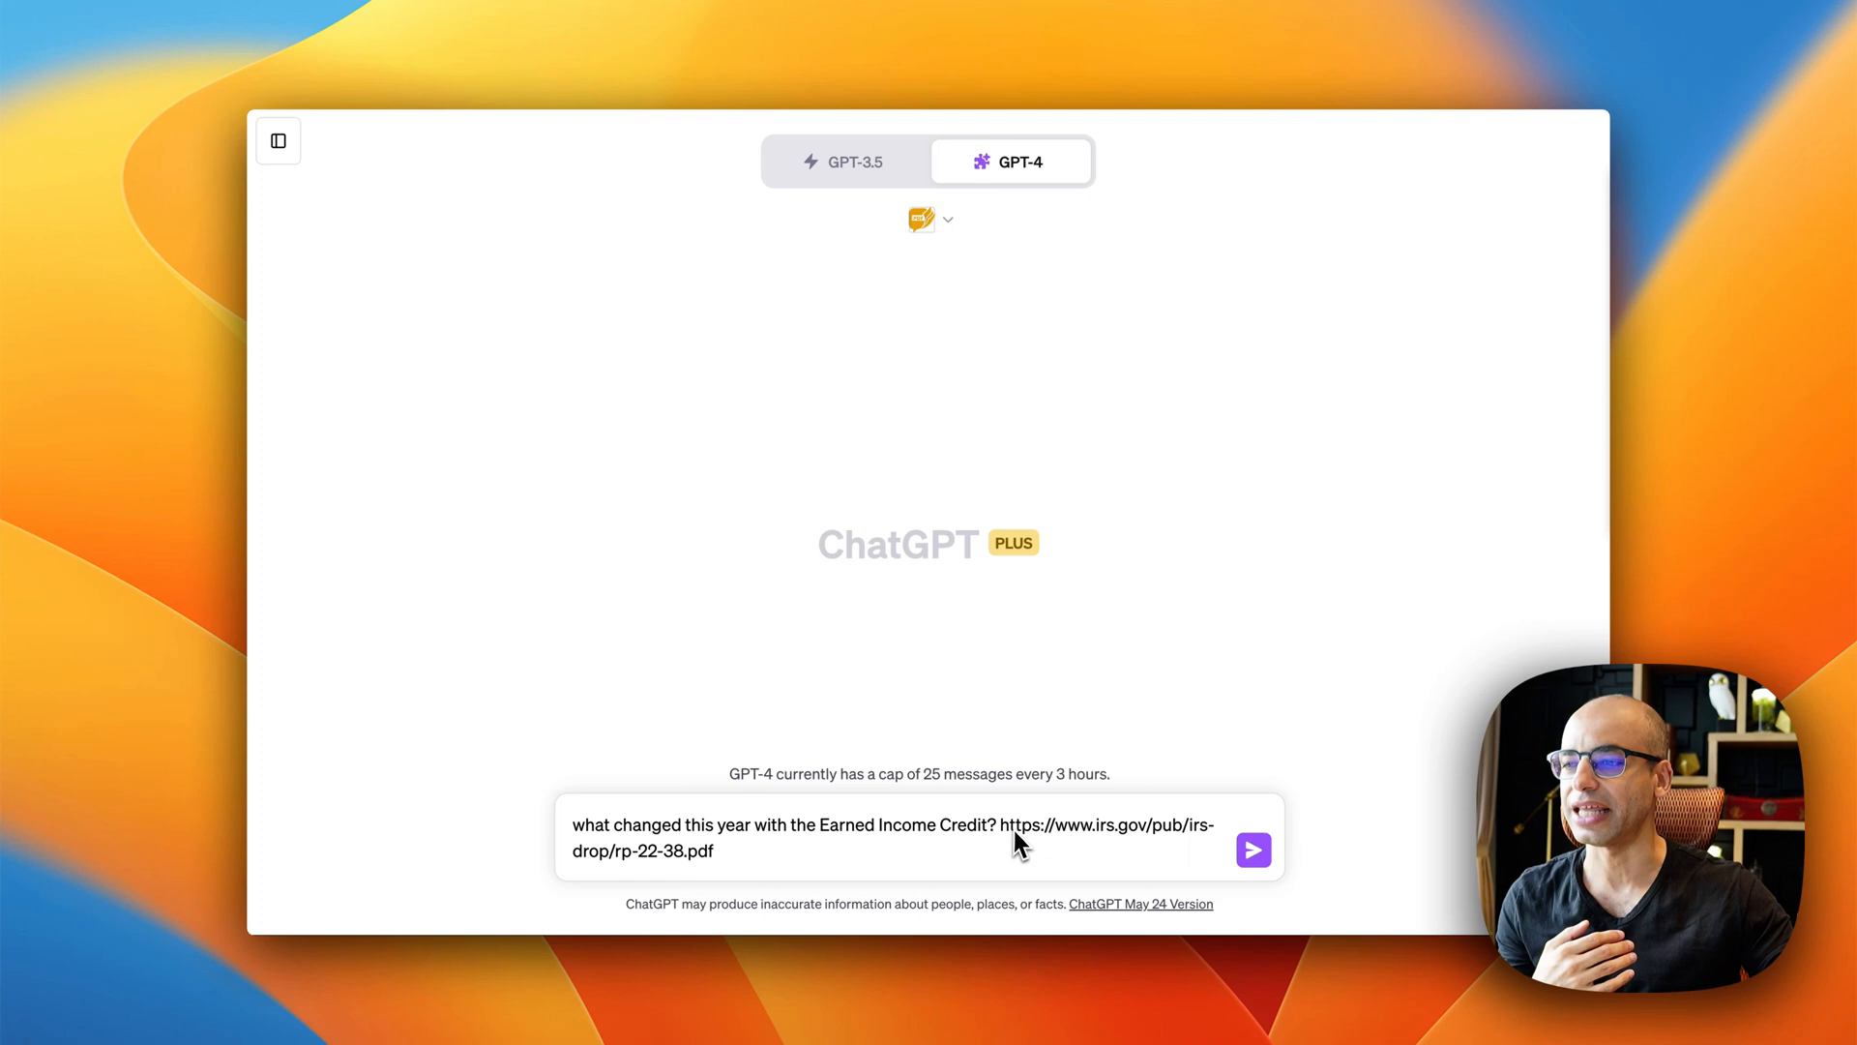
mouse_move(1012, 842)
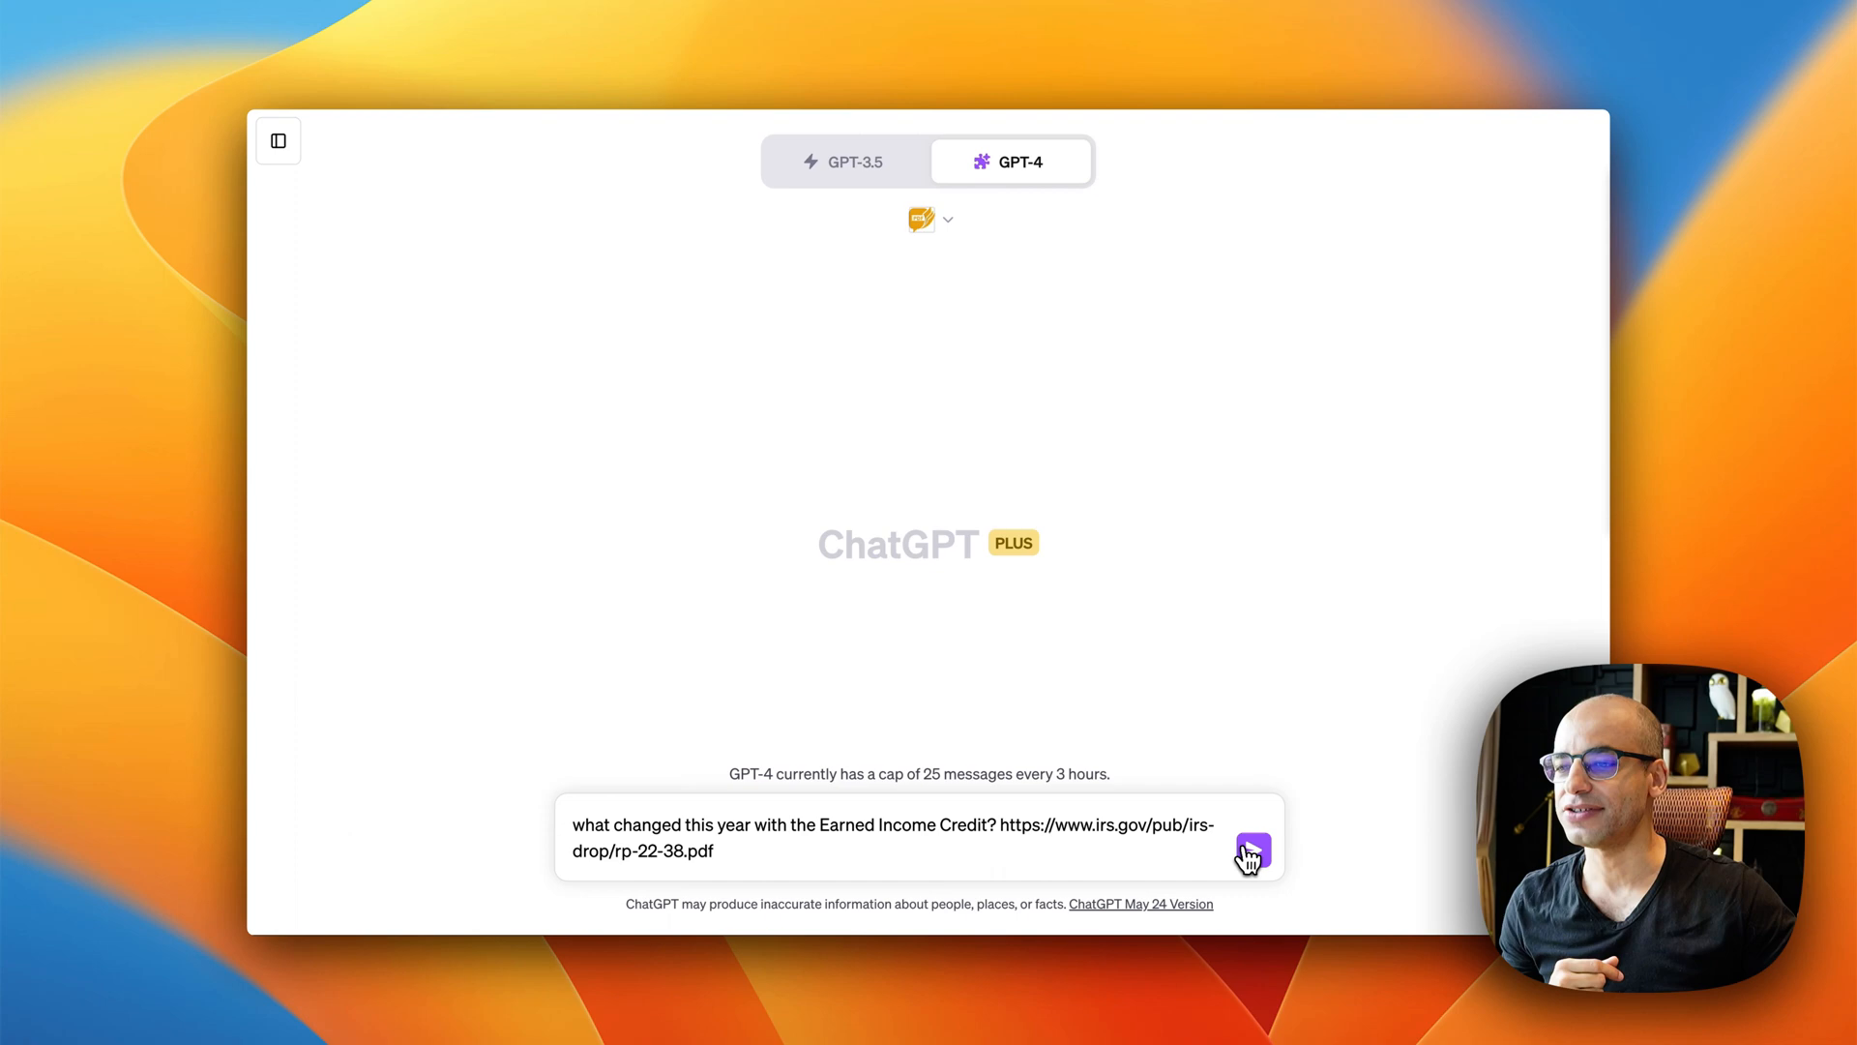
Step: Send the Earned Income Credit question and review the 2023 table, highlighting the $16,510 amount
left_click(1252, 851)
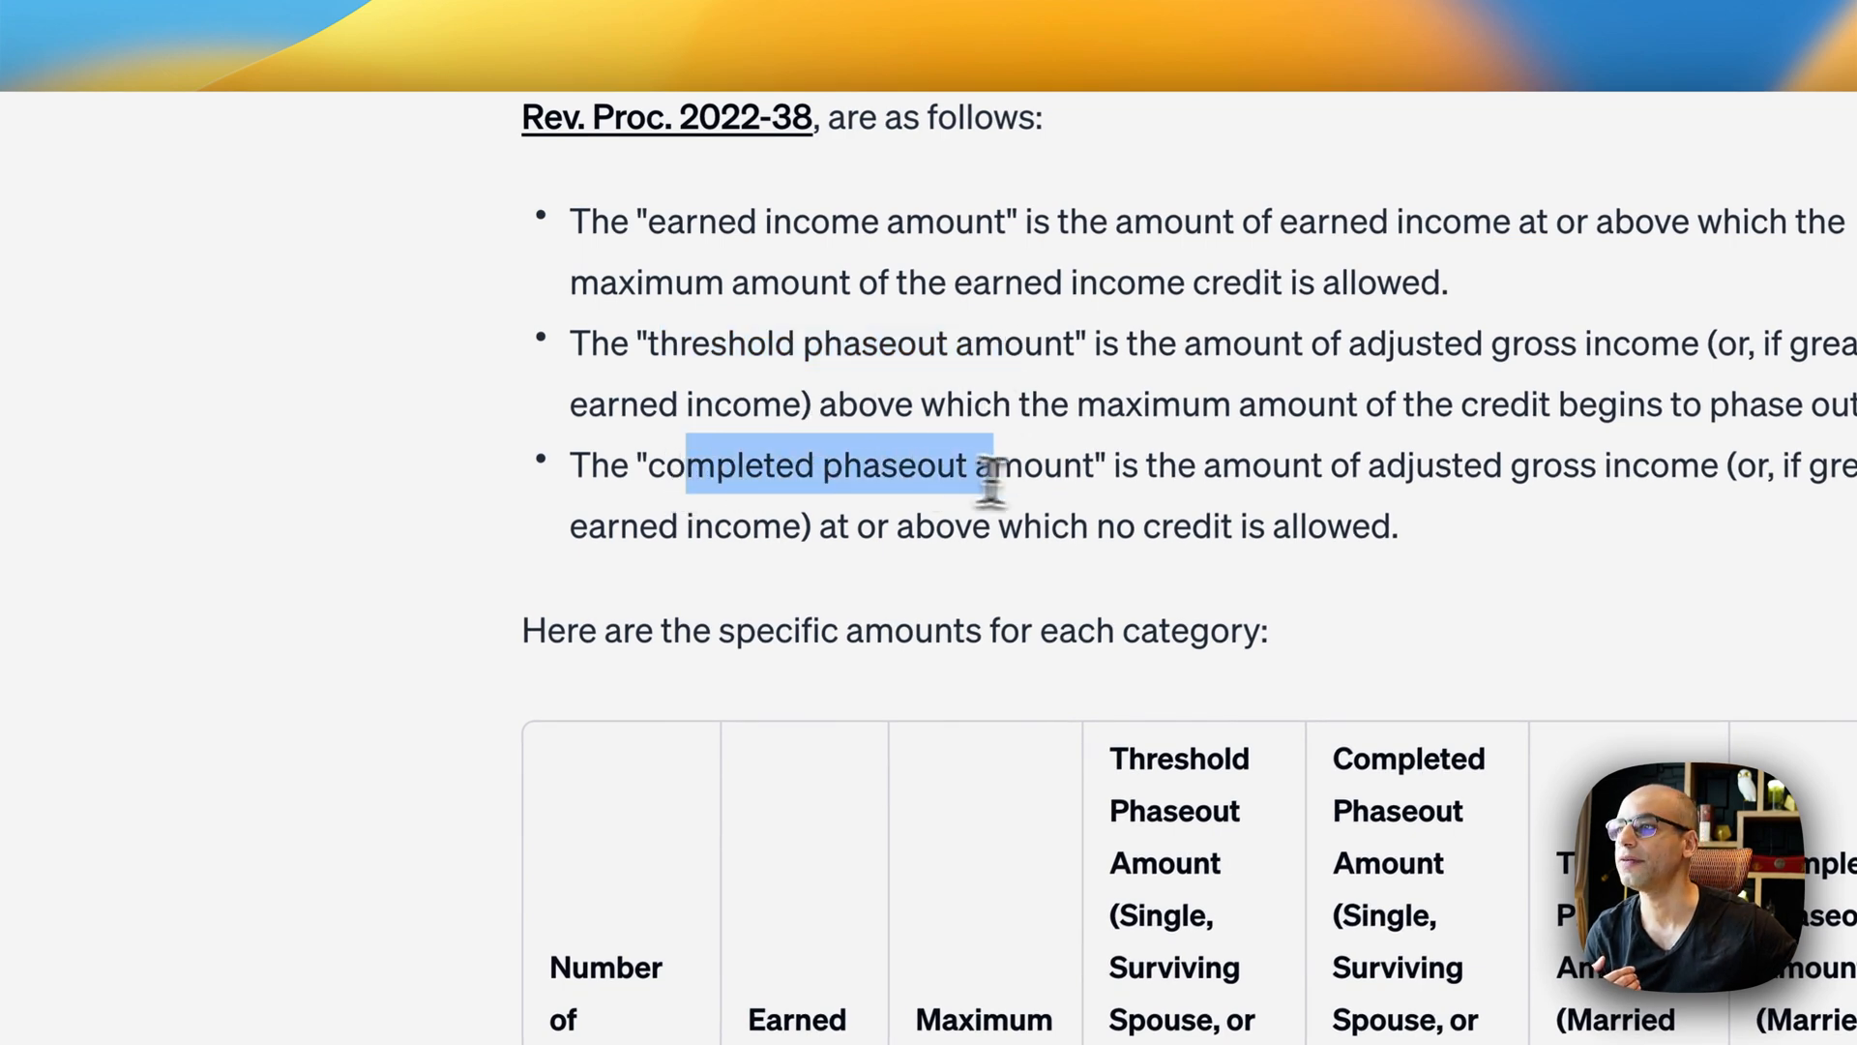
scroll("down", 3)
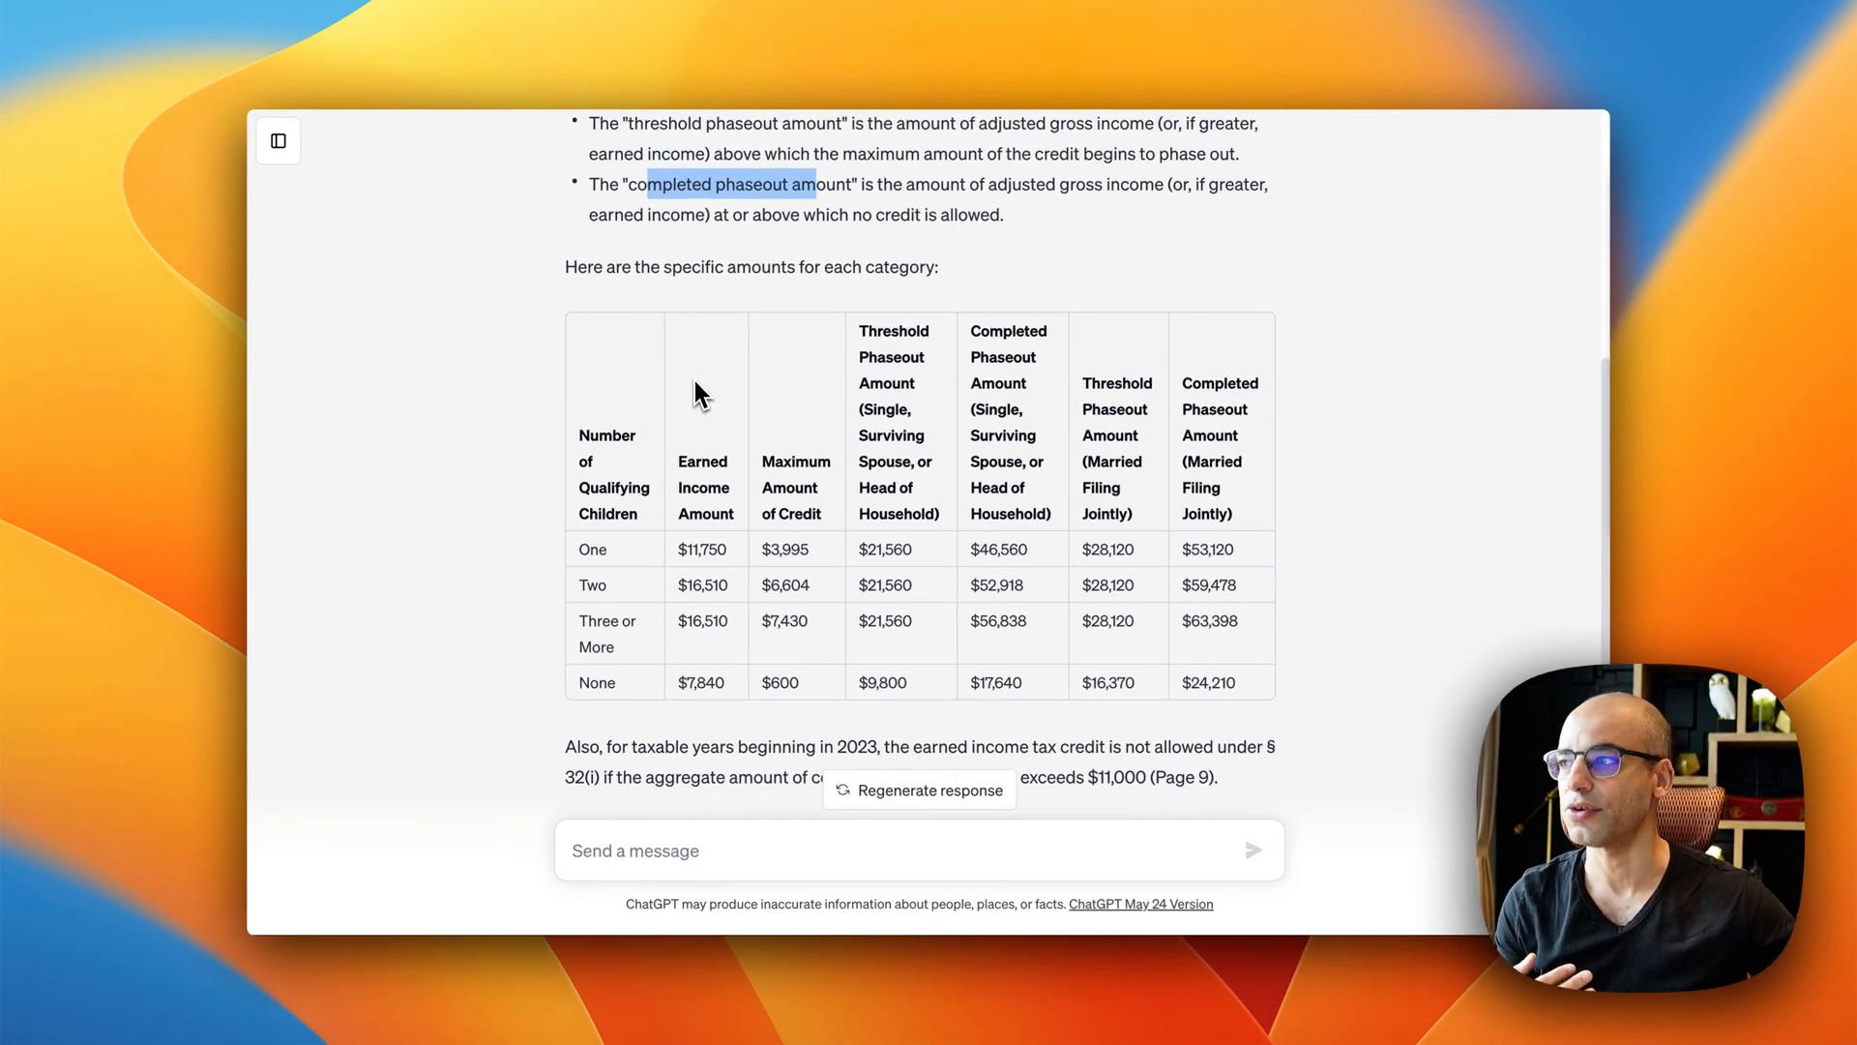
mouse_move(603, 621)
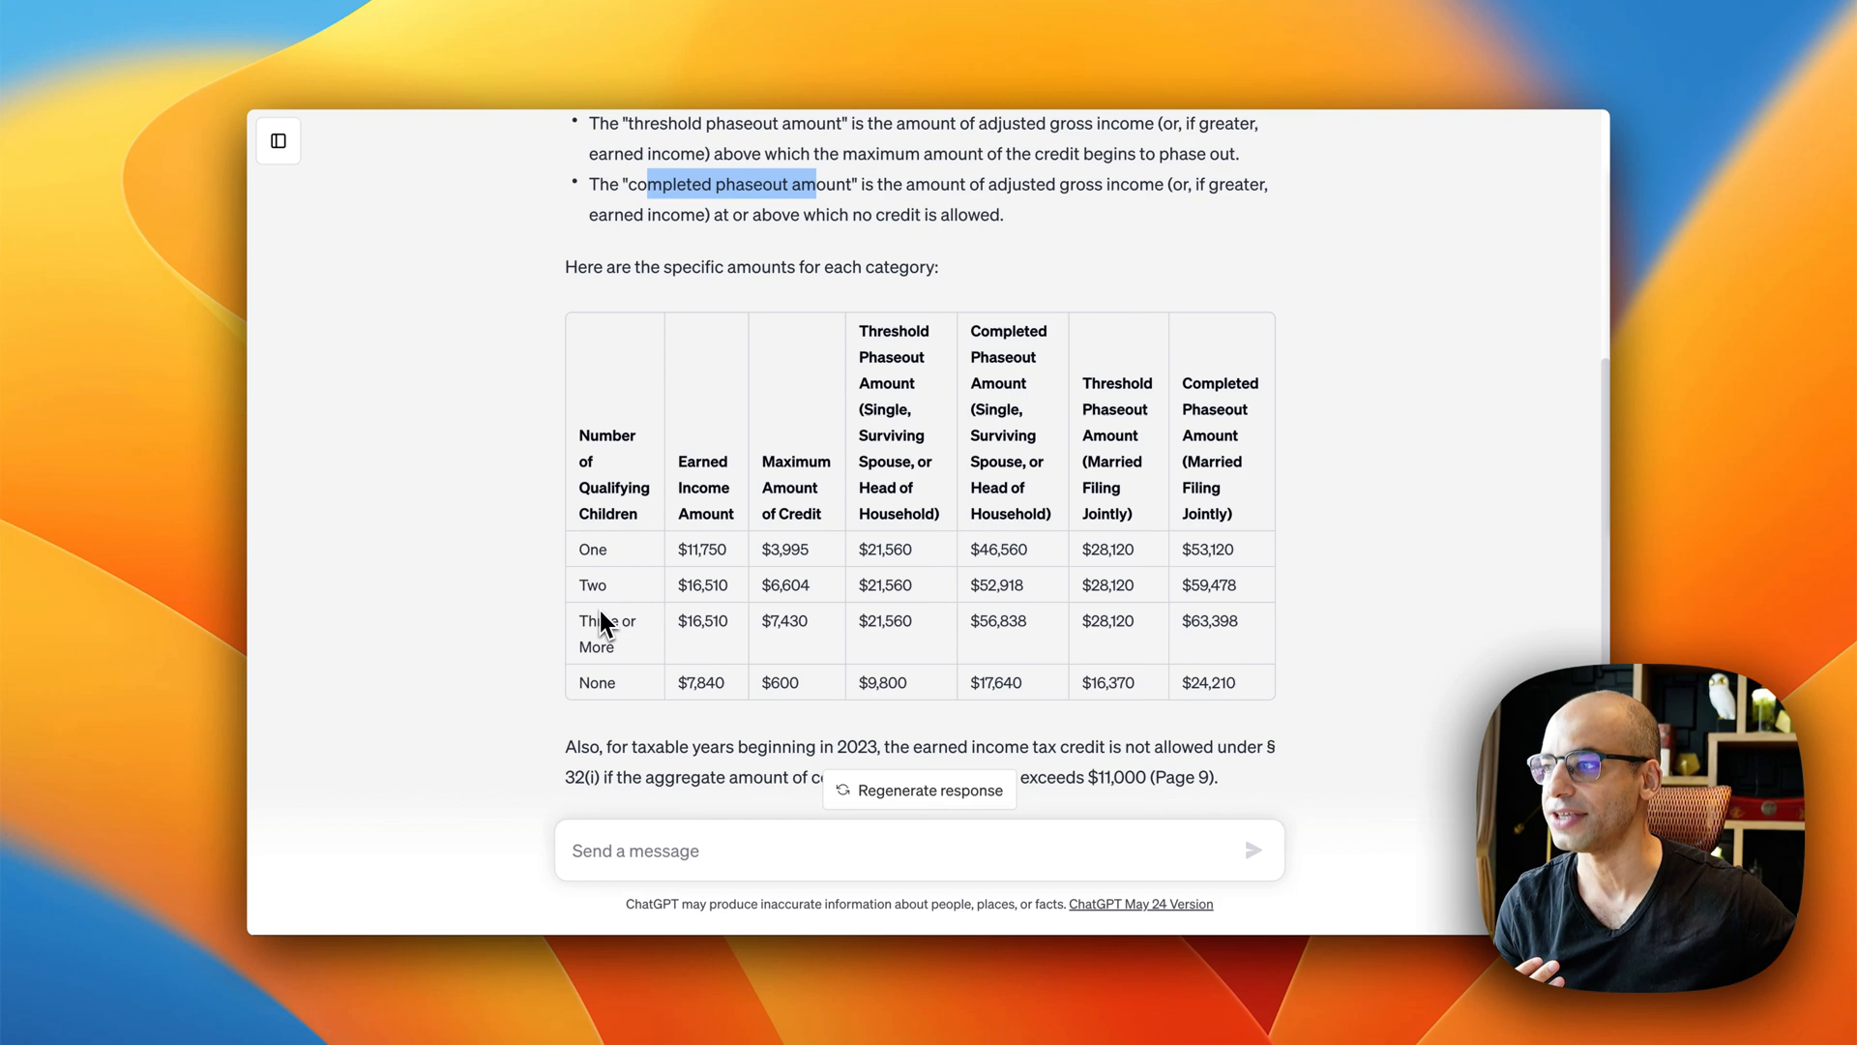
mouse_move(613, 624)
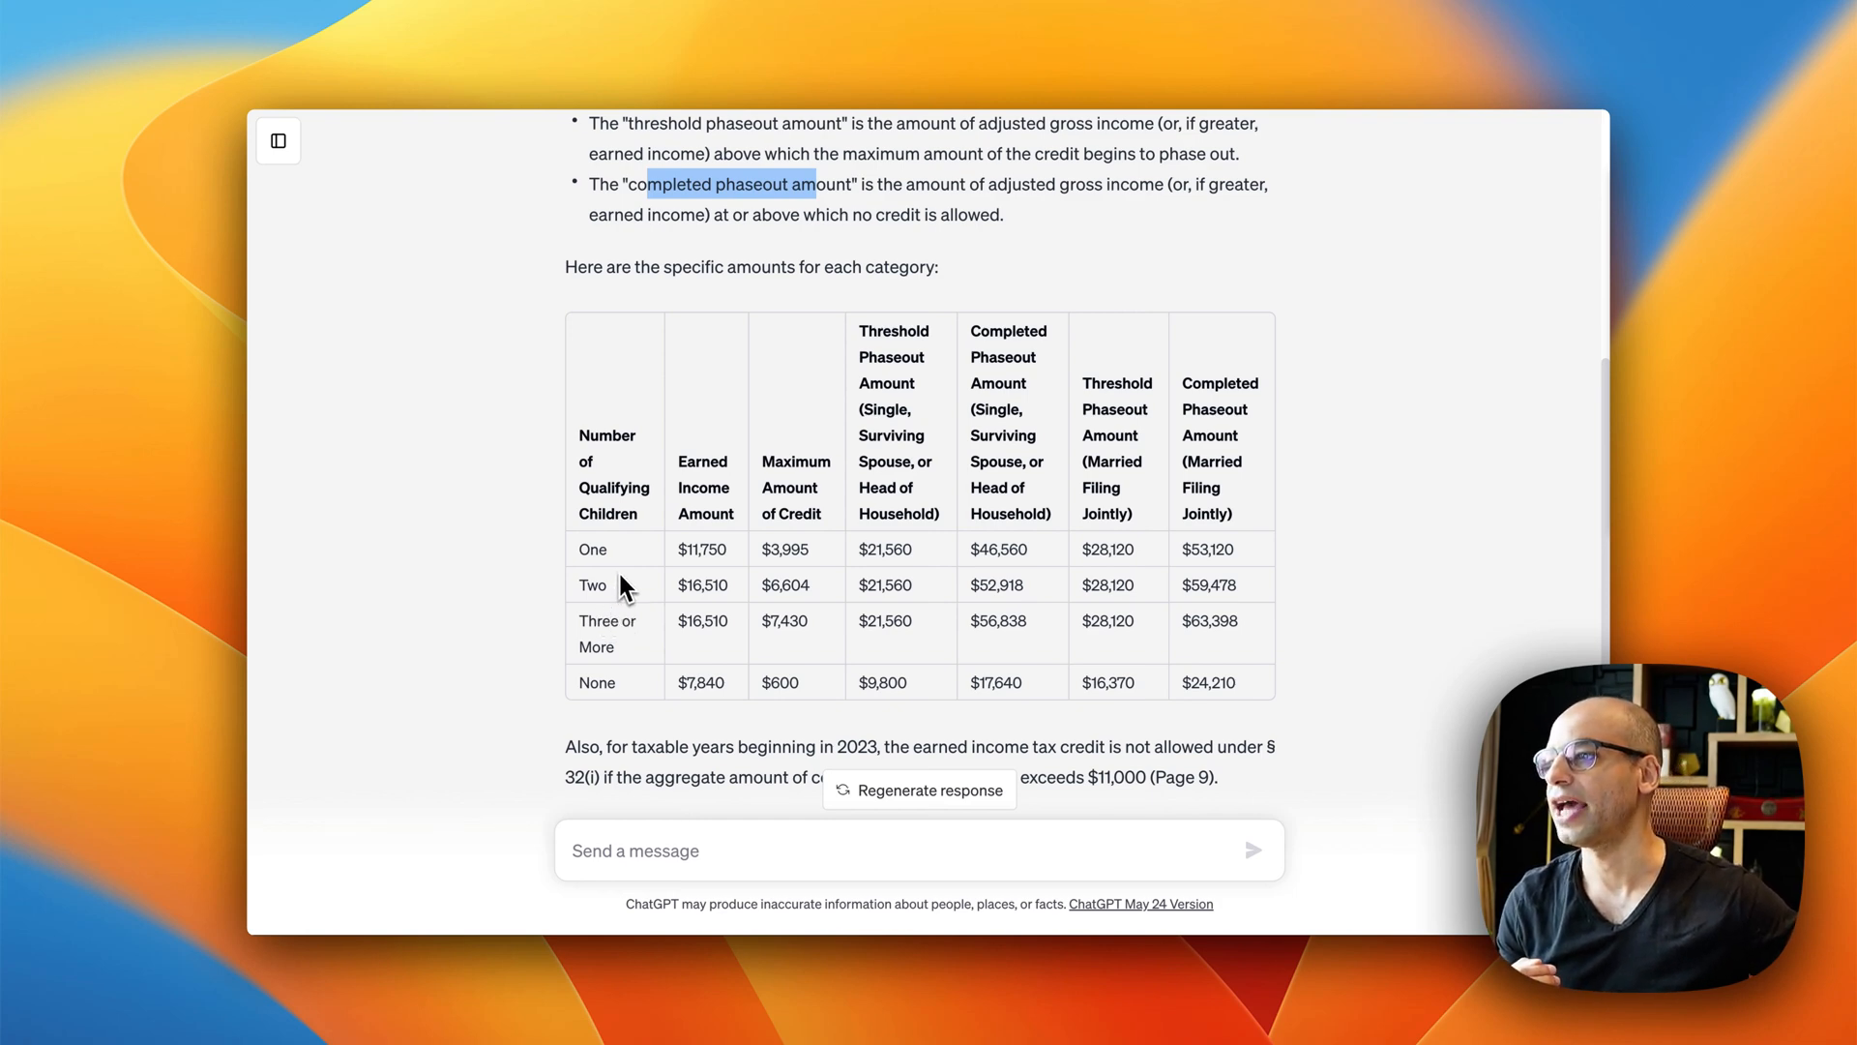
mouse_move(631, 610)
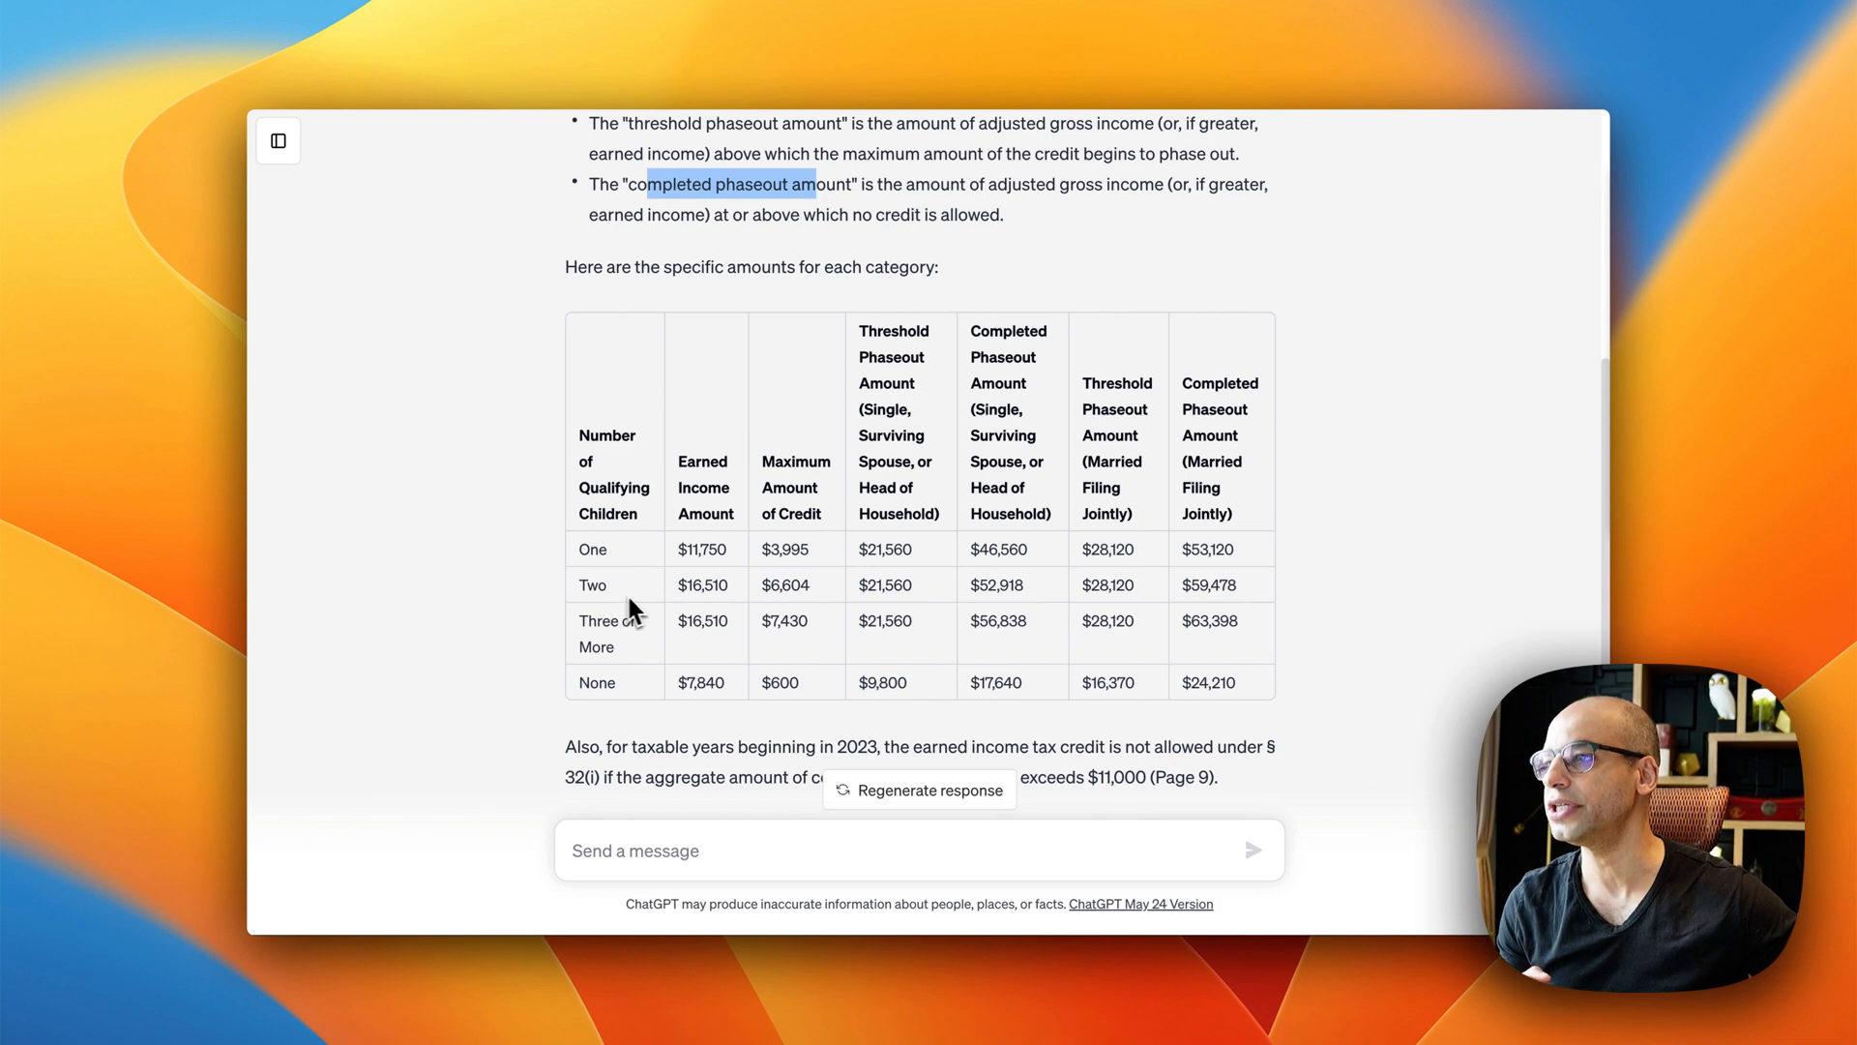
mouse_move(691, 605)
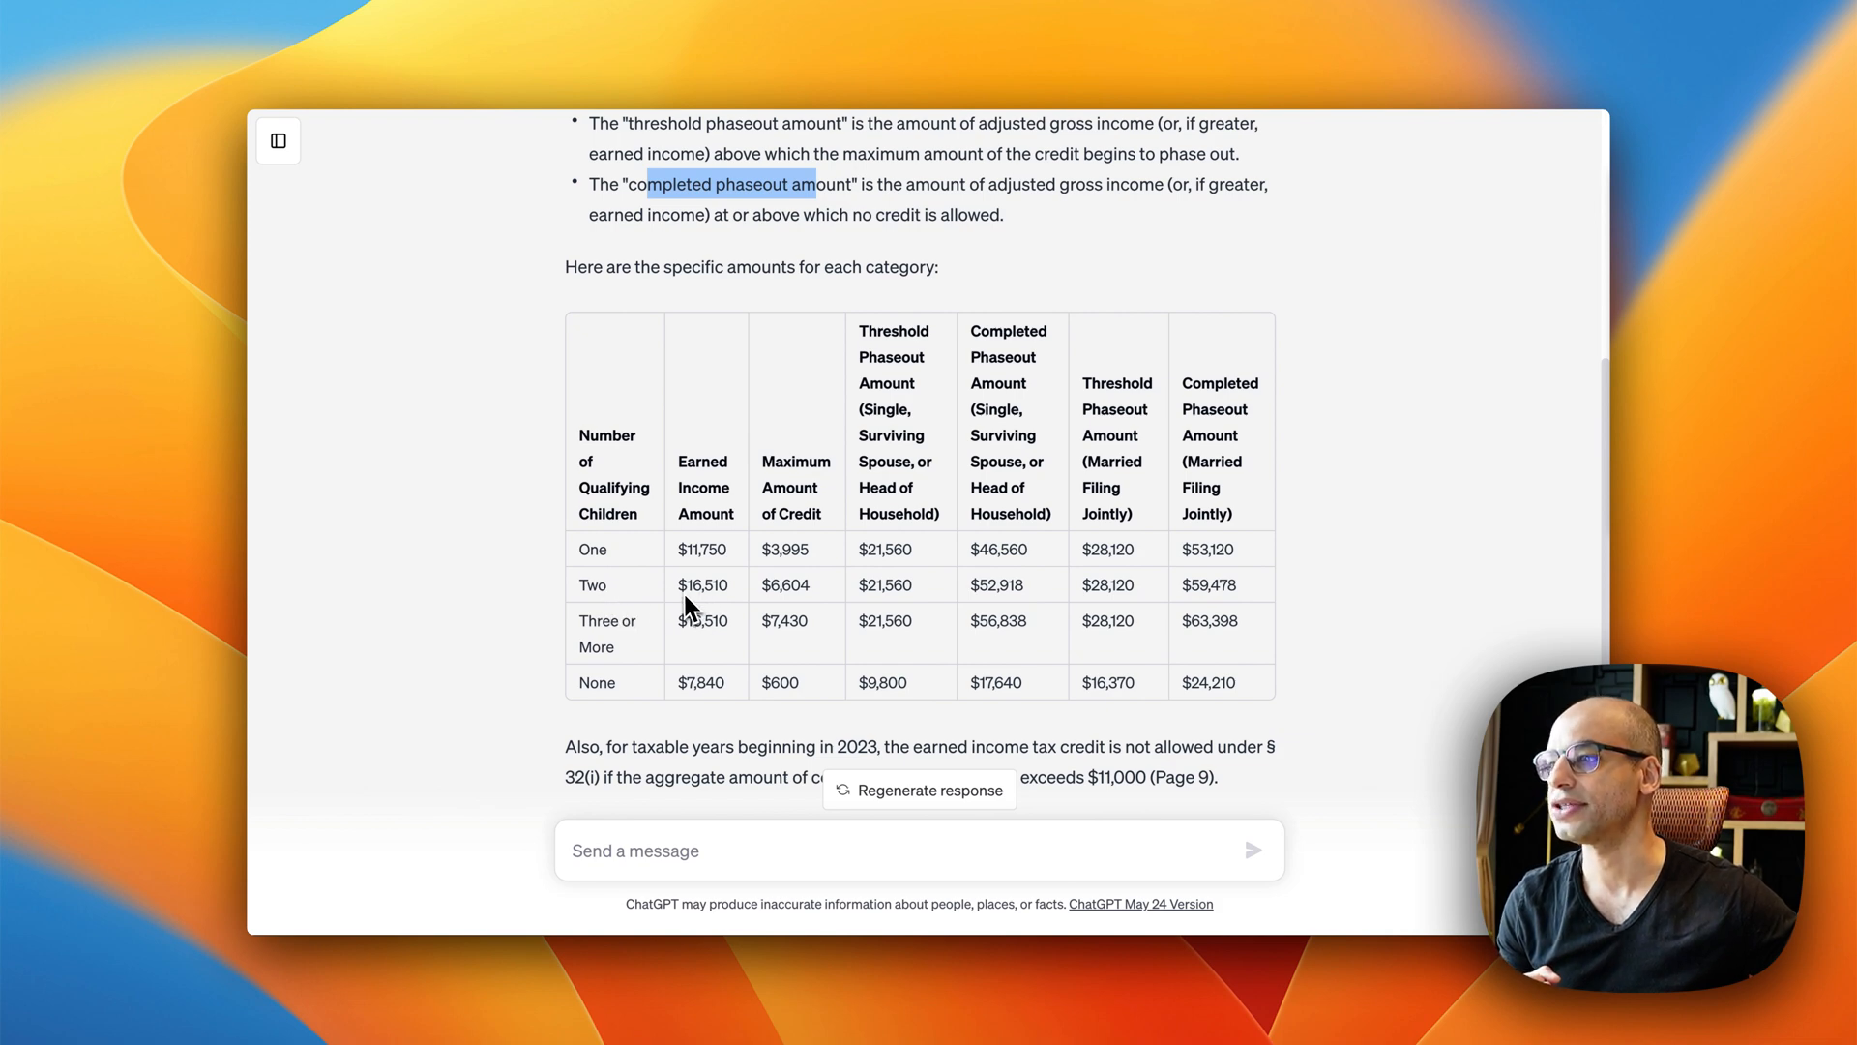
mouse_move(701, 610)
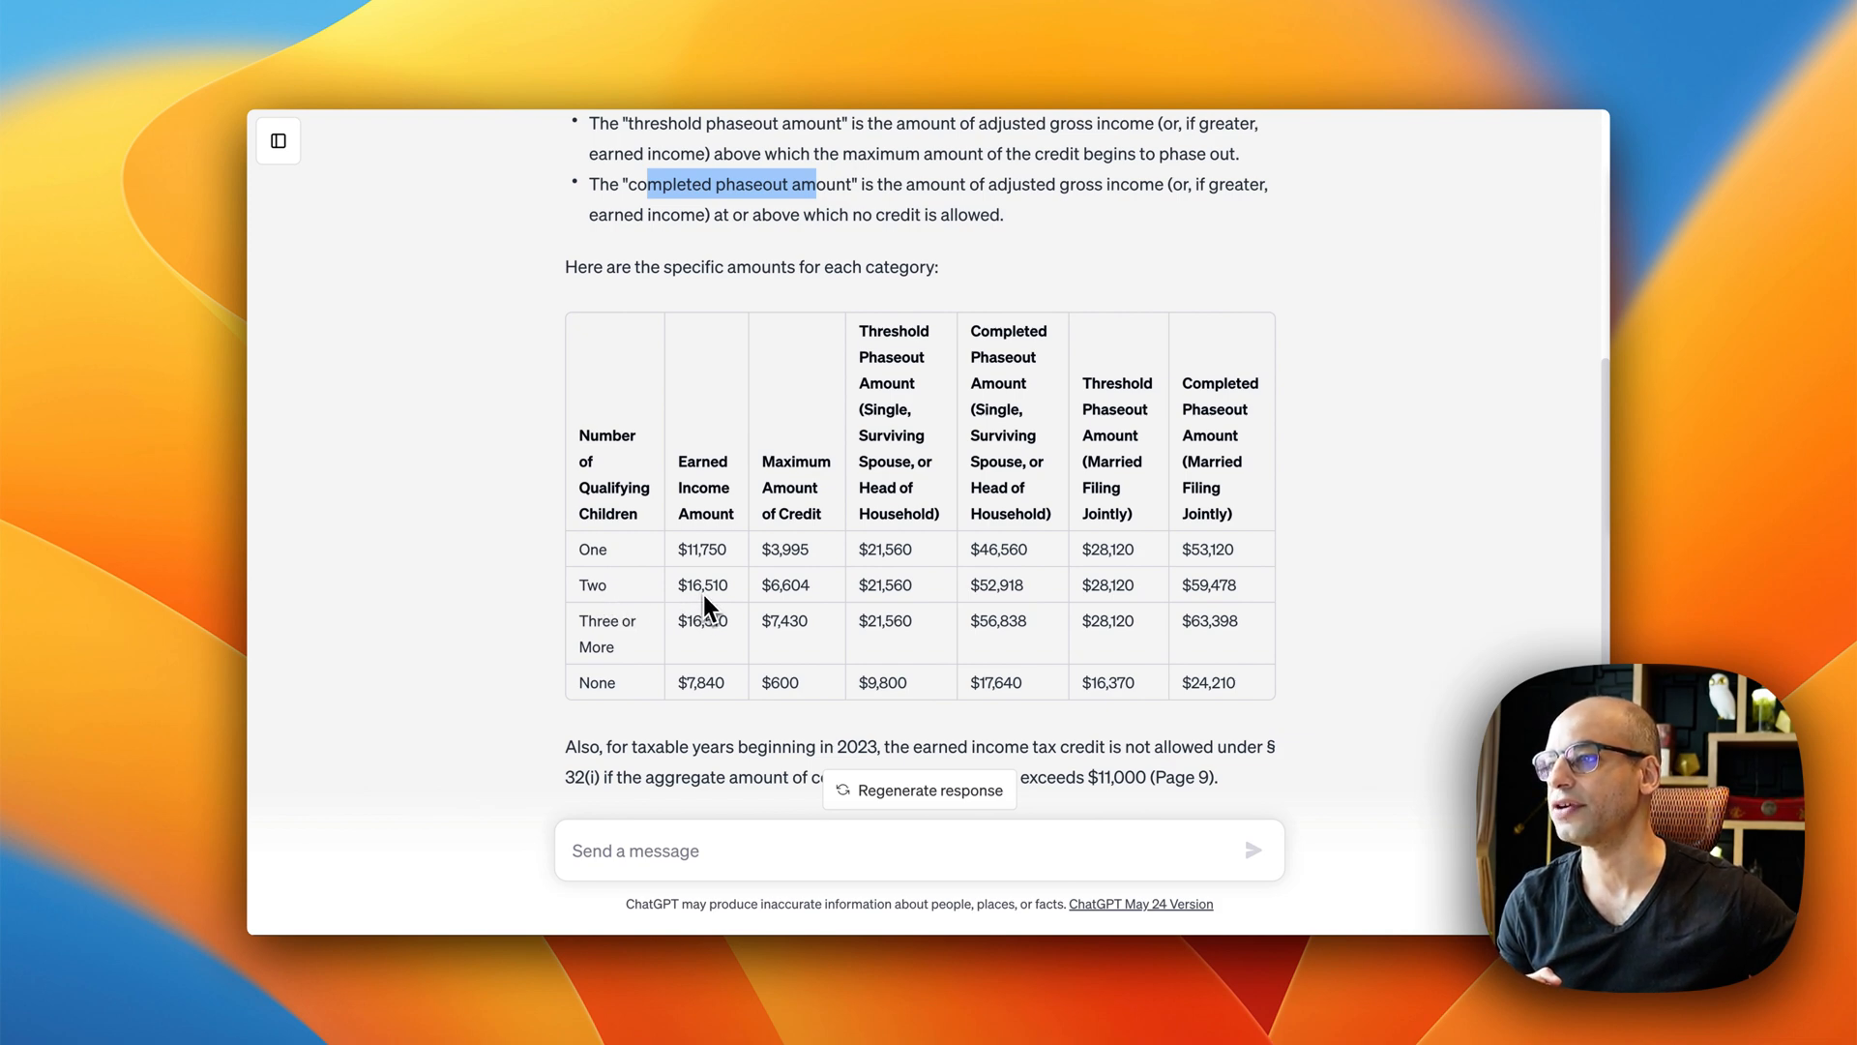
mouse_move(776, 563)
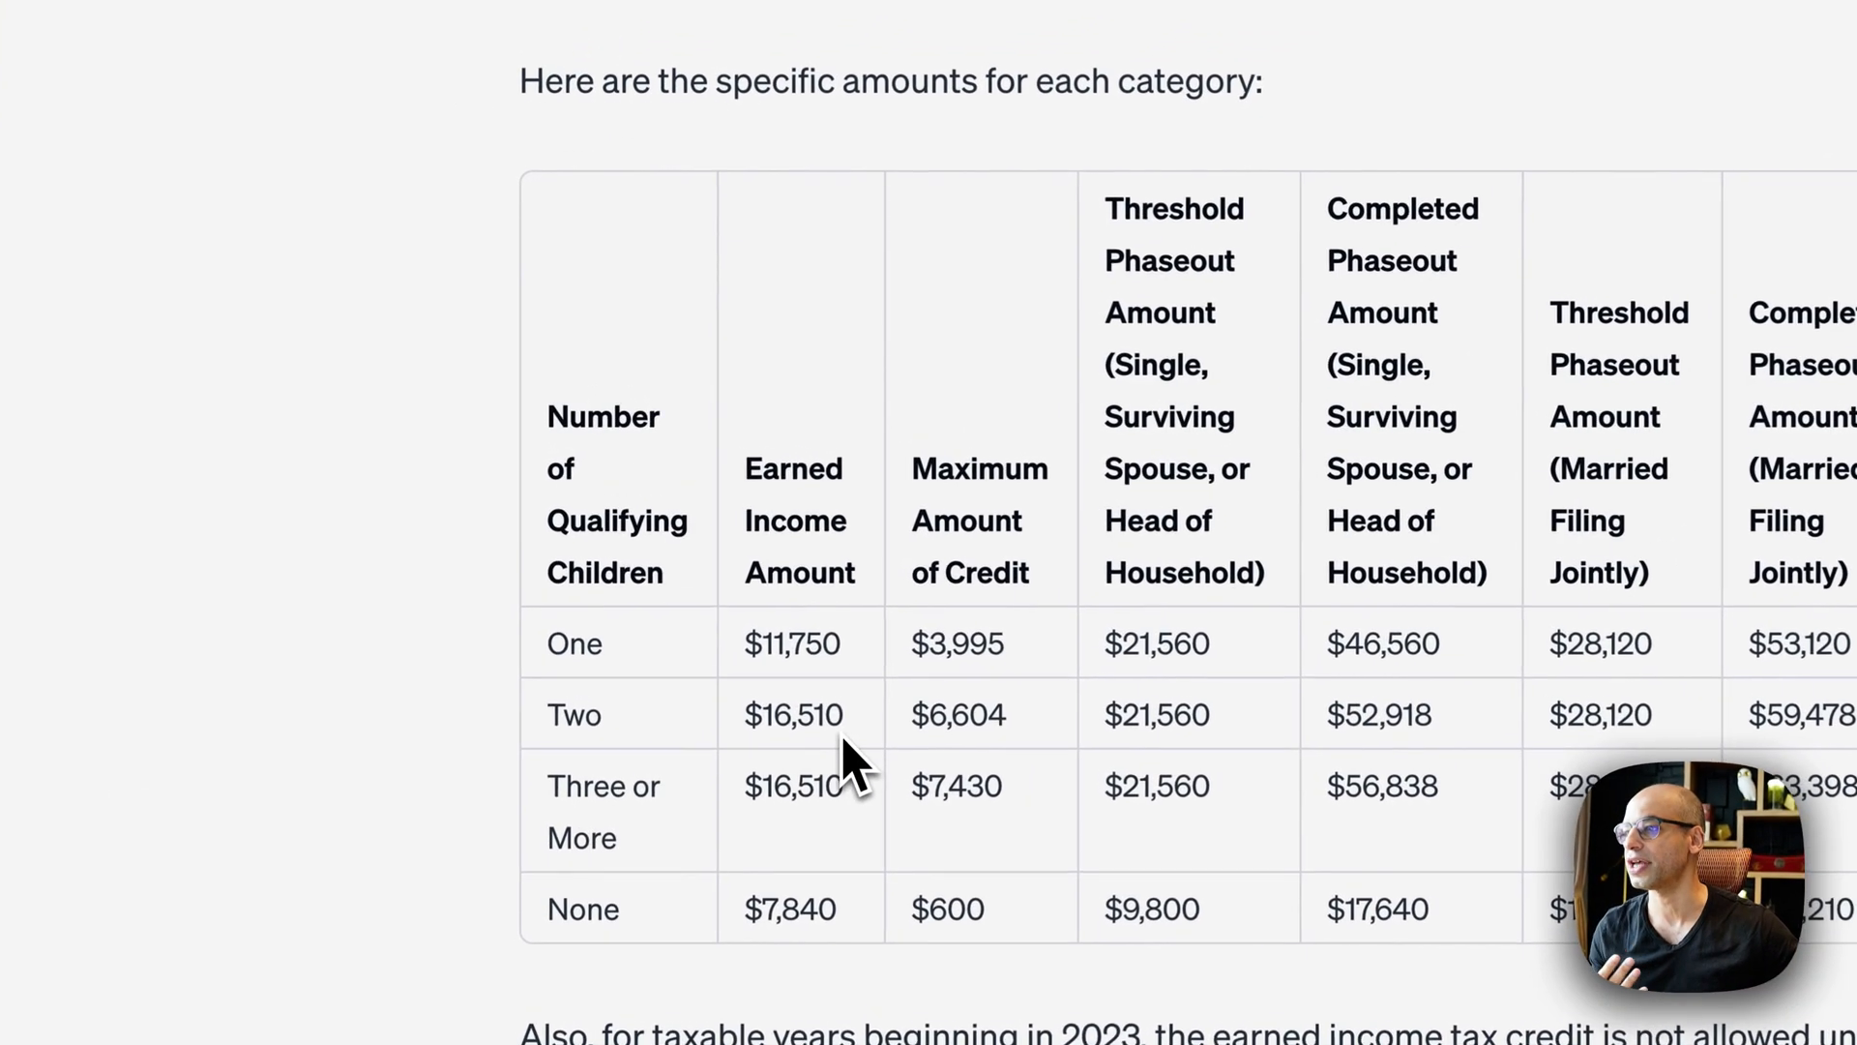
mouse_move(735, 710)
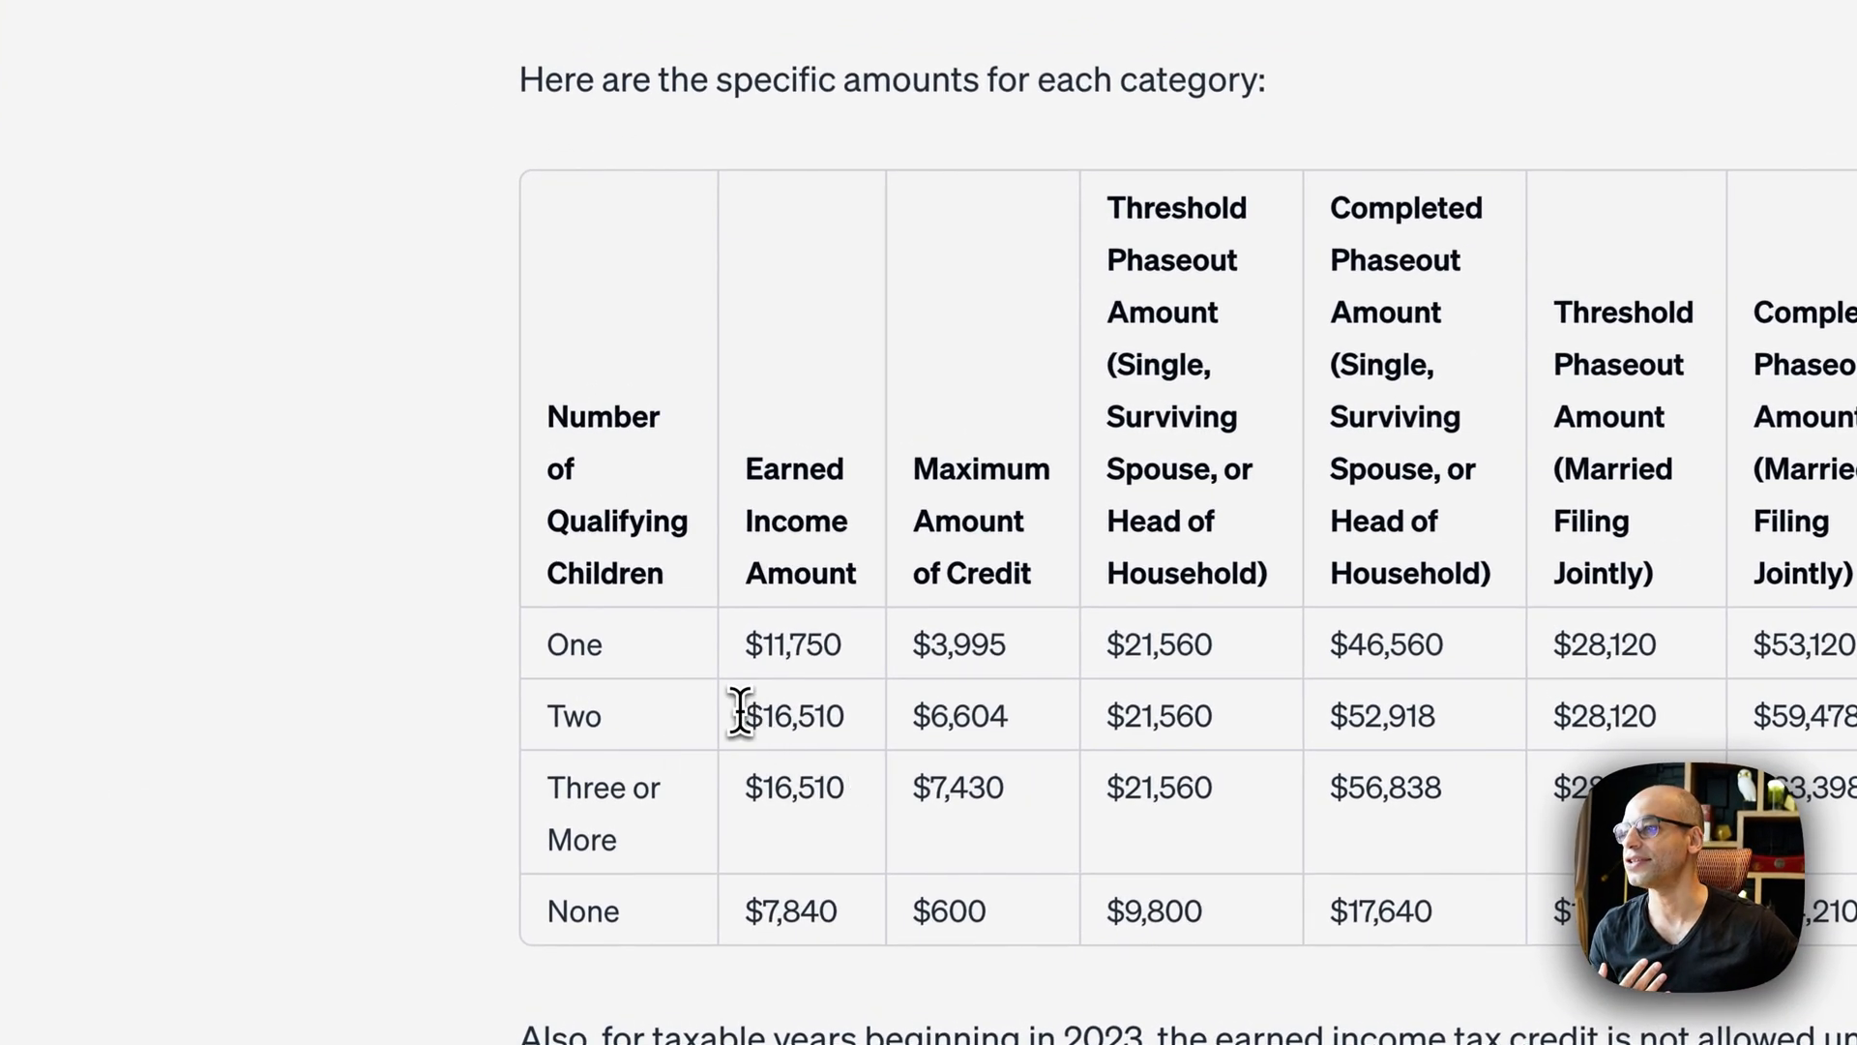
double_click(793, 713)
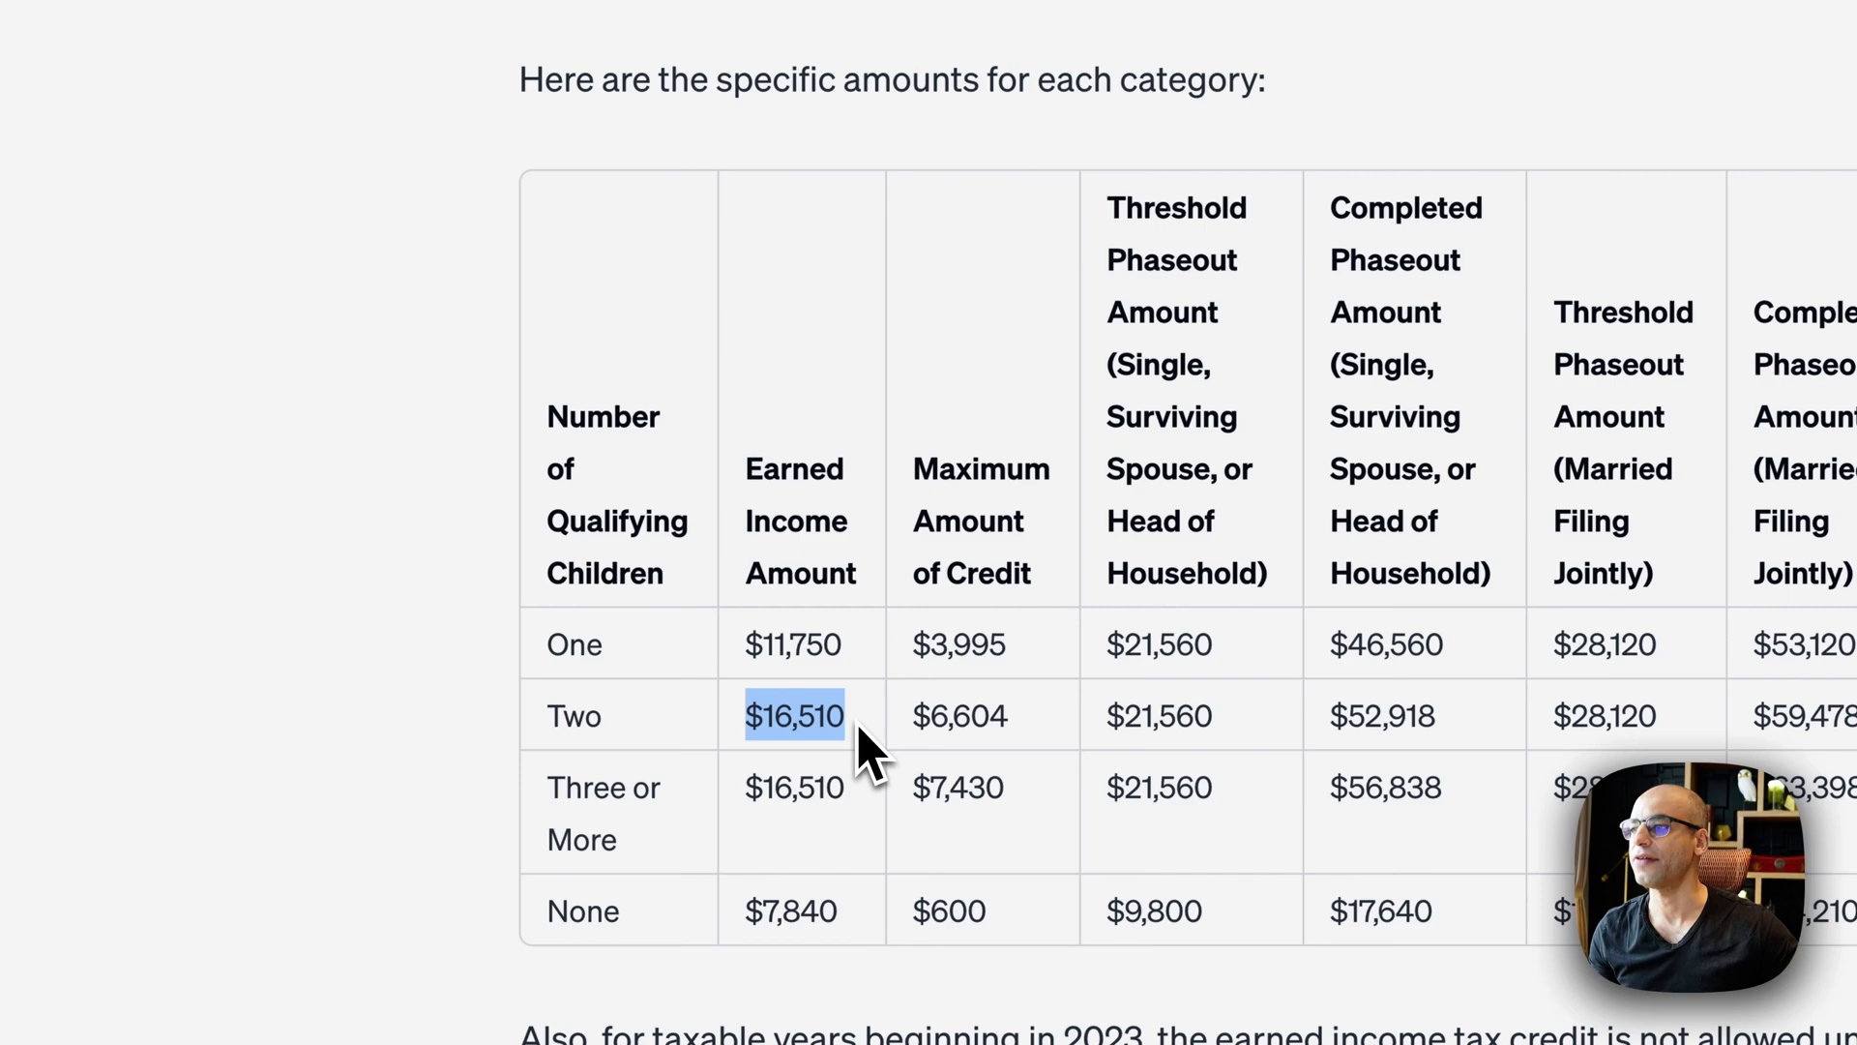
mouse_move(847, 730)
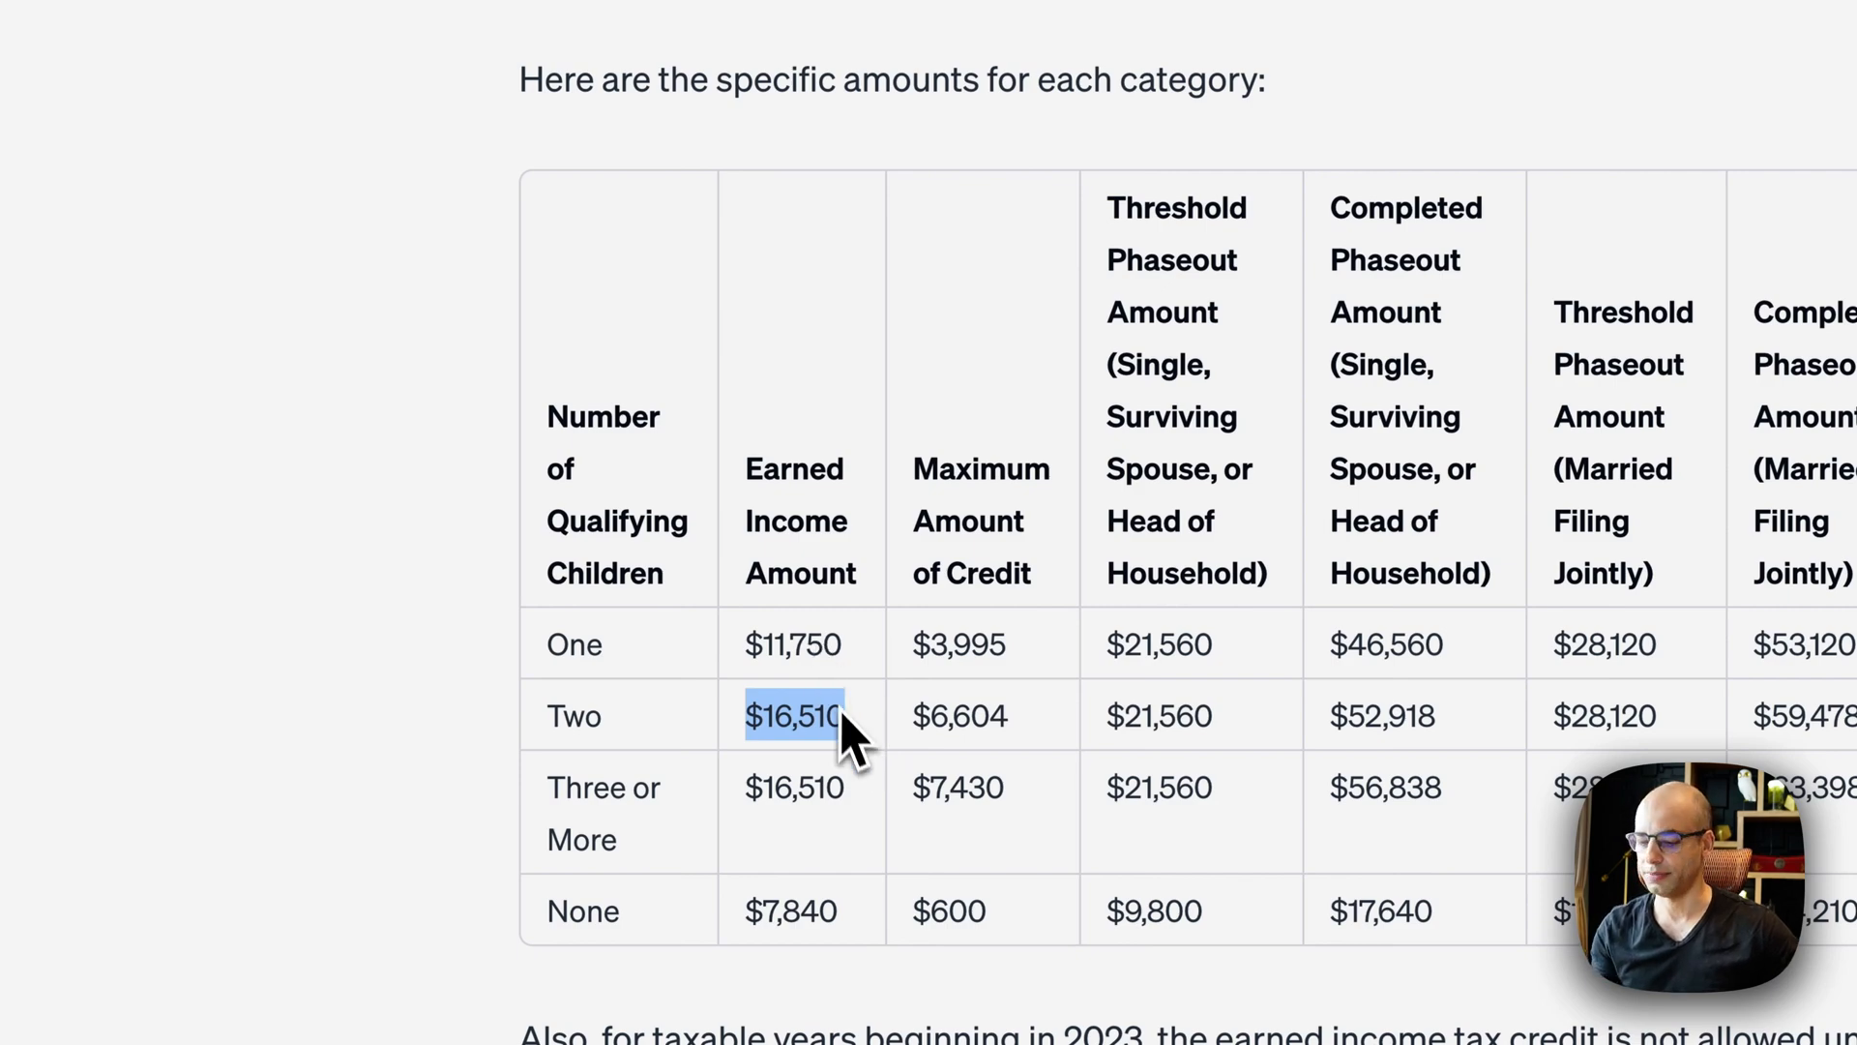
scroll("up", 3)
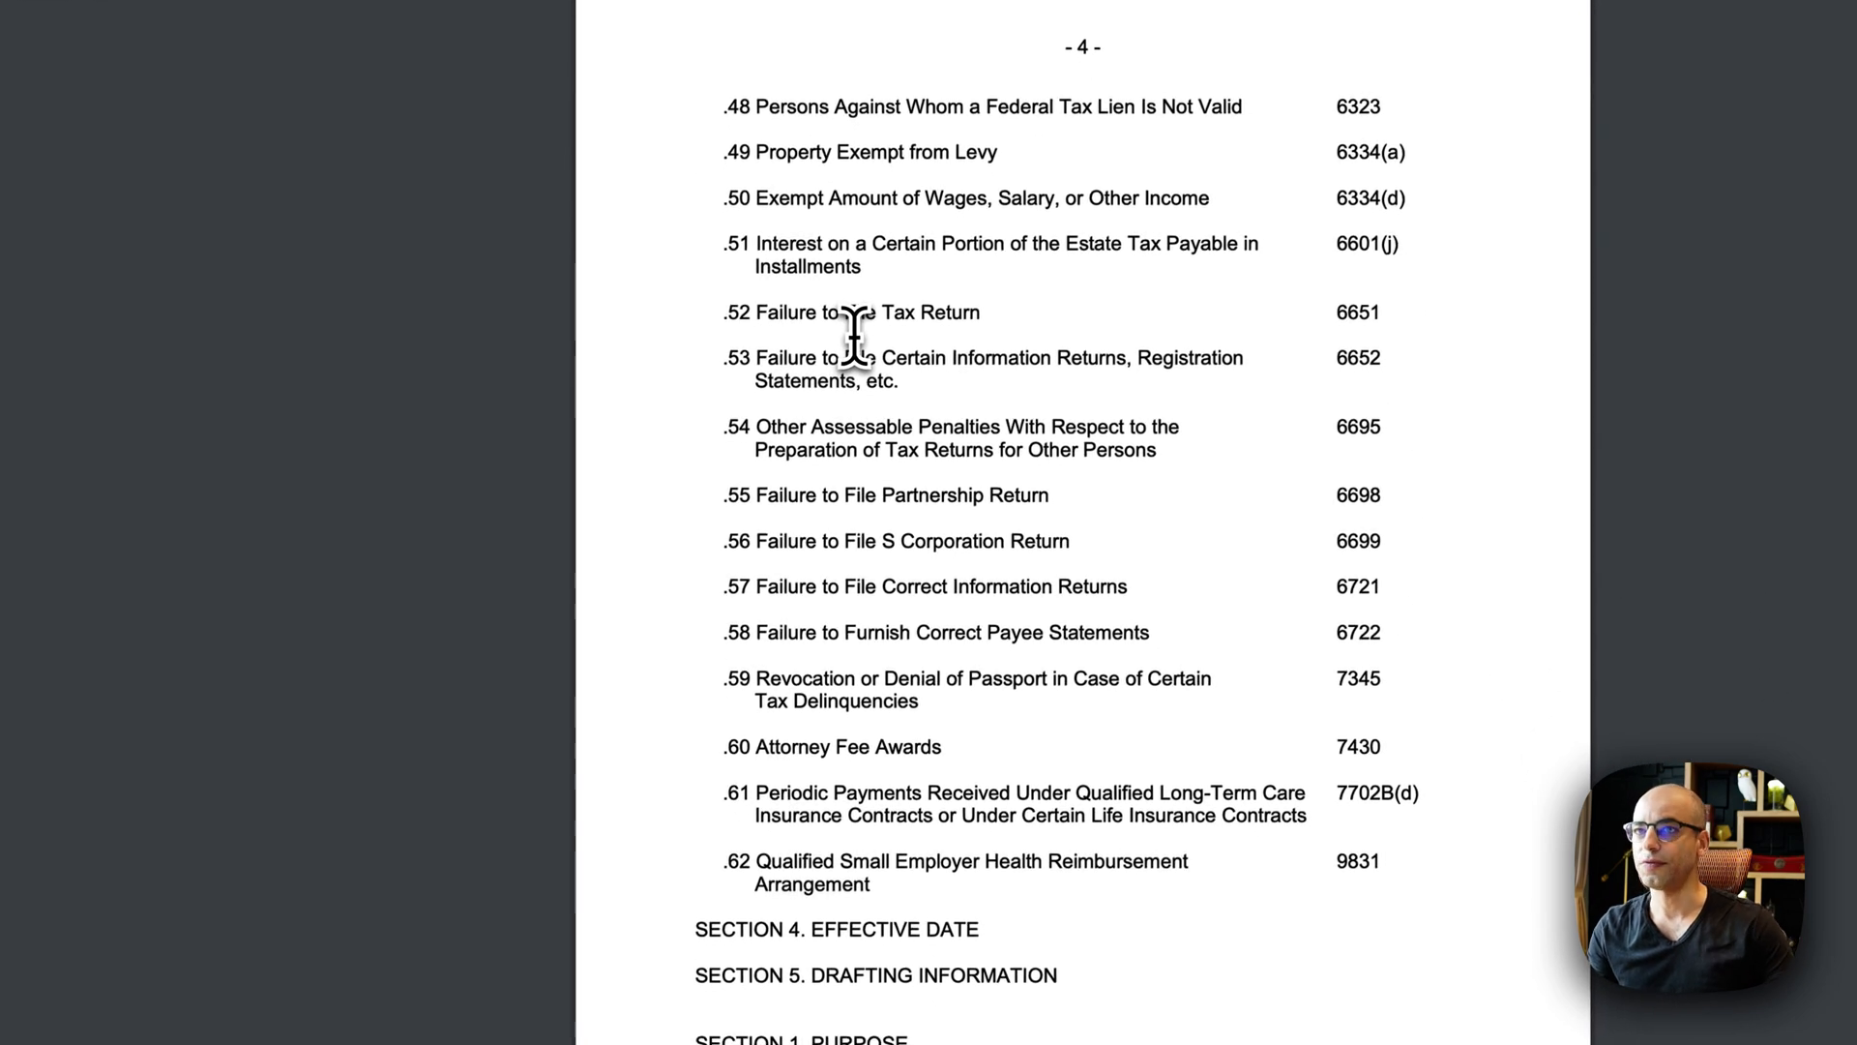
scroll("down", 3)
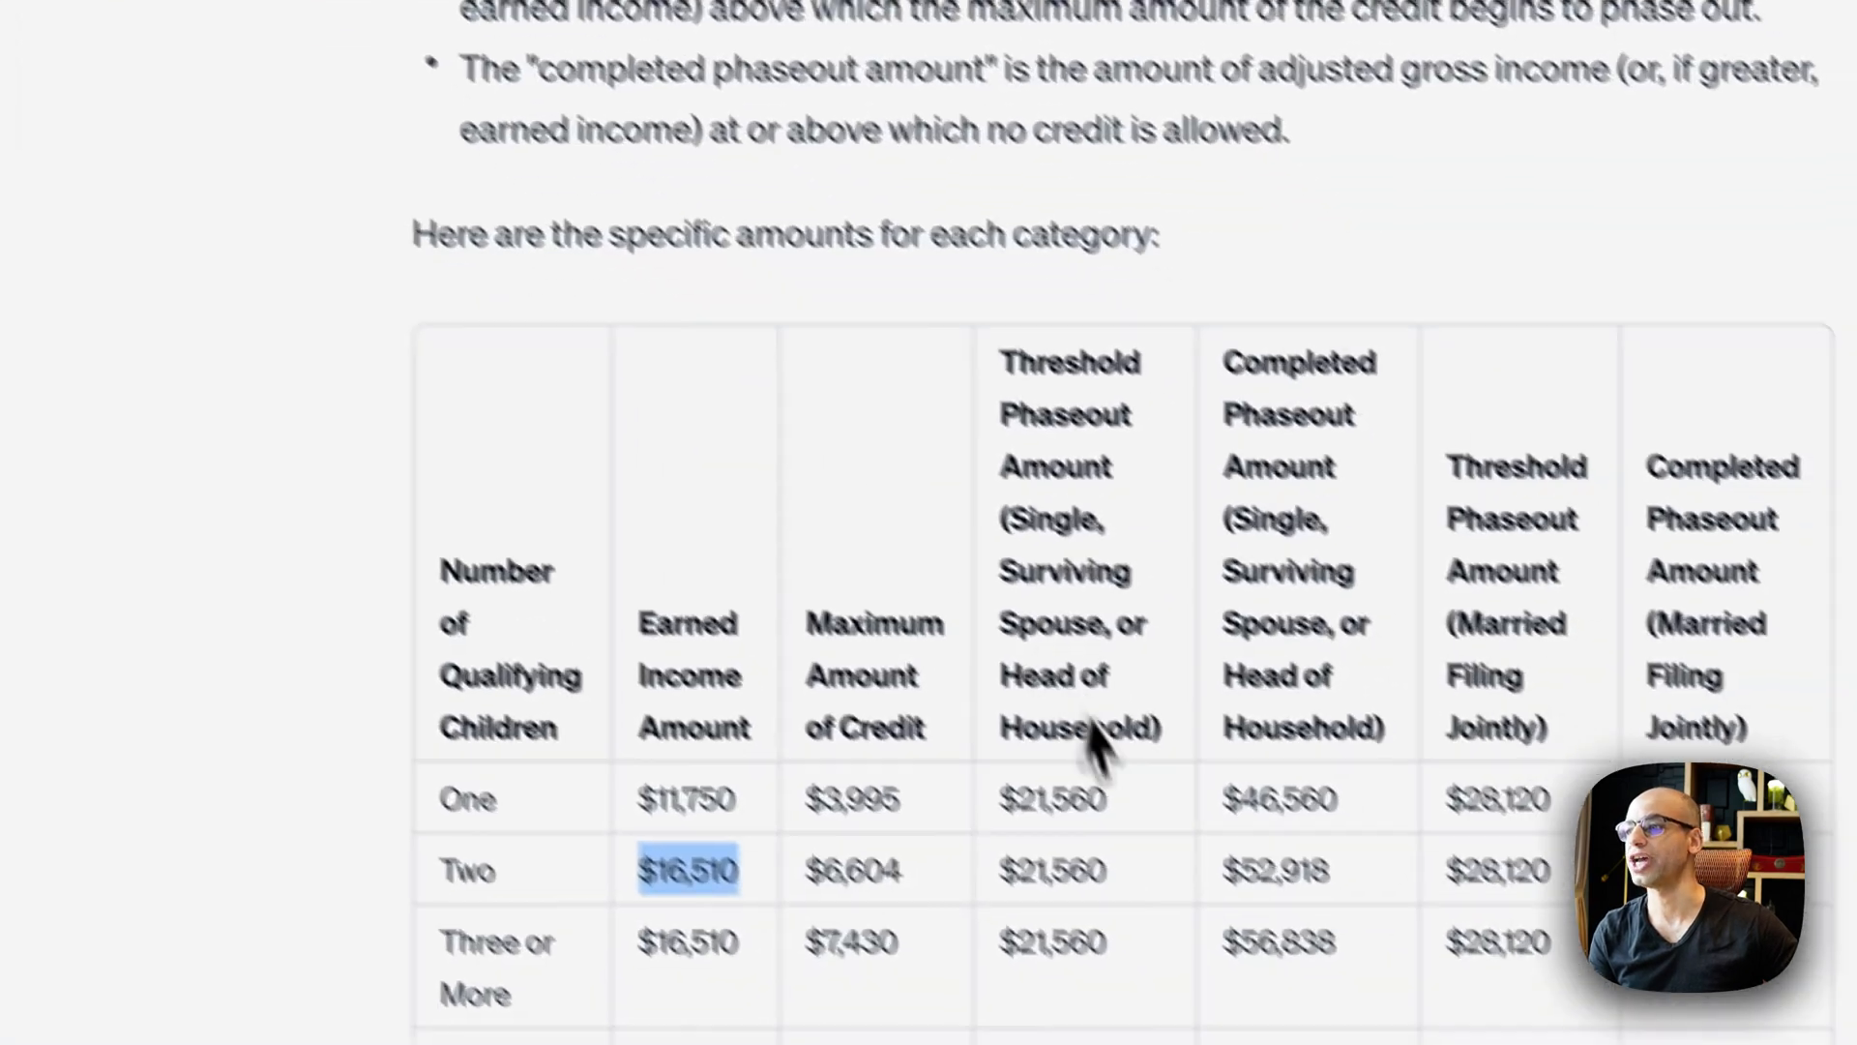
scroll("down", 3)
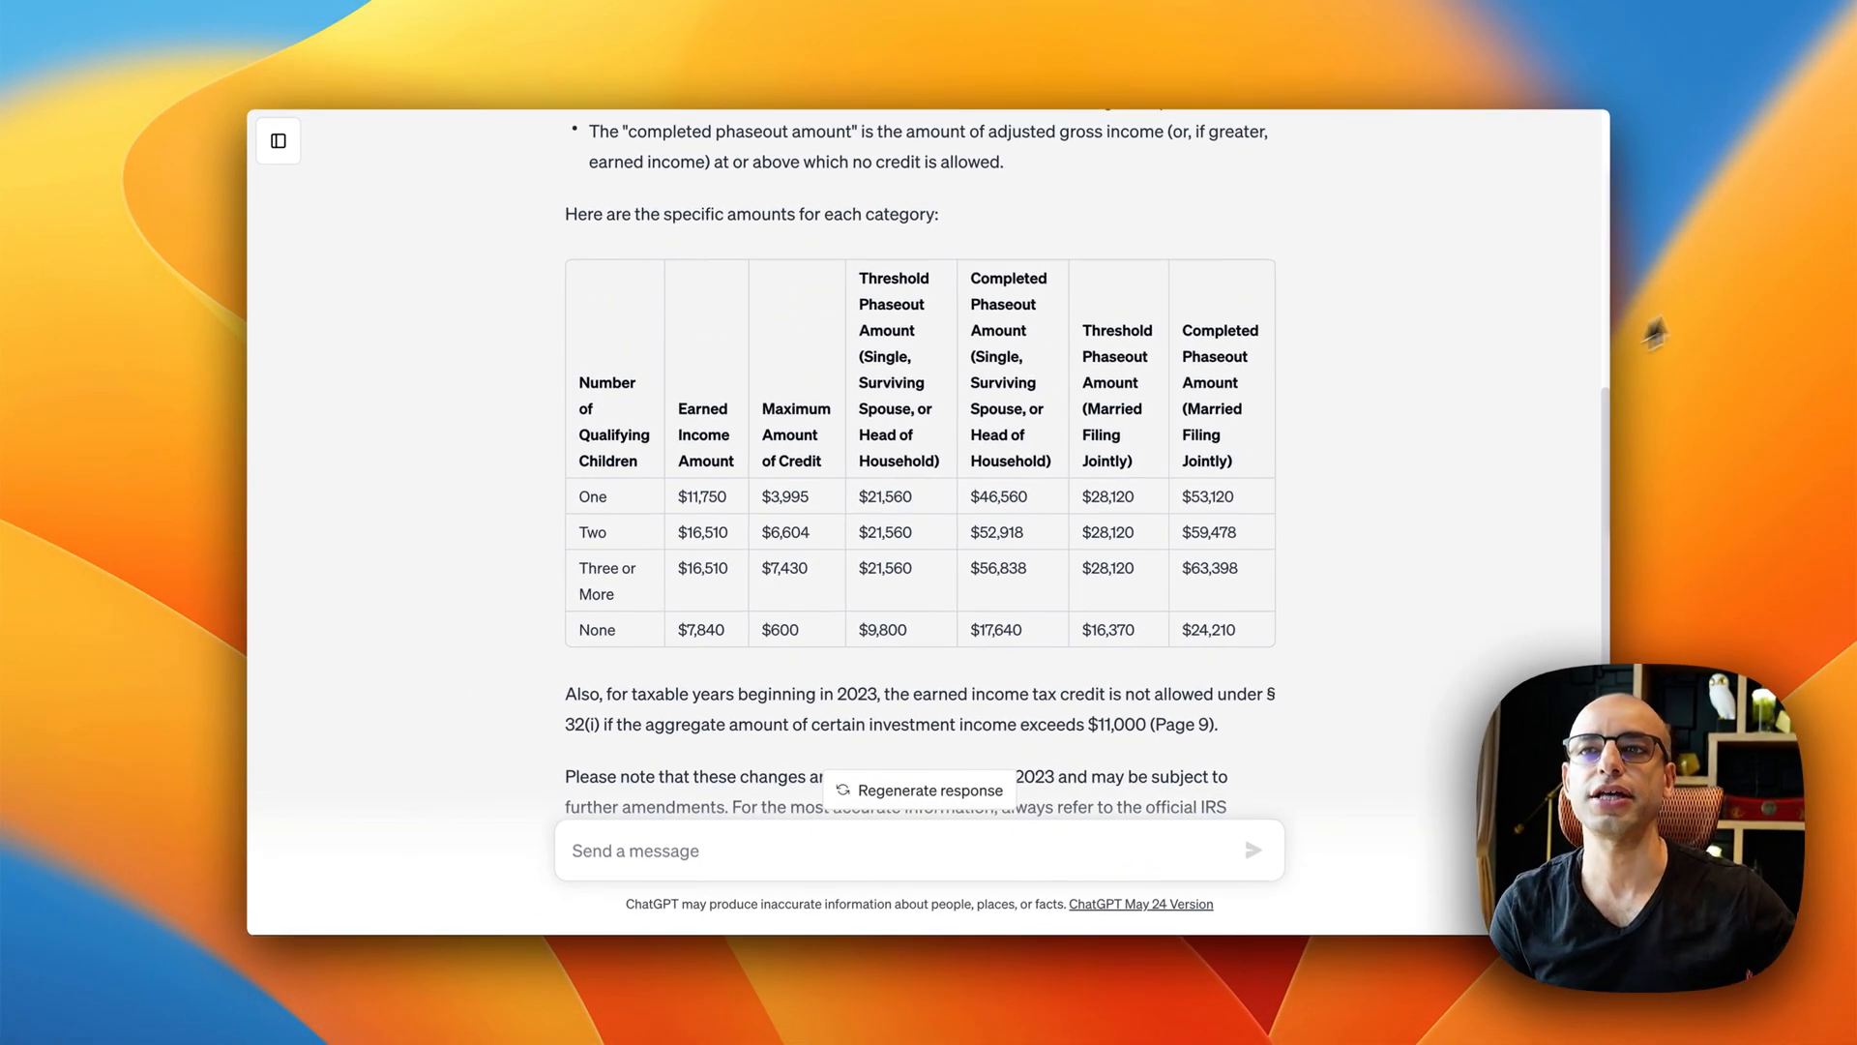
mouse_move(1642, 288)
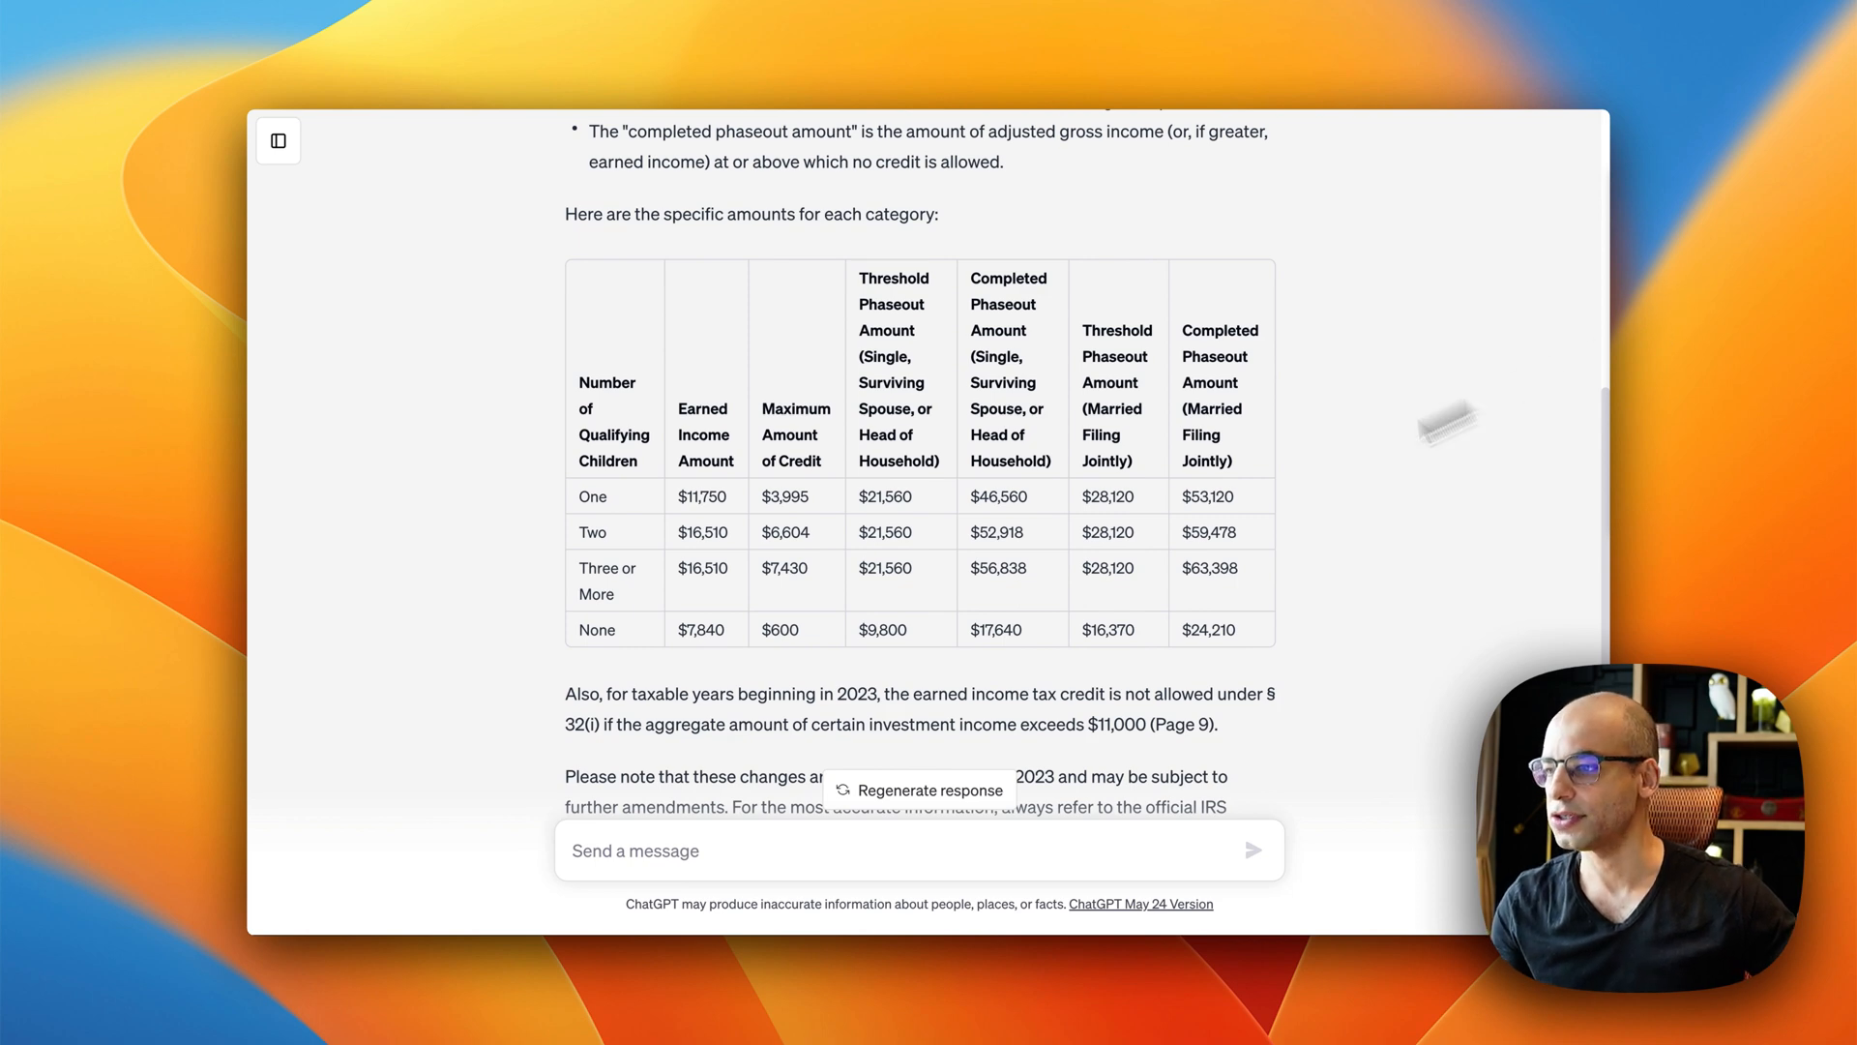
Step: Ask 'any new credits or deductions that i could mention to my tax accounting clients?' and read the list
type("any new credits or deductions that i could mention to my tax accounting clients?")
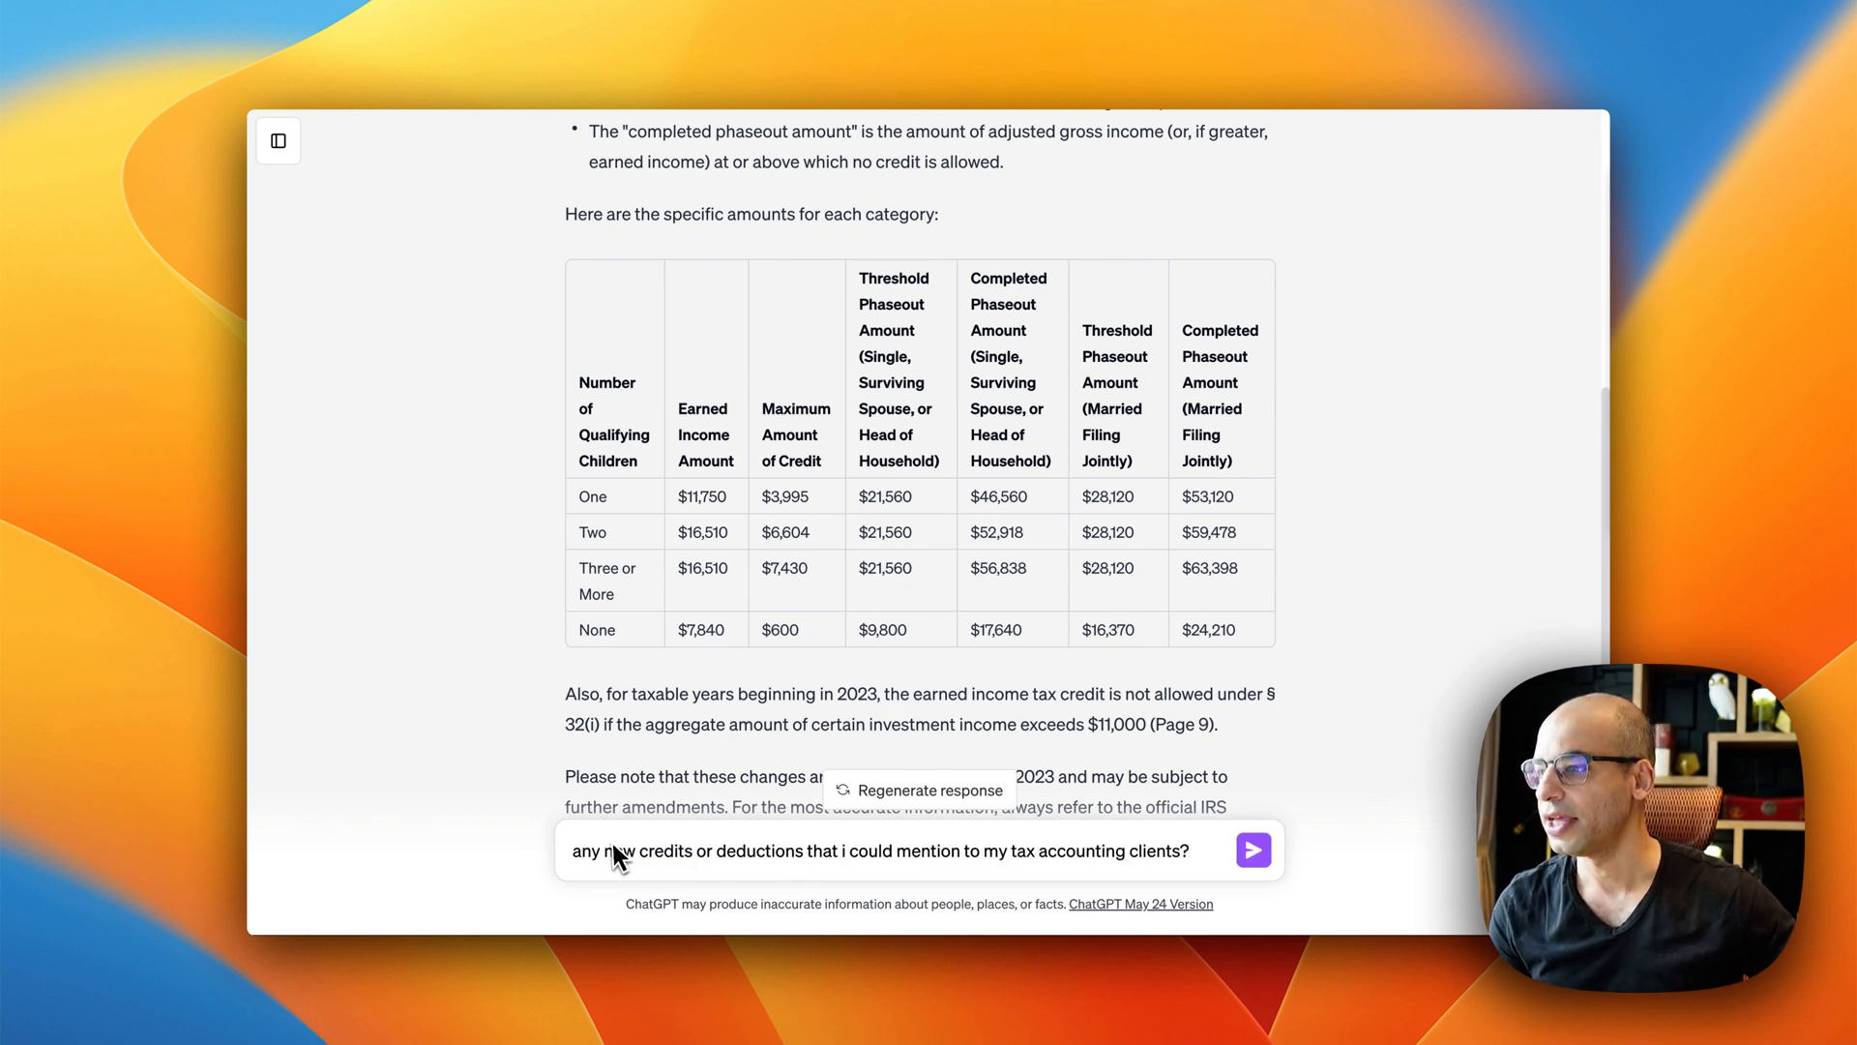
mouse_move(669, 826)
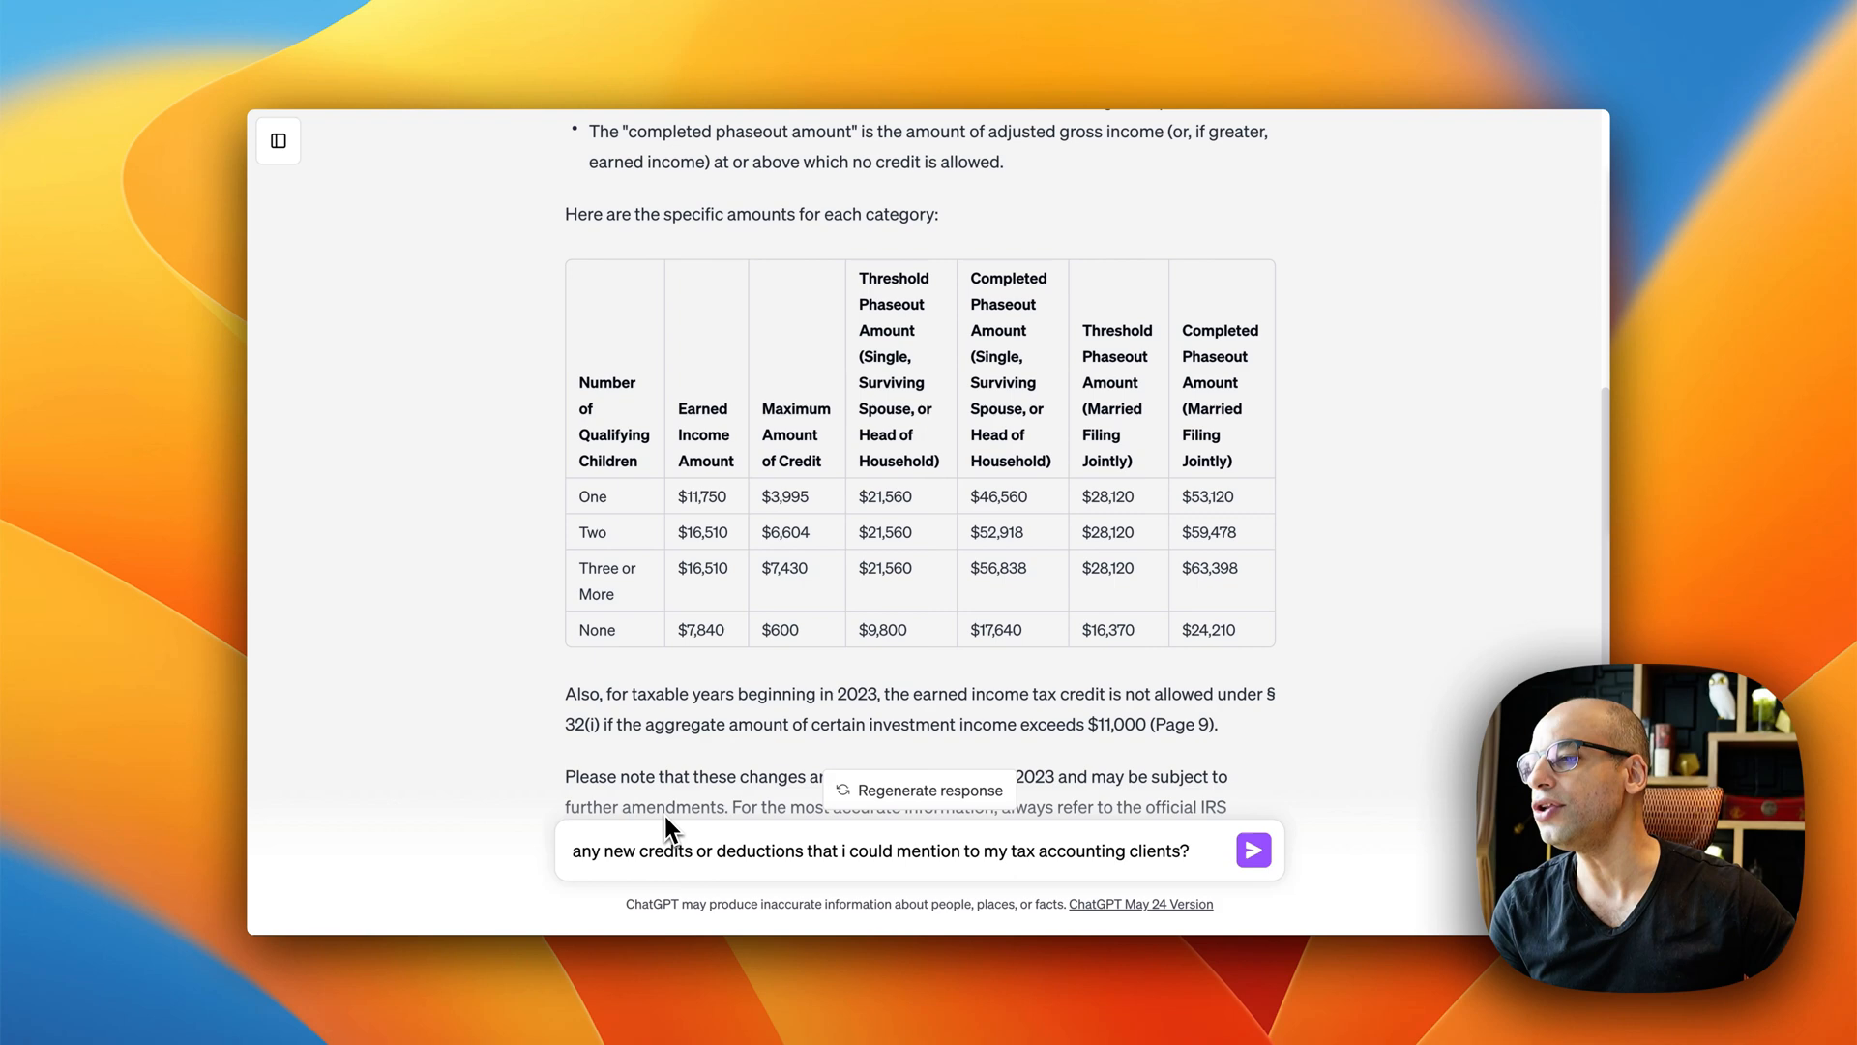
mouse_move(980, 837)
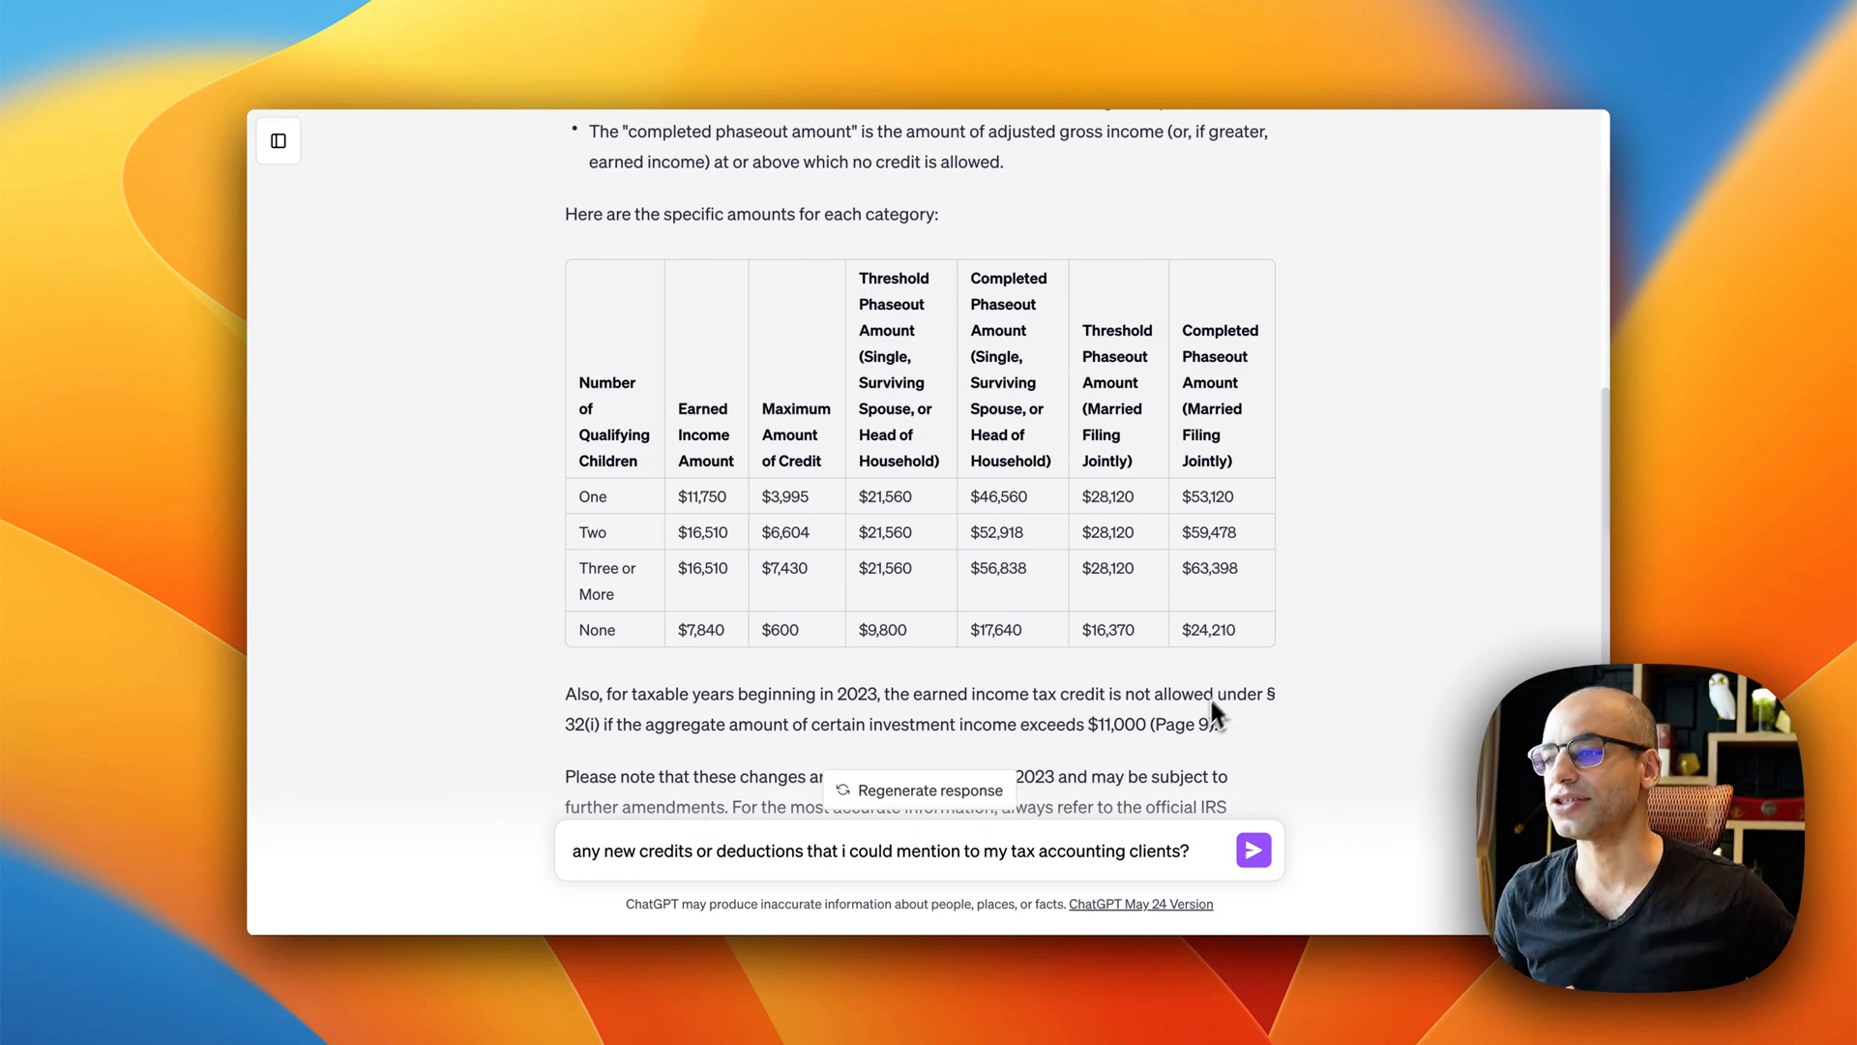
left_click(1251, 849)
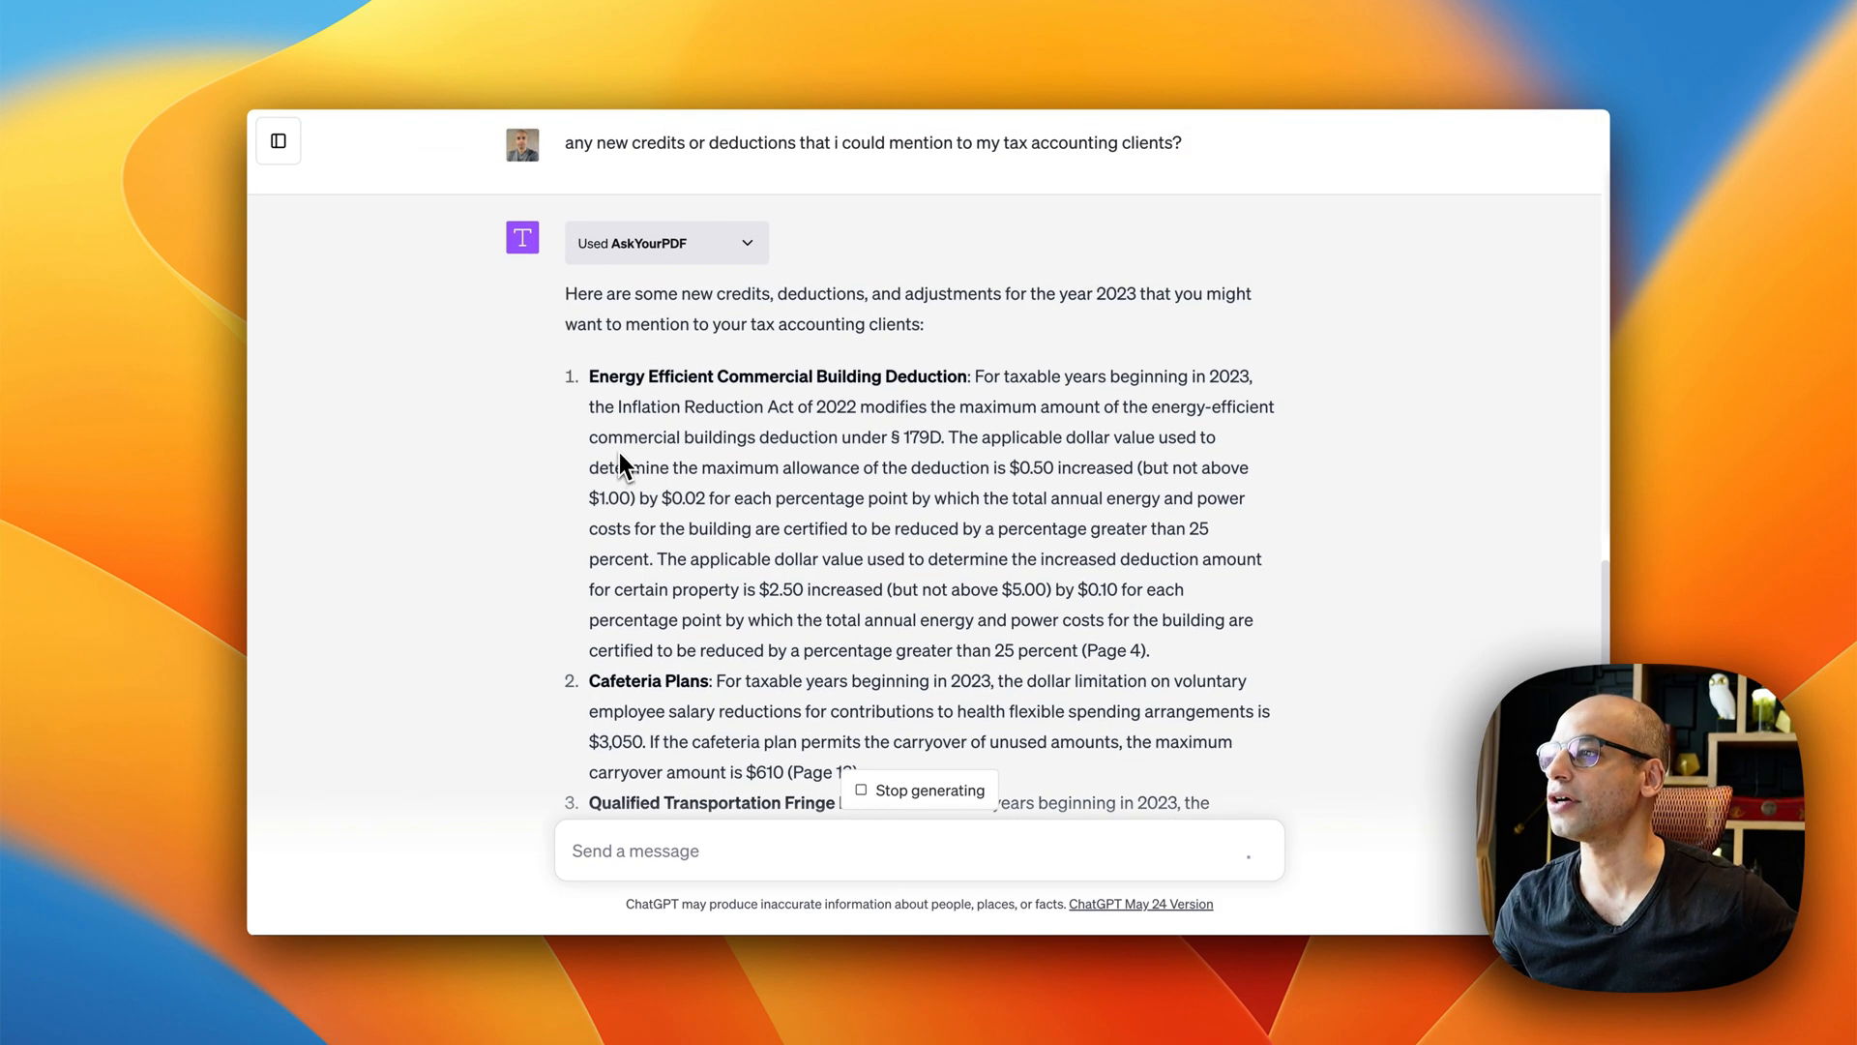
mouse_move(710, 410)
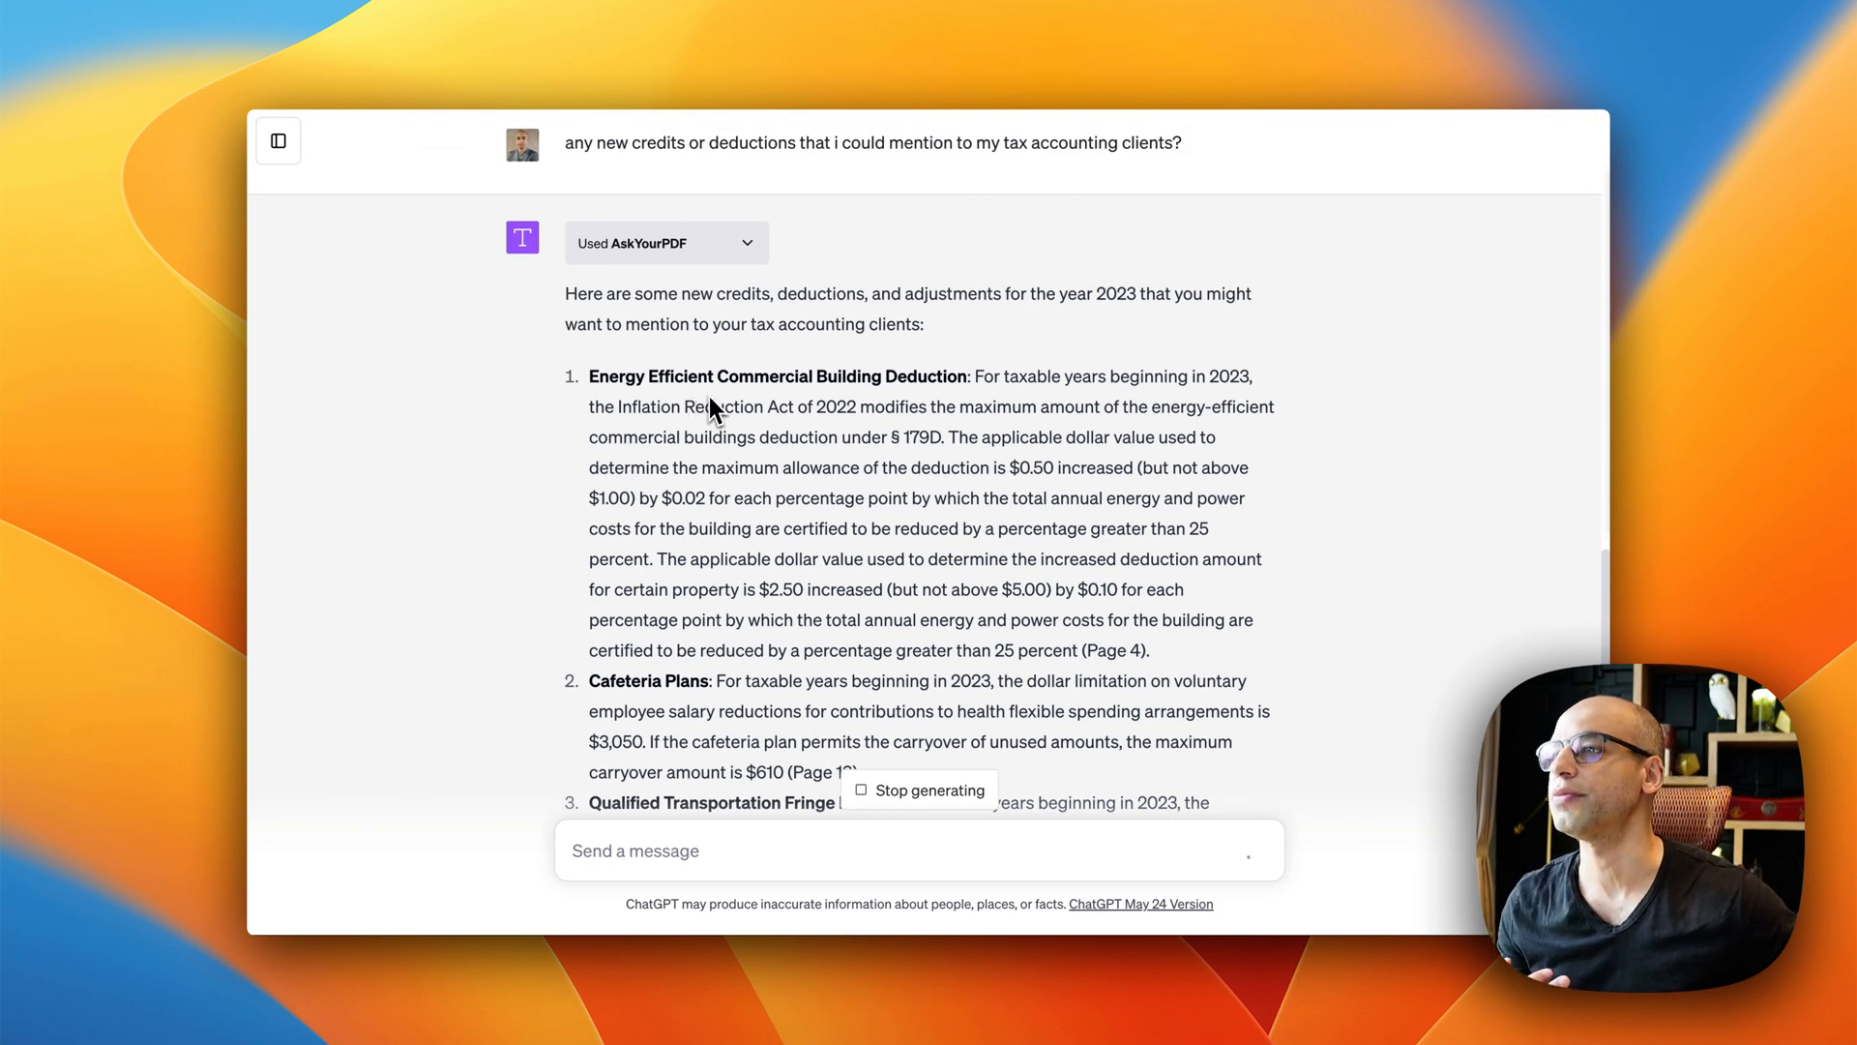
scroll("down", 3)
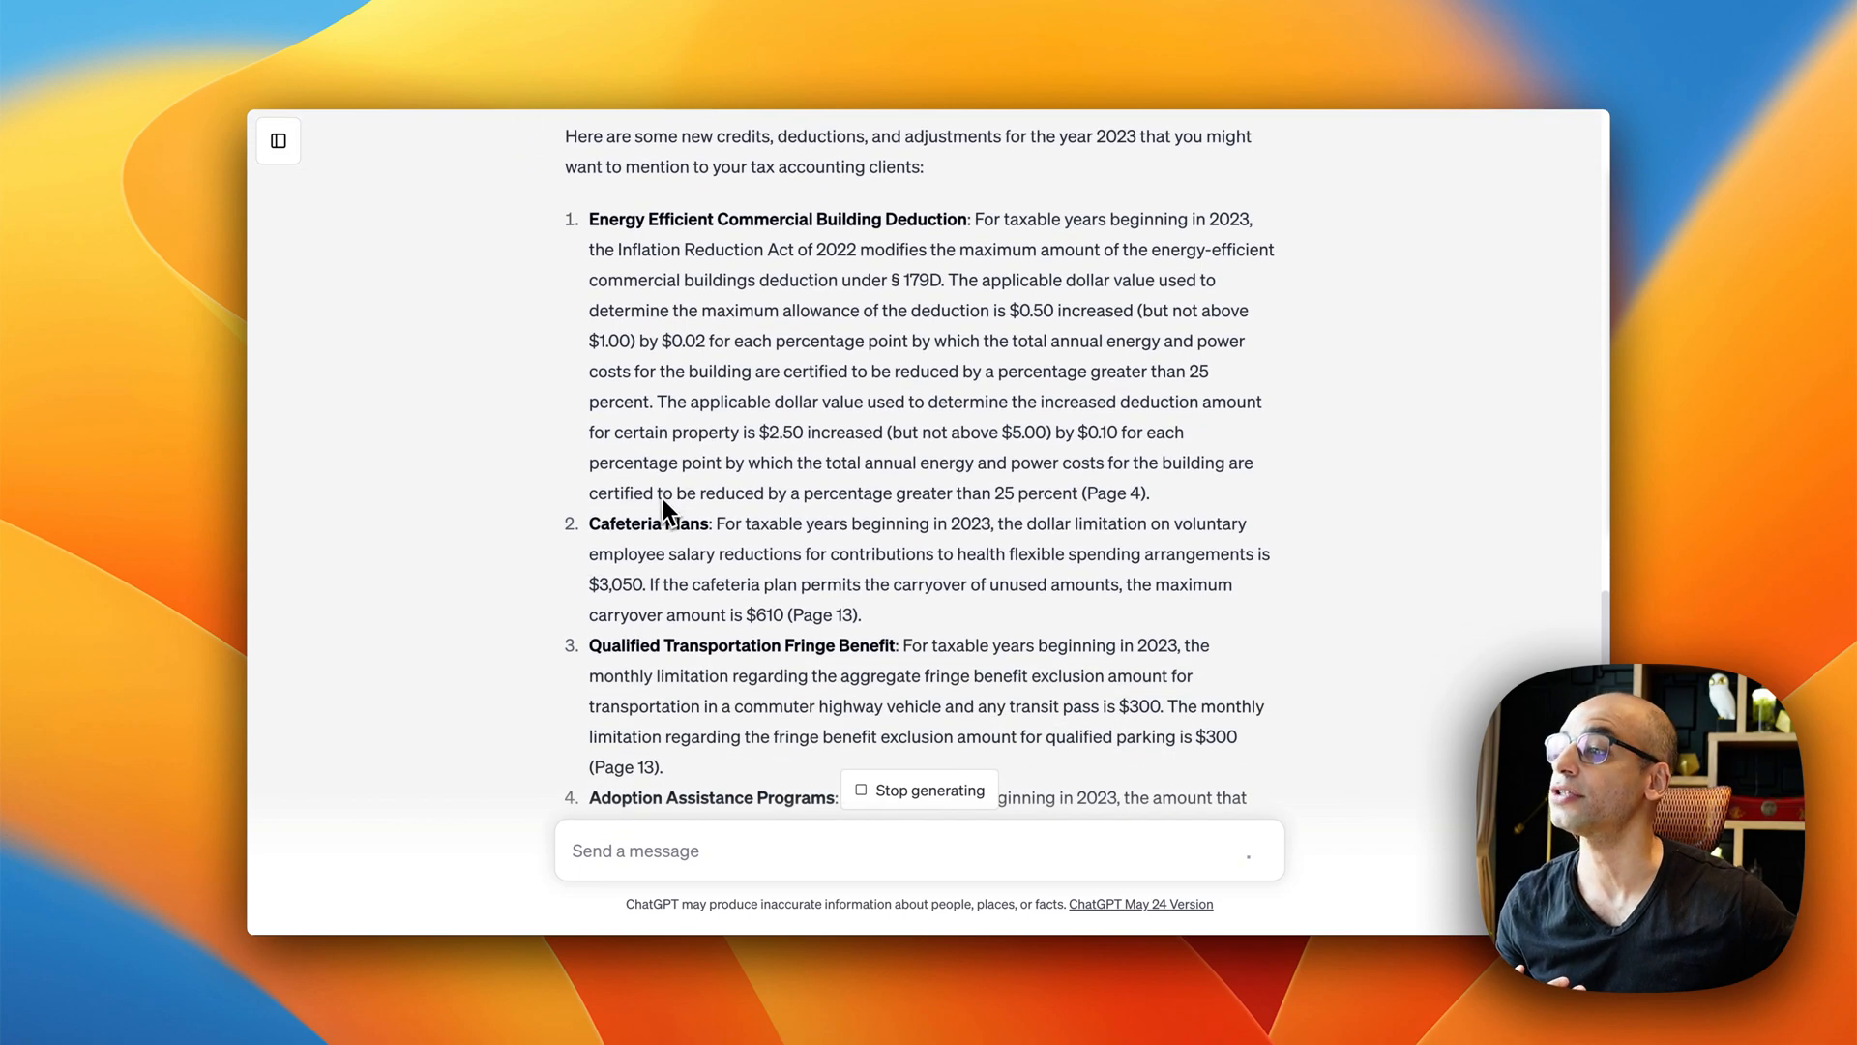
scroll("down", 3)
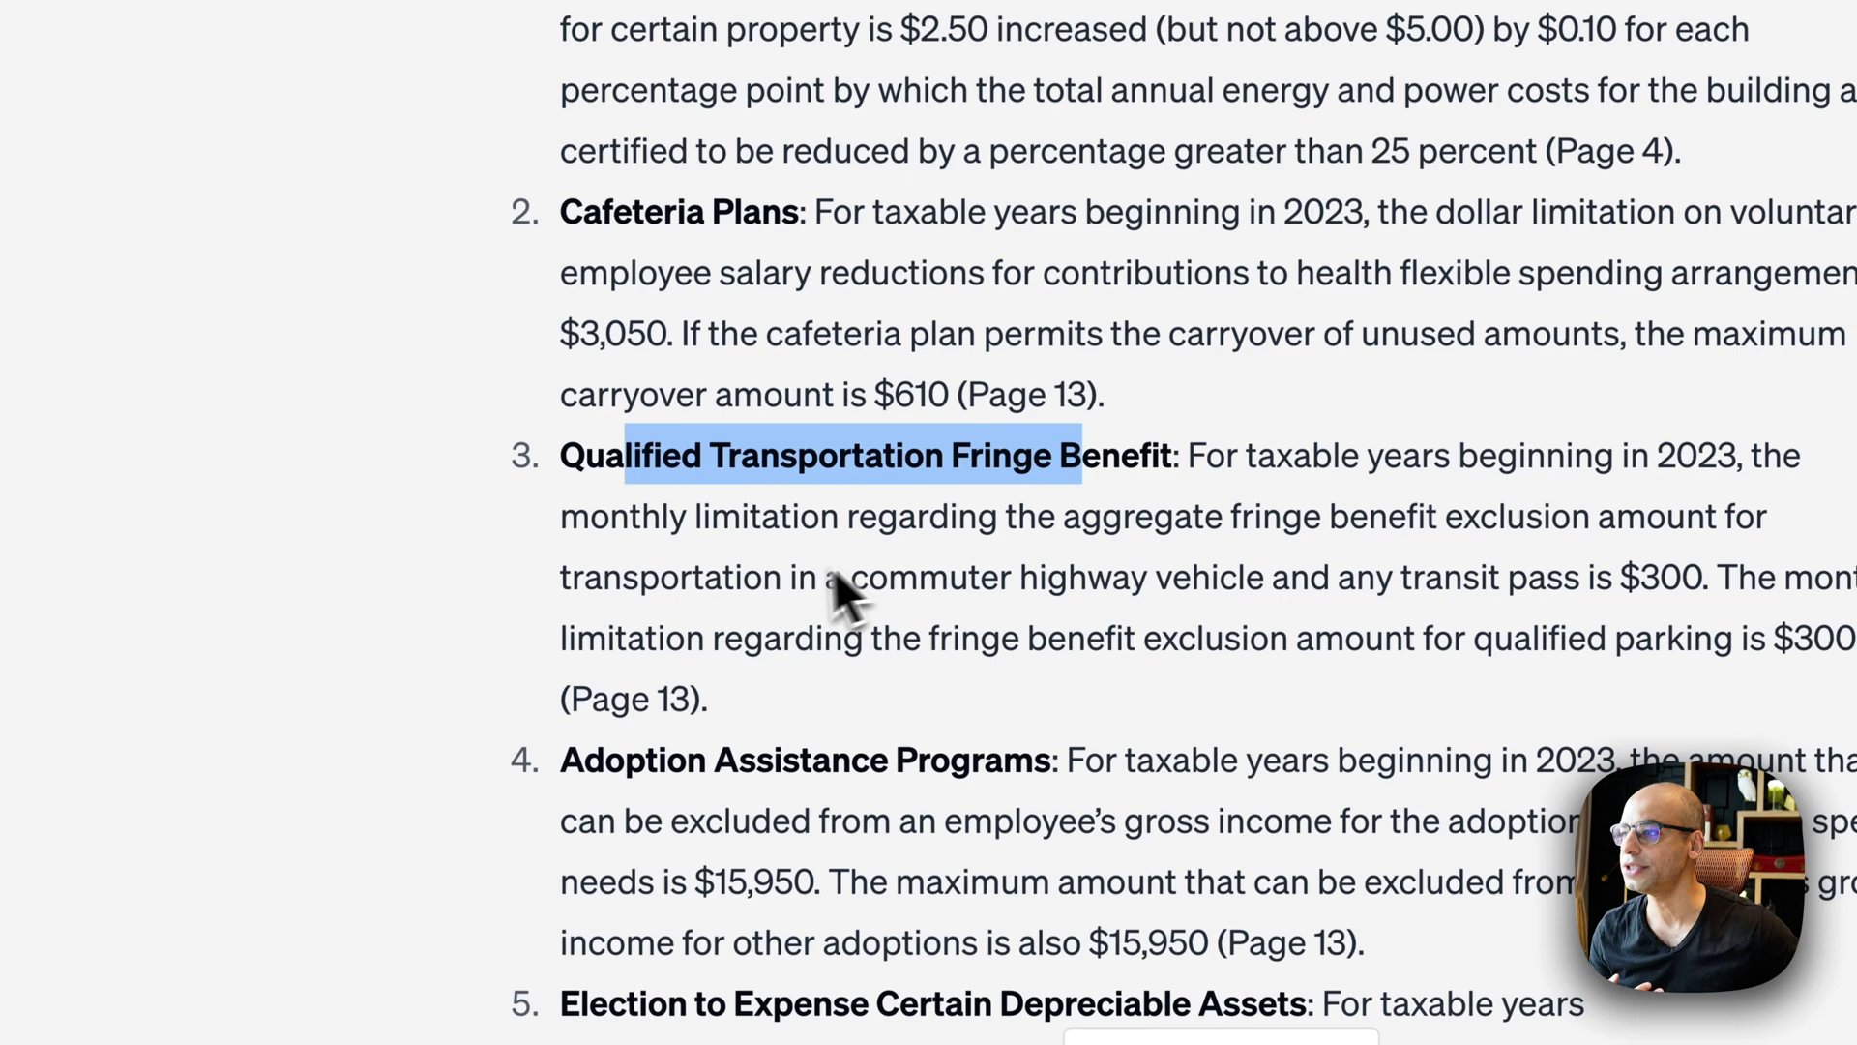
scroll("down", 3)
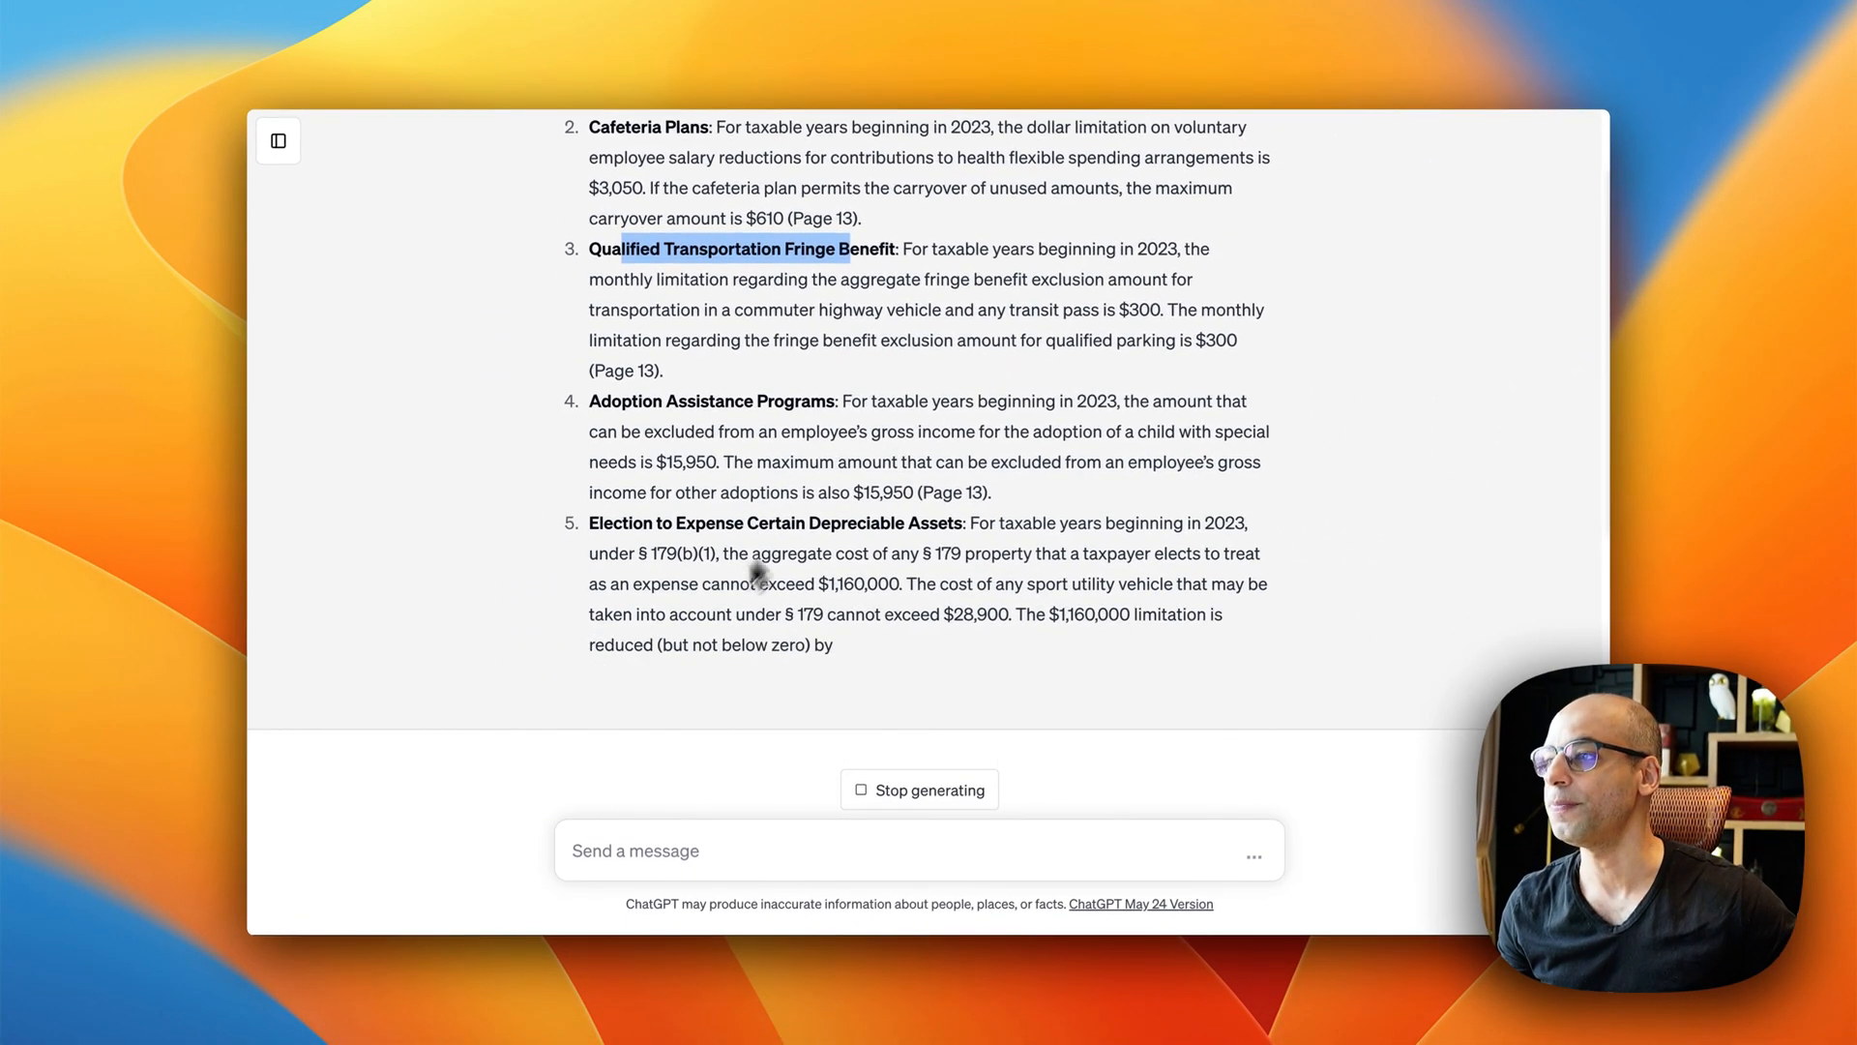
scroll("up", 3)
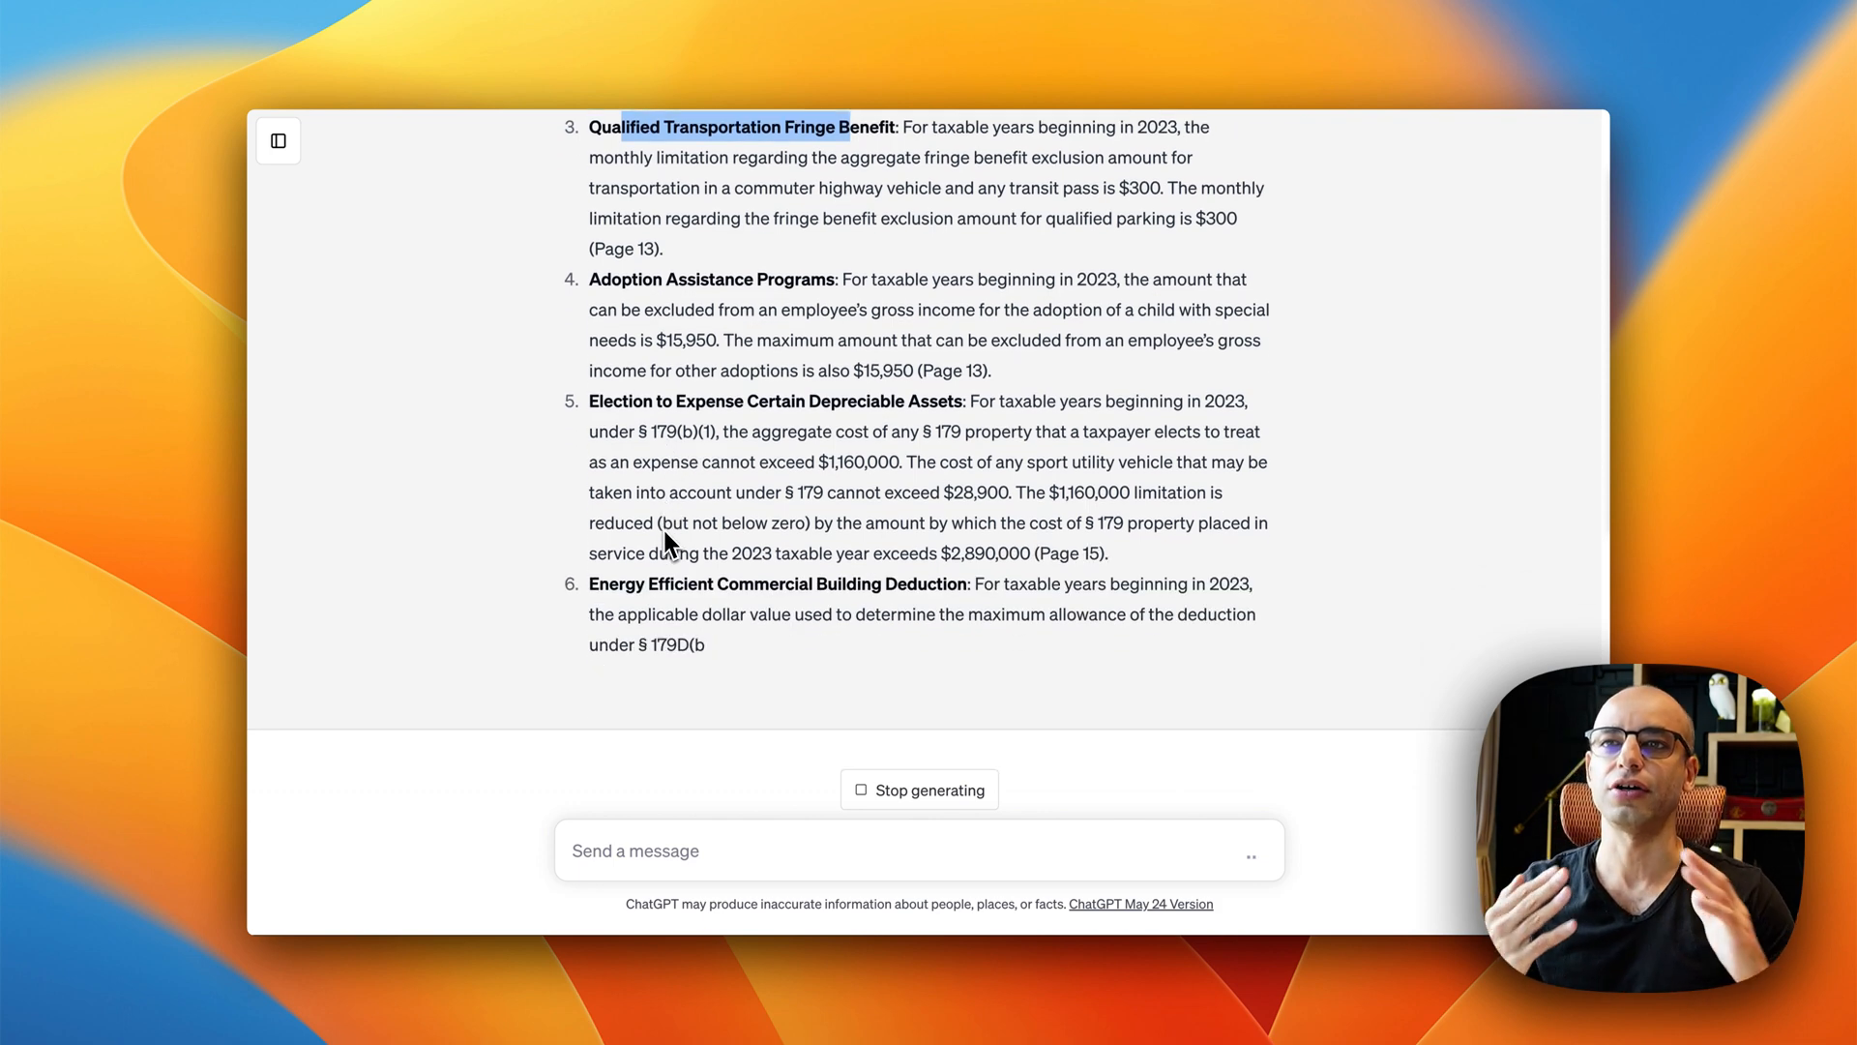
scroll("down", 3)
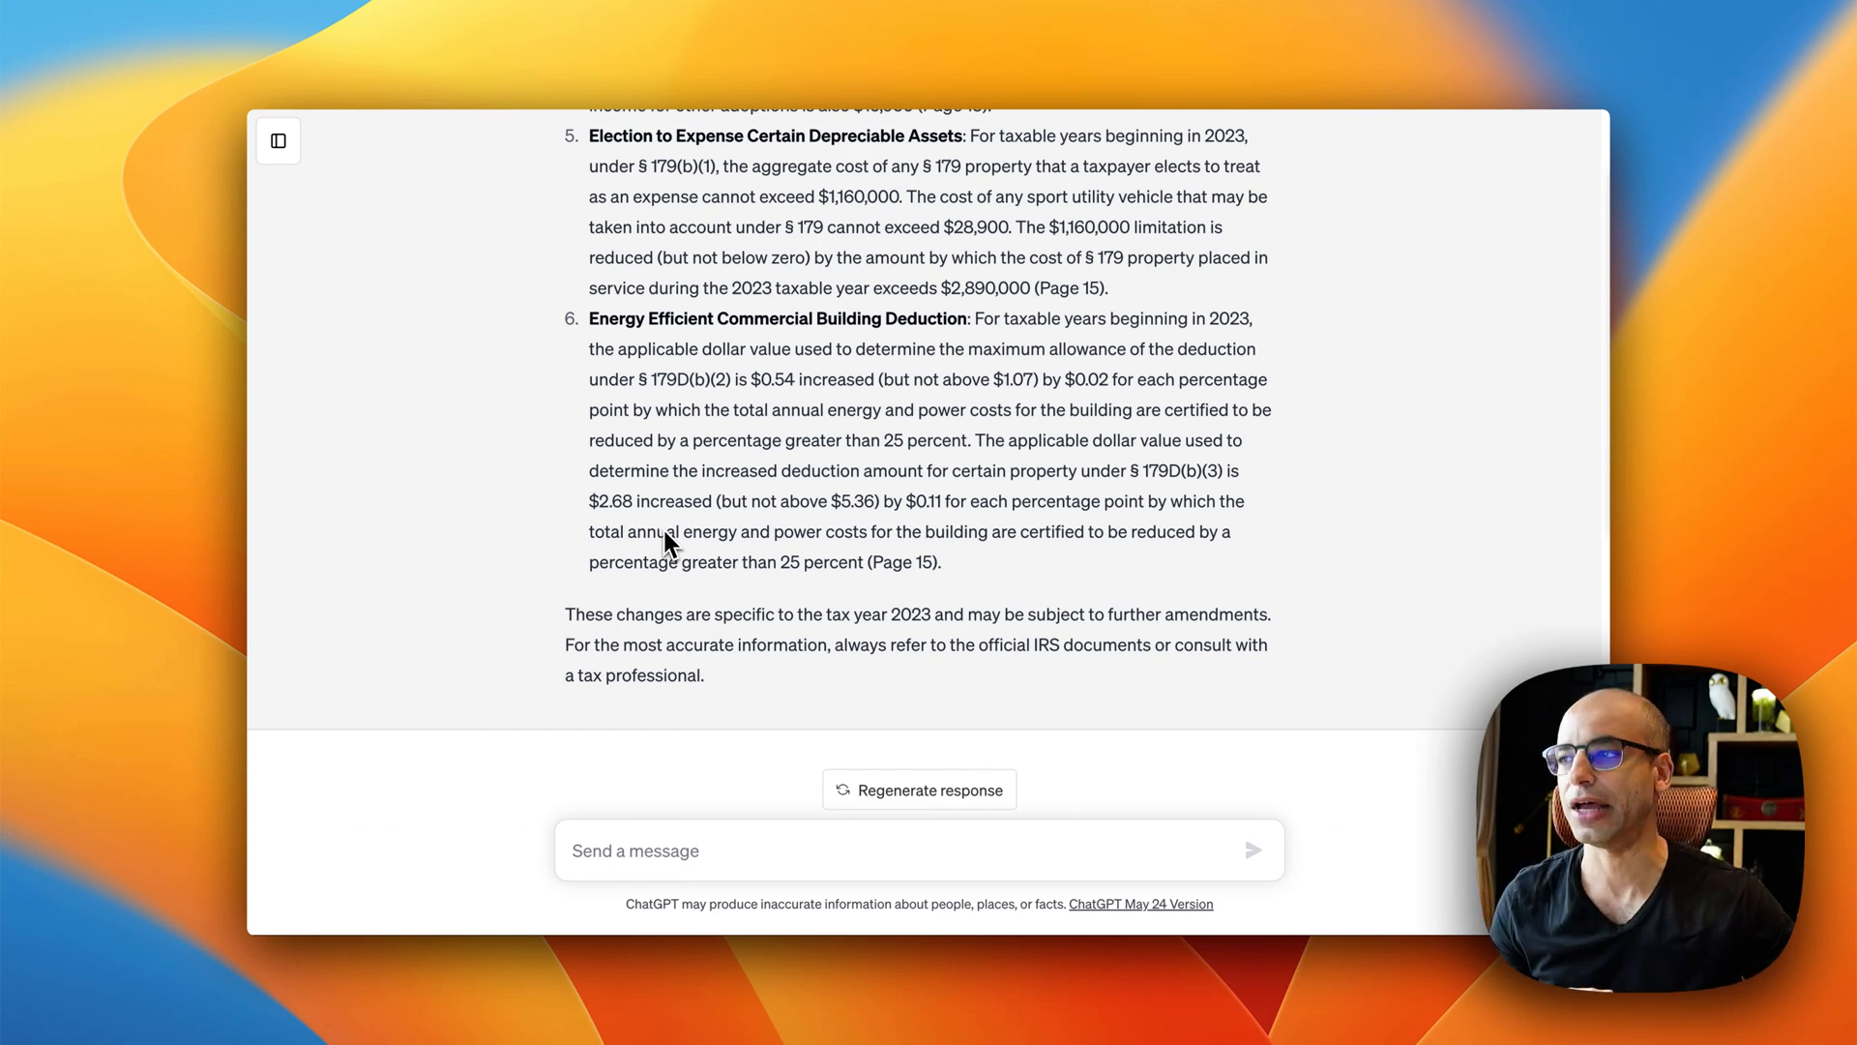
mouse_move(650, 445)
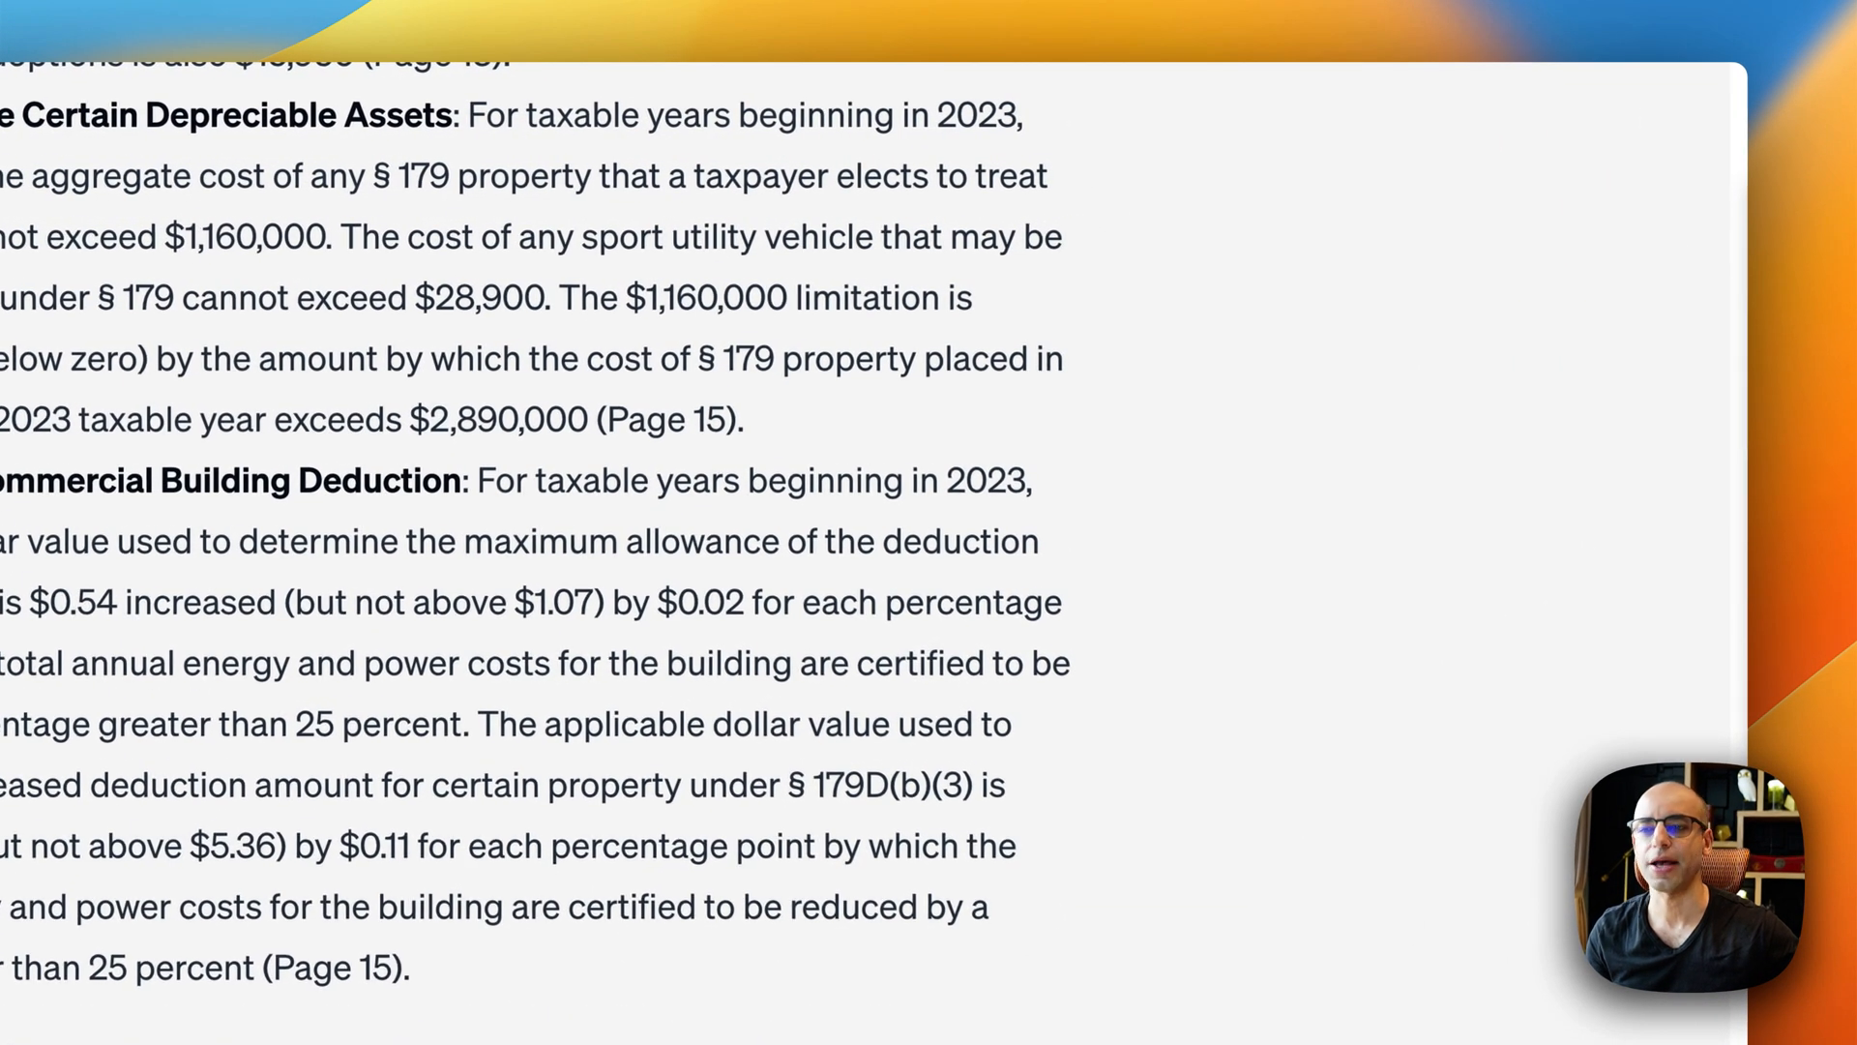
Step: Ask for a summary of only the updates affecting individual clients and read the seven-item answer
scroll("down", 3)
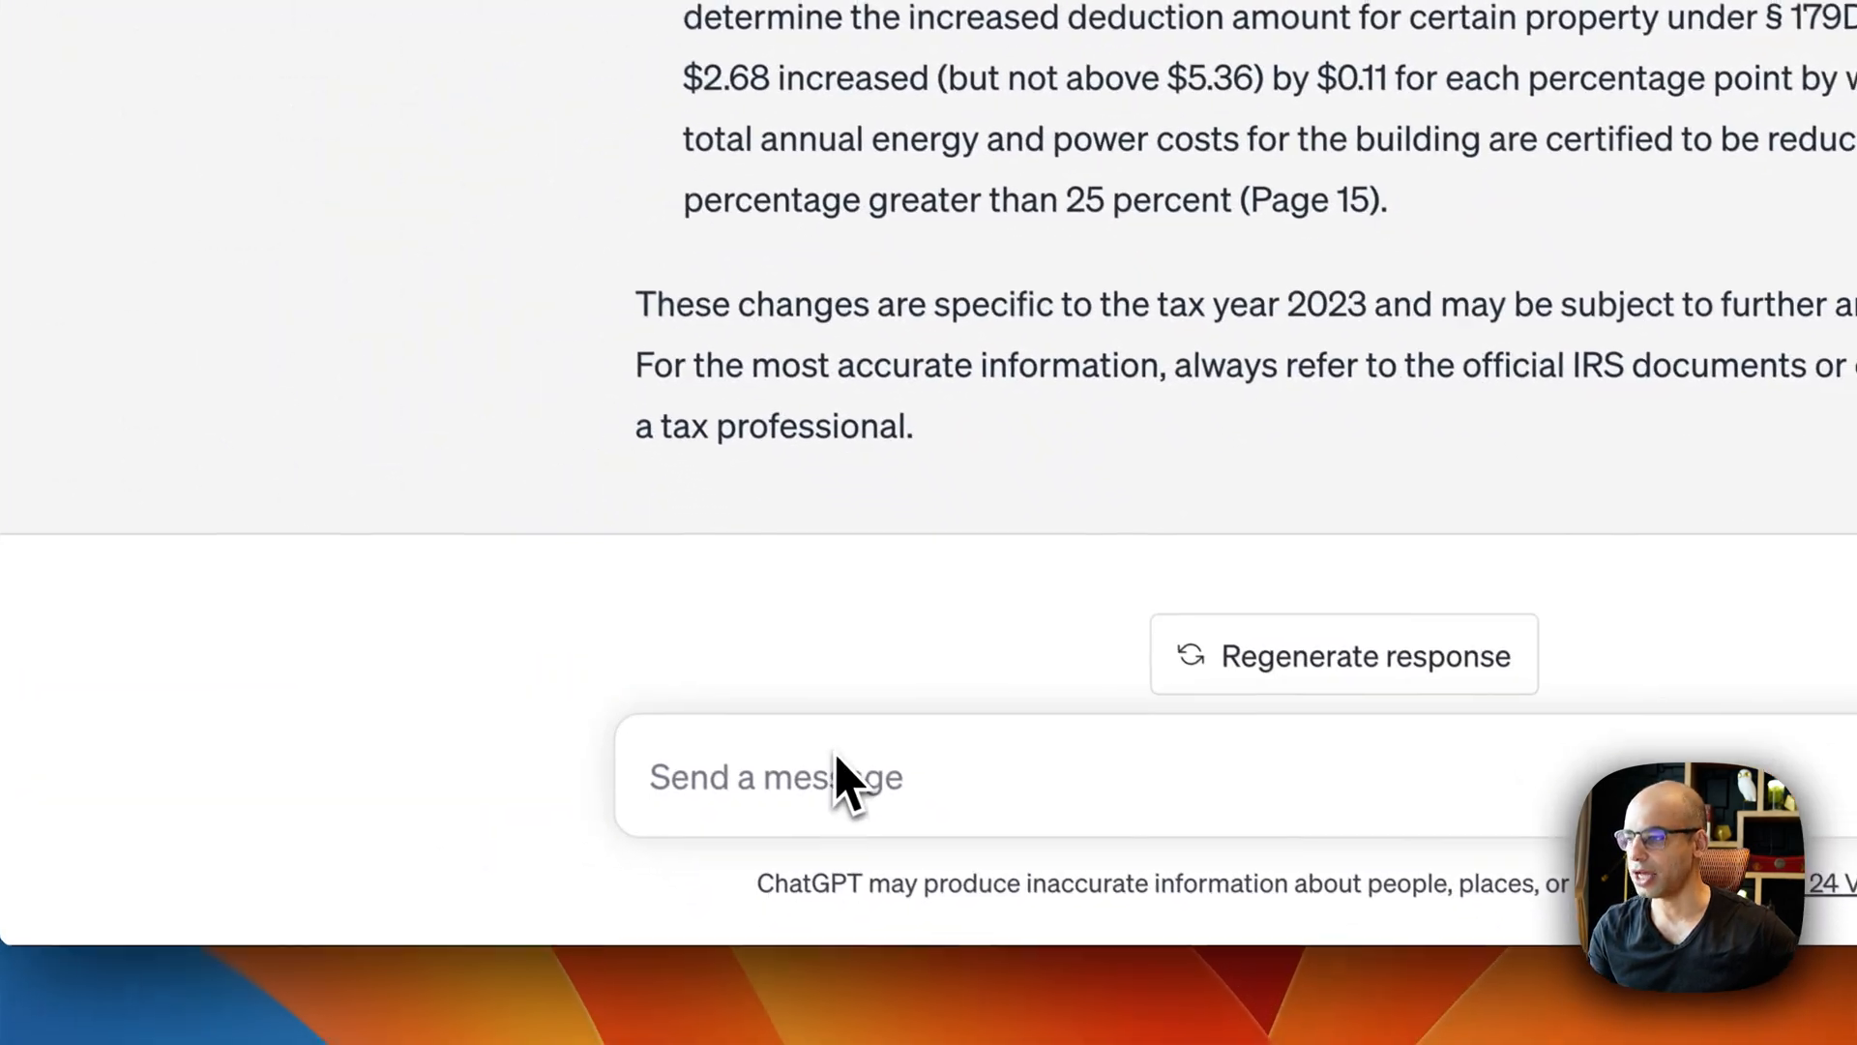
type("most of my clients are individuals not businesses. summarize only the updates that impact individuals?")
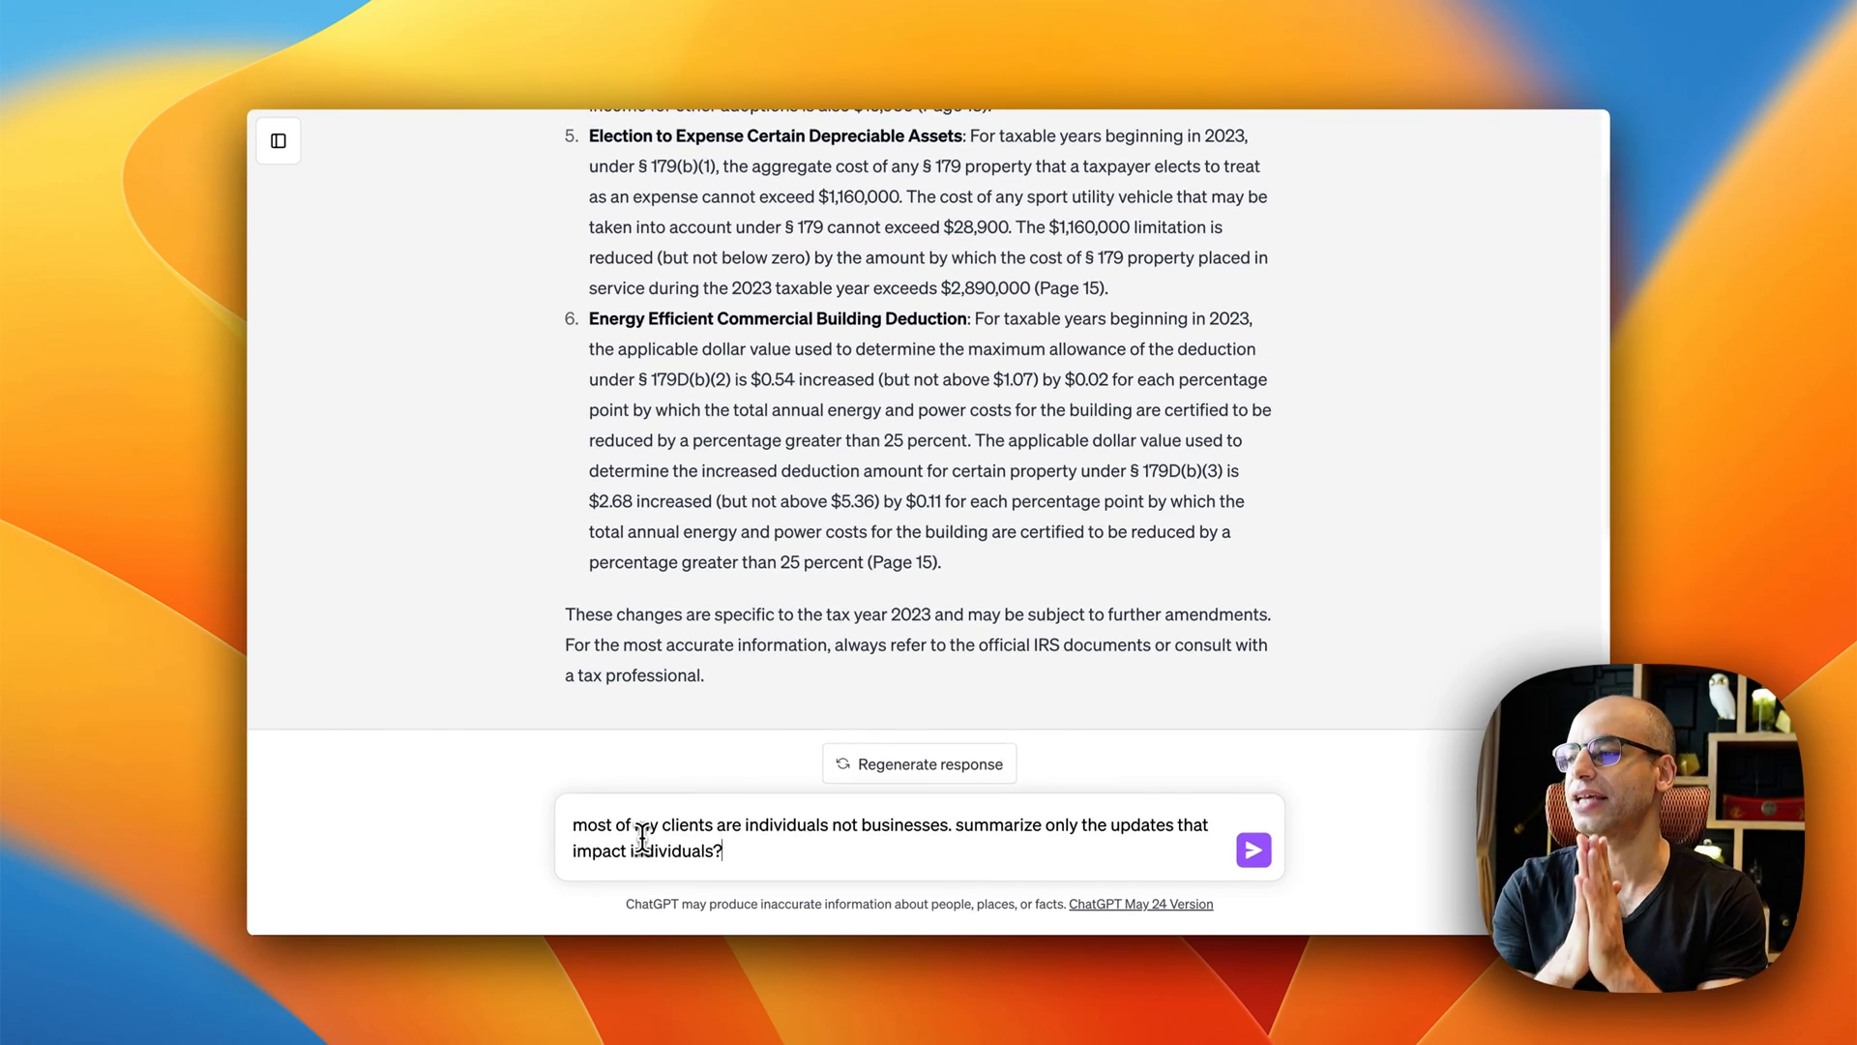
left_click(1251, 849)
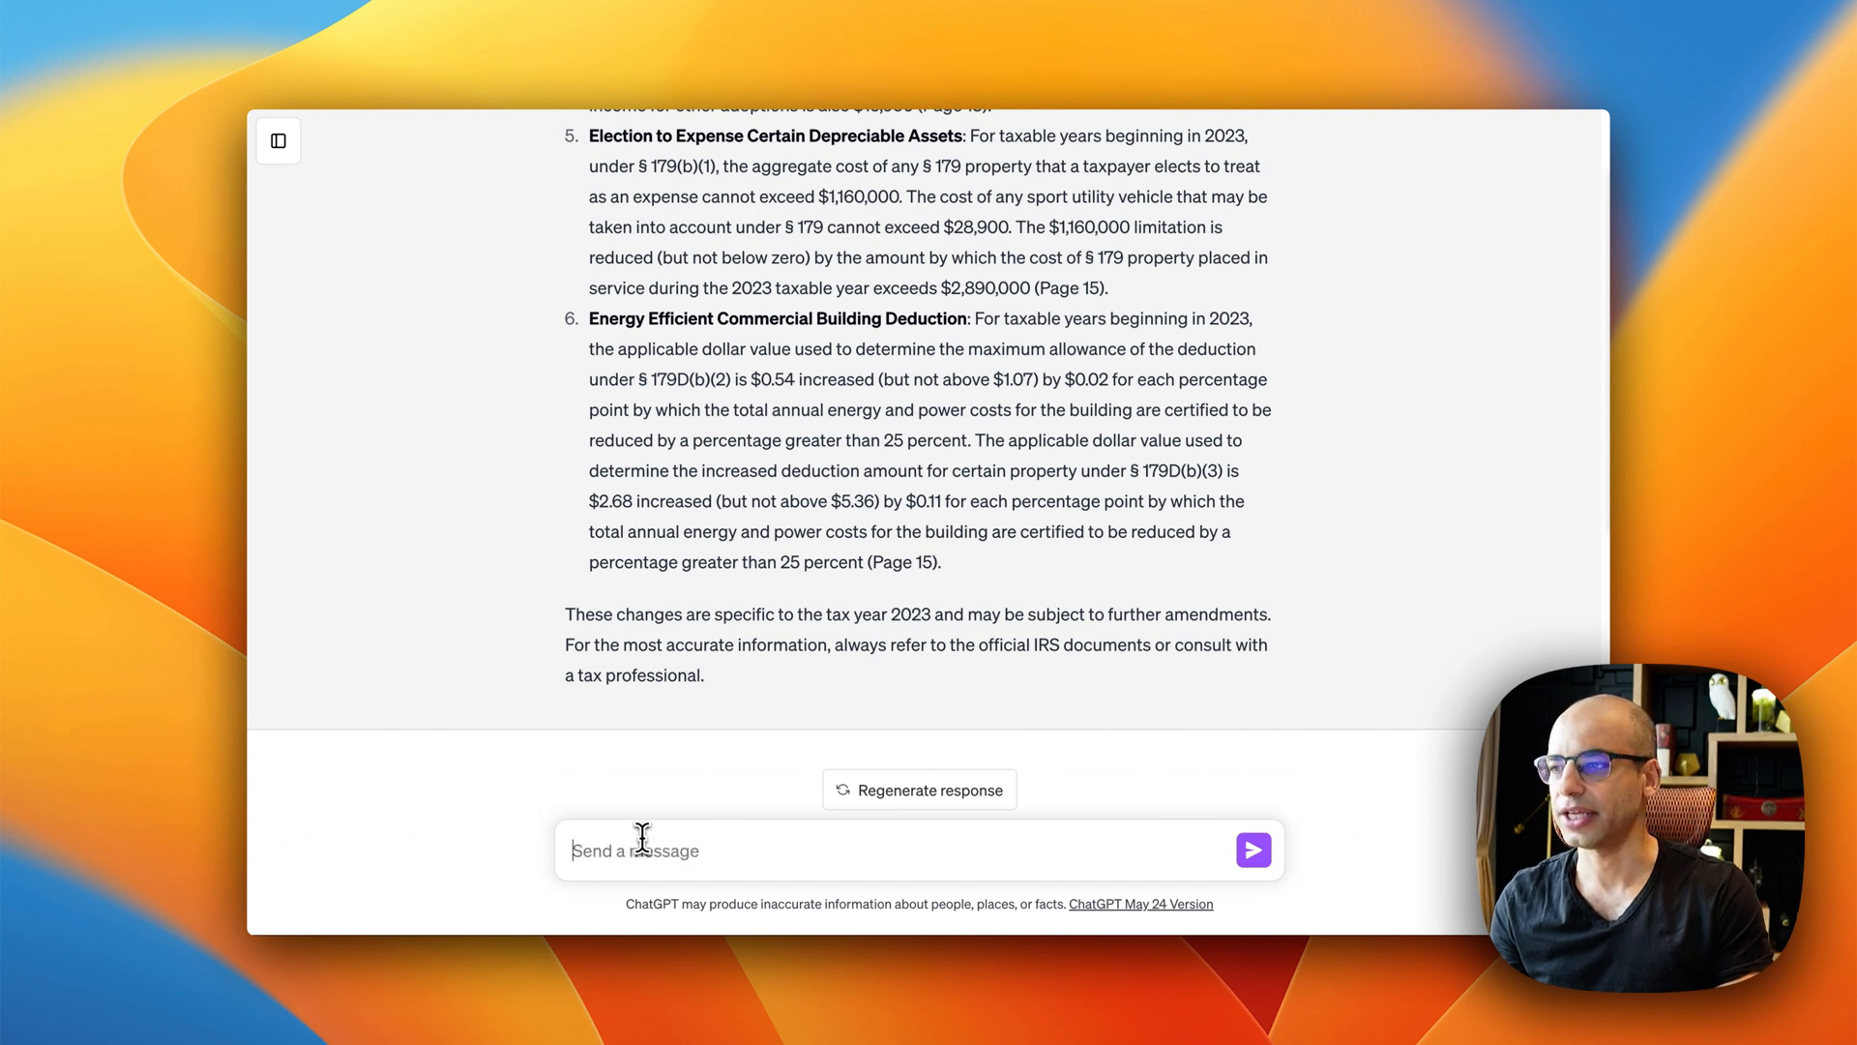
left_click(1251, 850)
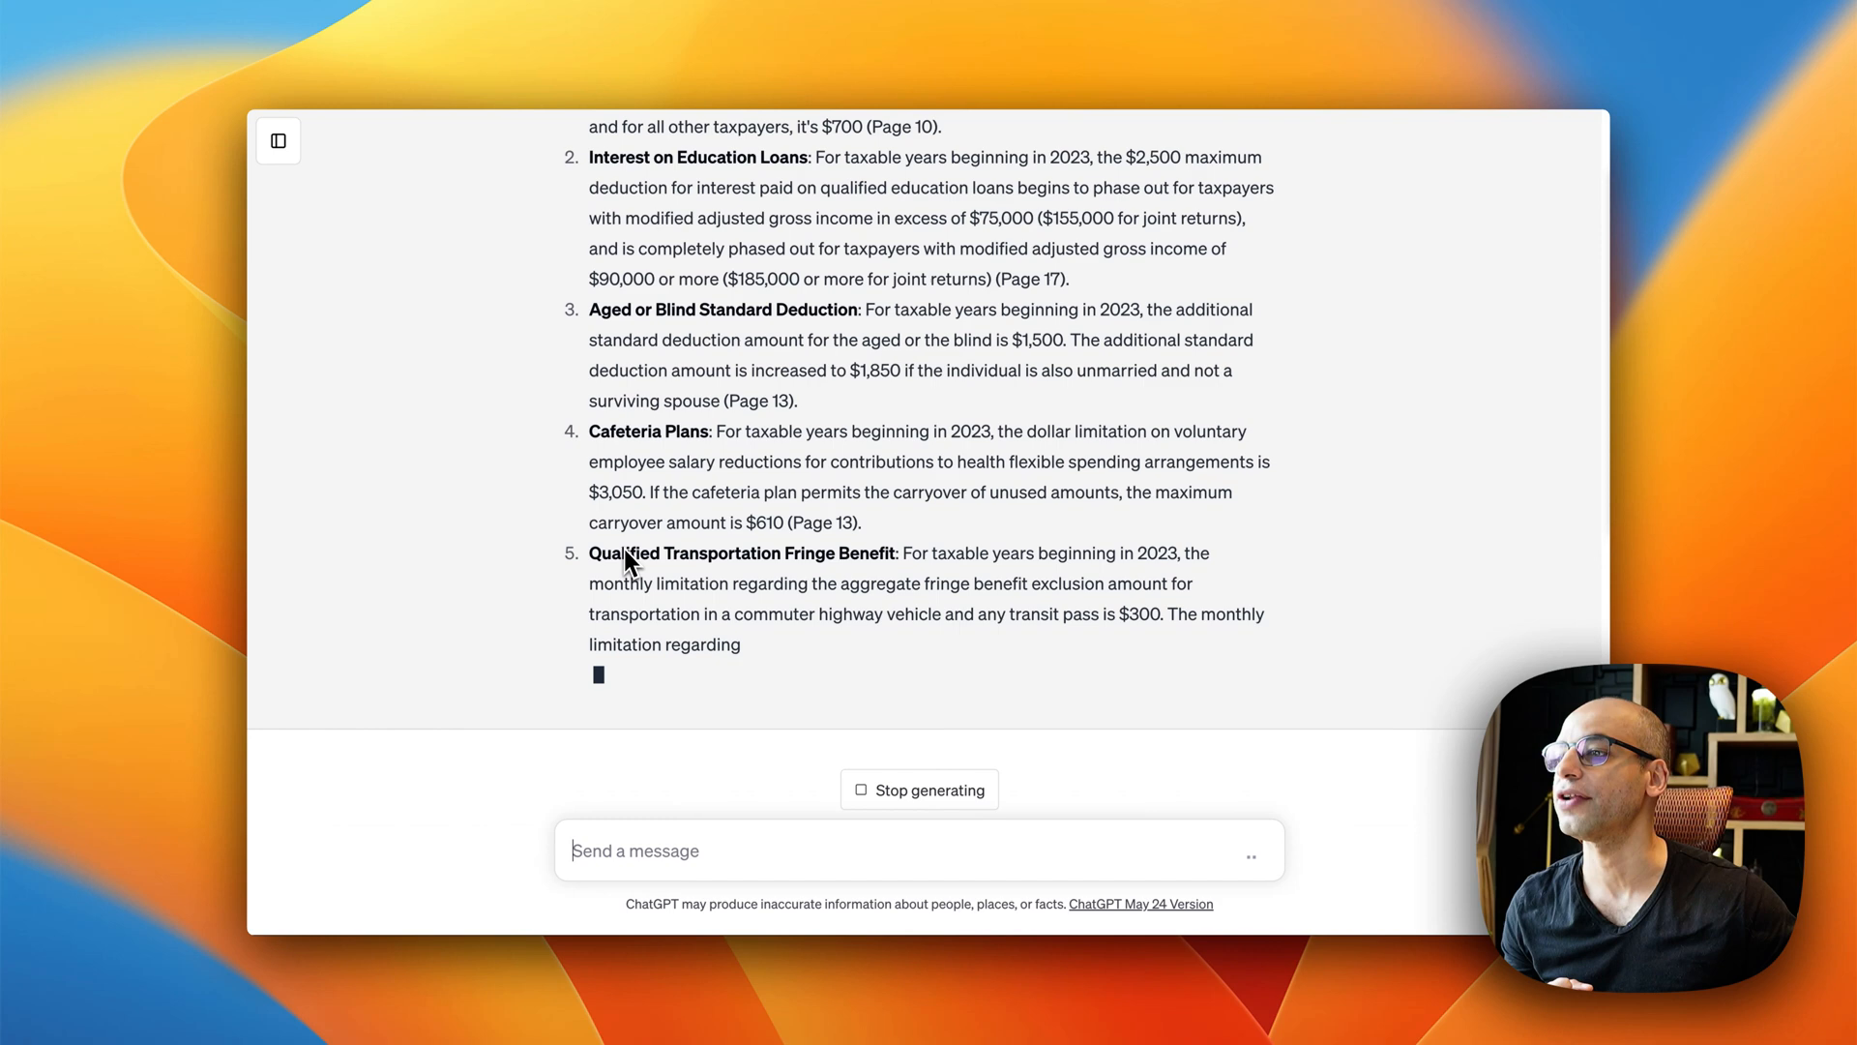
mouse_move(737, 557)
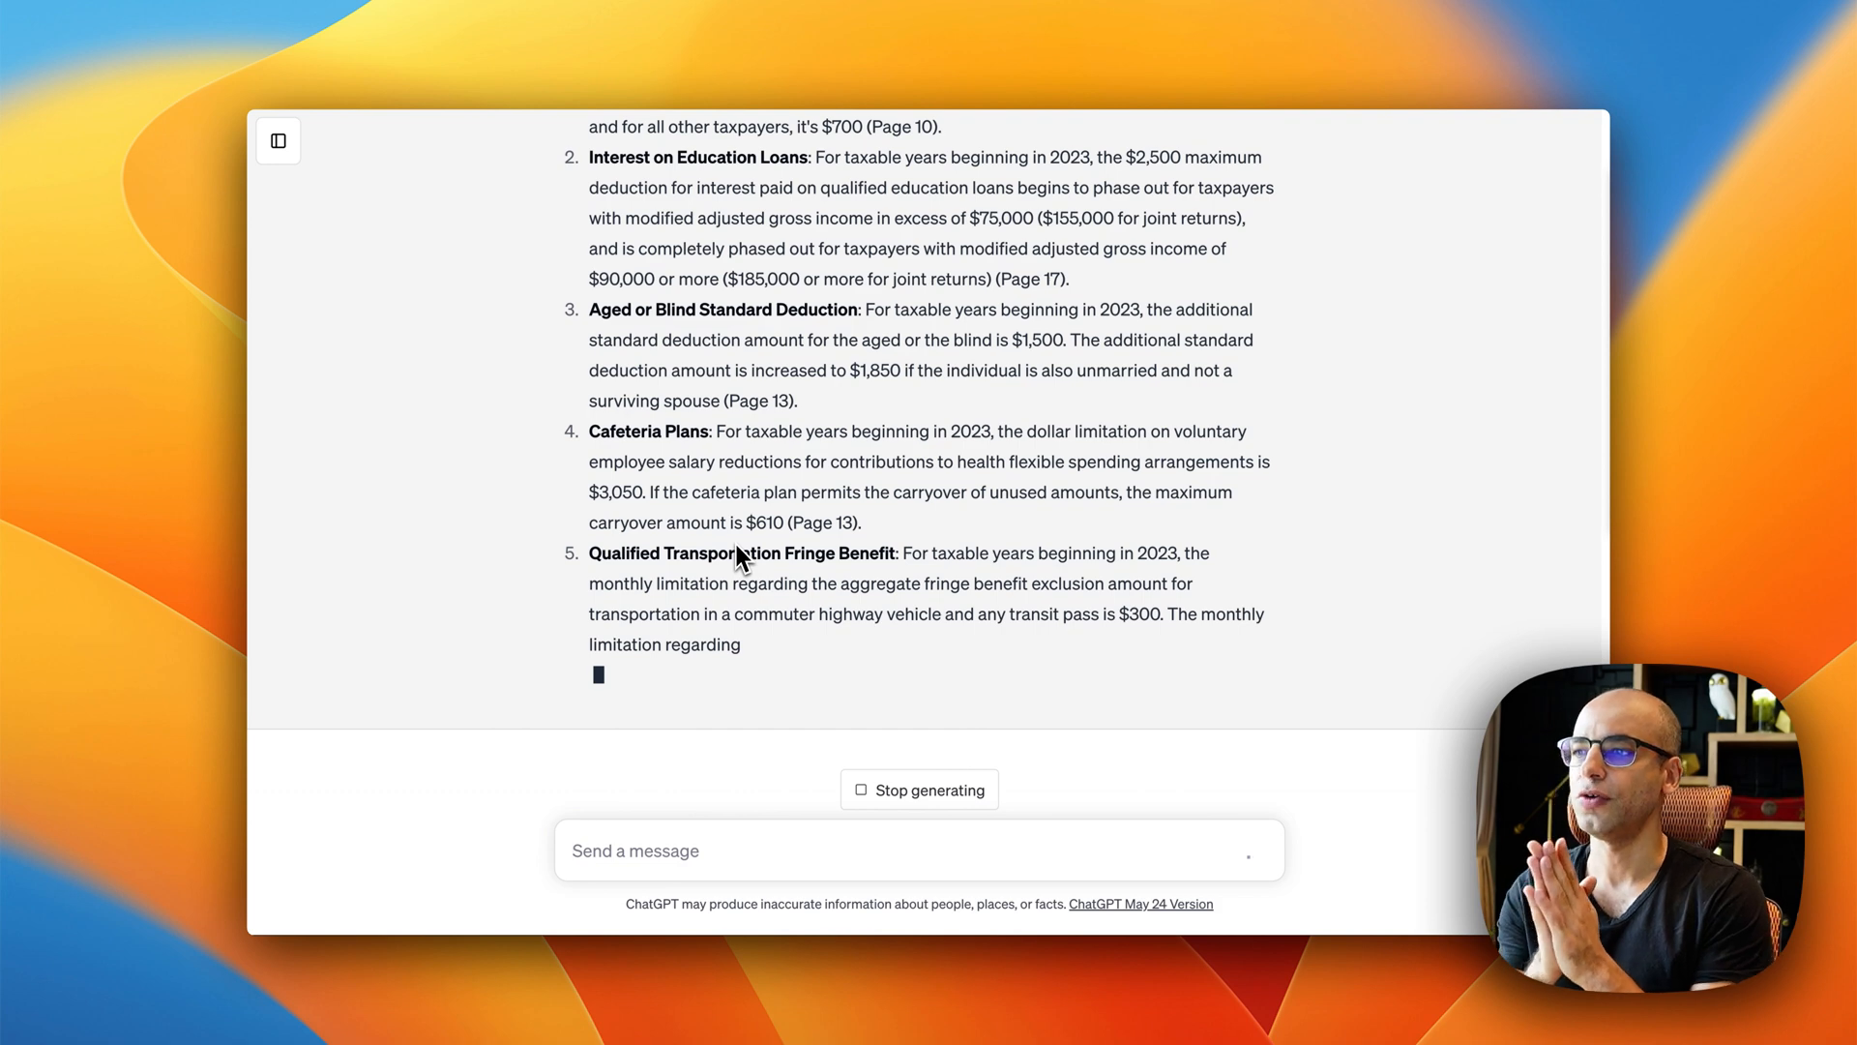
scroll("down", 3)
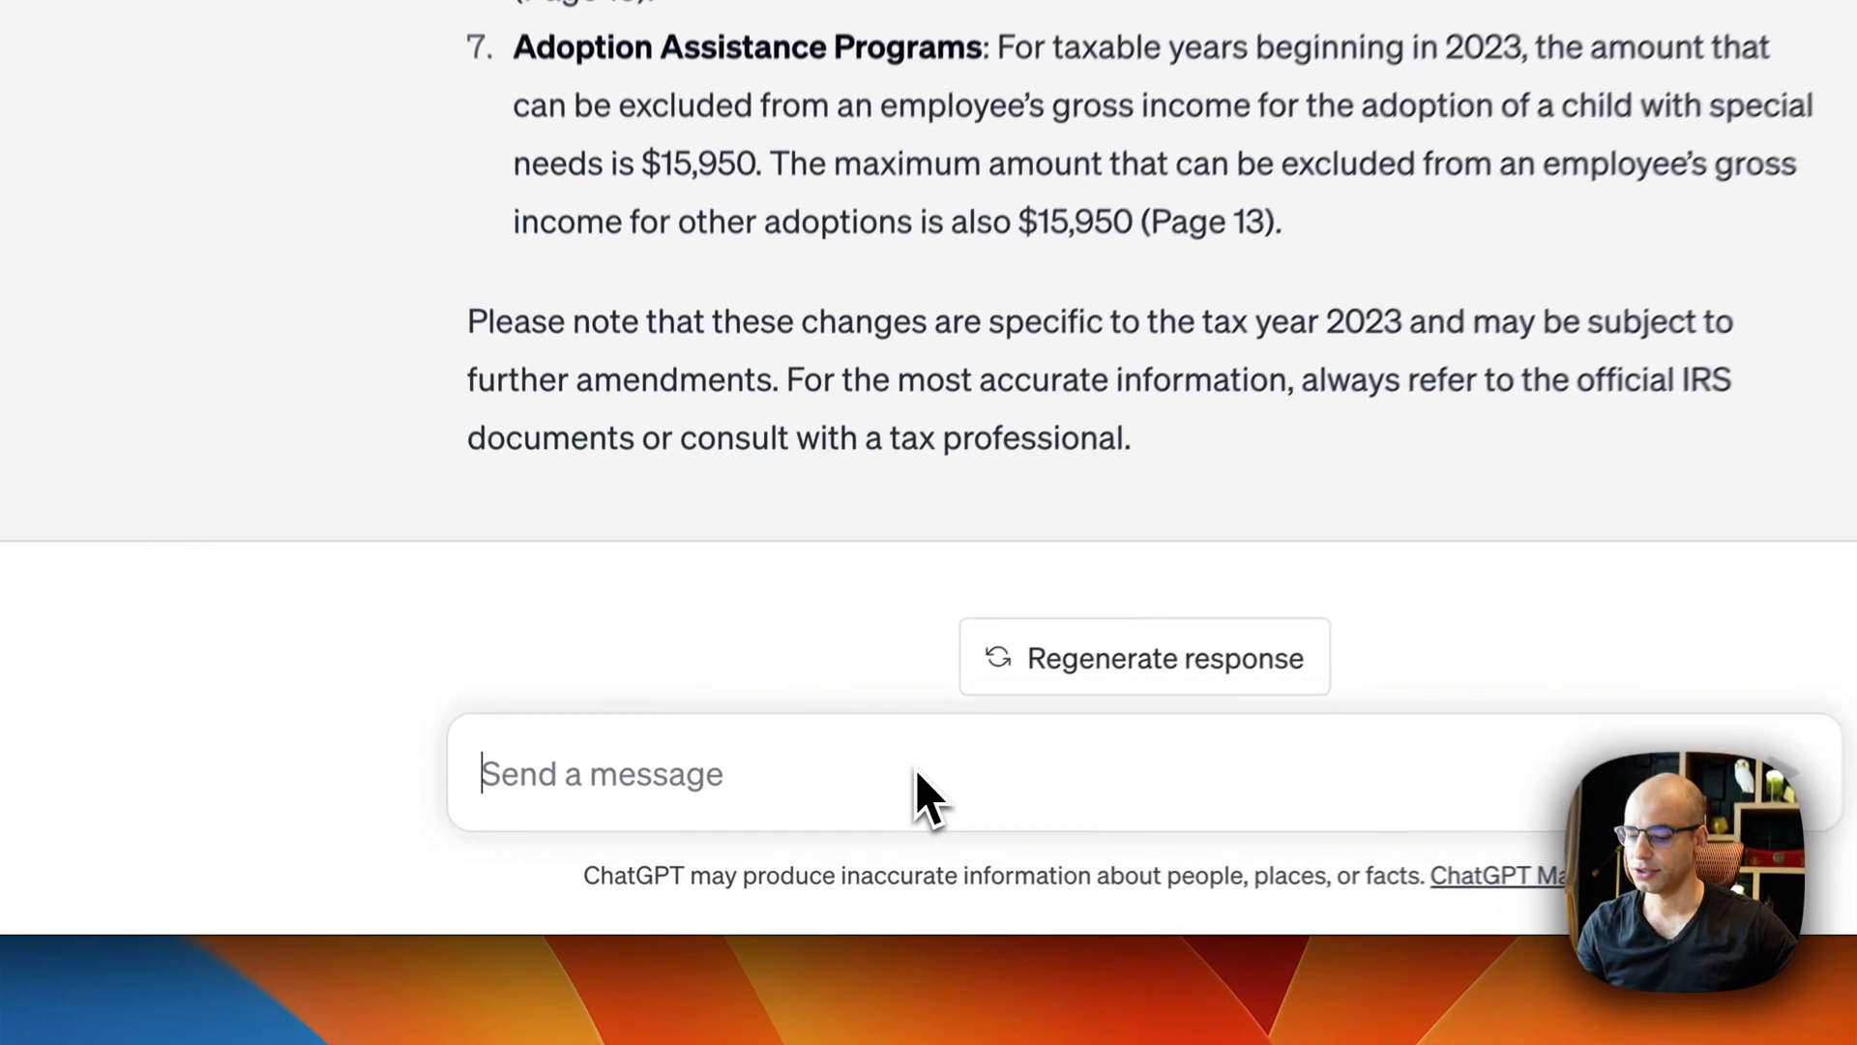
Step: Ask 'ok now give my the stuff that only impacts businesses.' and read the eight-item reply
type("ok now give my the stuff that only impacts businesses.")
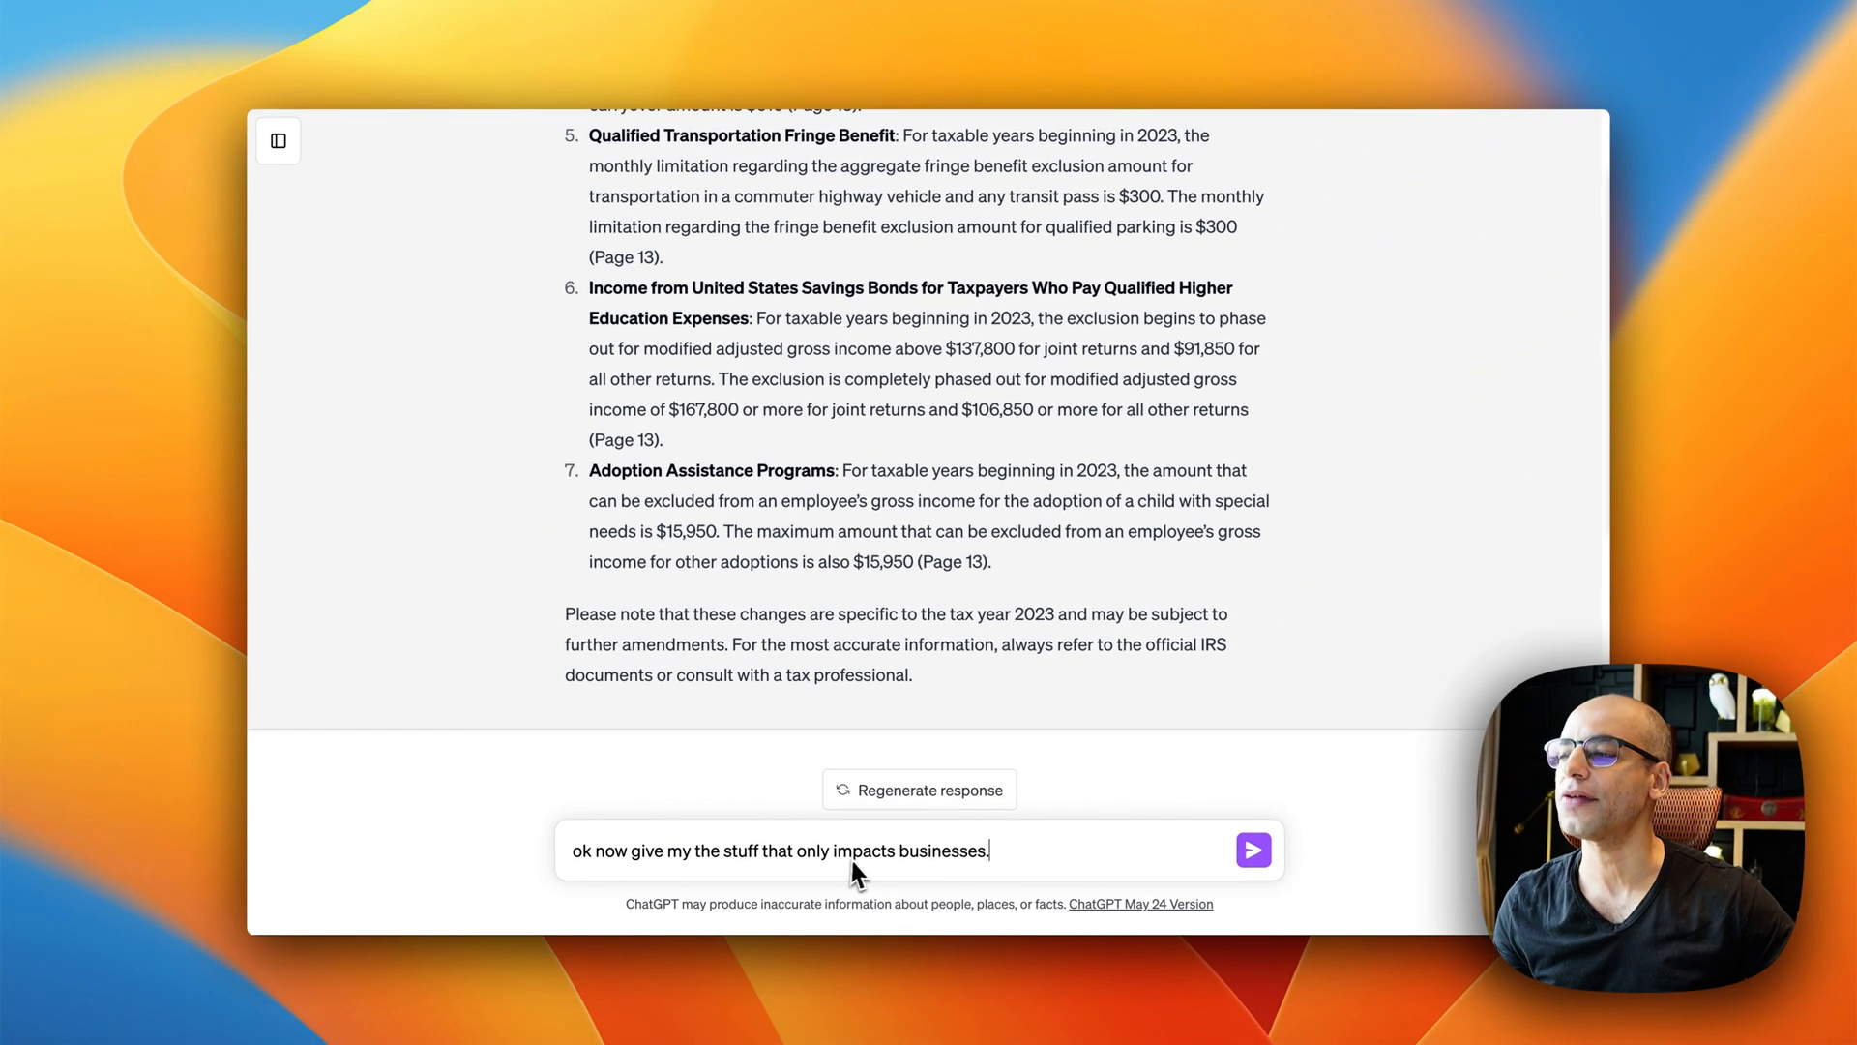
mouse_move(865, 871)
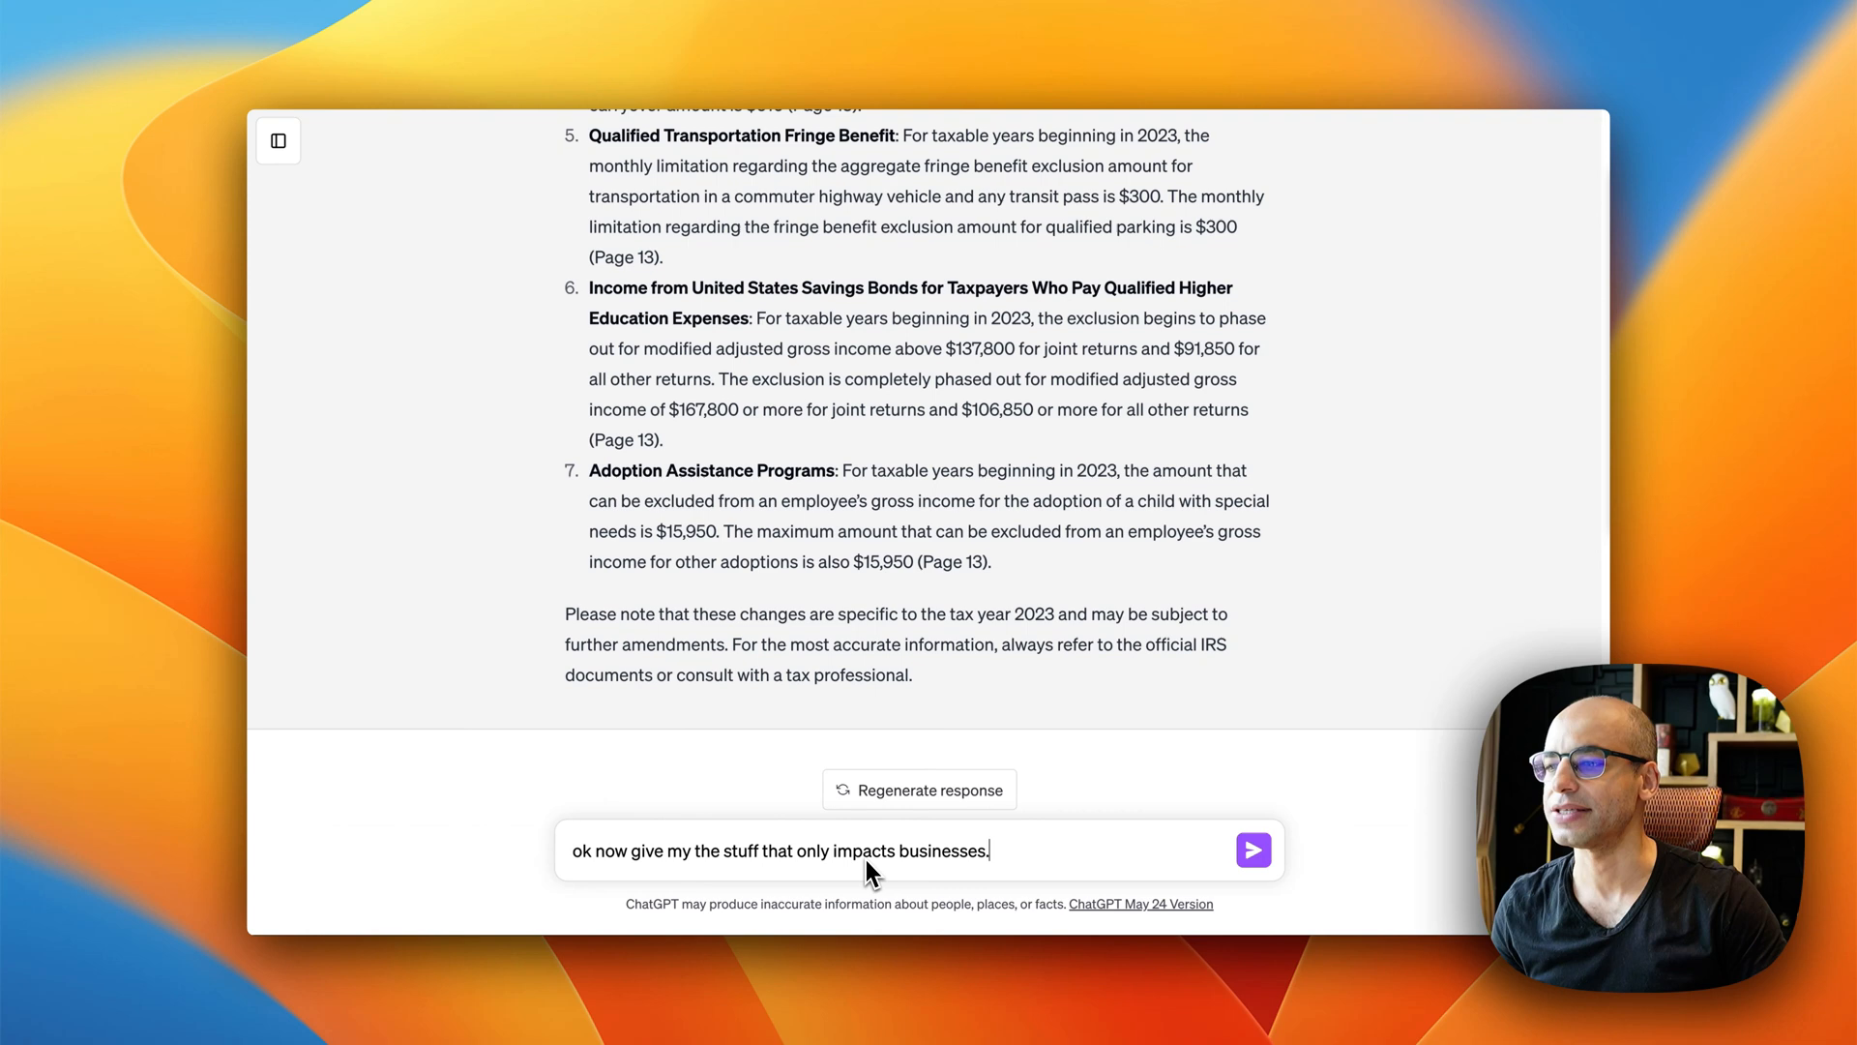
left_click(1252, 849)
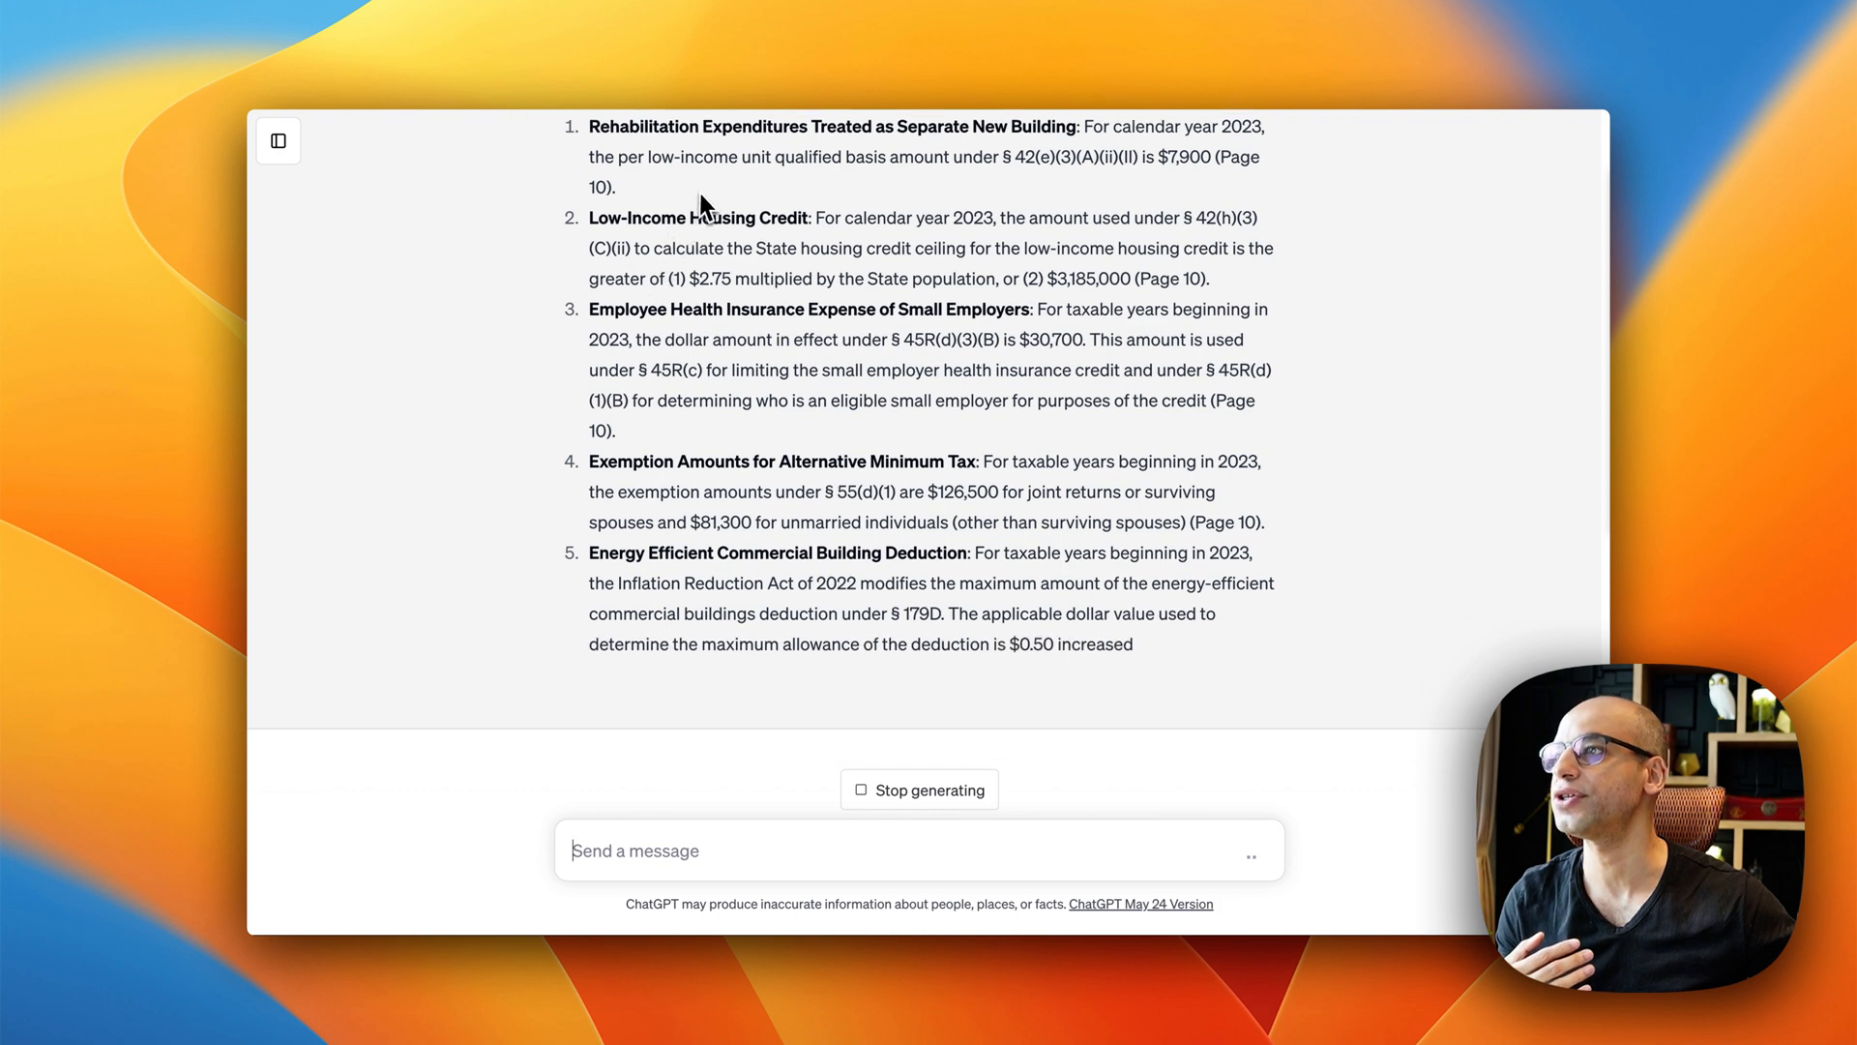
scroll("down", 3)
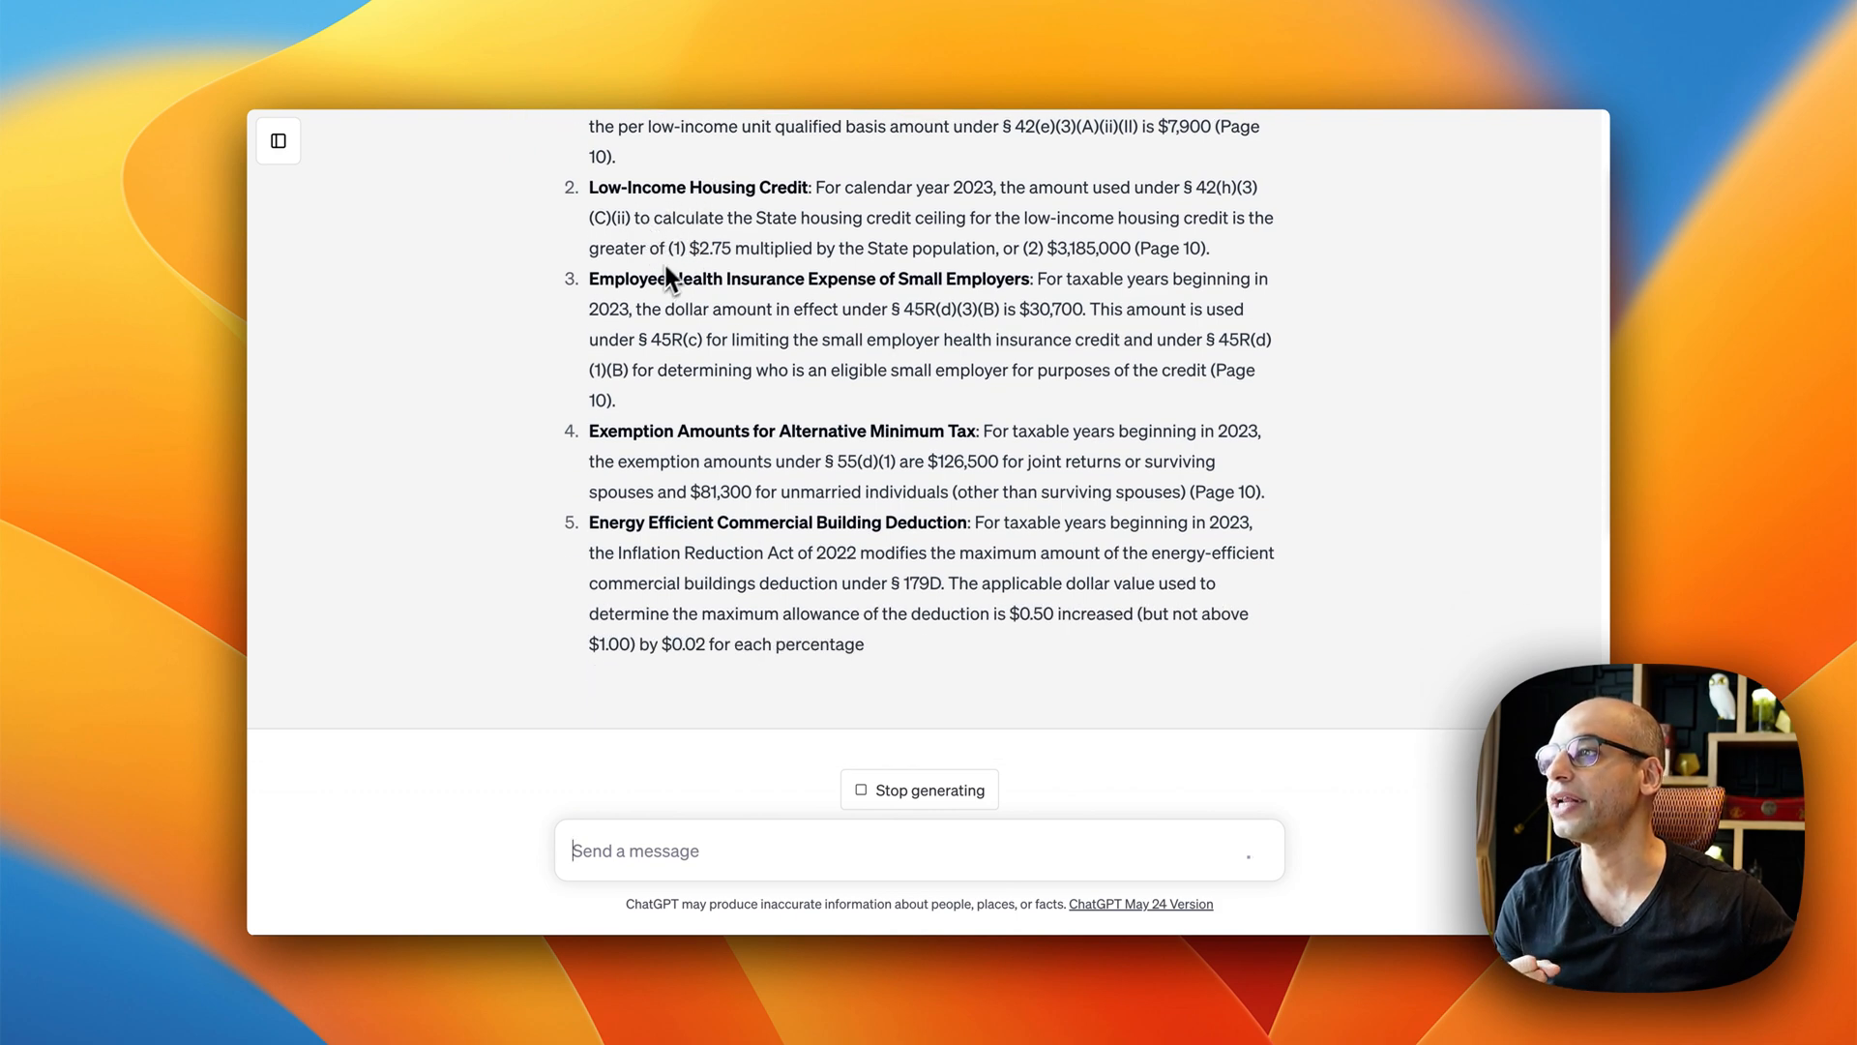
scroll("down", 3)
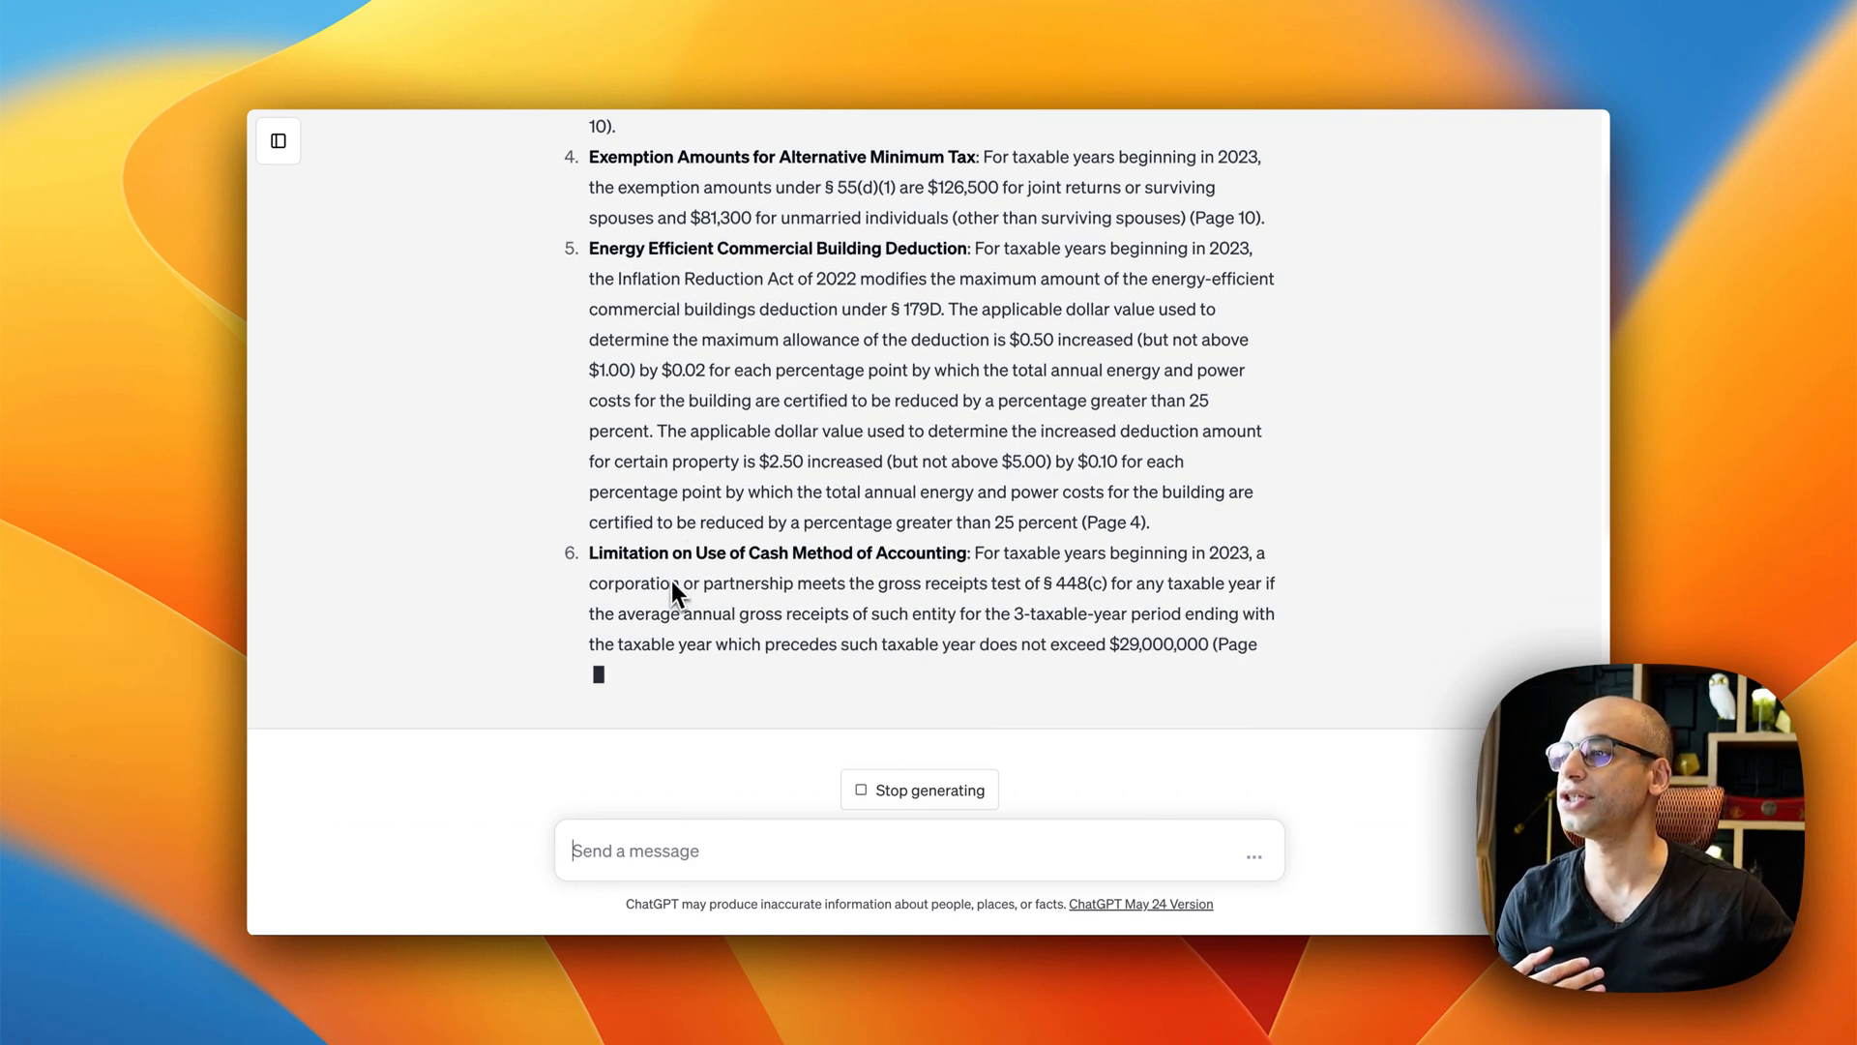
scroll("down", 3)
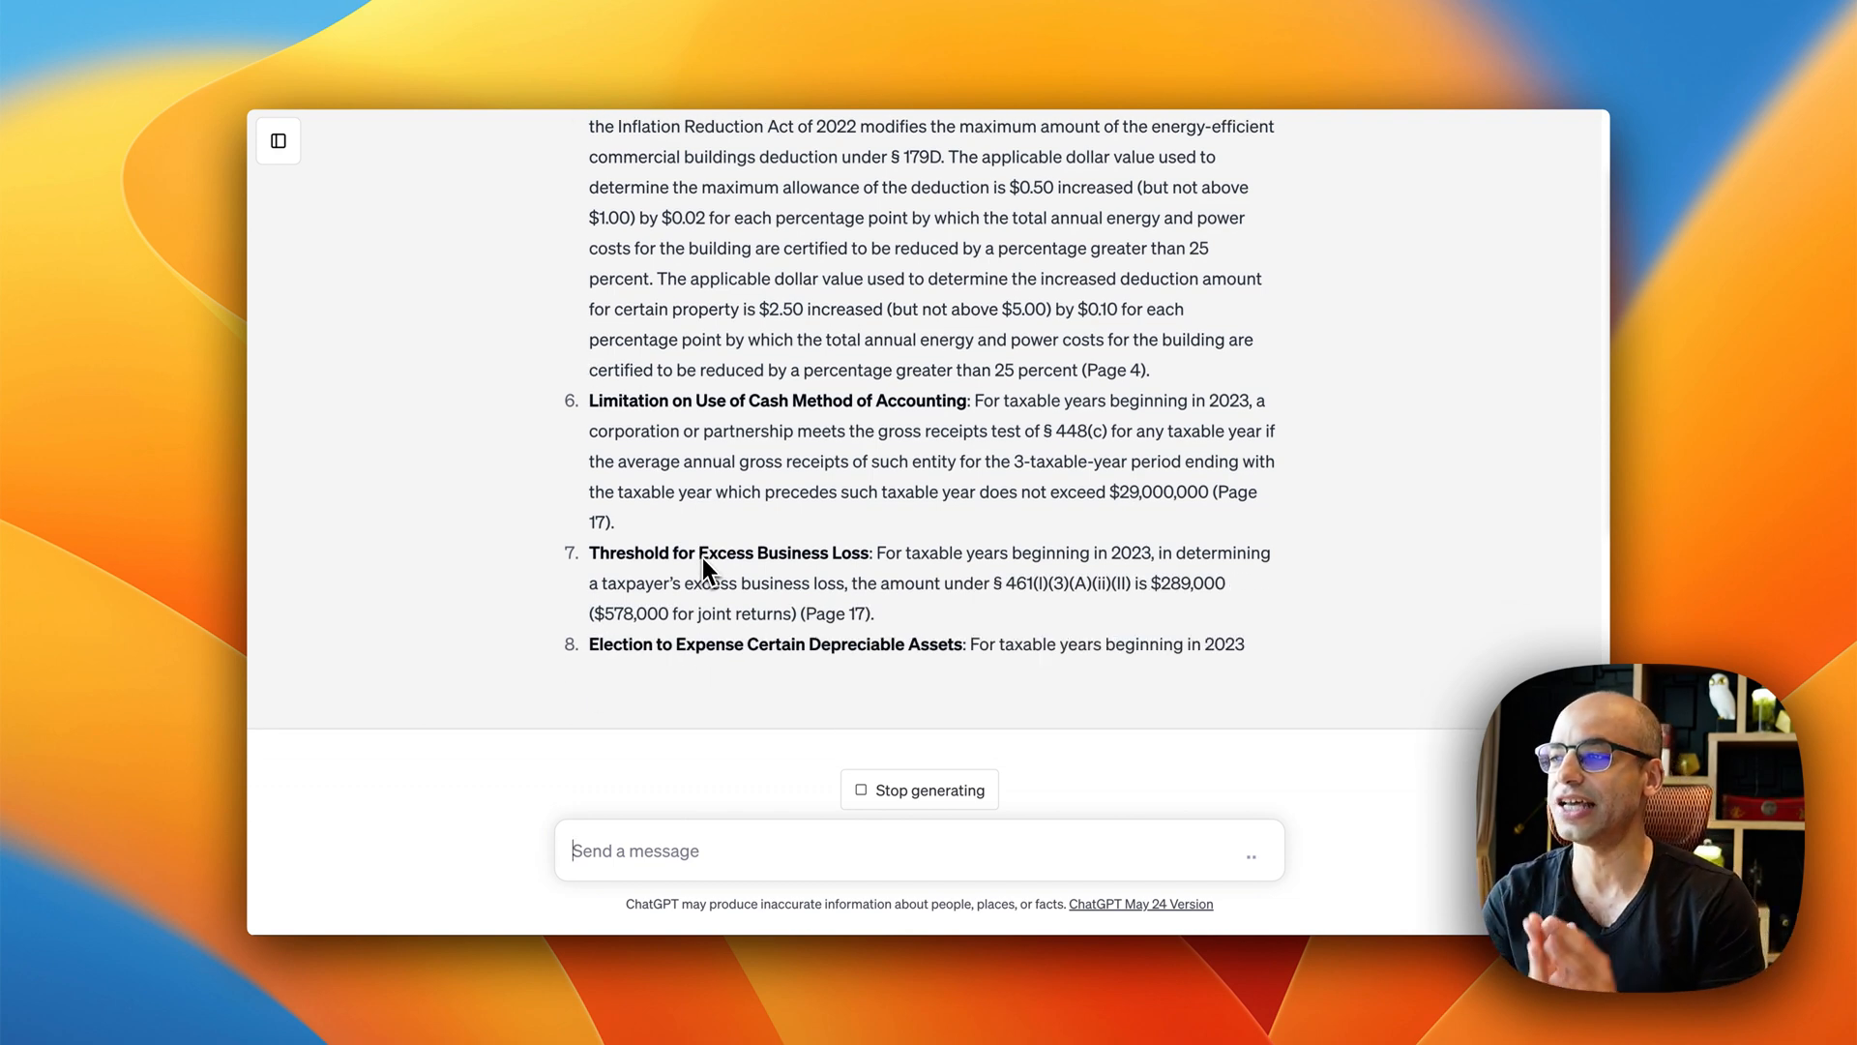
scroll("down", 3)
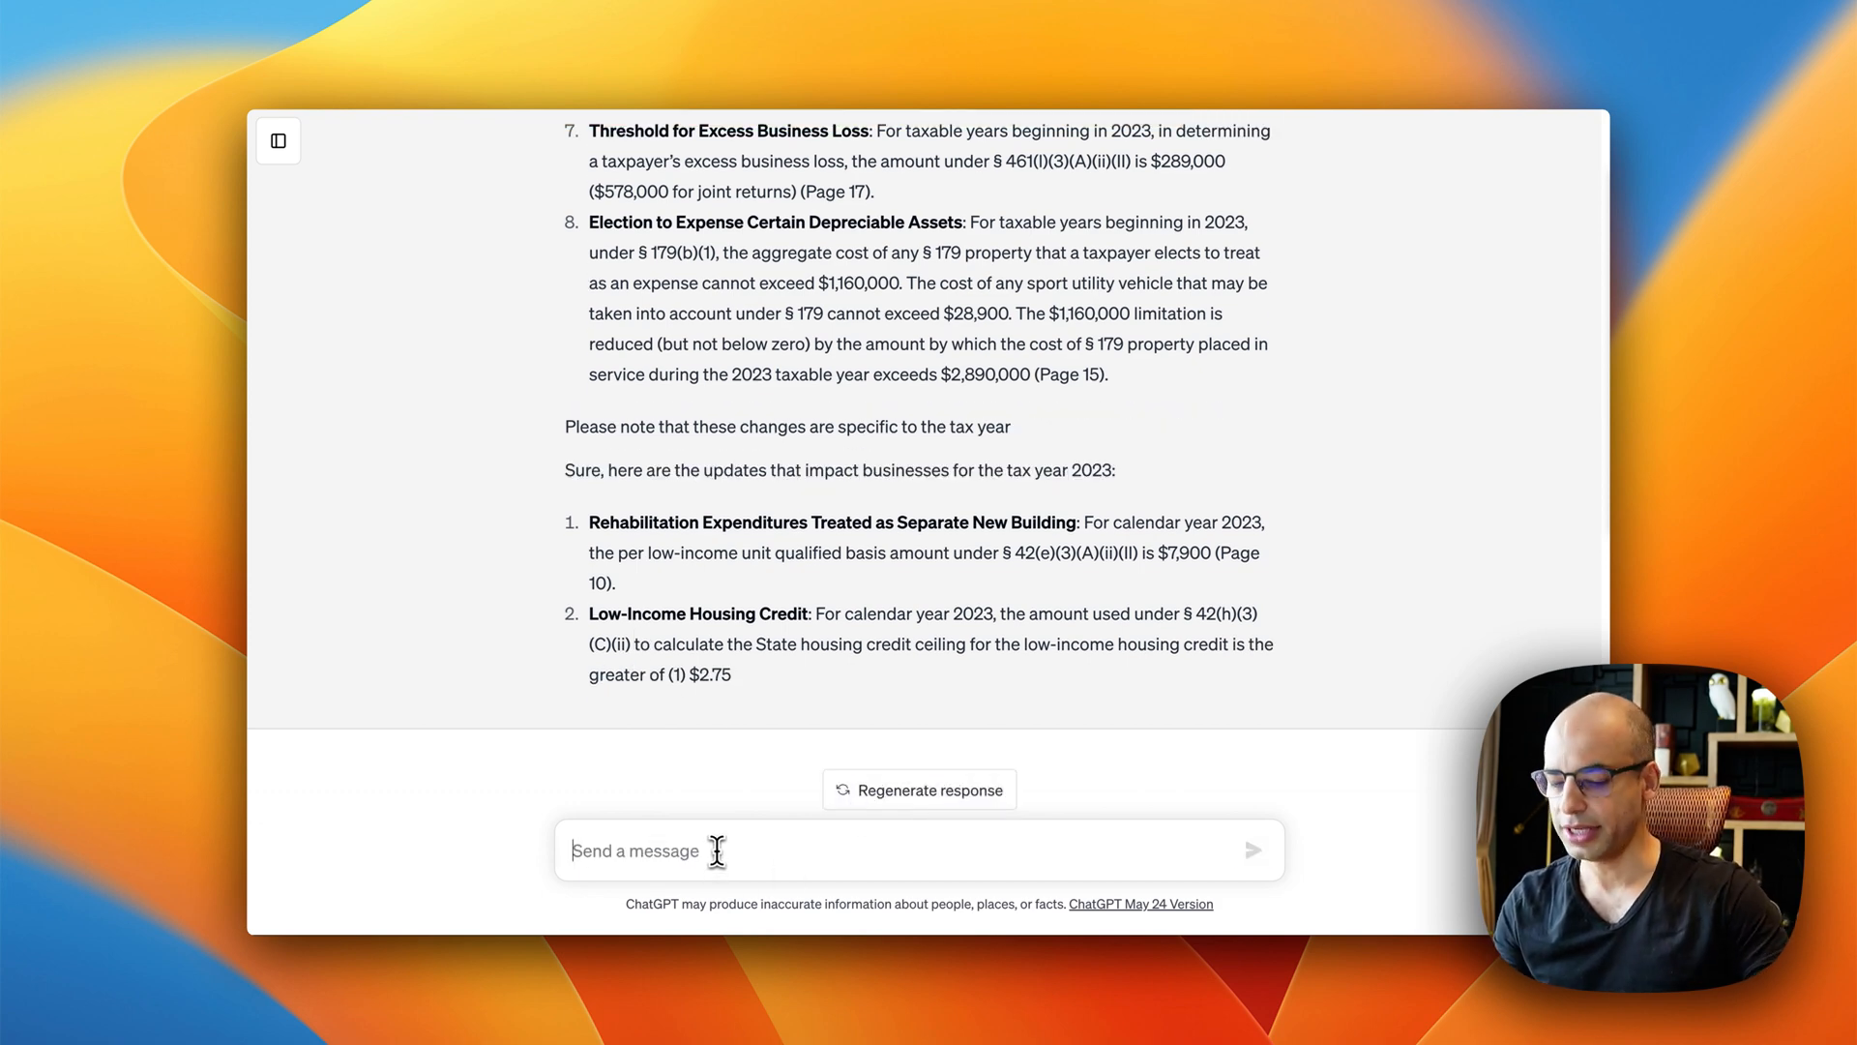
Step: Ask 'my clients are mostly real estate. anything impacting real estate?' and read the four changes listed
type("my clients are mostly real estate. anything impacting real estate?")
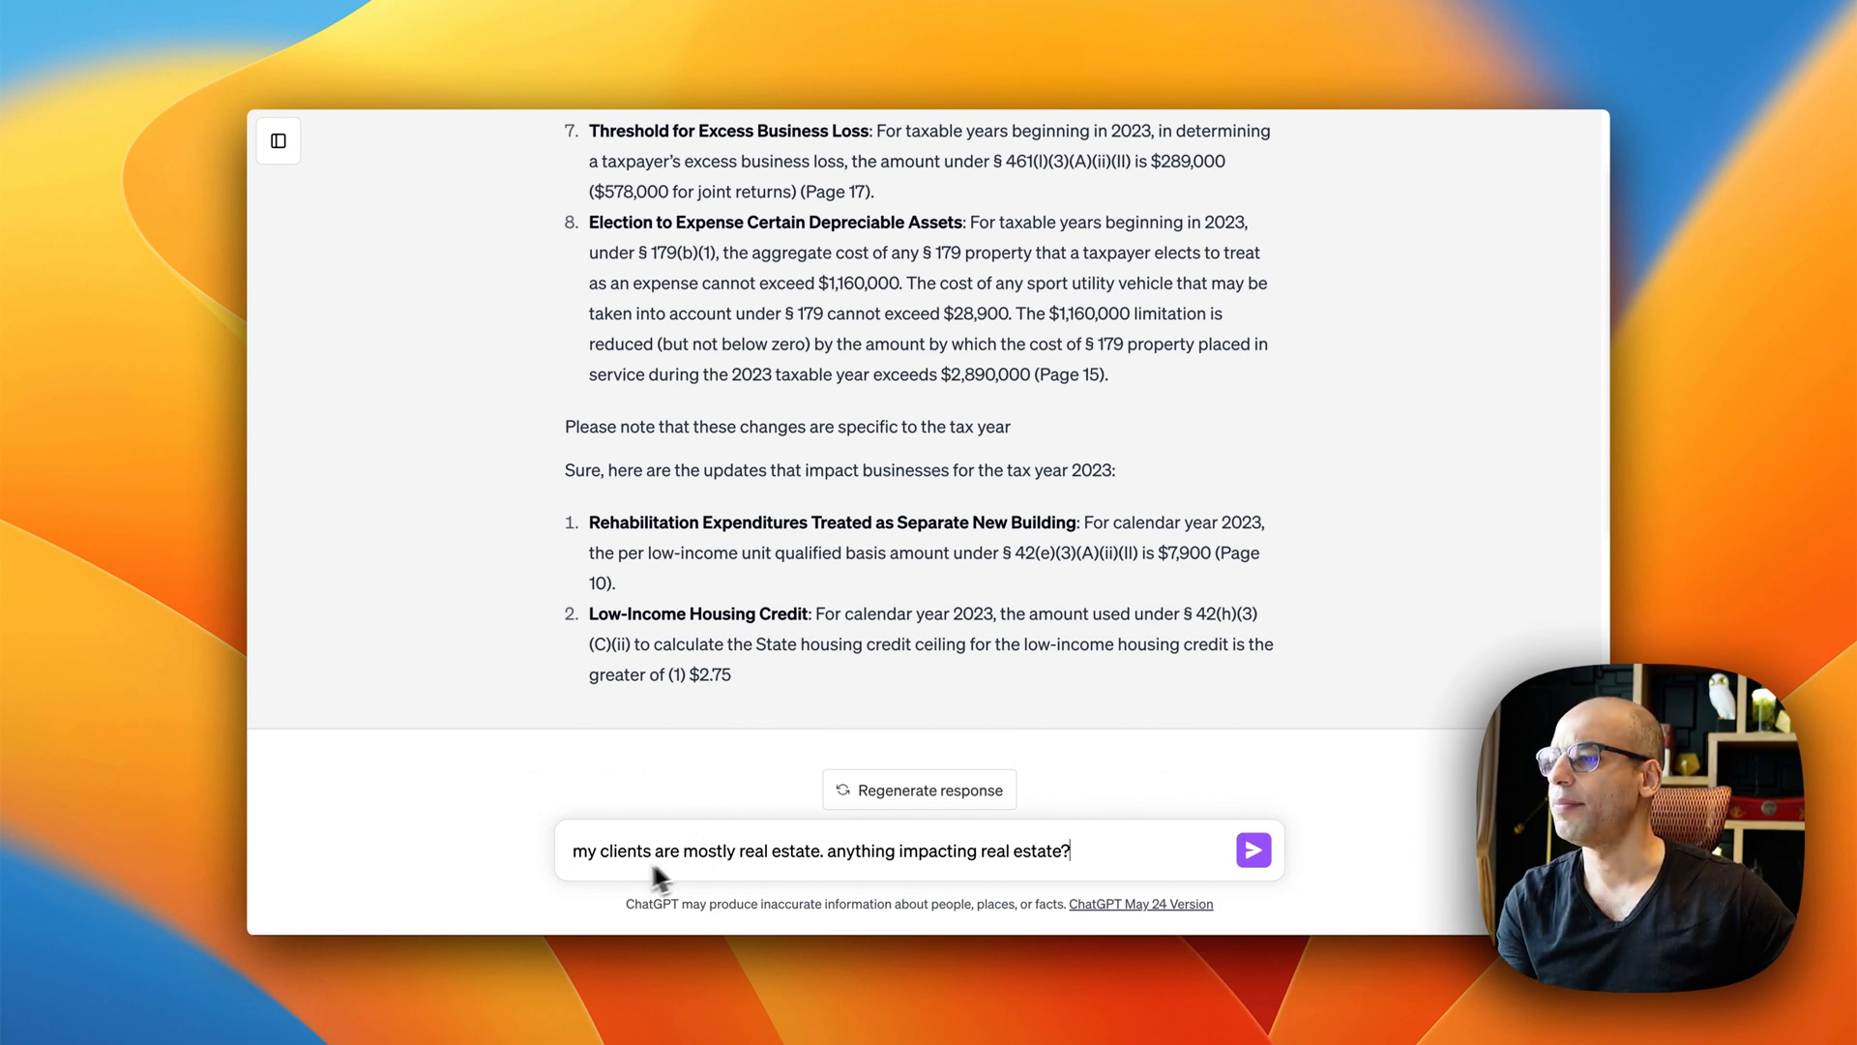
mouse_move(844, 849)
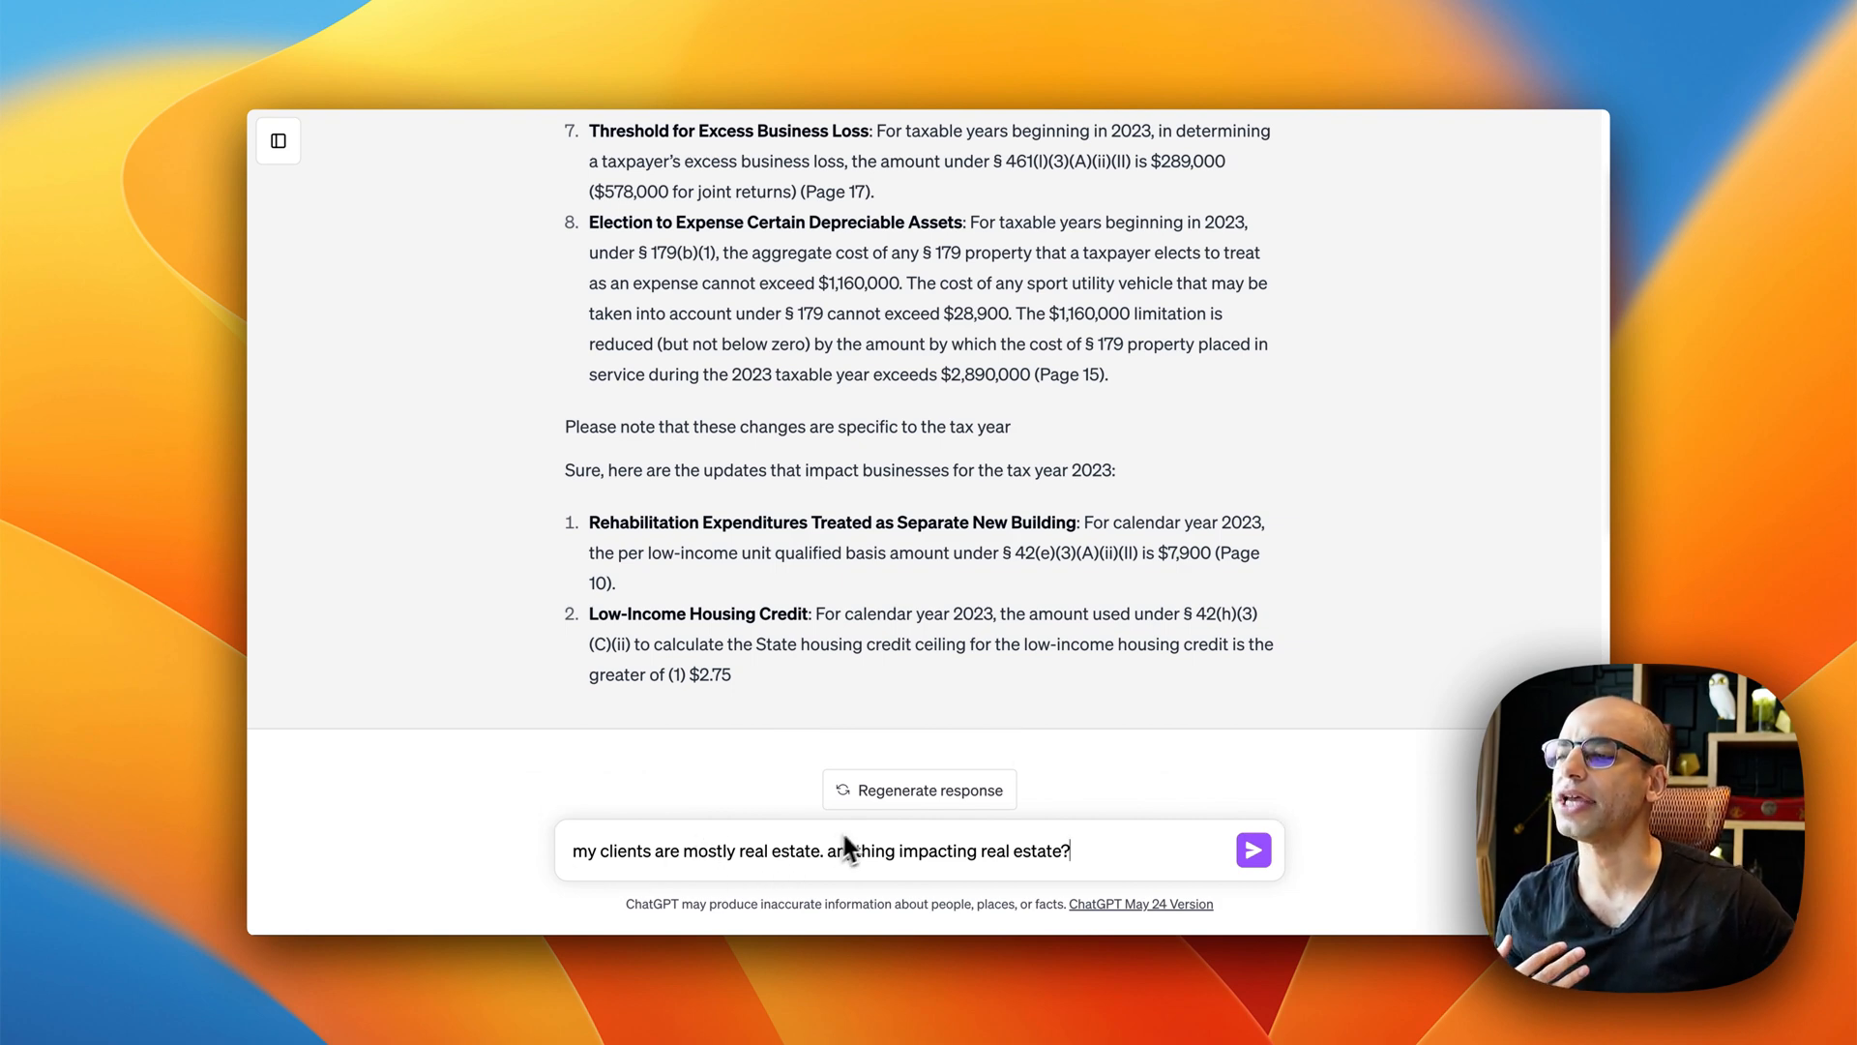
mouse_move(1298, 698)
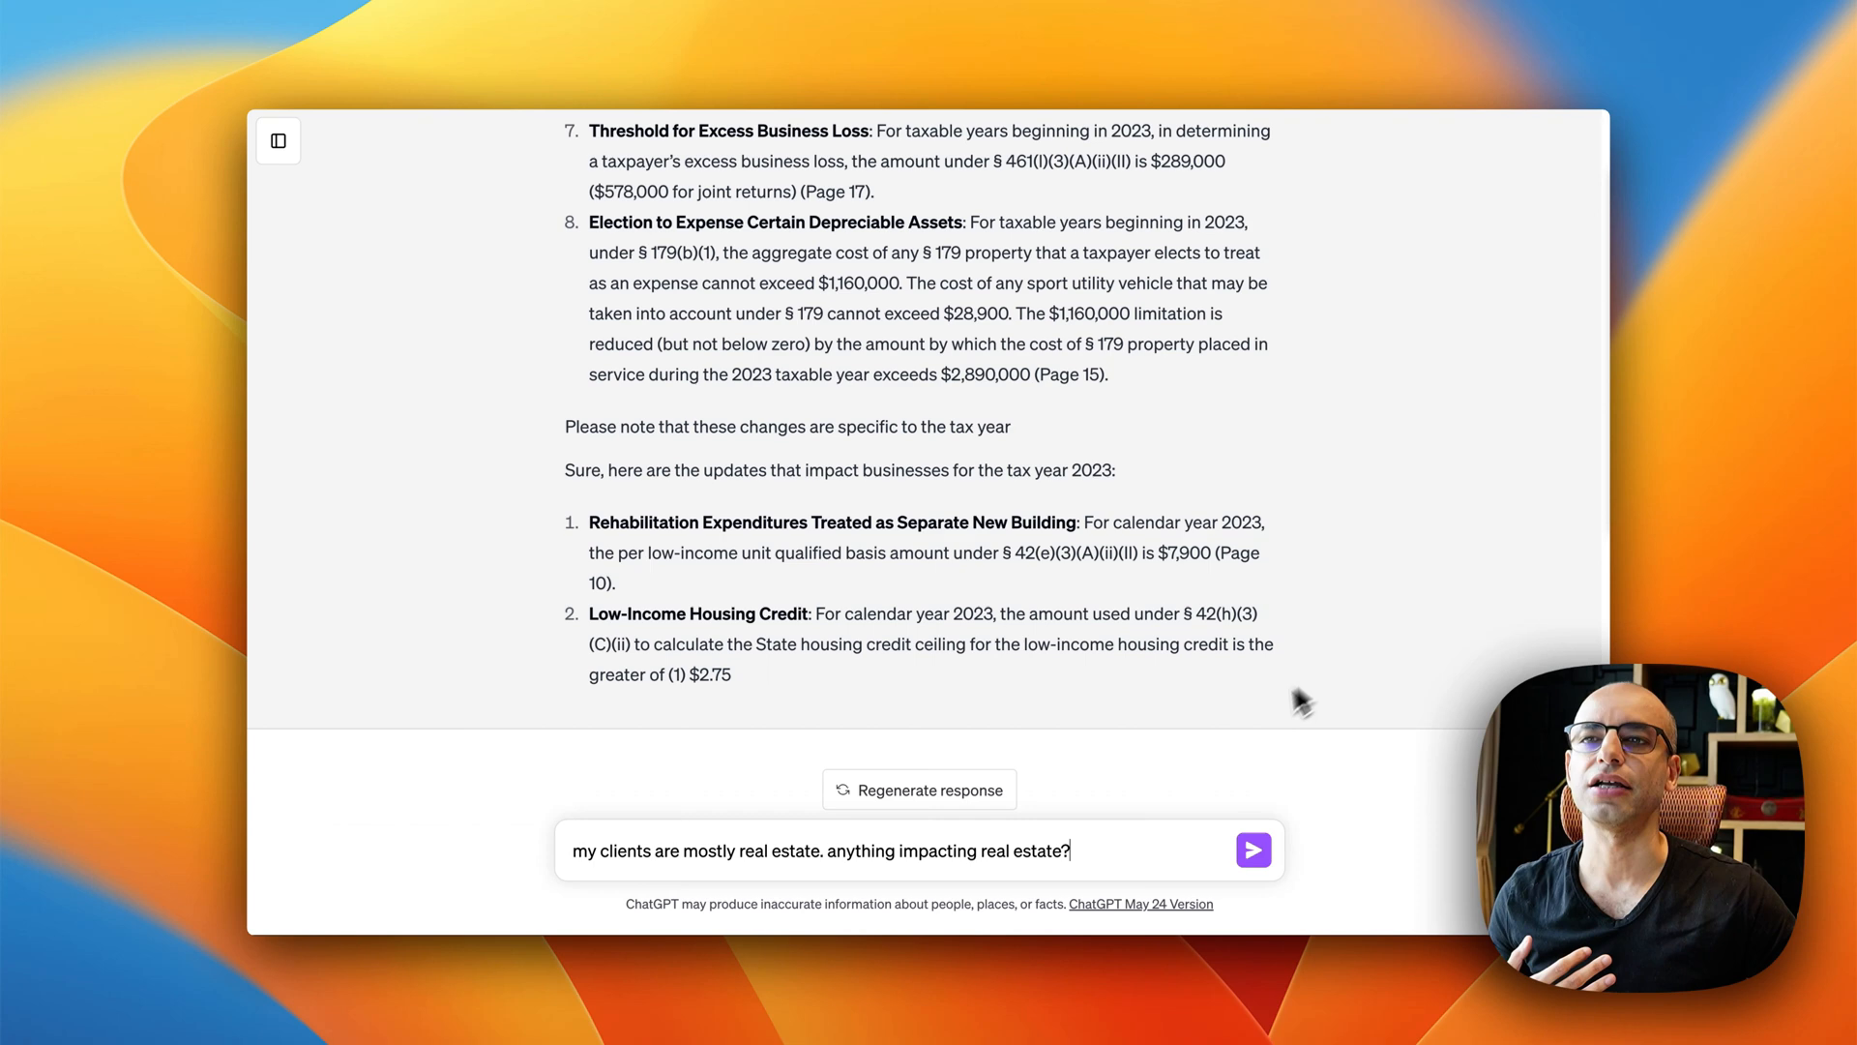
mouse_move(1202, 865)
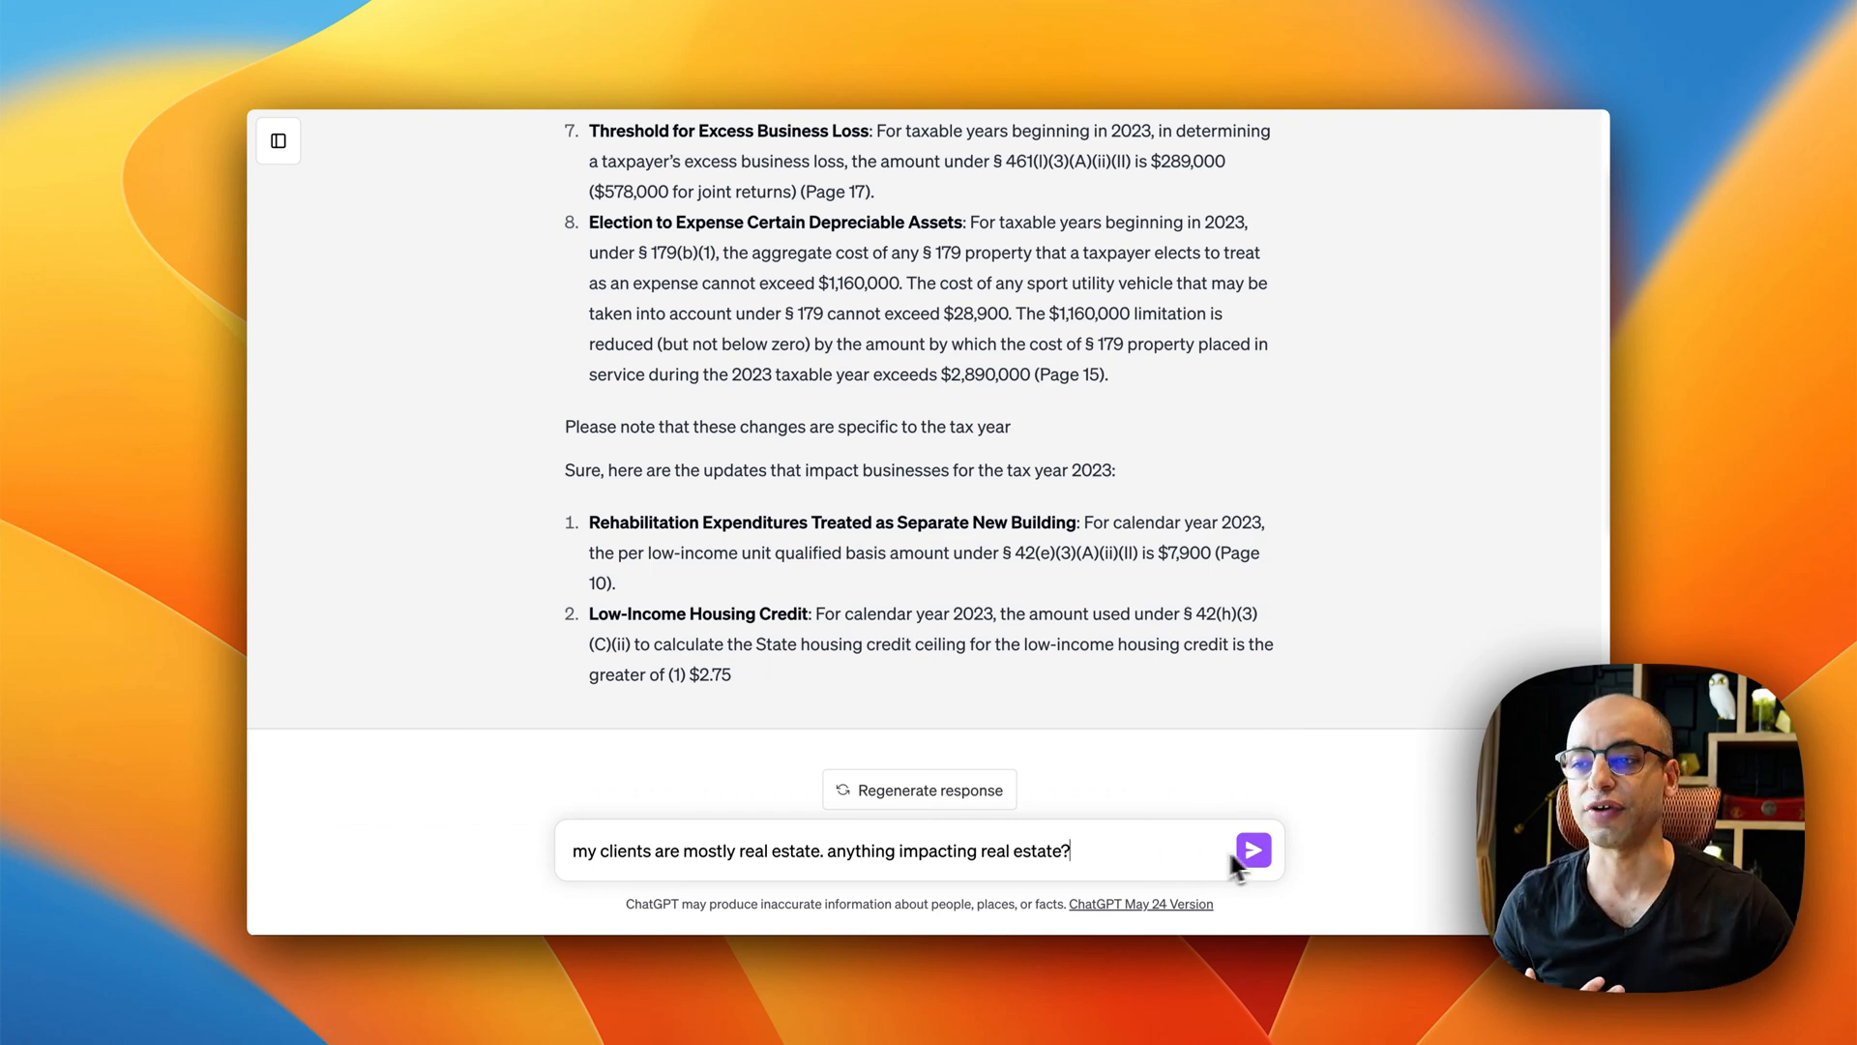
mouse_move(1252, 850)
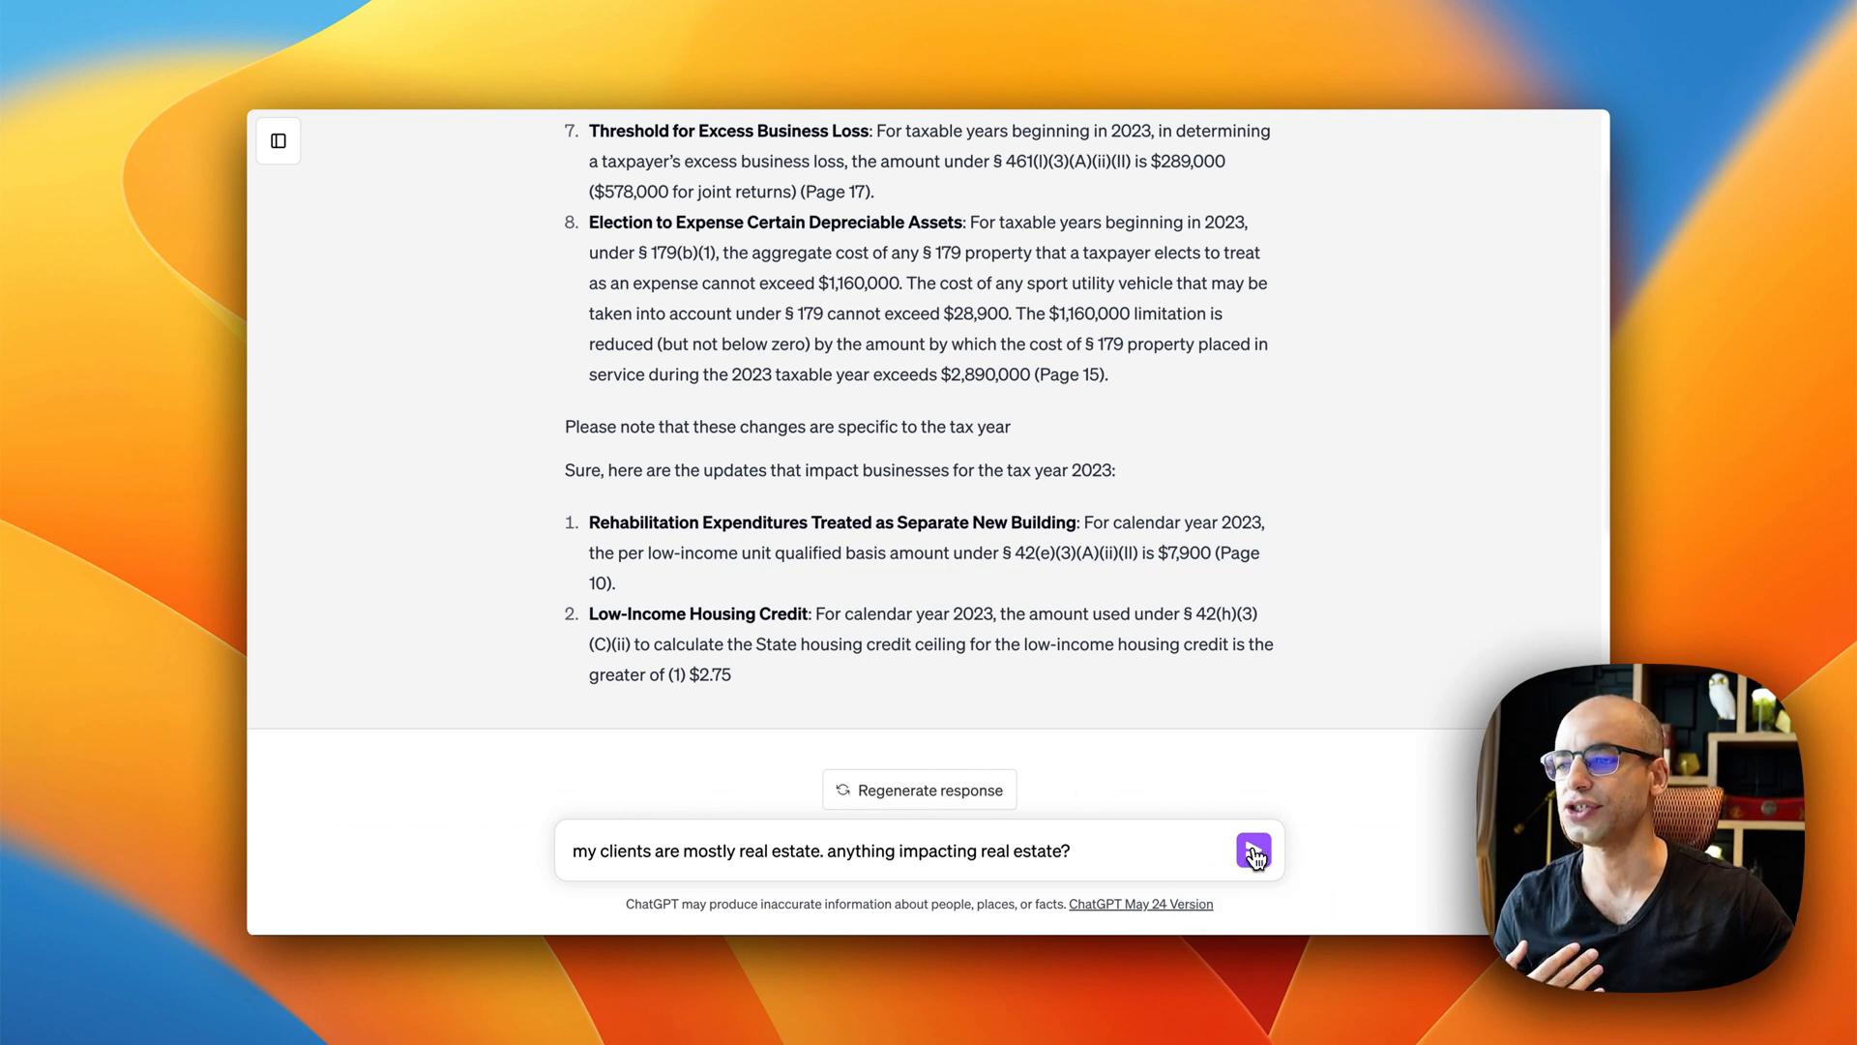
left_click(1254, 851)
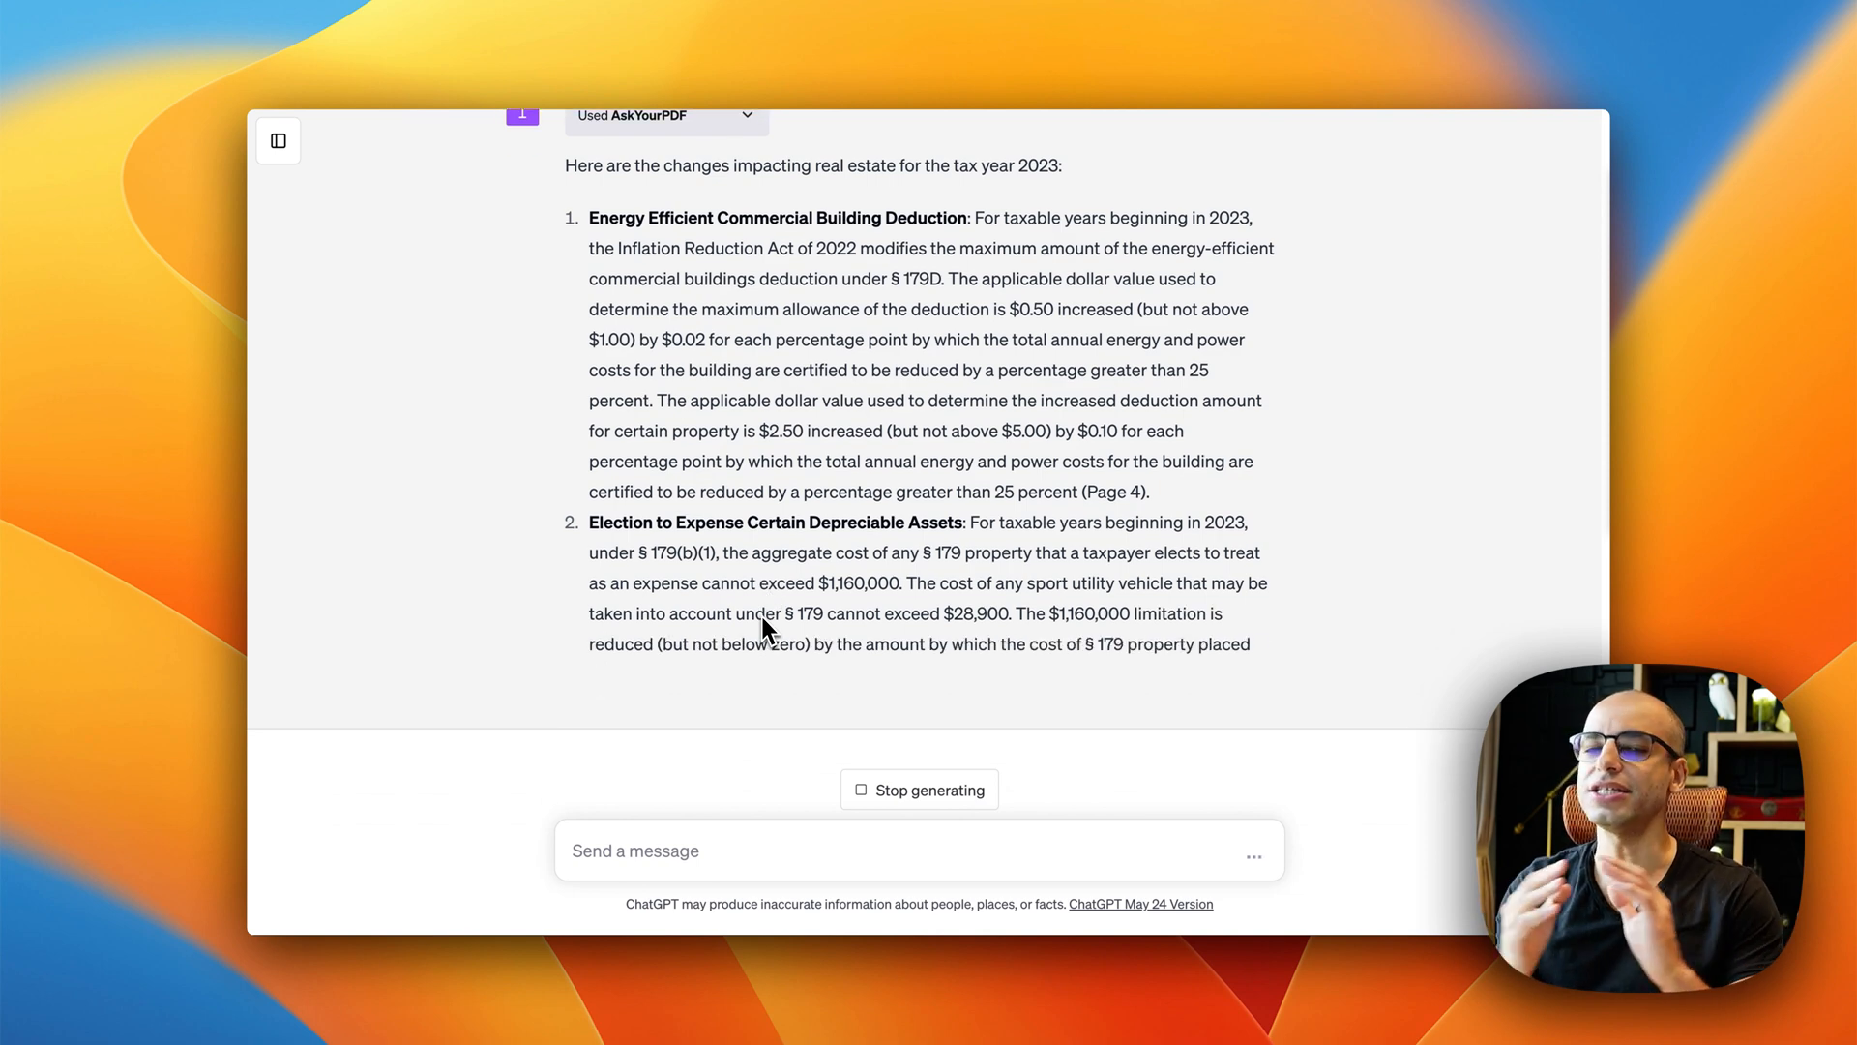
scroll("down", 3)
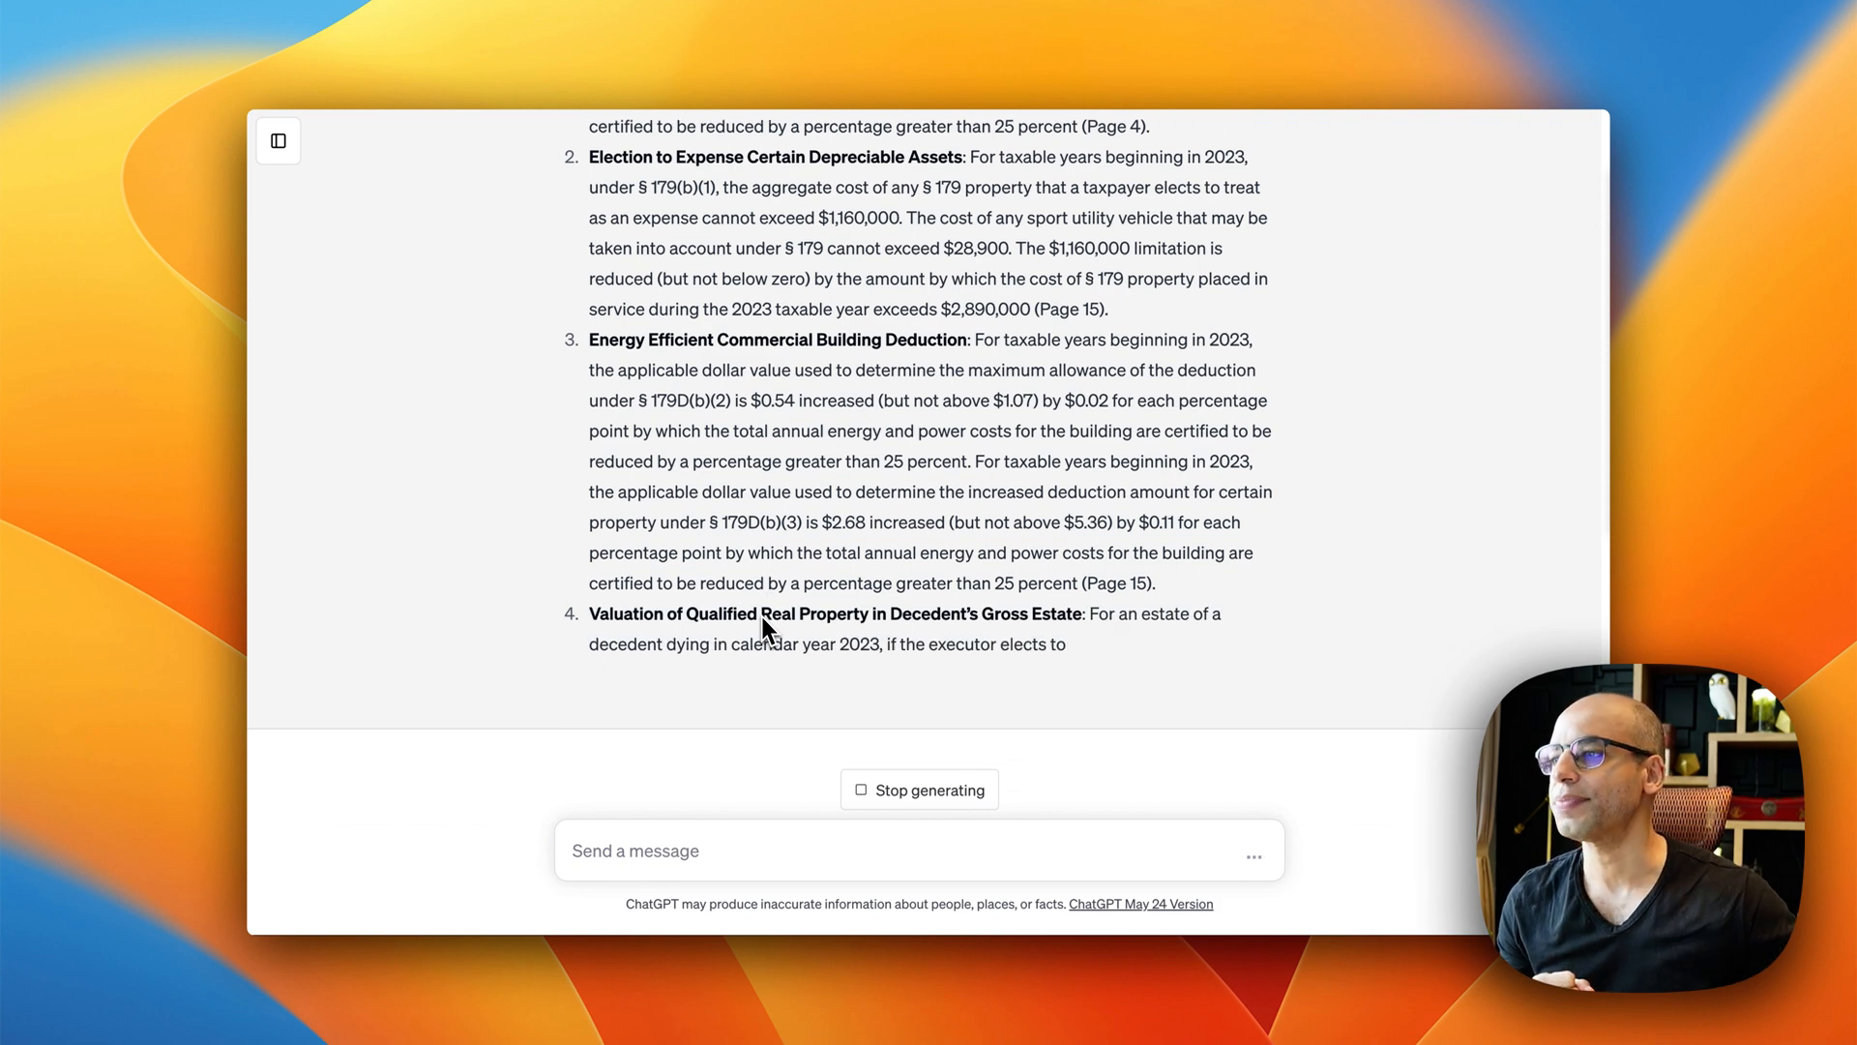
scroll("down", 3)
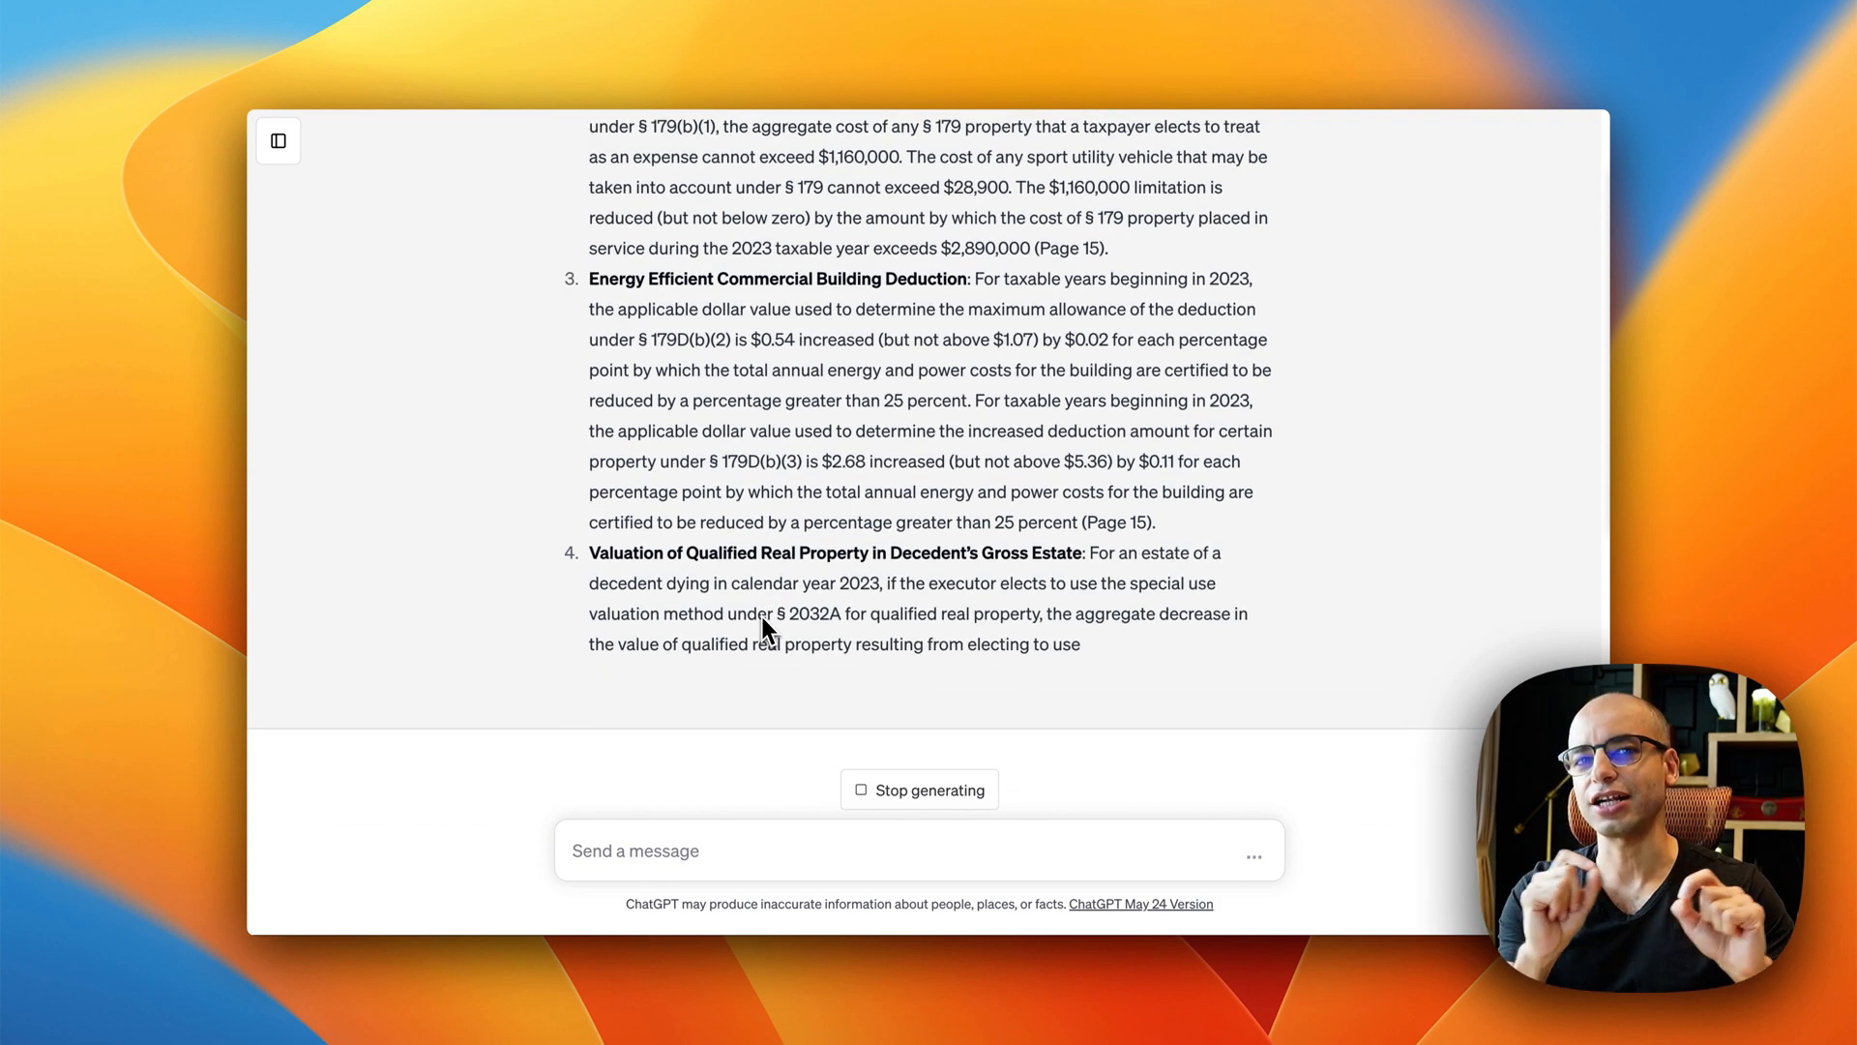
scroll("down", 3)
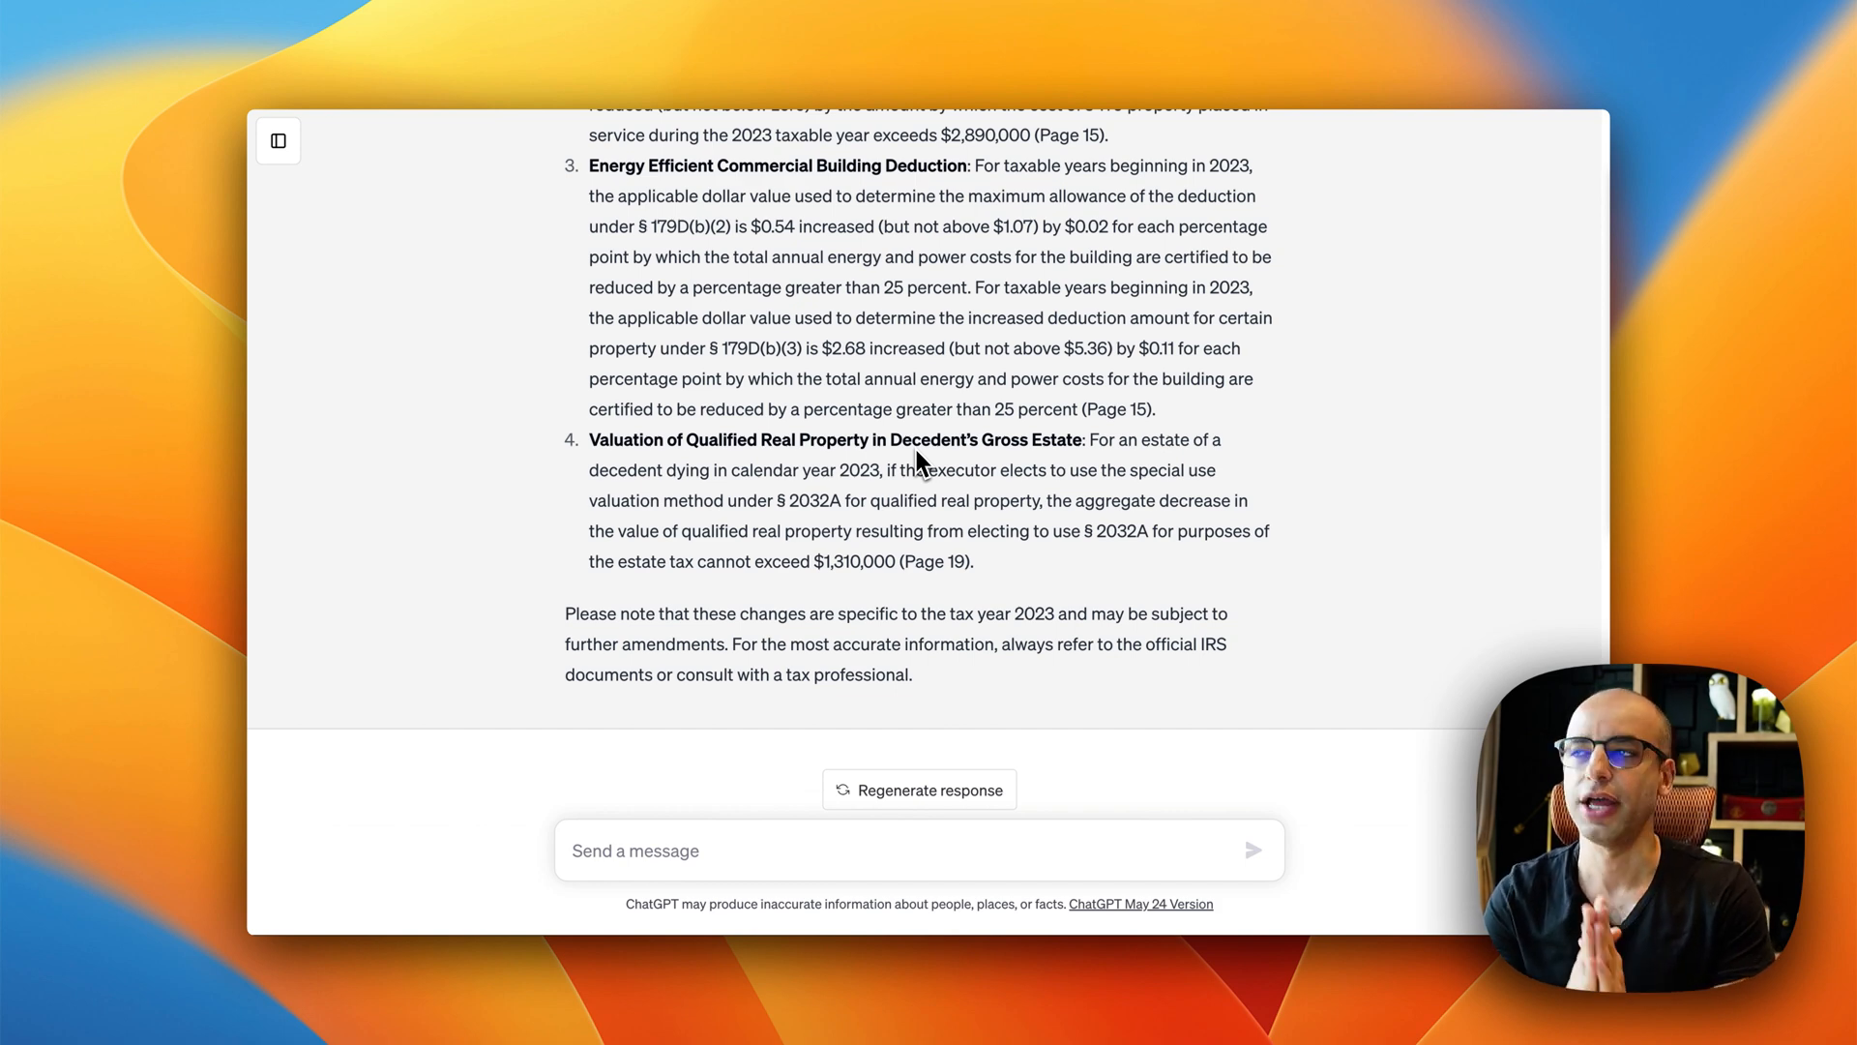
mouse_move(708, 298)
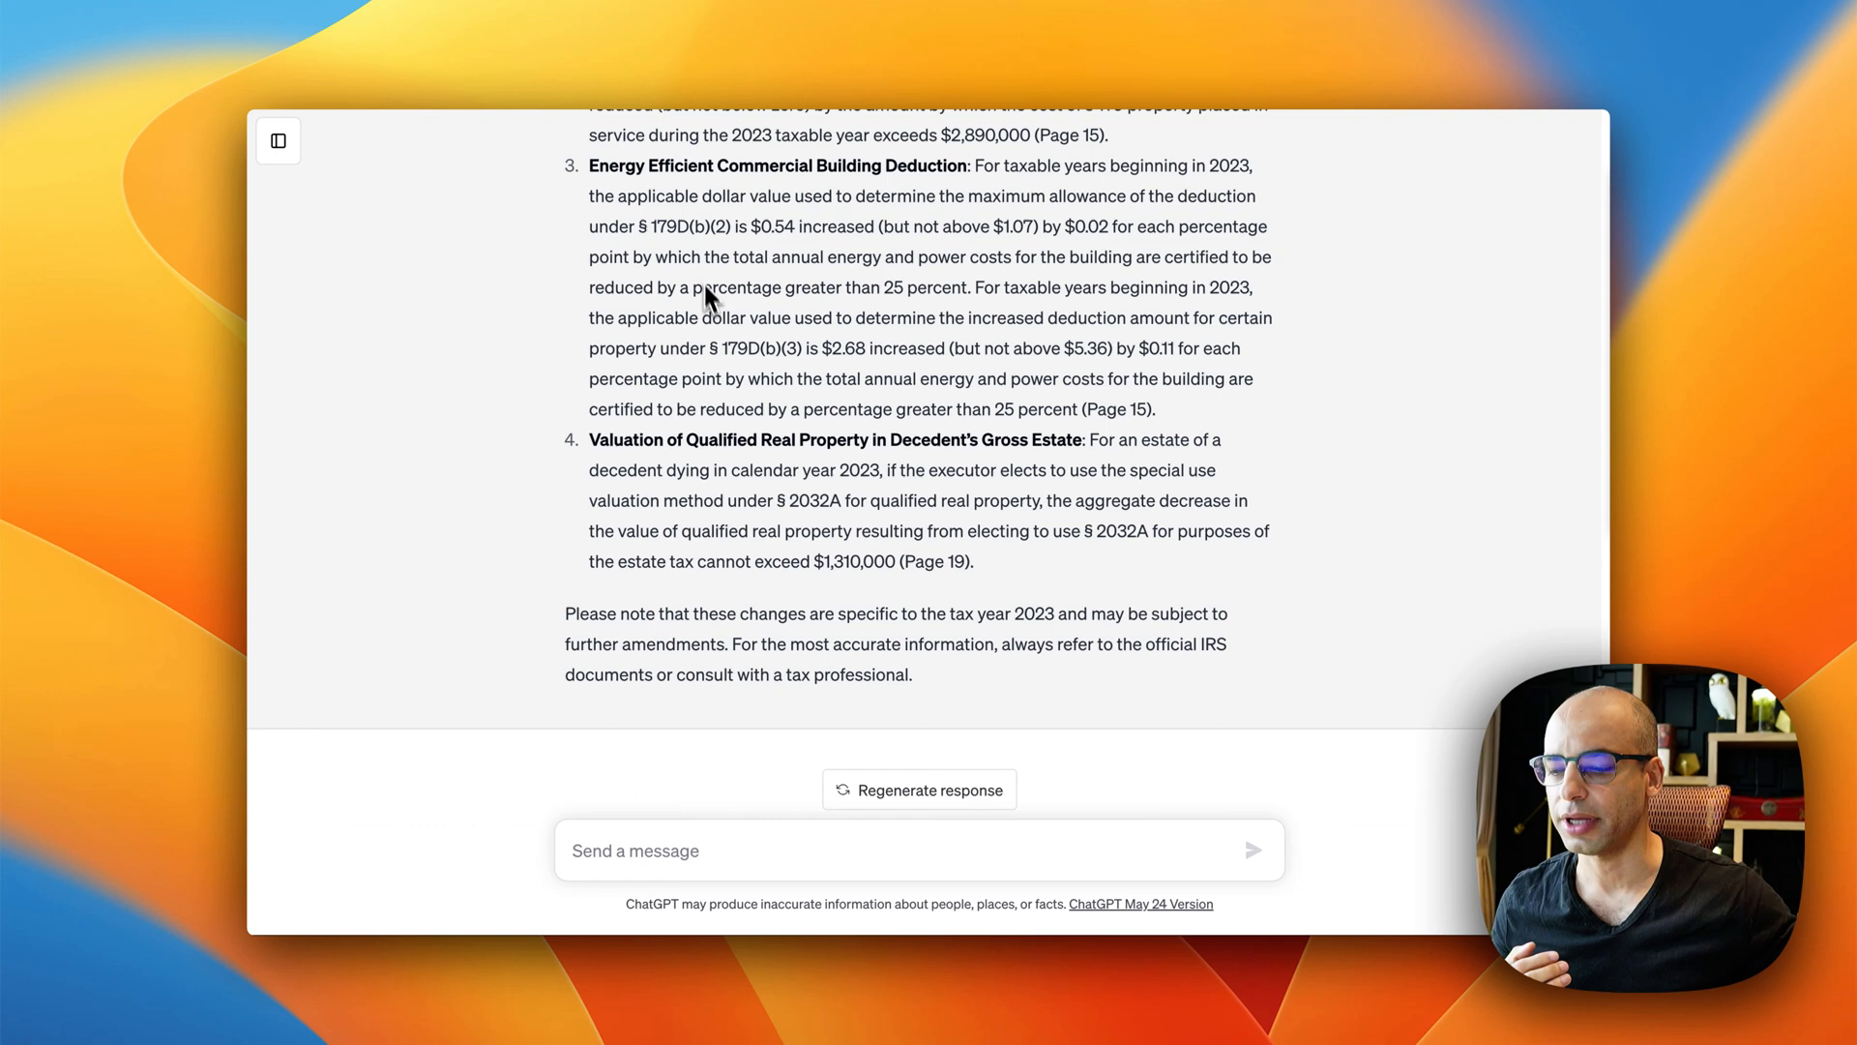
mouse_move(759, 393)
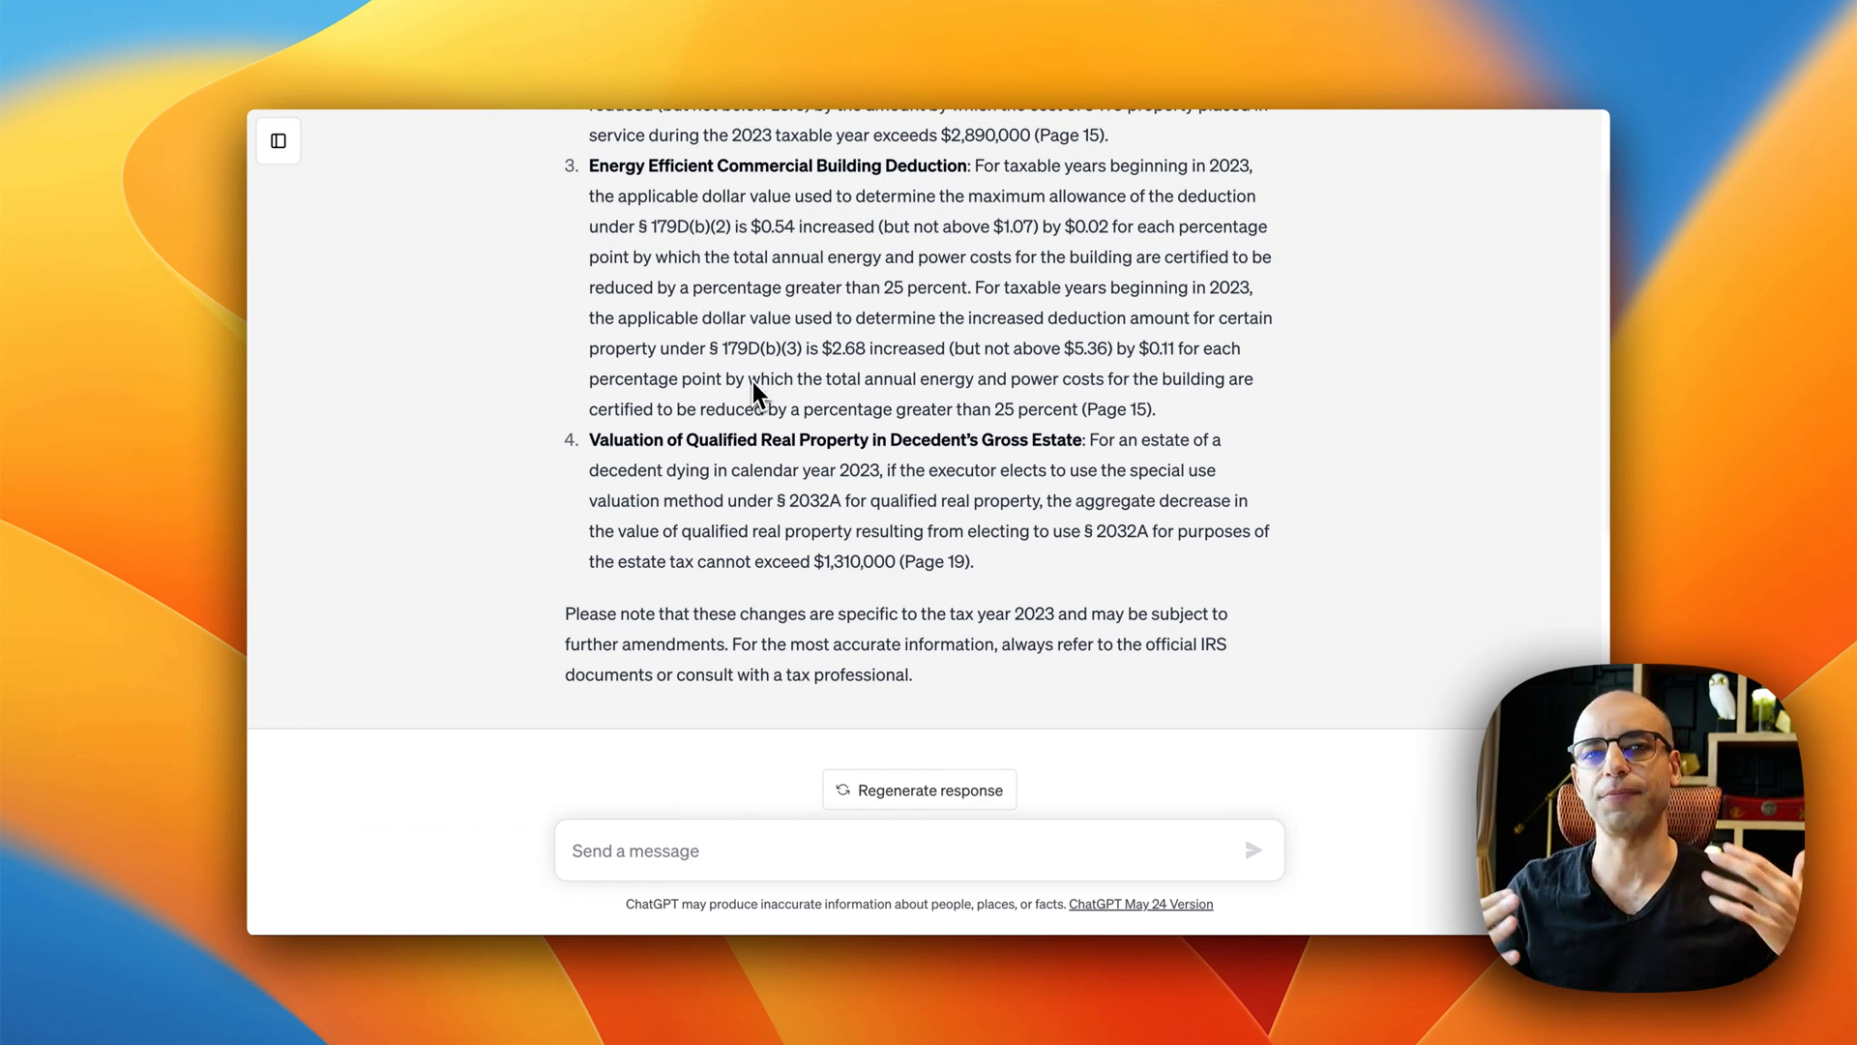
mouse_move(772, 93)
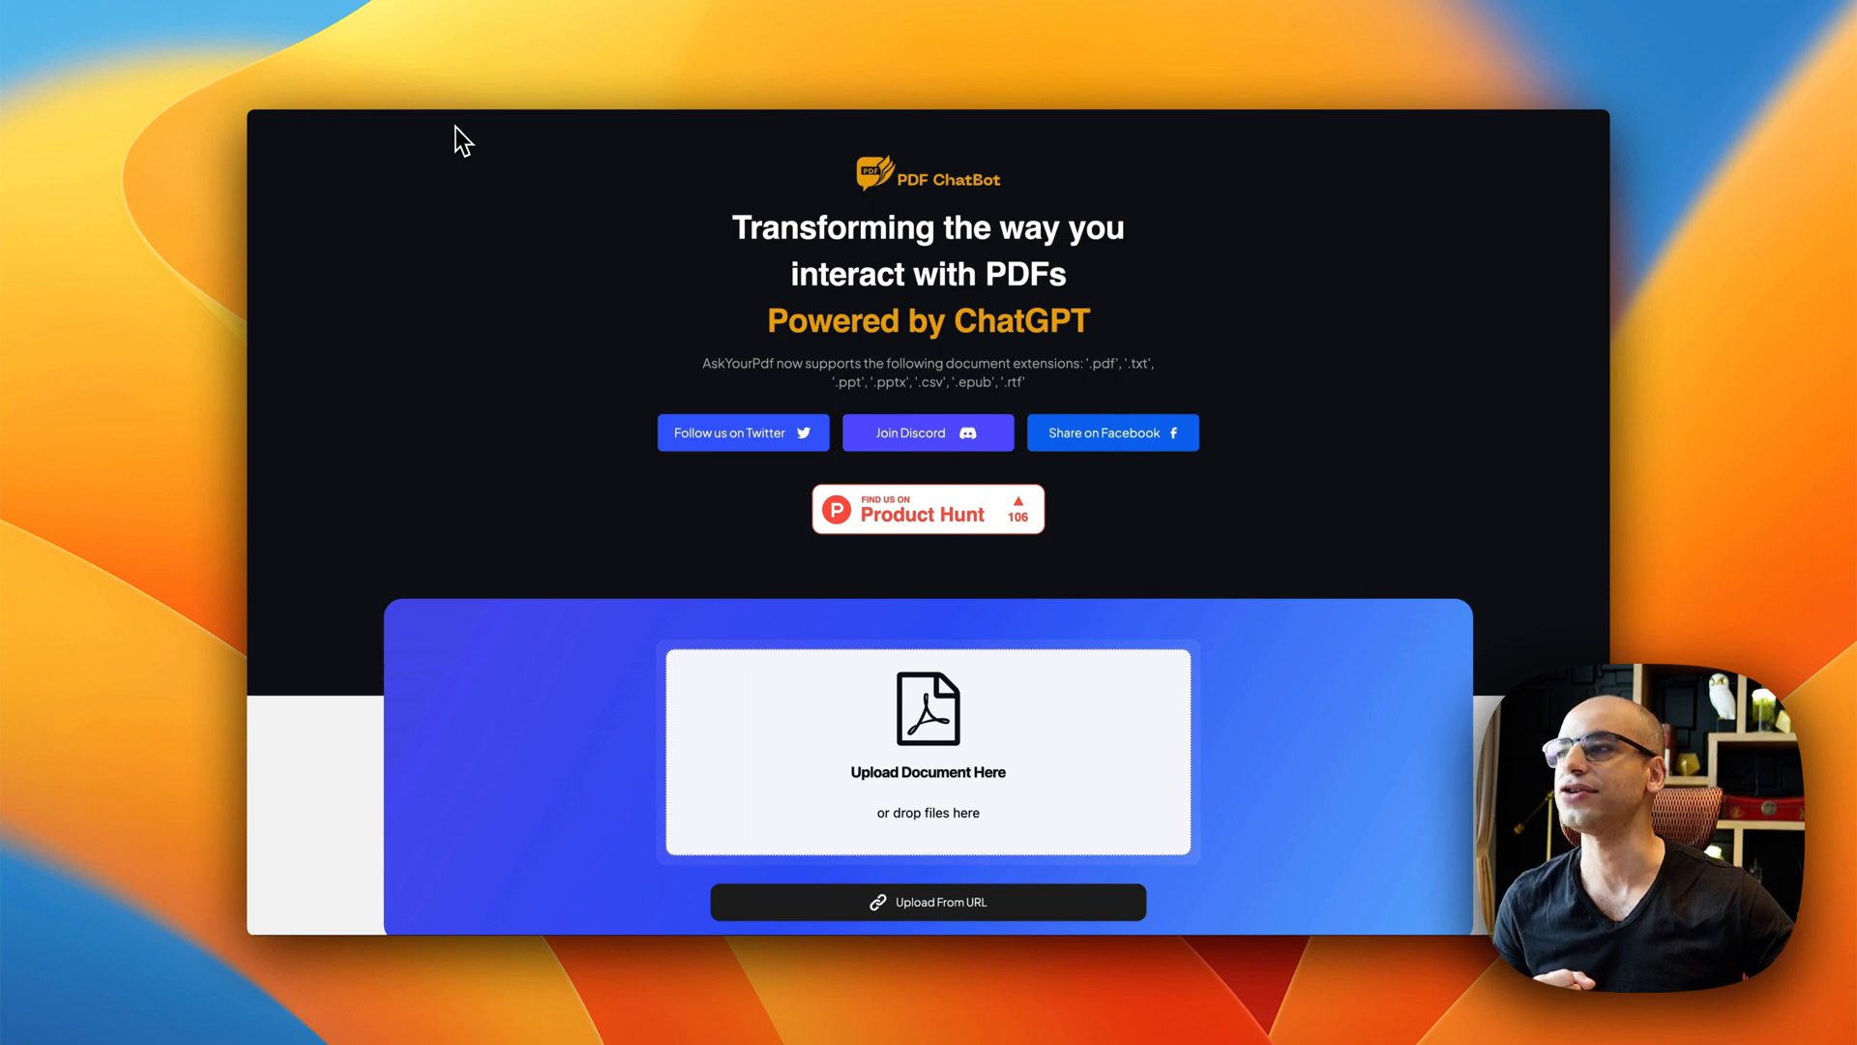
mouse_move(462, 188)
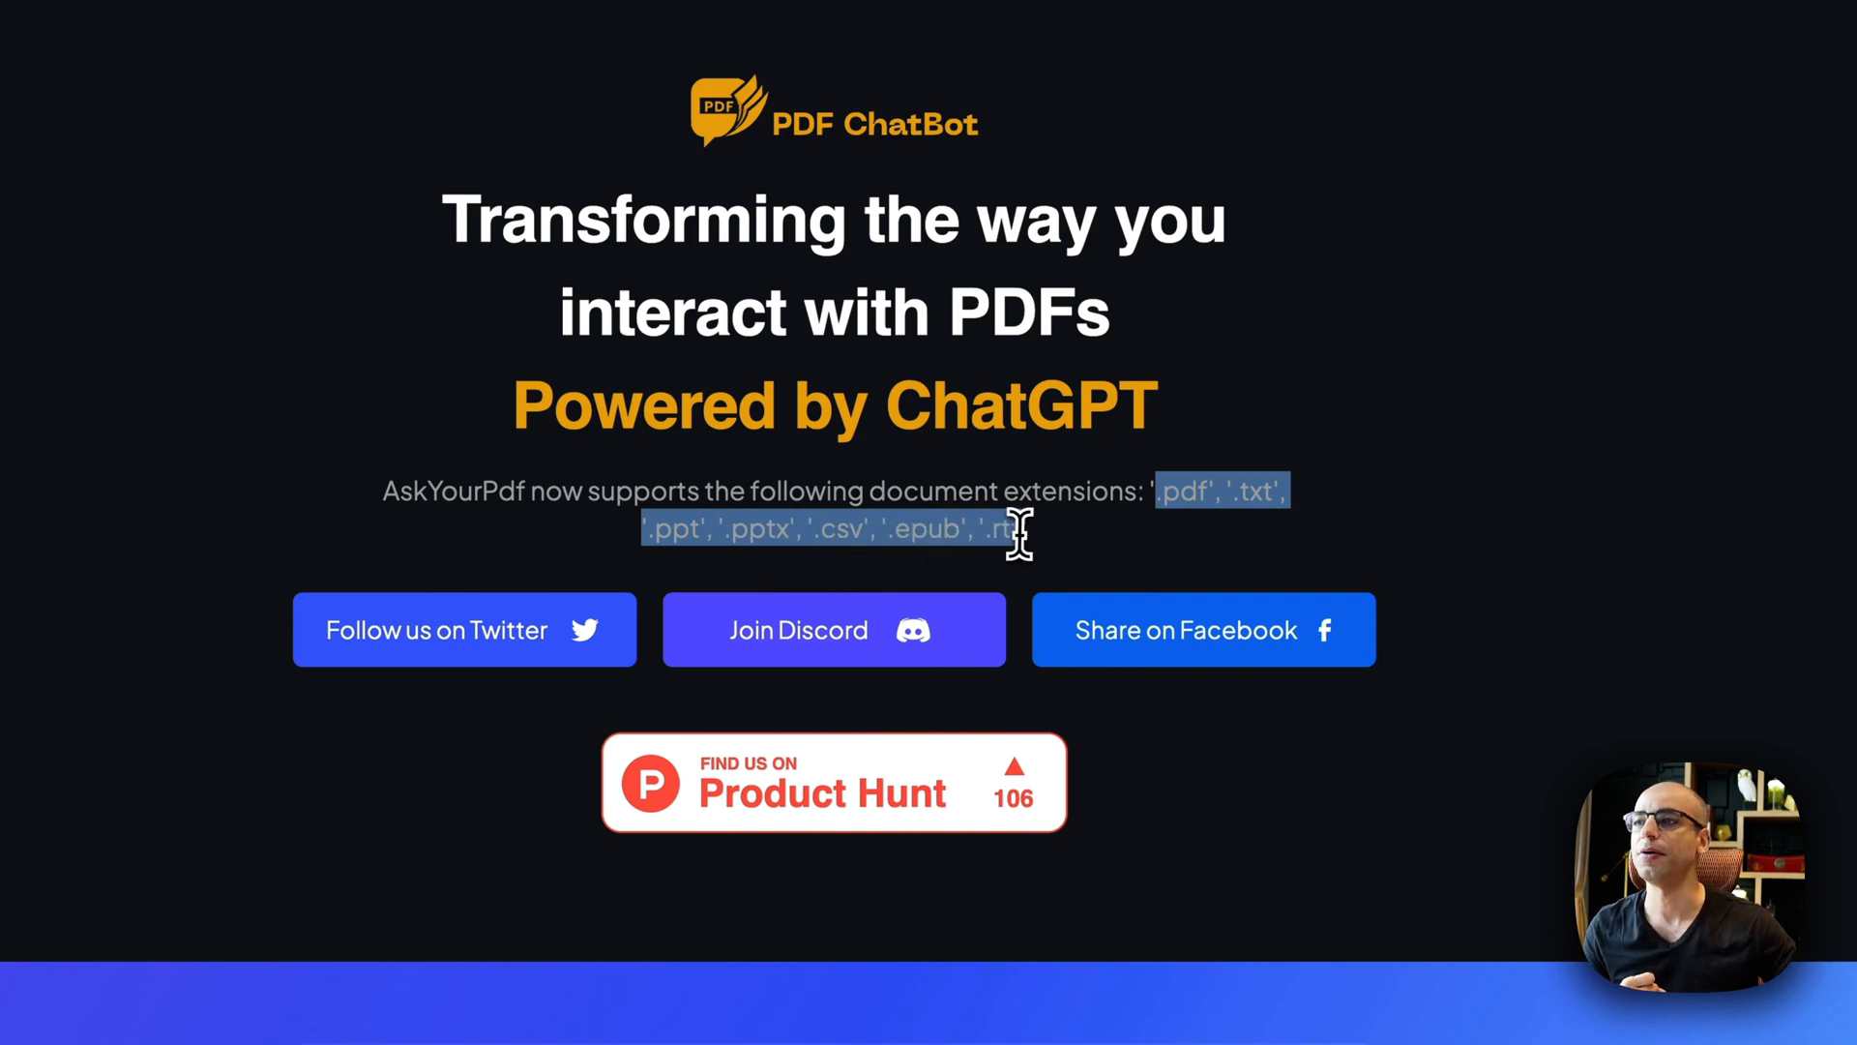
mouse_move(782, 546)
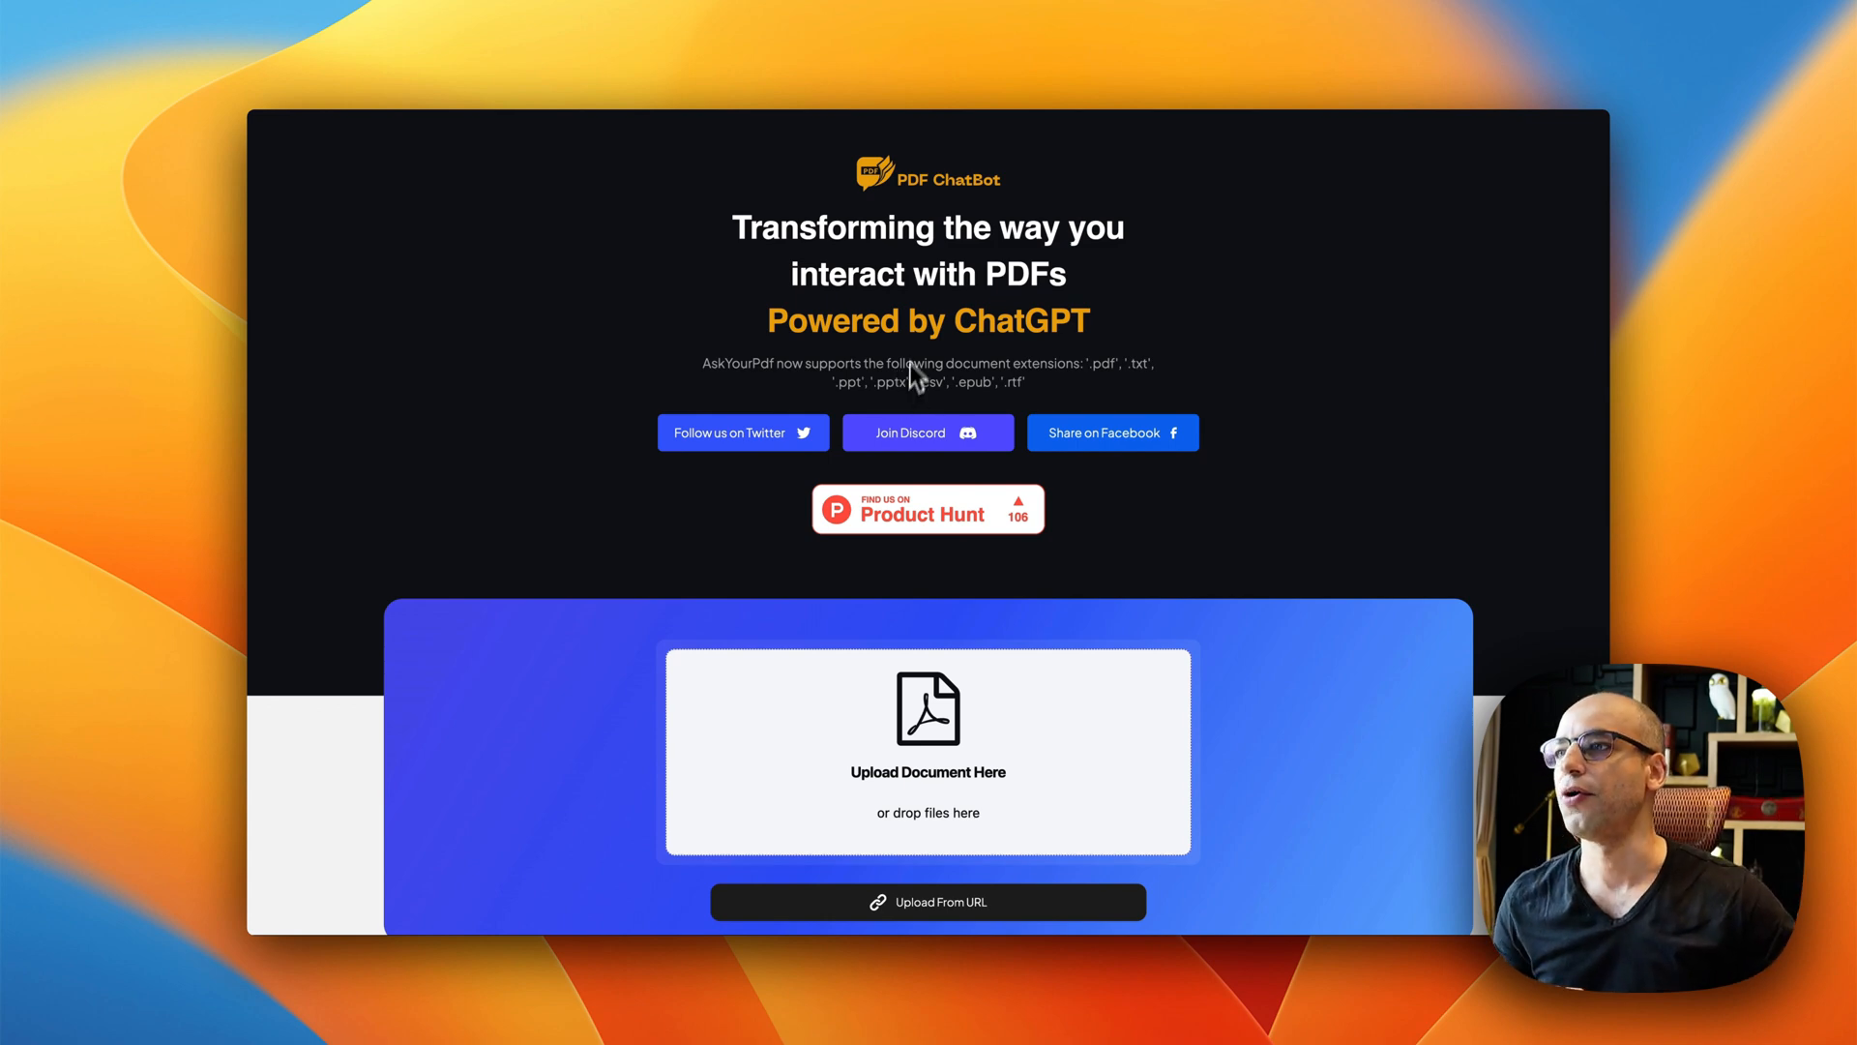
mouse_move(903, 365)
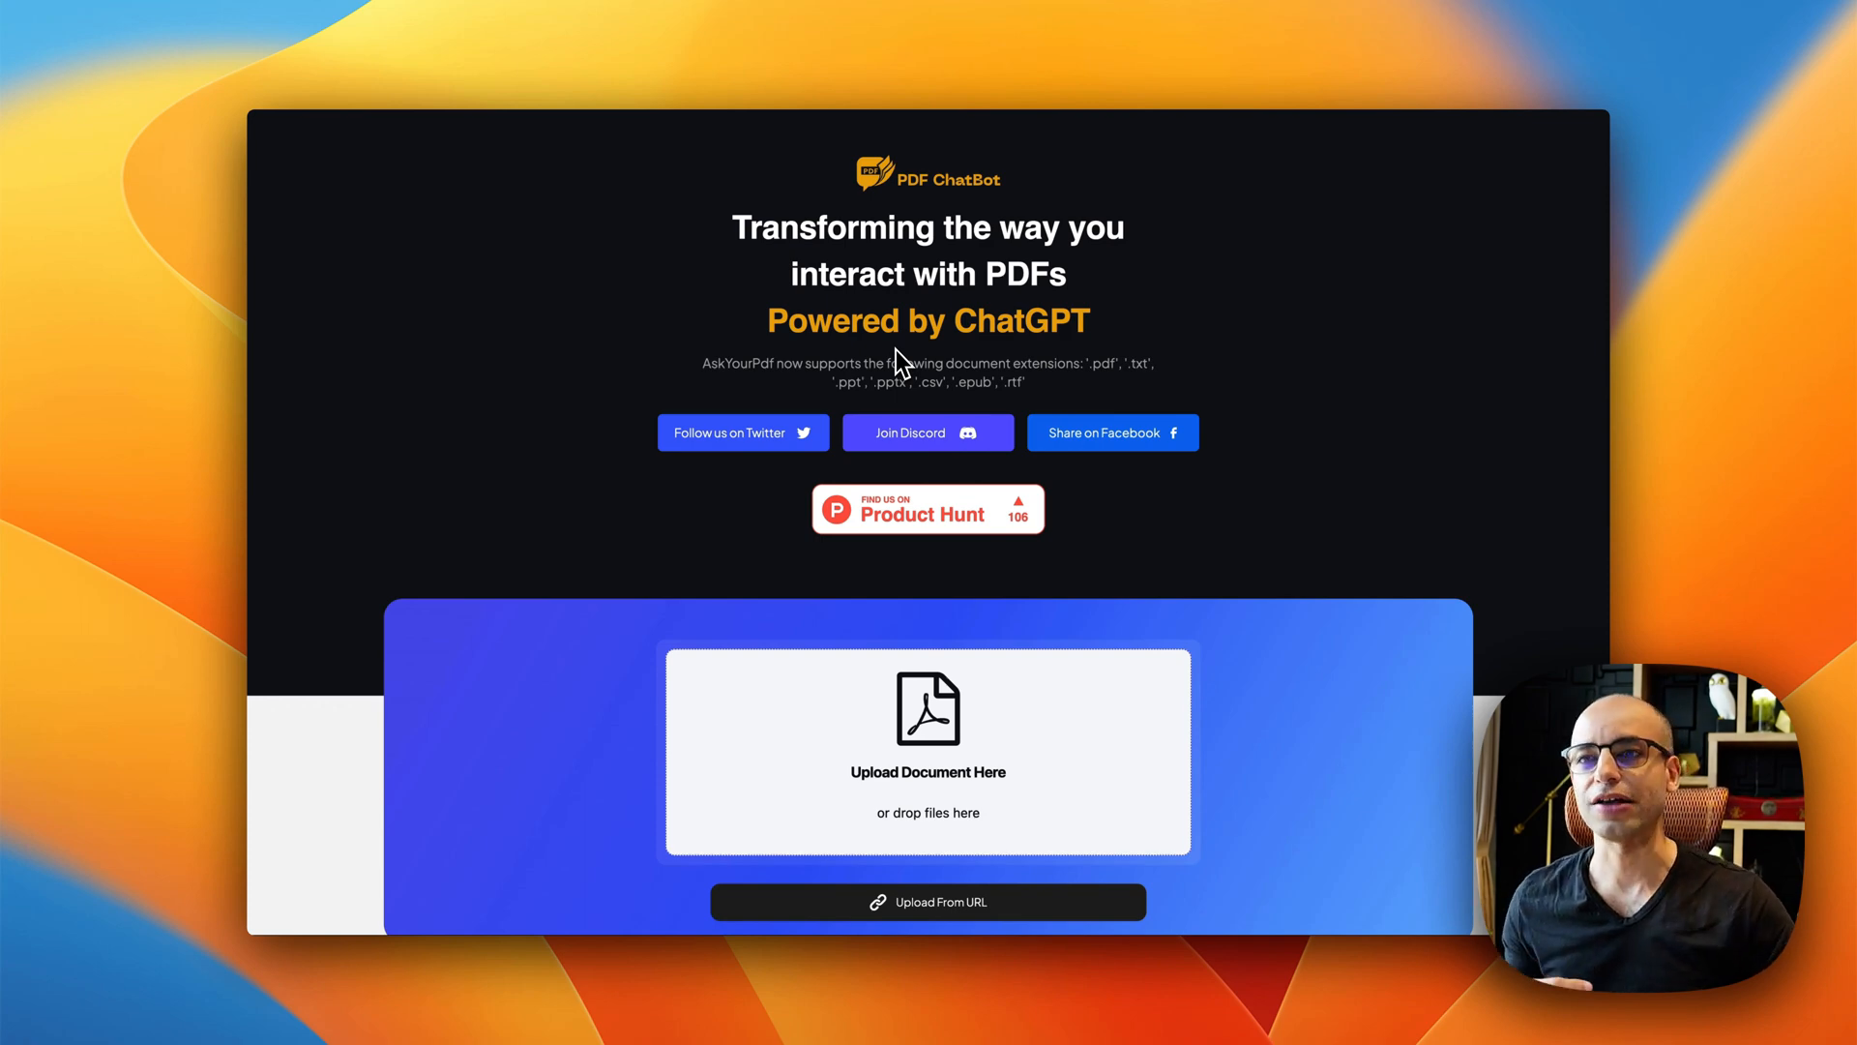
mouse_move(1215, 418)
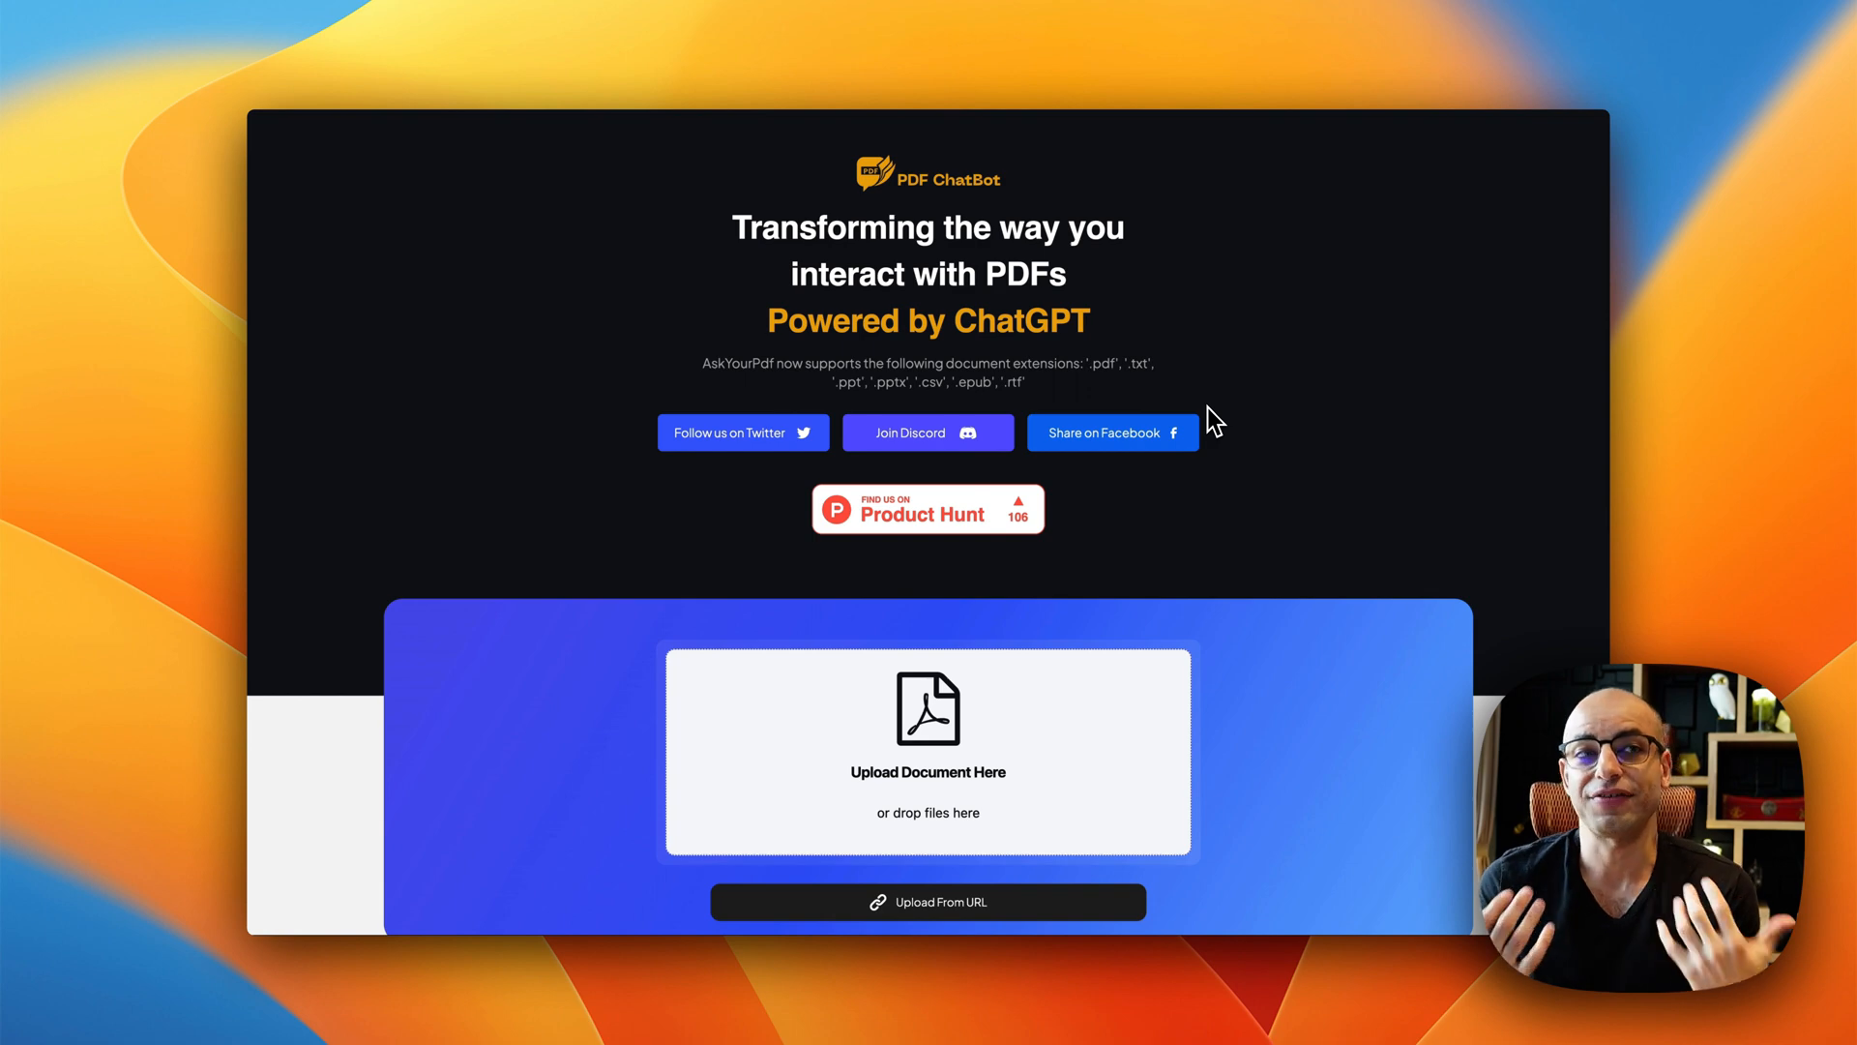
mouse_move(1221, 362)
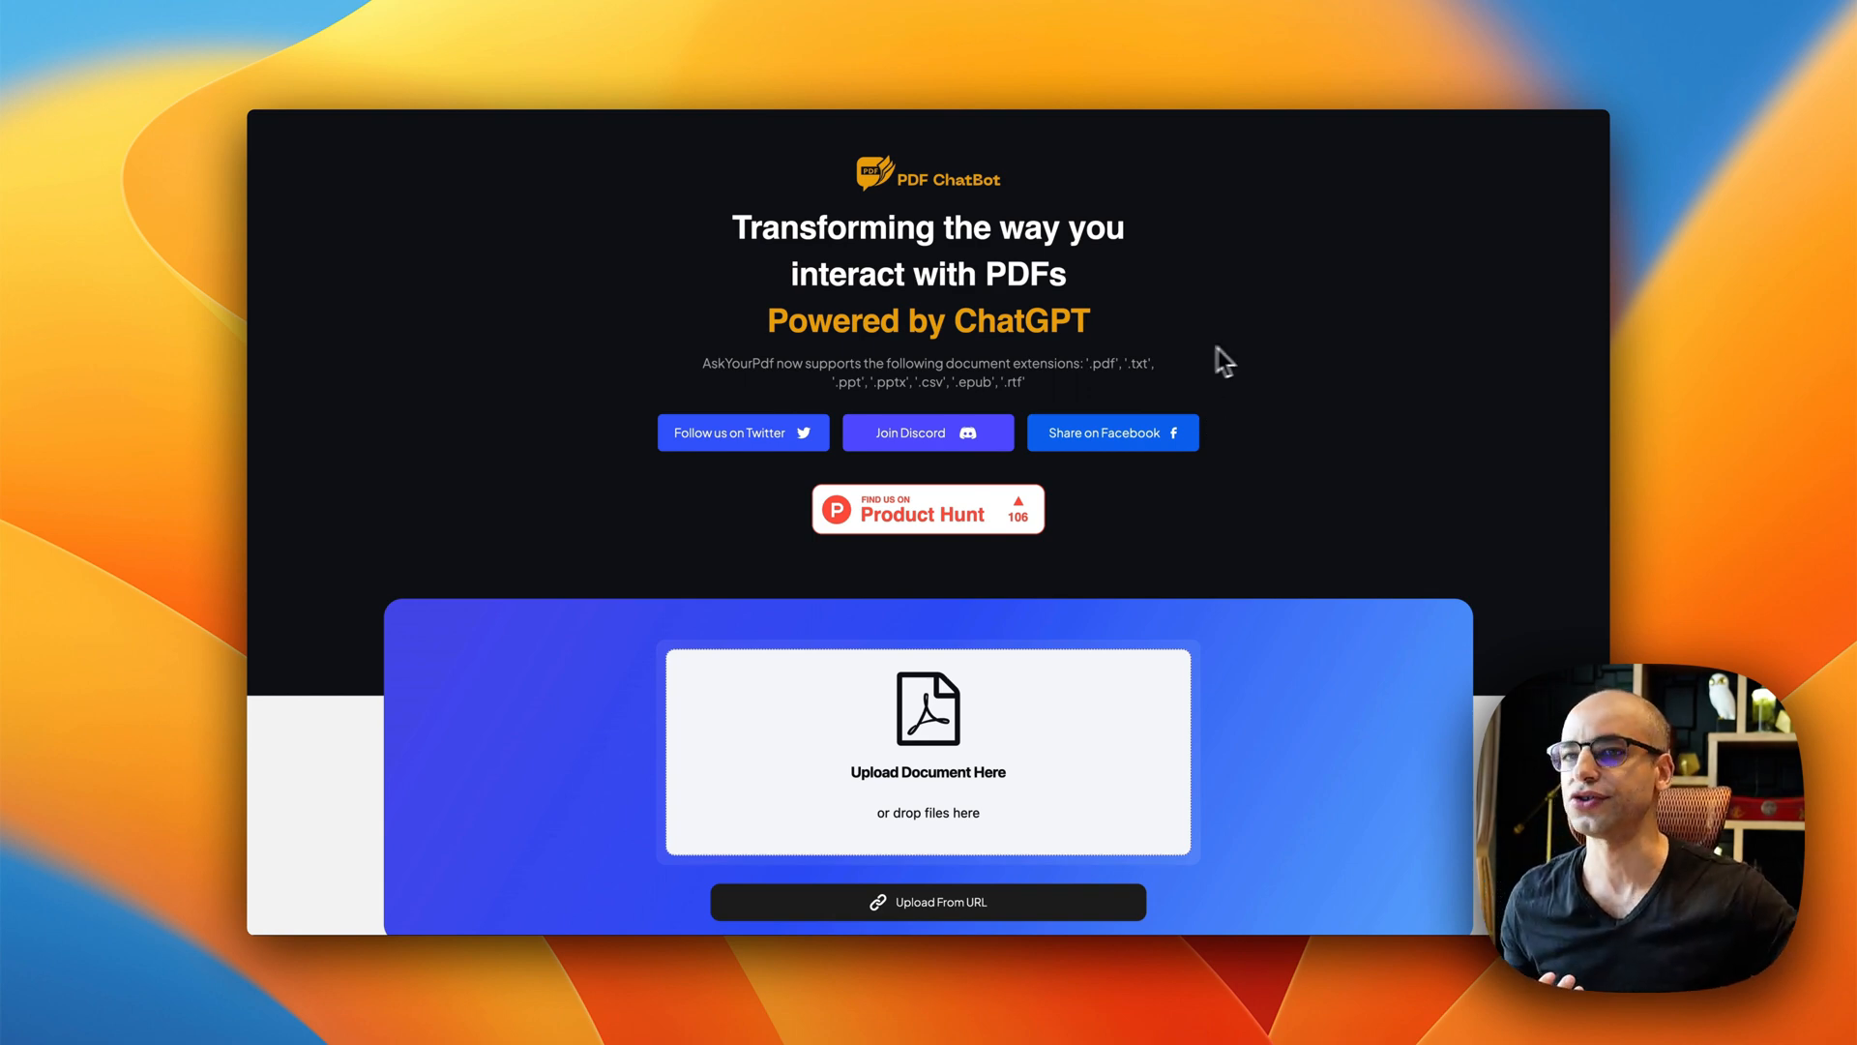
mouse_move(1796, 105)
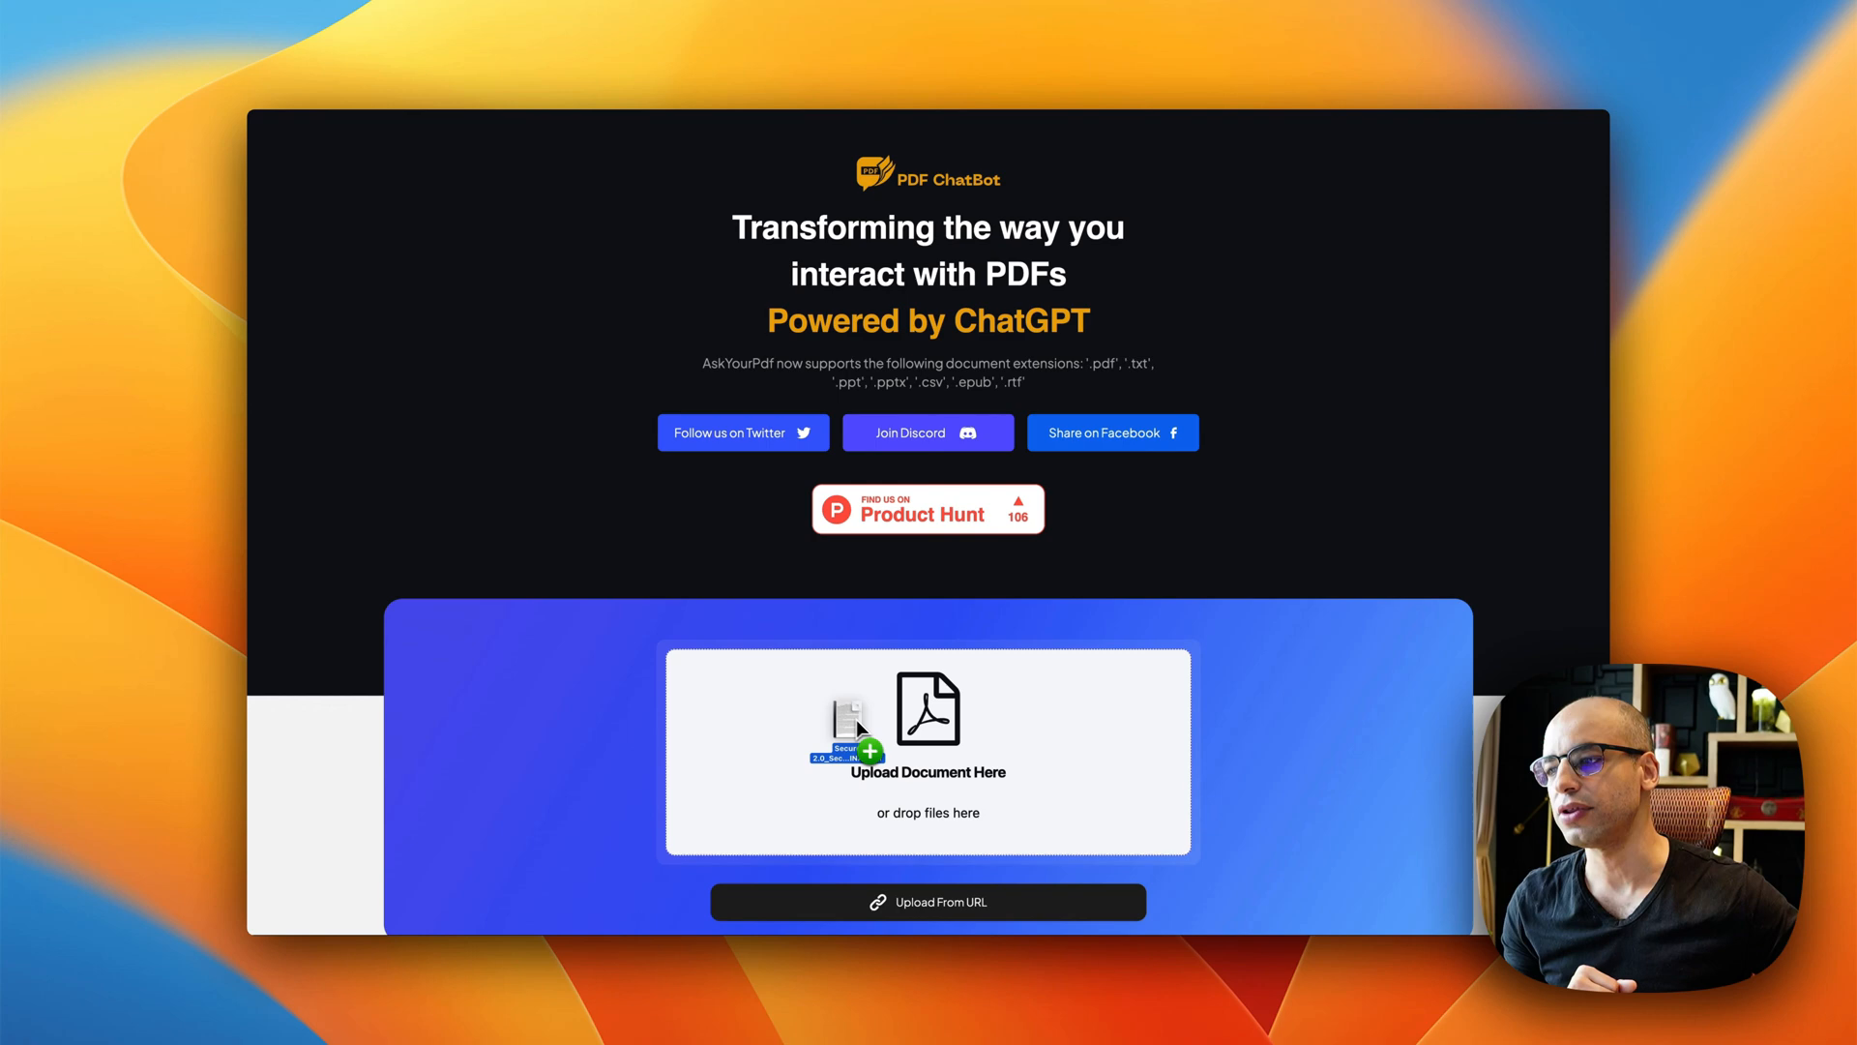
left_click(926, 731)
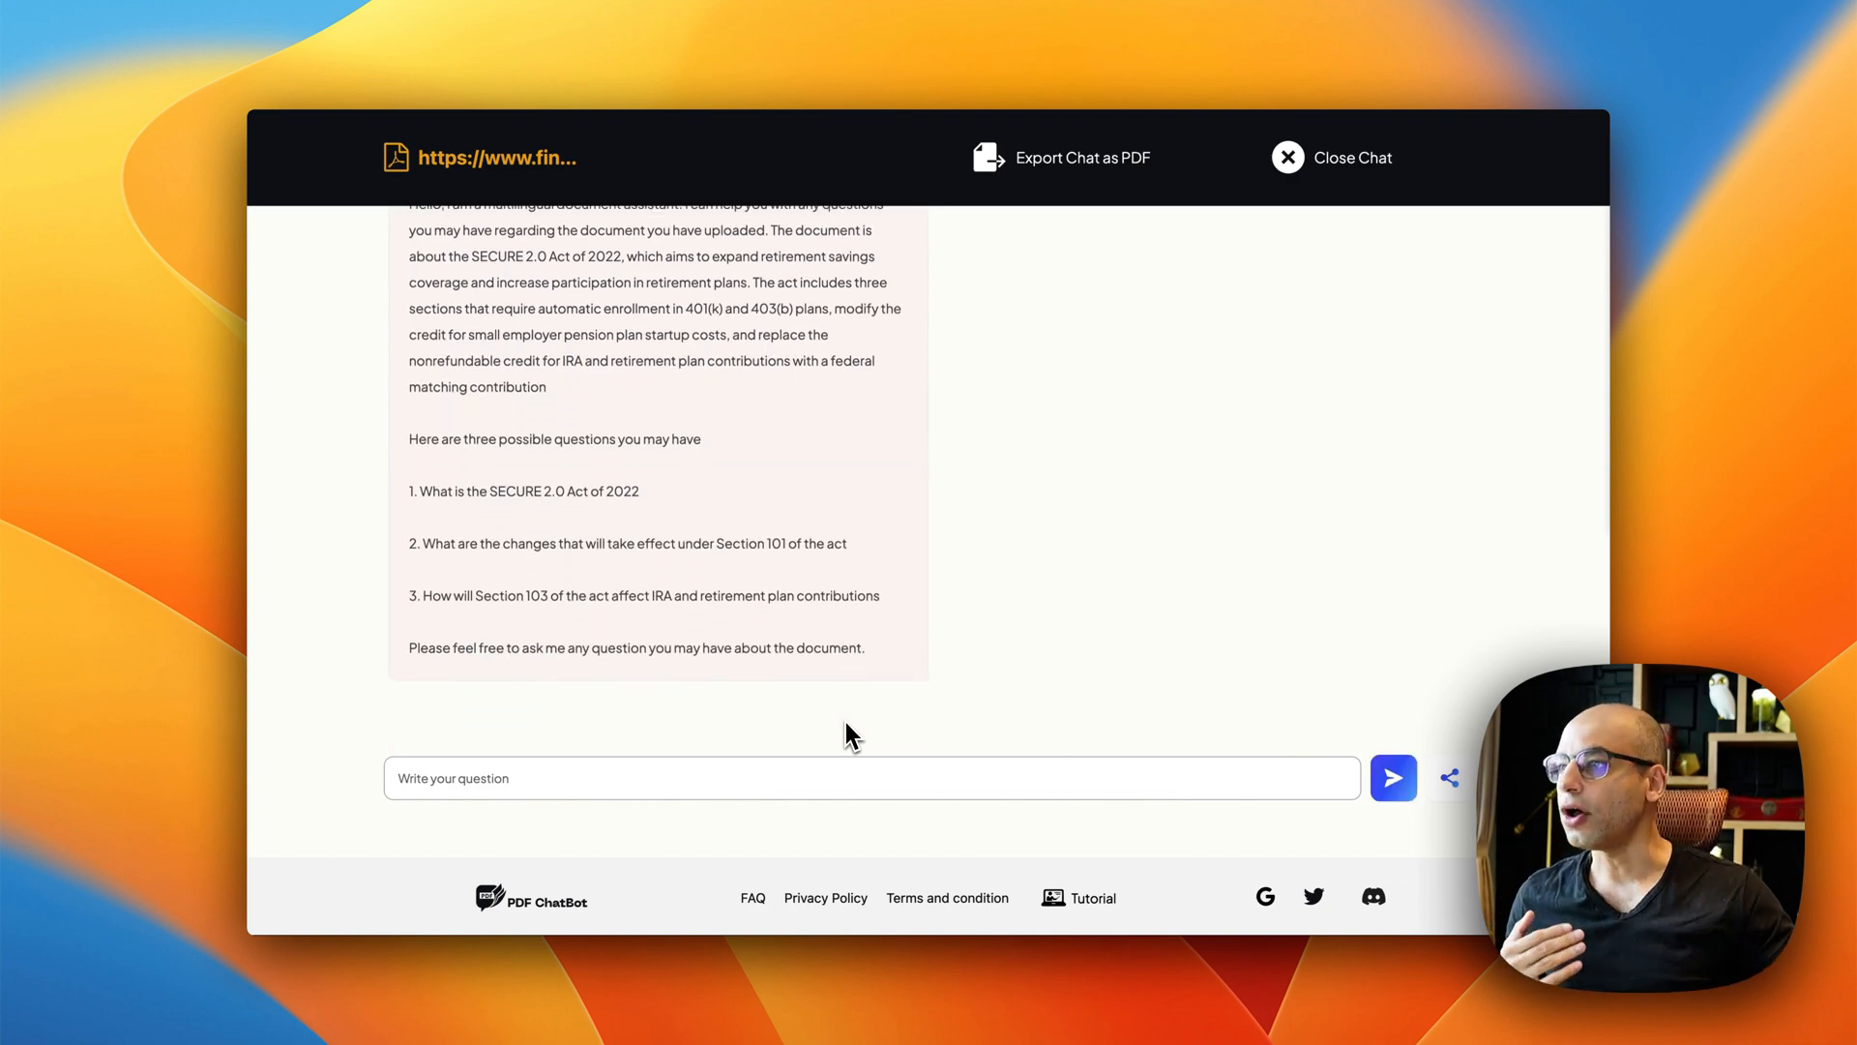
scroll("up", 3)
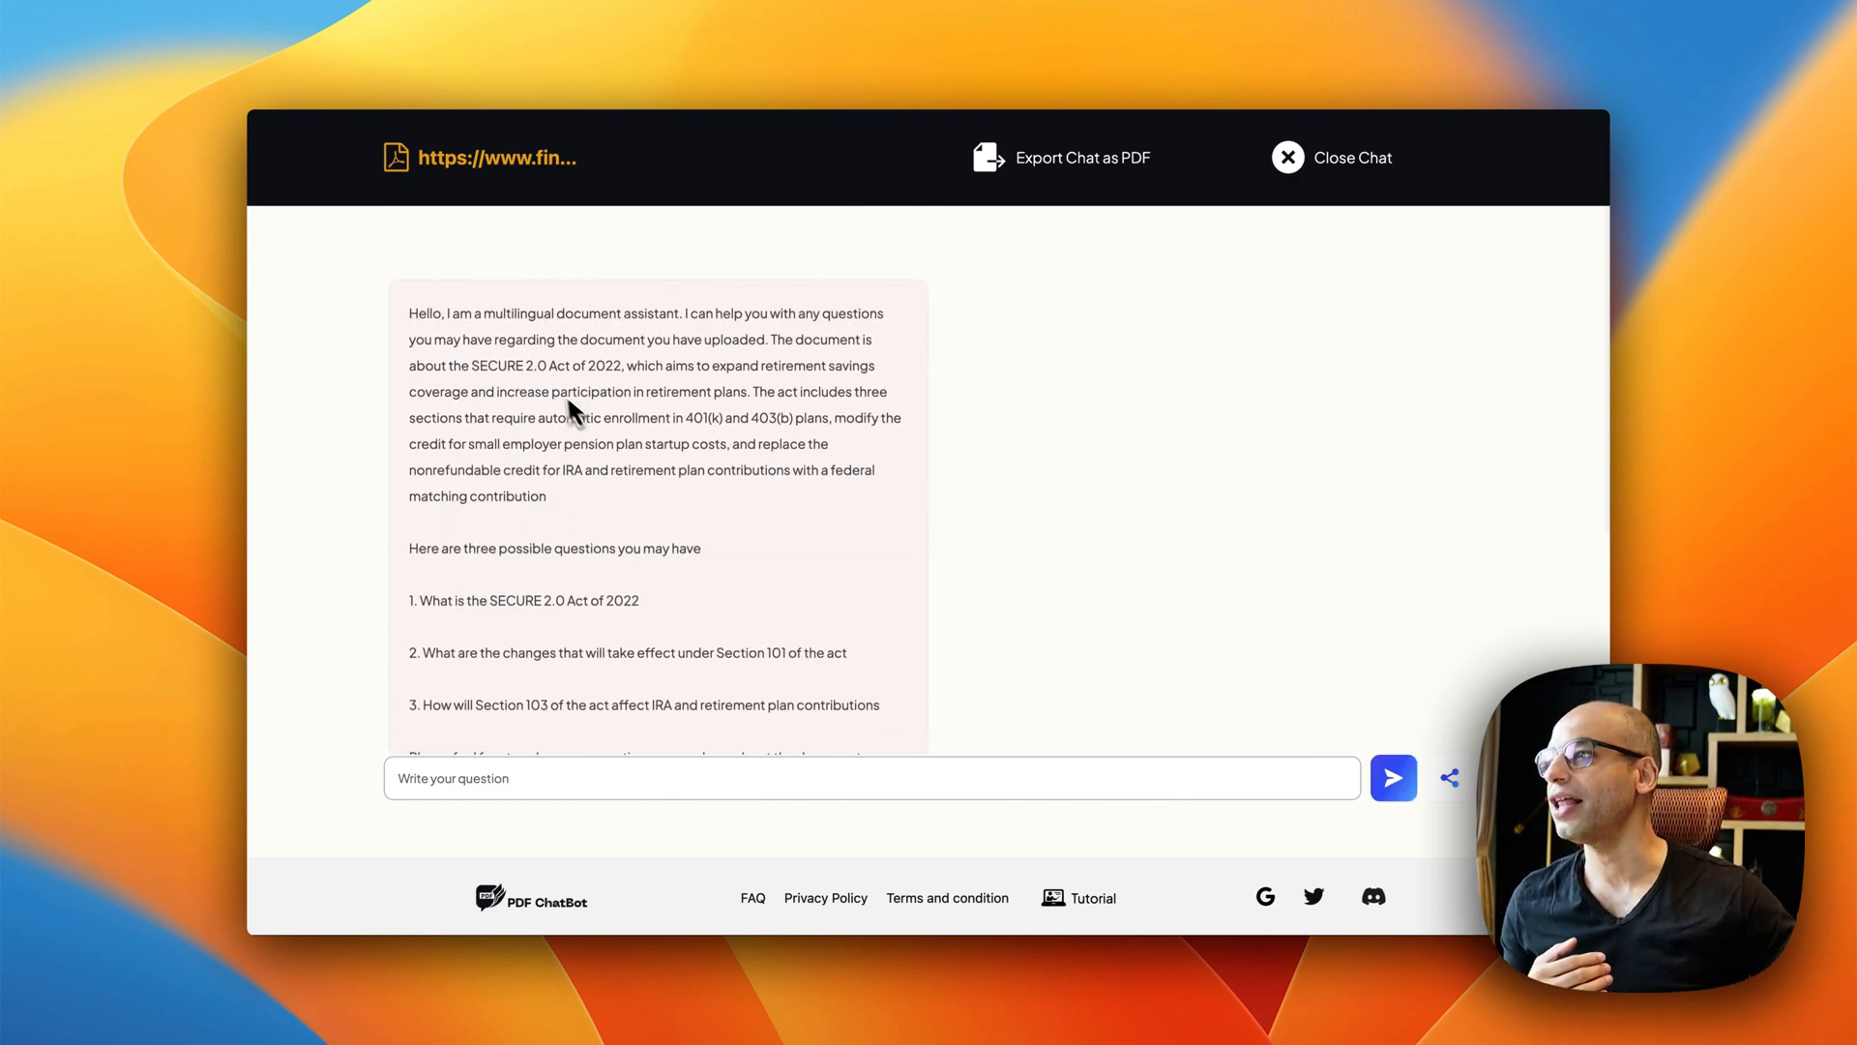
mouse_move(567, 340)
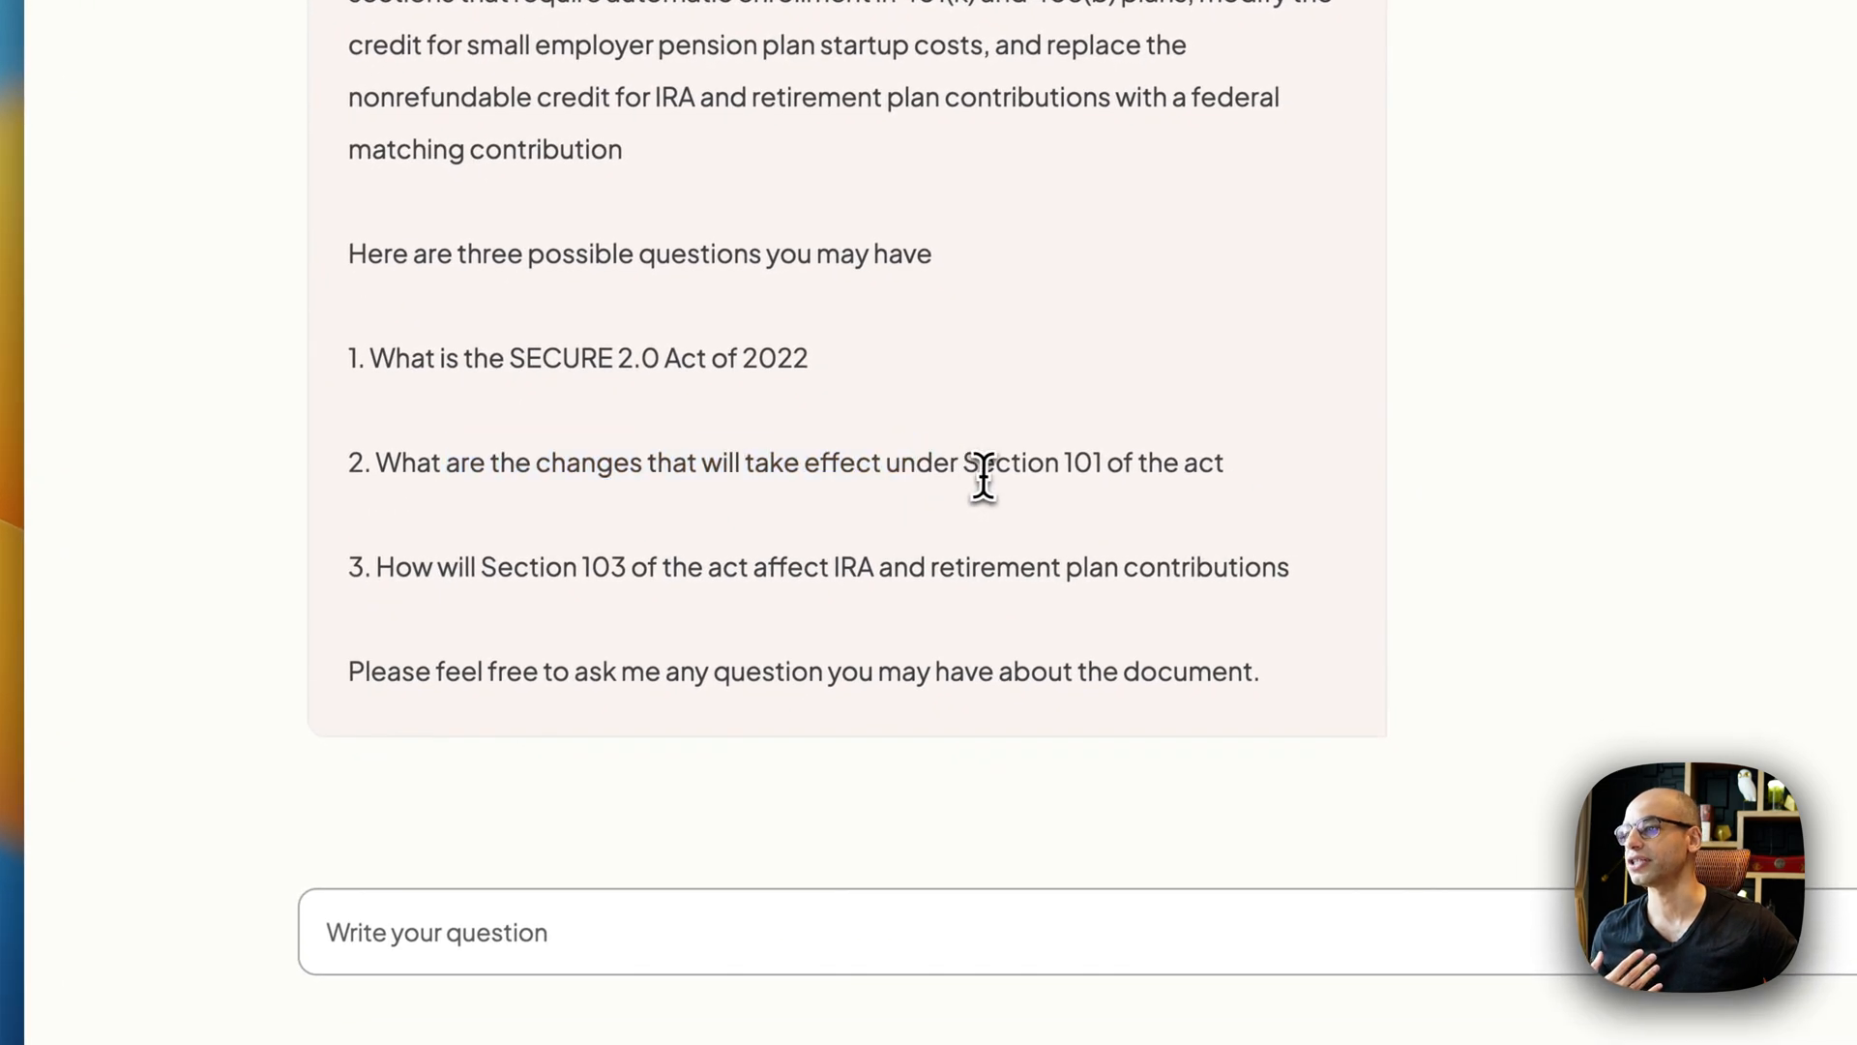
scroll("down", 3)
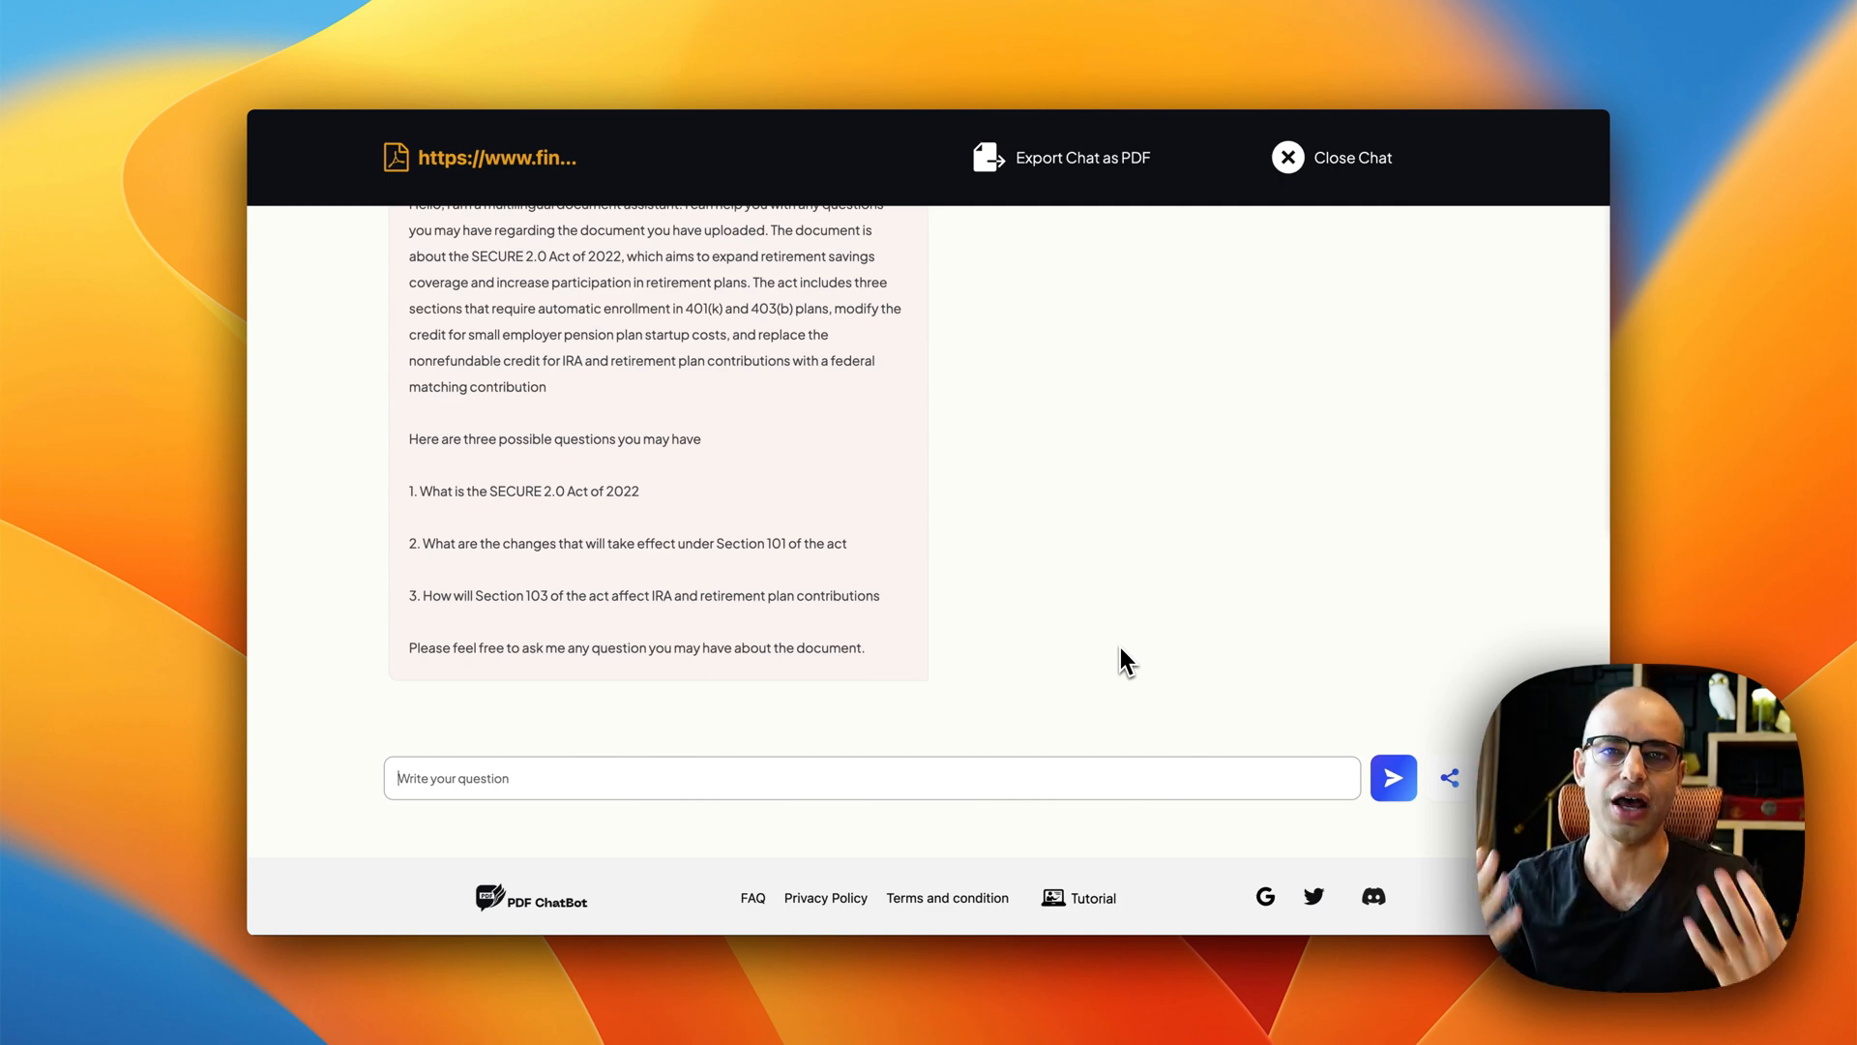
mouse_move(1716, 426)
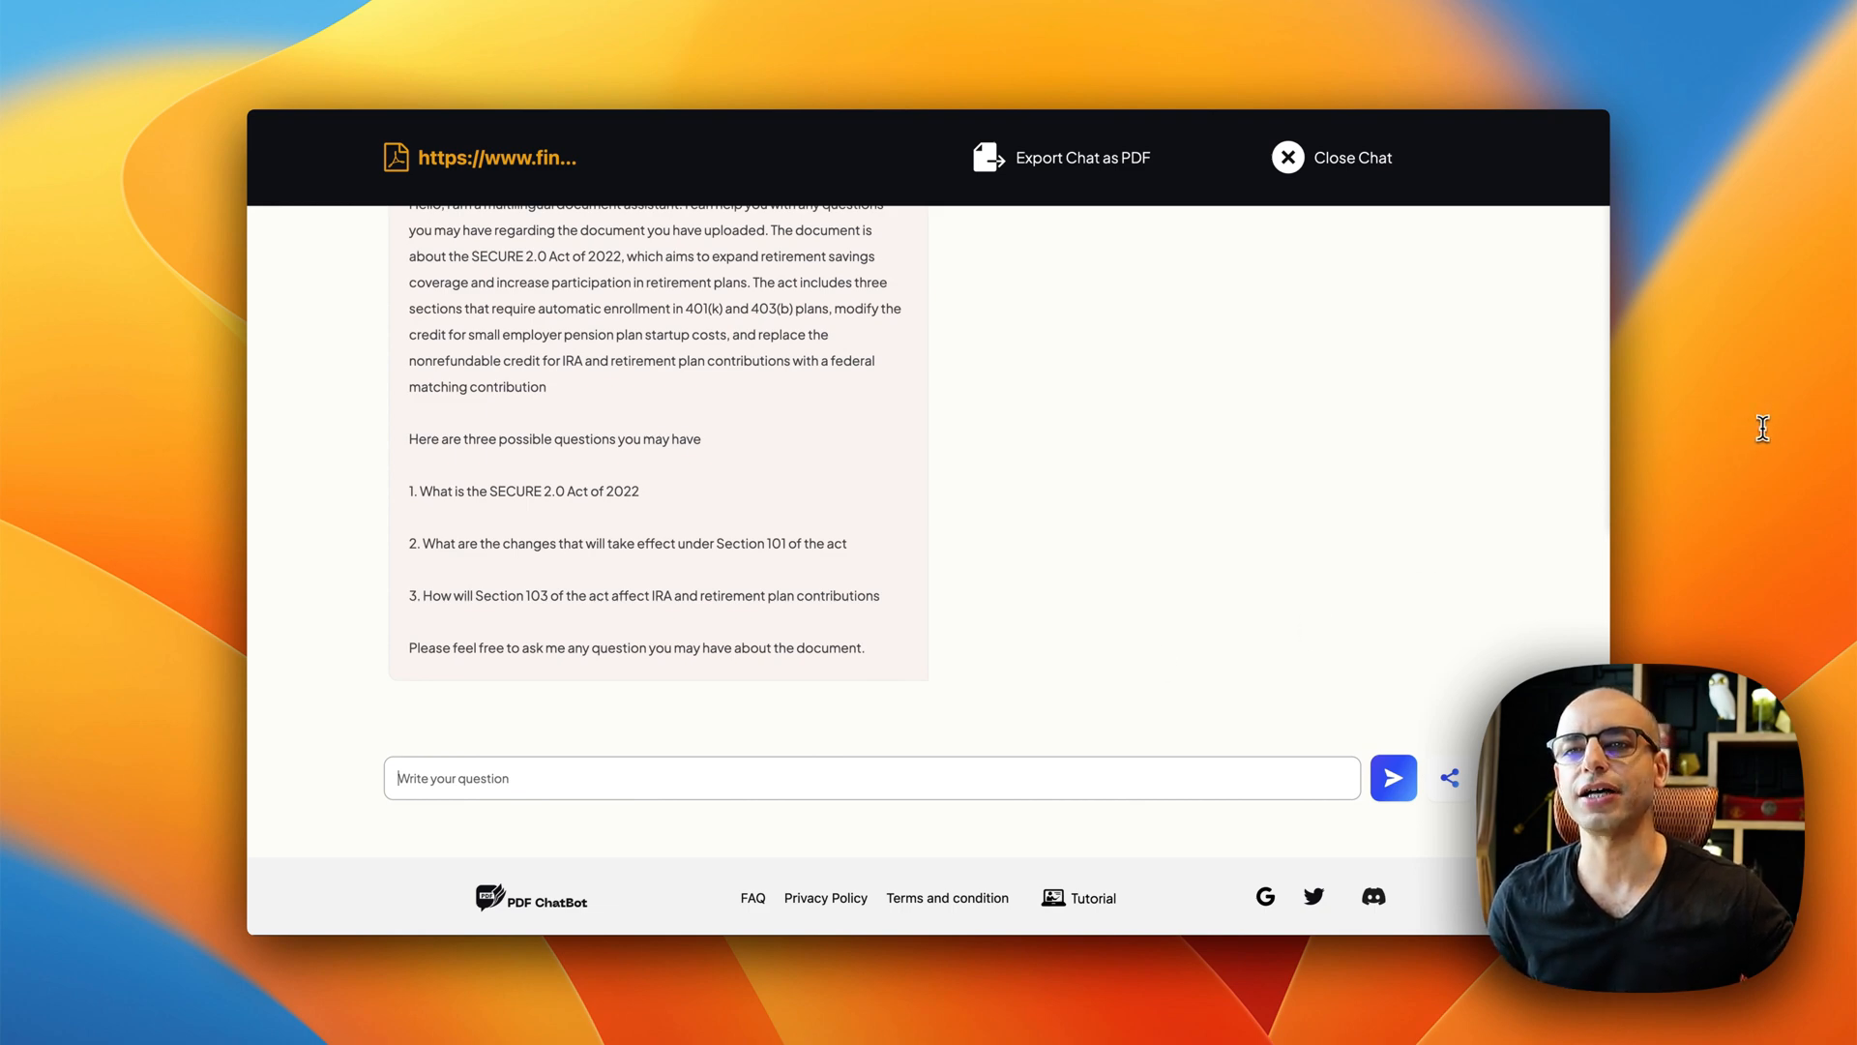
mouse_move(893, 788)
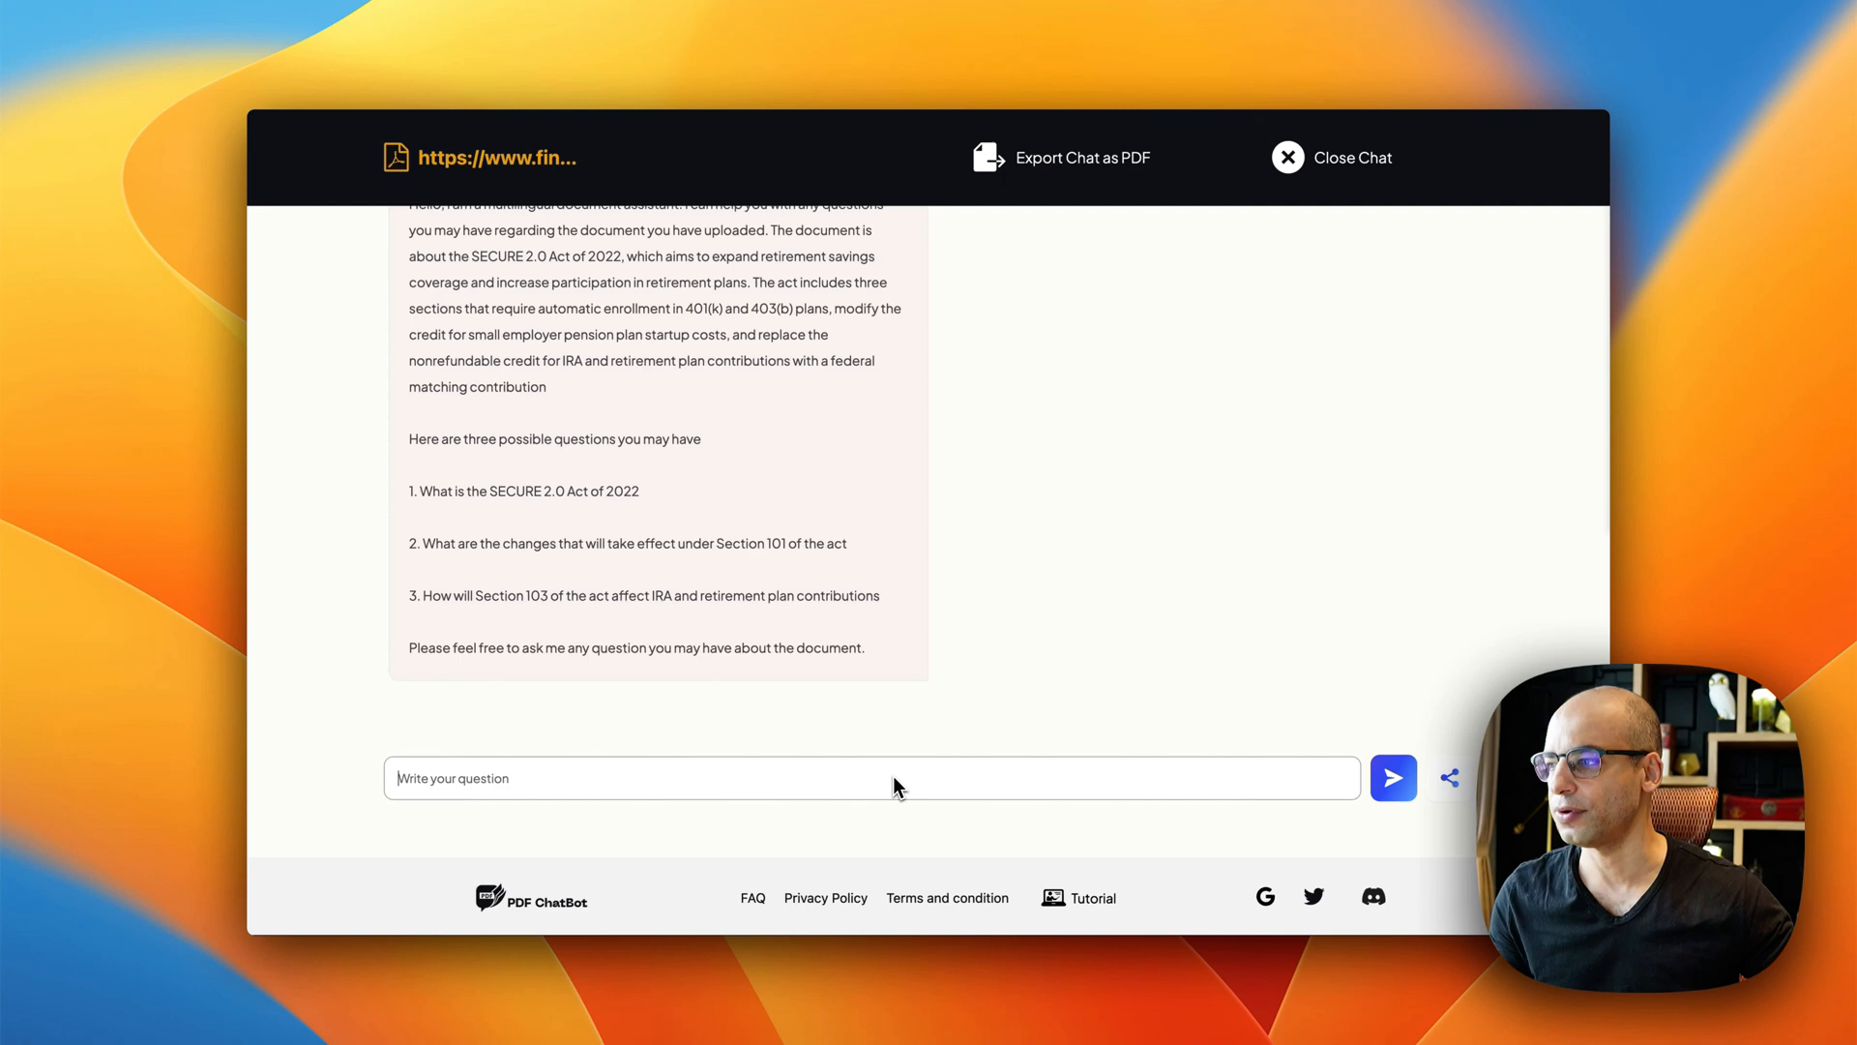
Step: Ask the chatbot 'what changes for 401(k)s?' and get the Section 101 automatic enrollment answer
type("what changes for 401(k)s?")
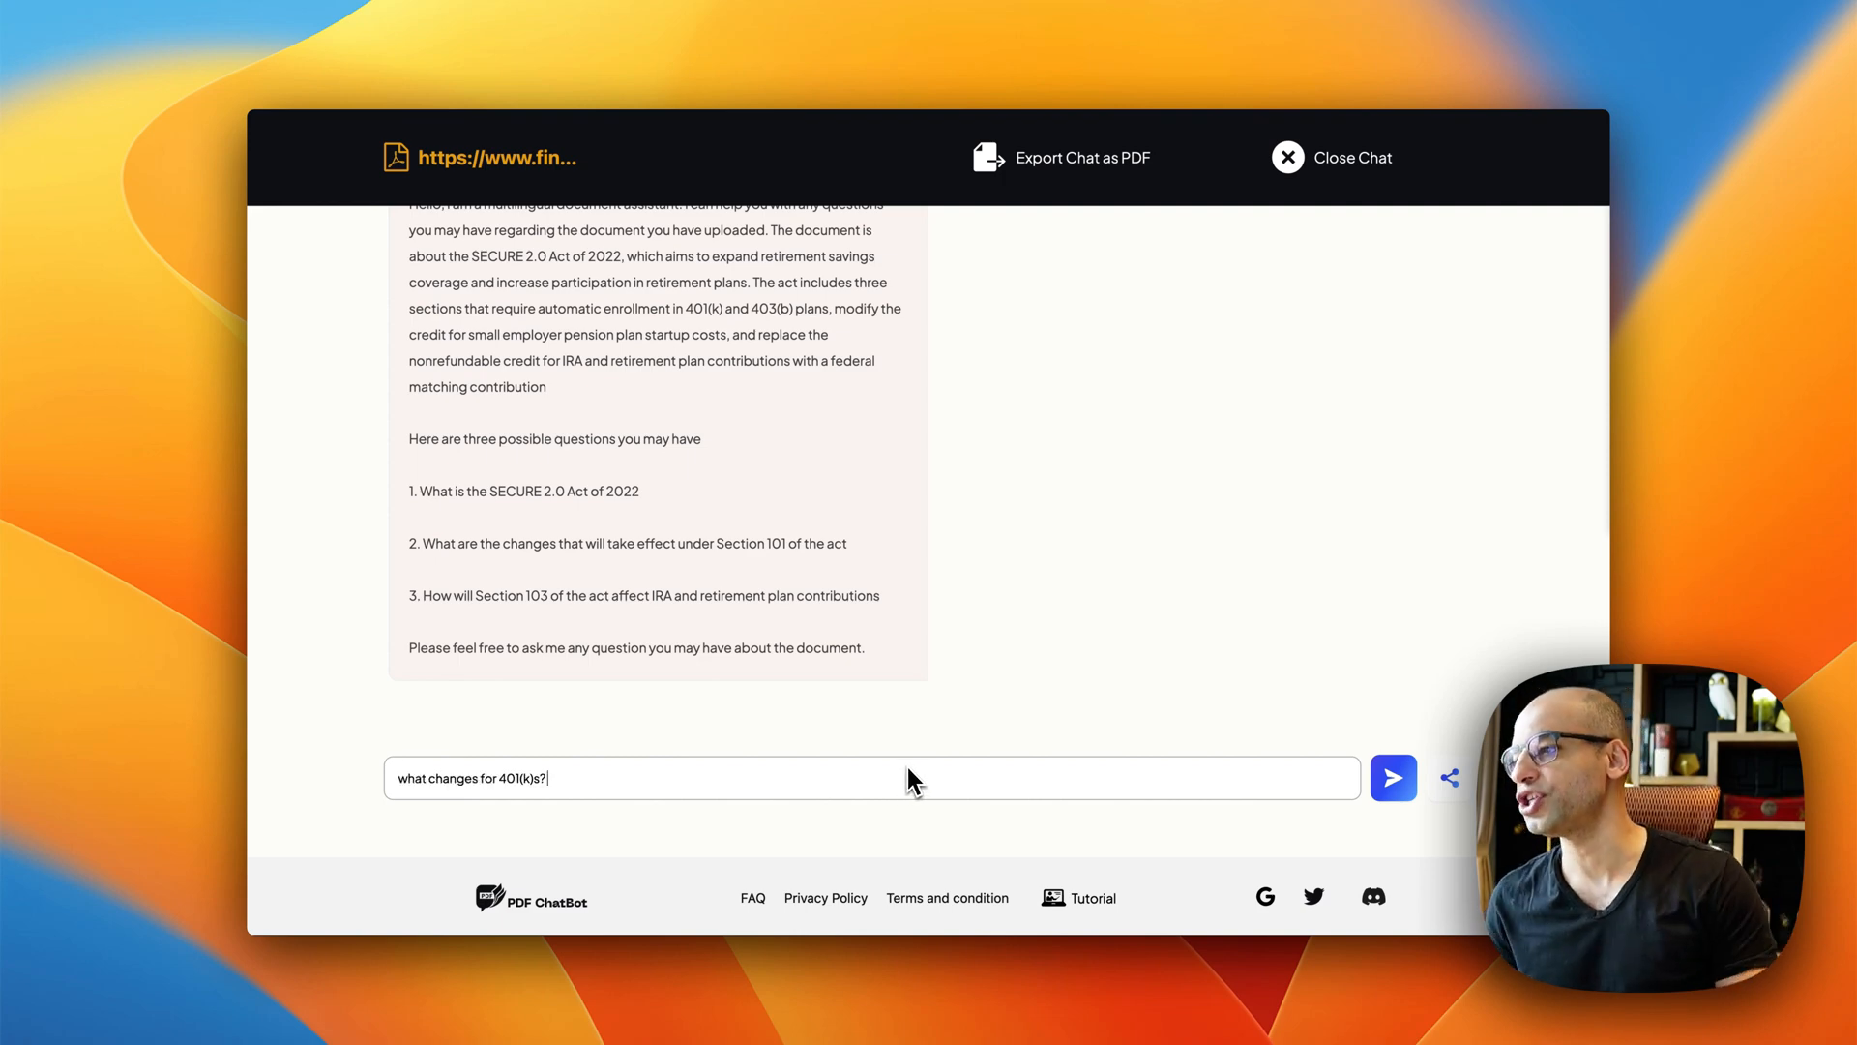
left_click(1393, 778)
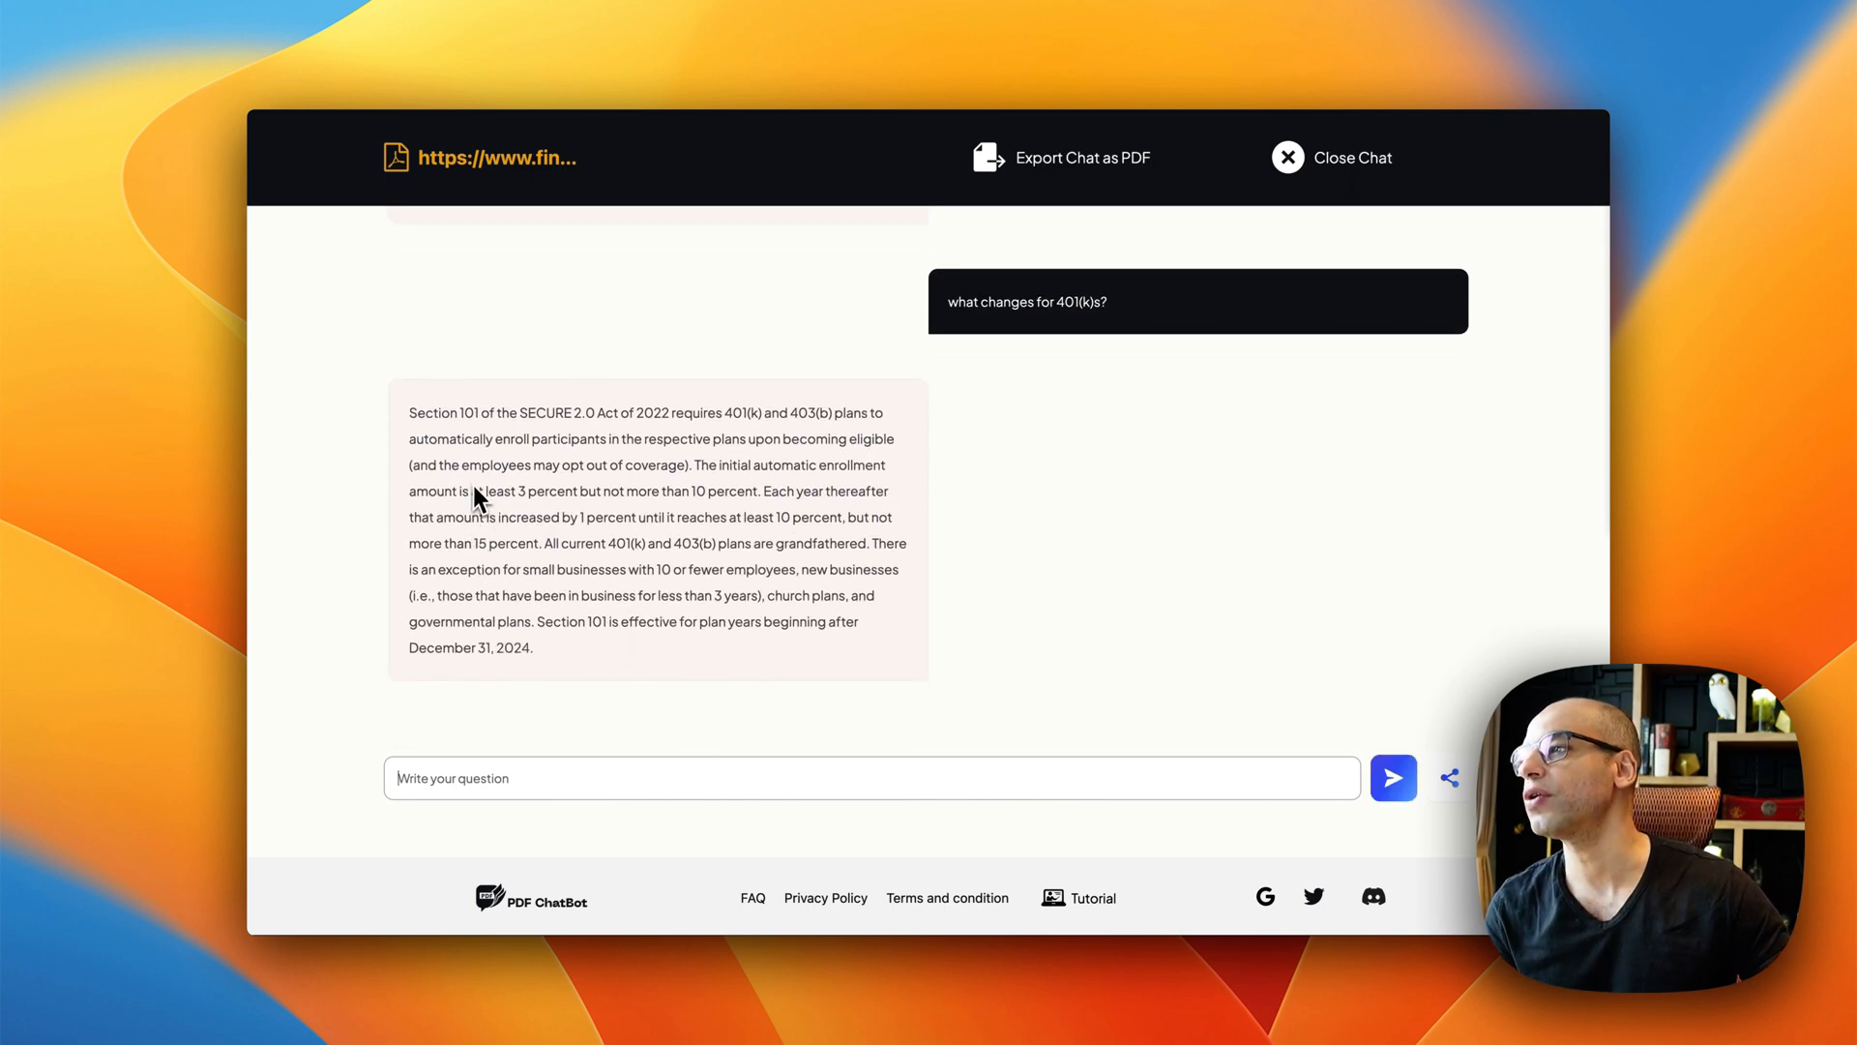
mouse_move(671, 418)
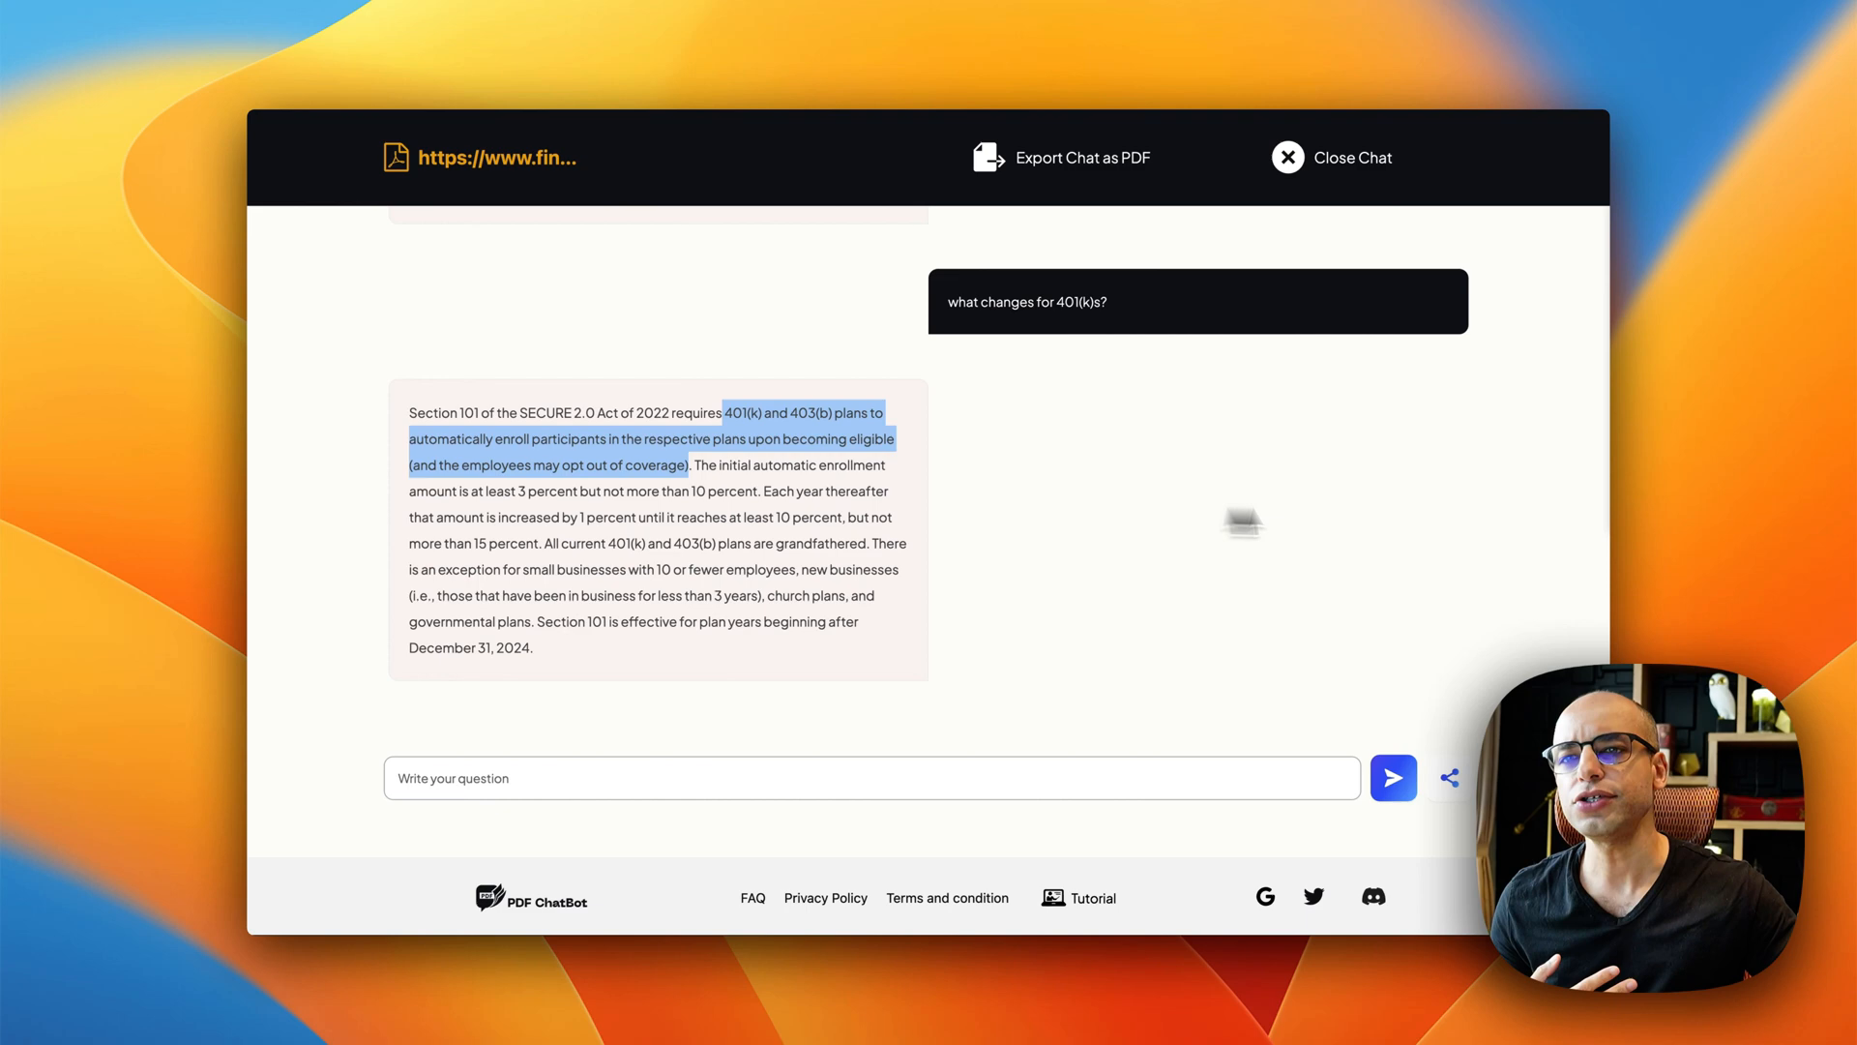
mouse_move(1646, 457)
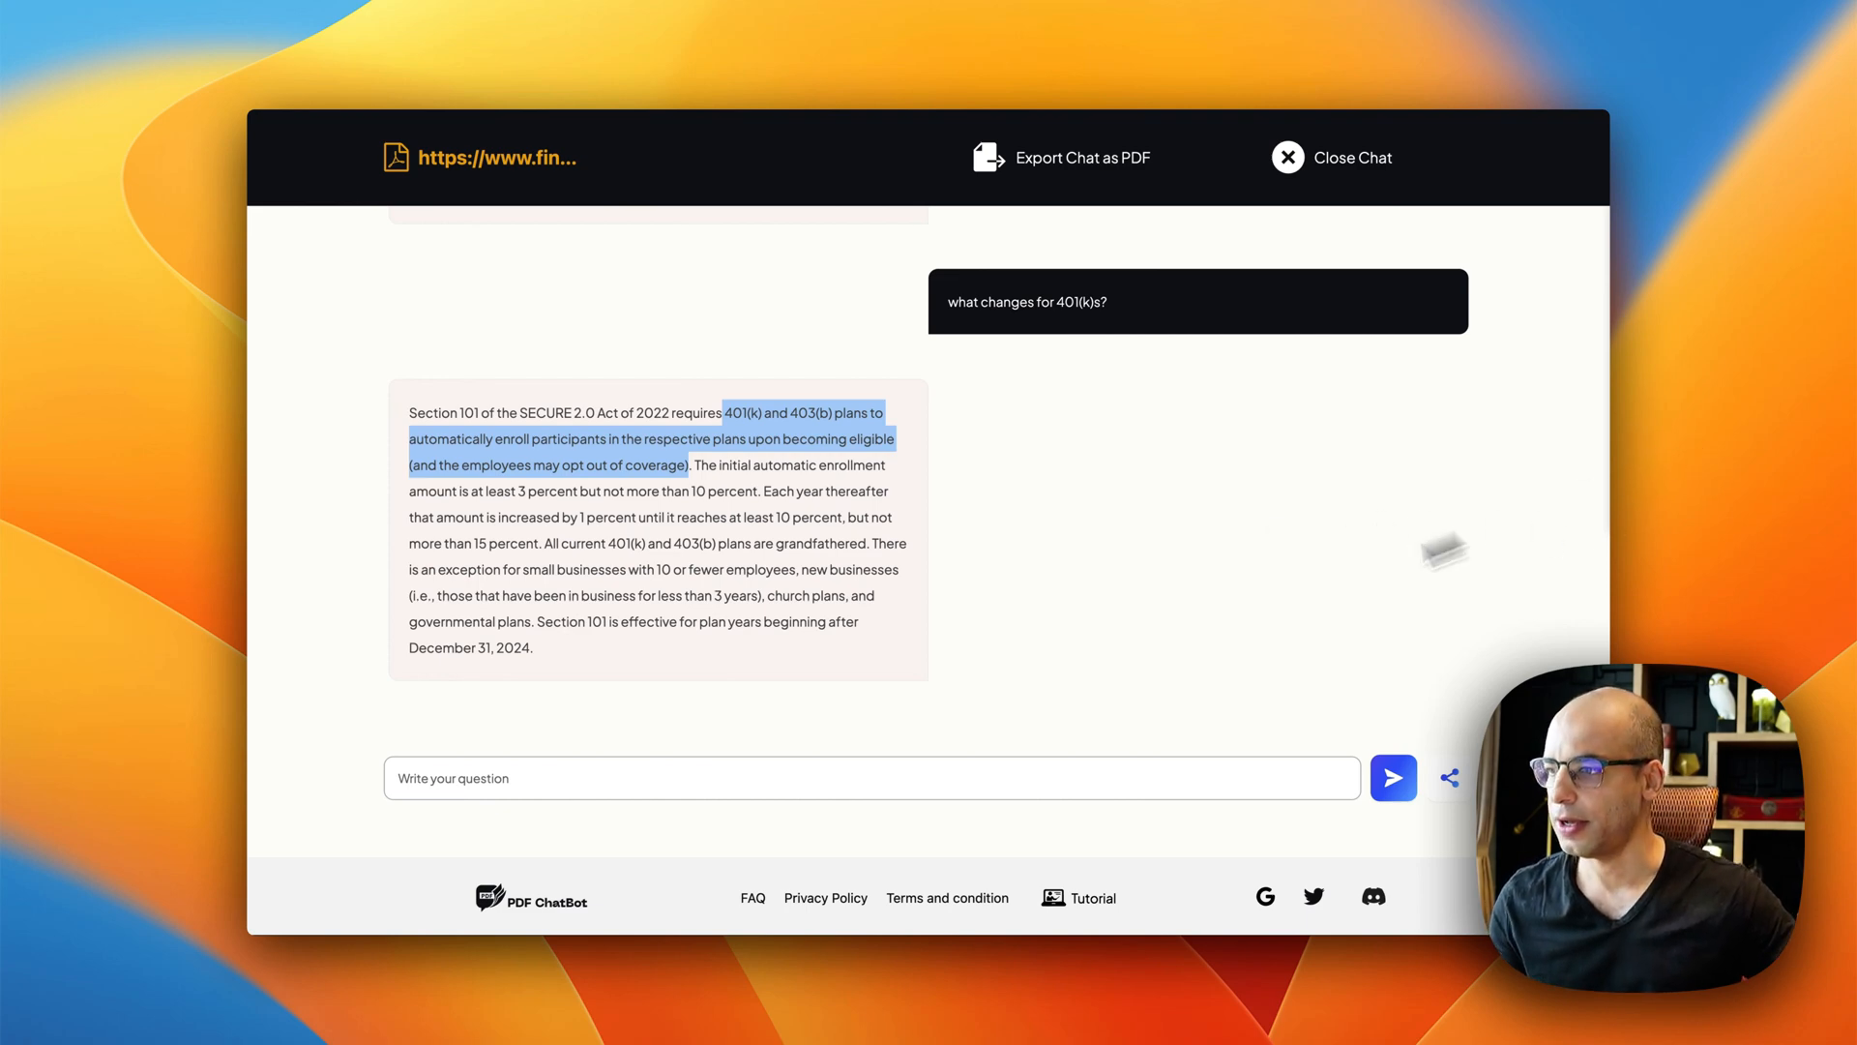
Step: Ask 'any changes with minimum distributions?' and read the Section 202 and QLAC limits reply
type("any changes with minimum distributions?")
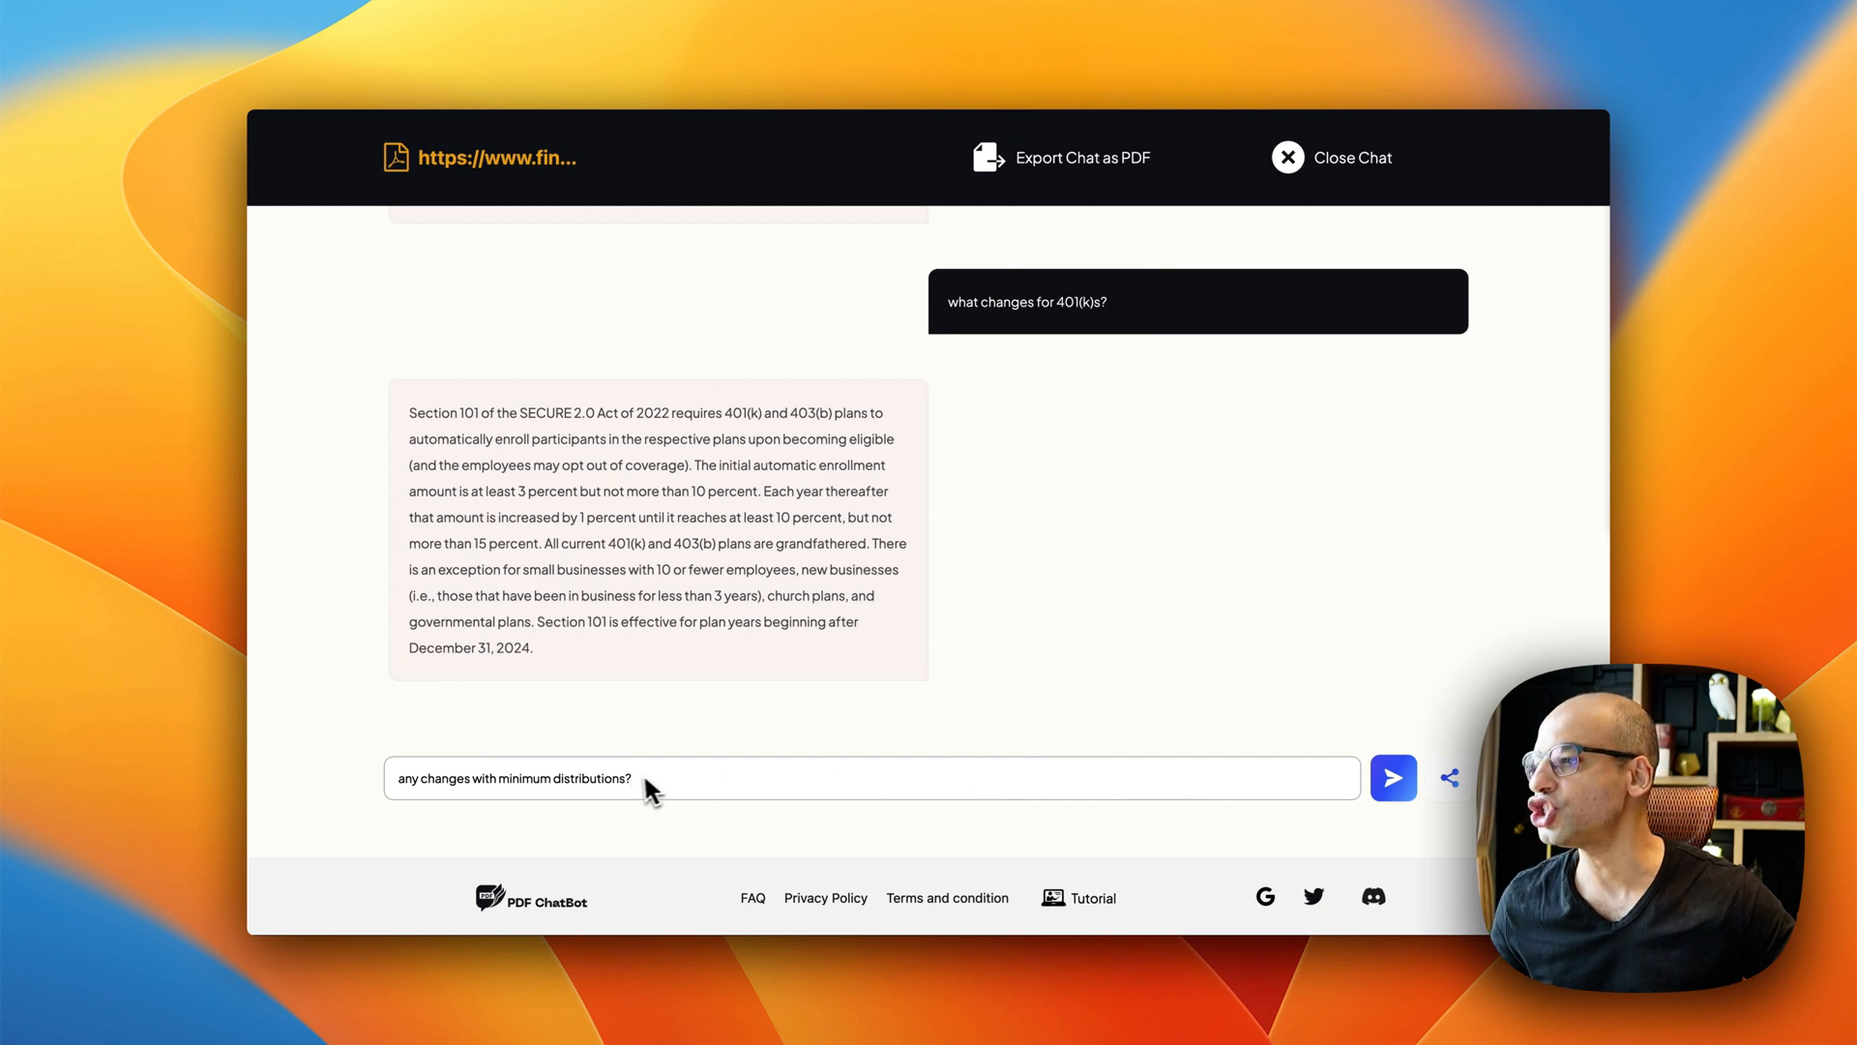
left_click(1392, 778)
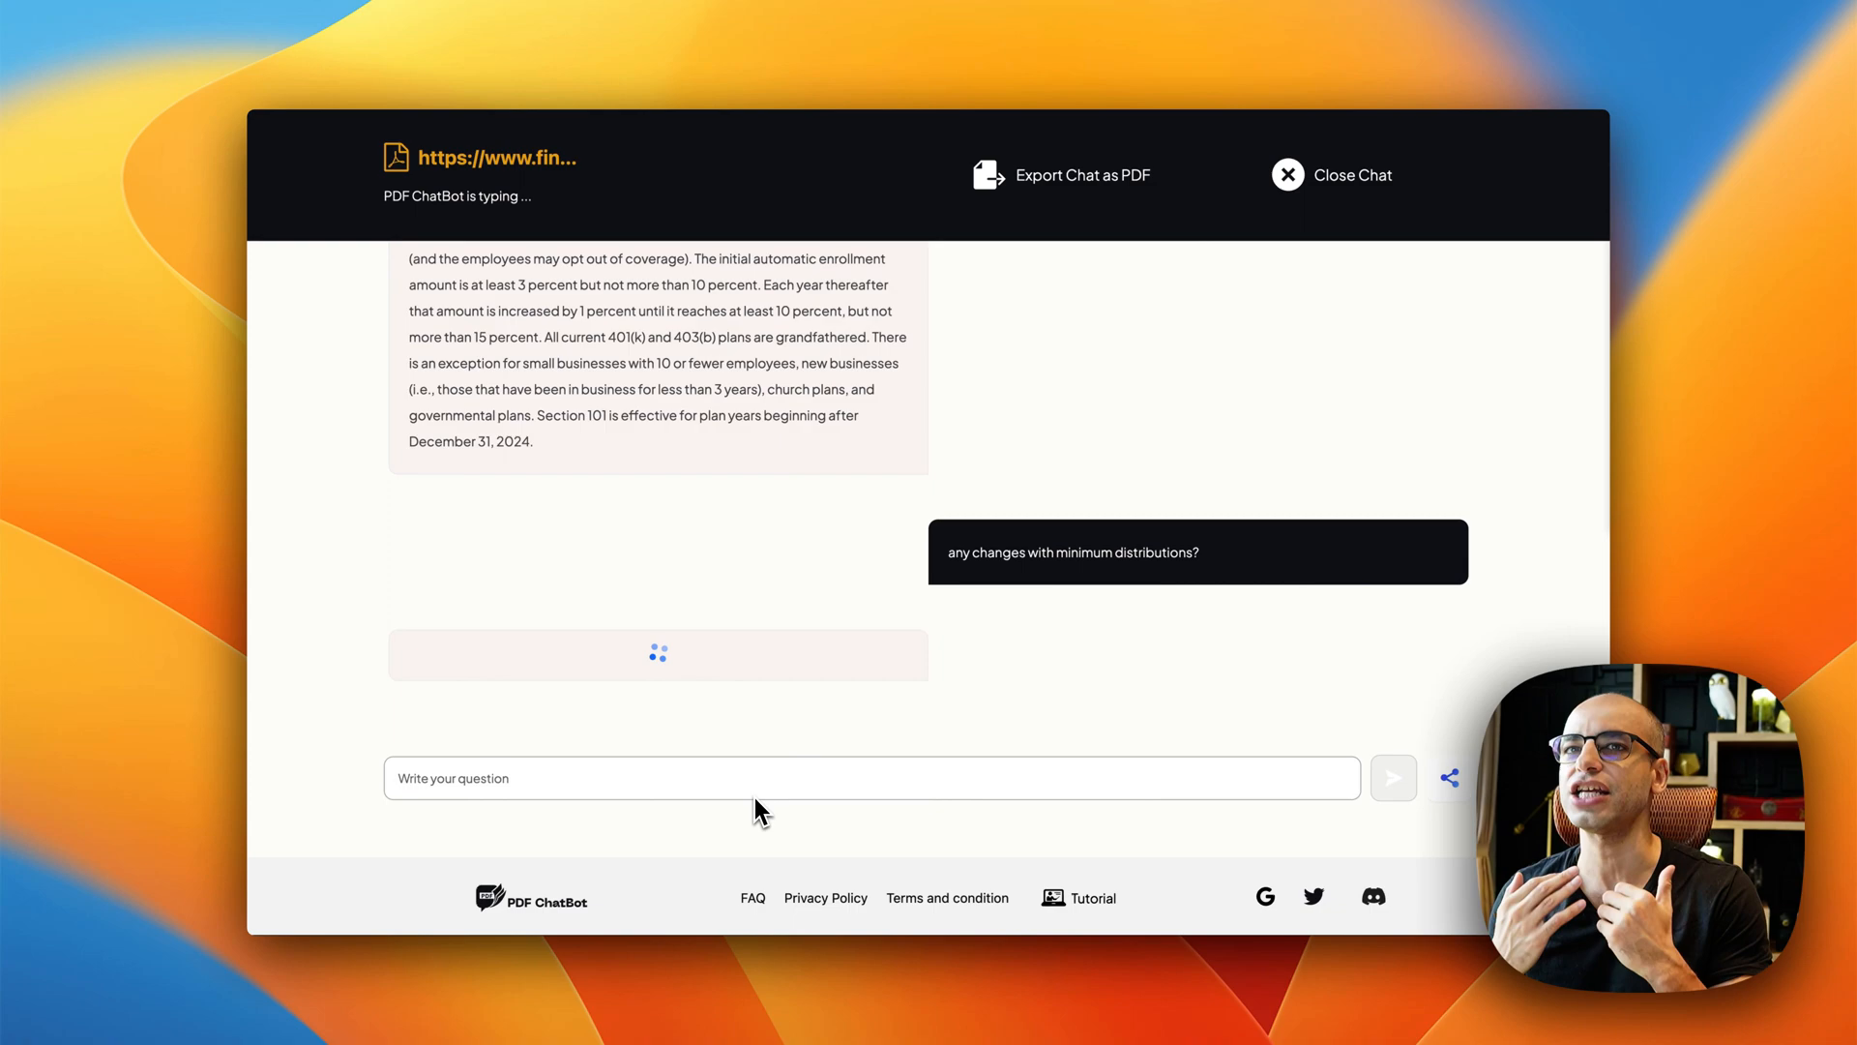
mouse_move(890, 743)
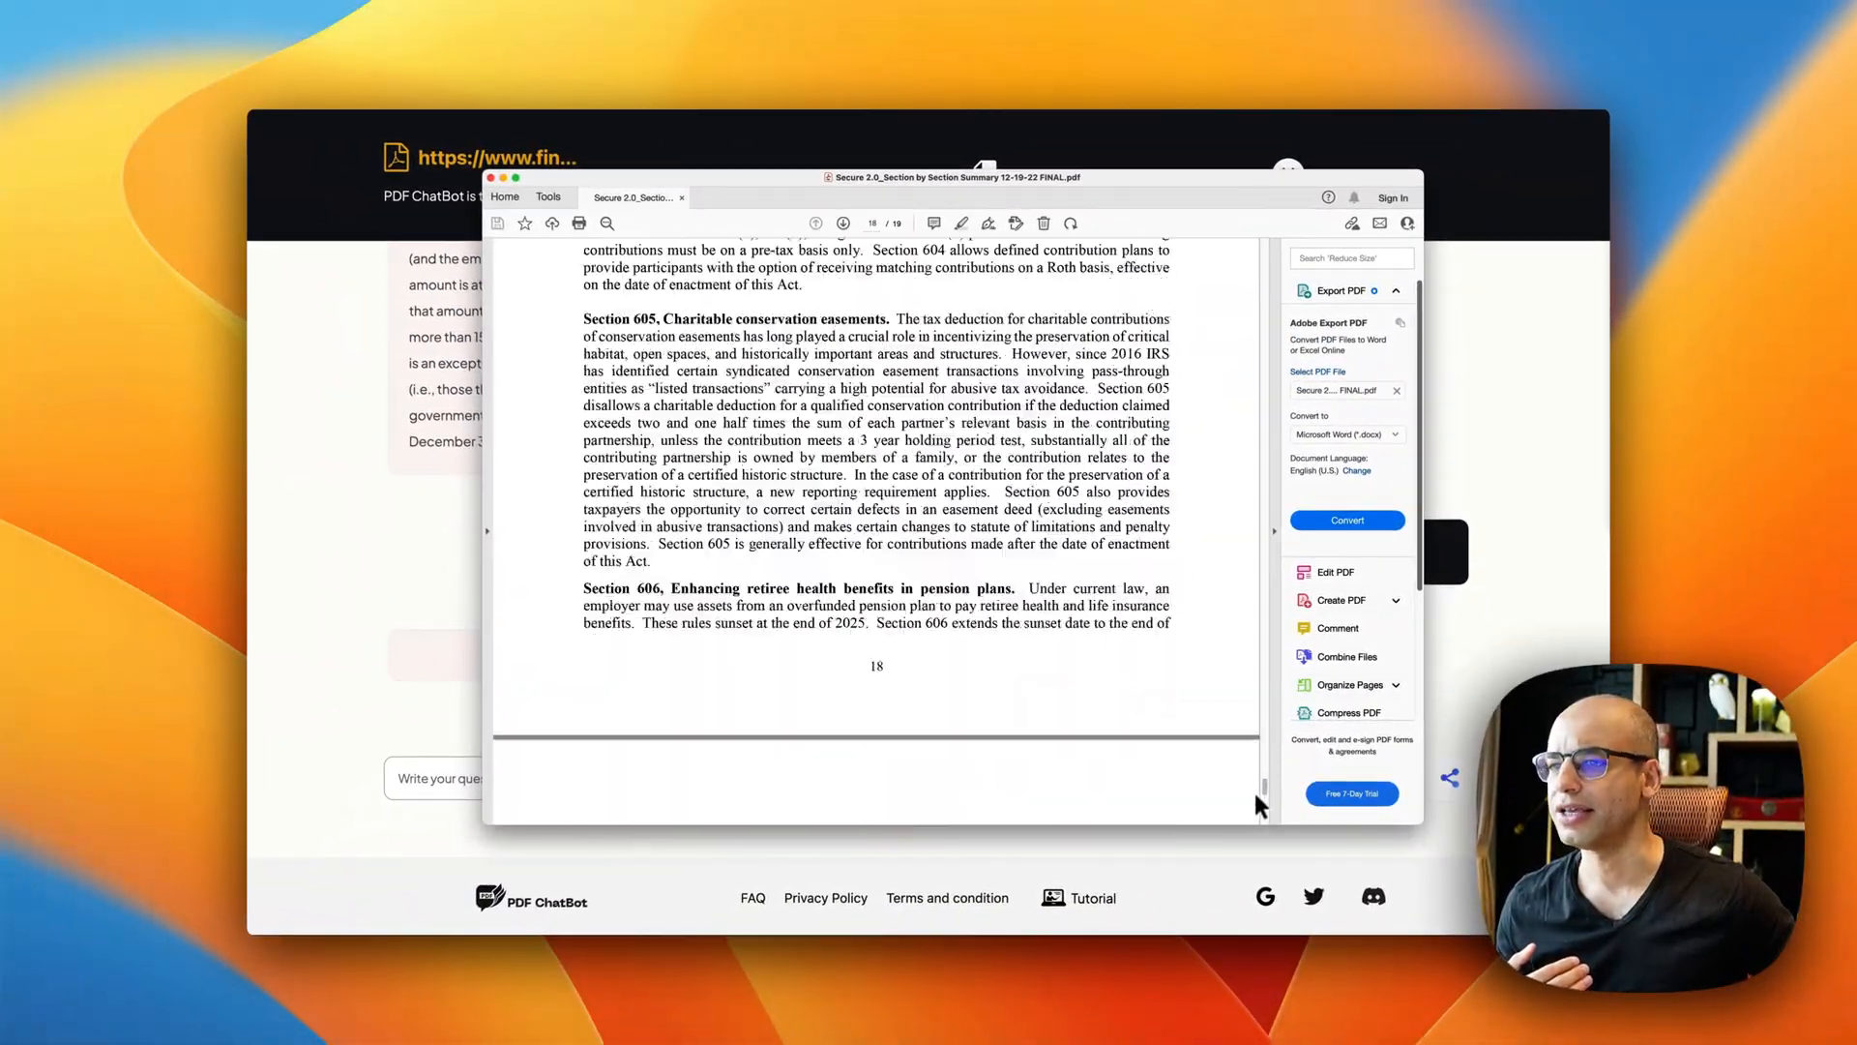
scroll("up", 3)
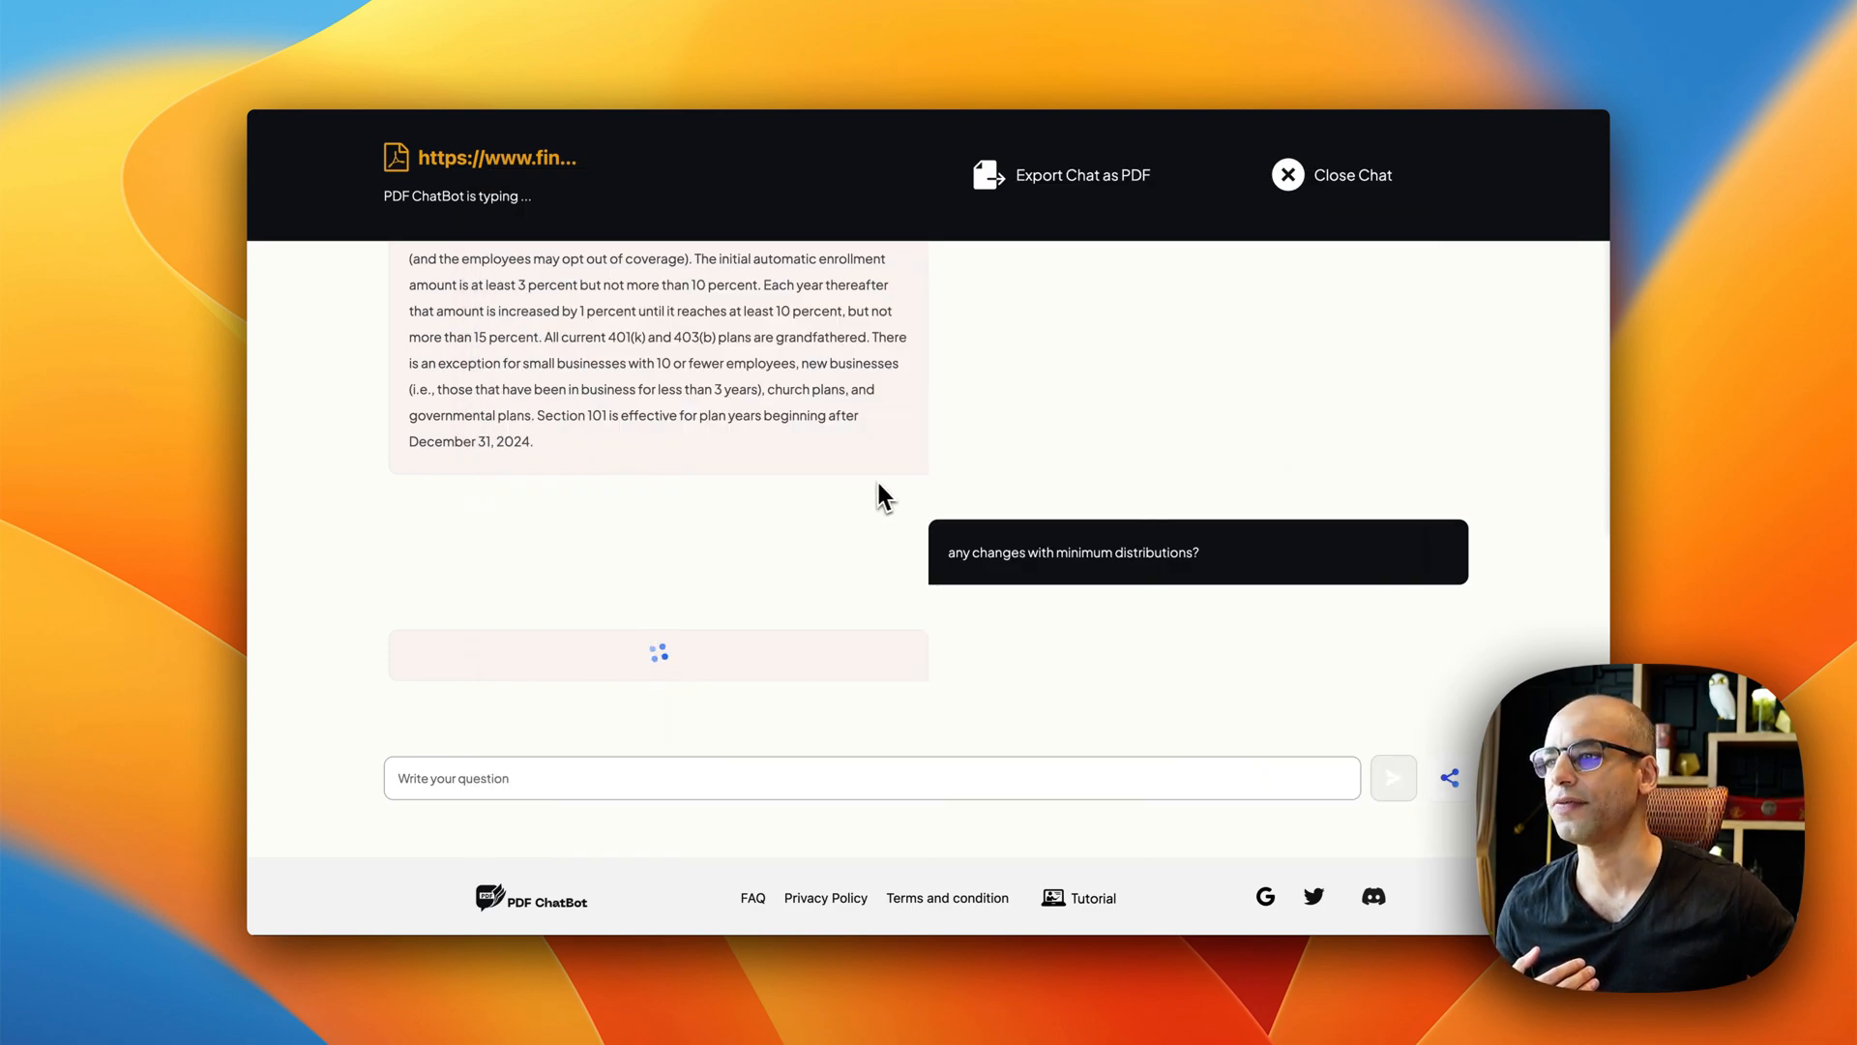
mouse_move(826, 598)
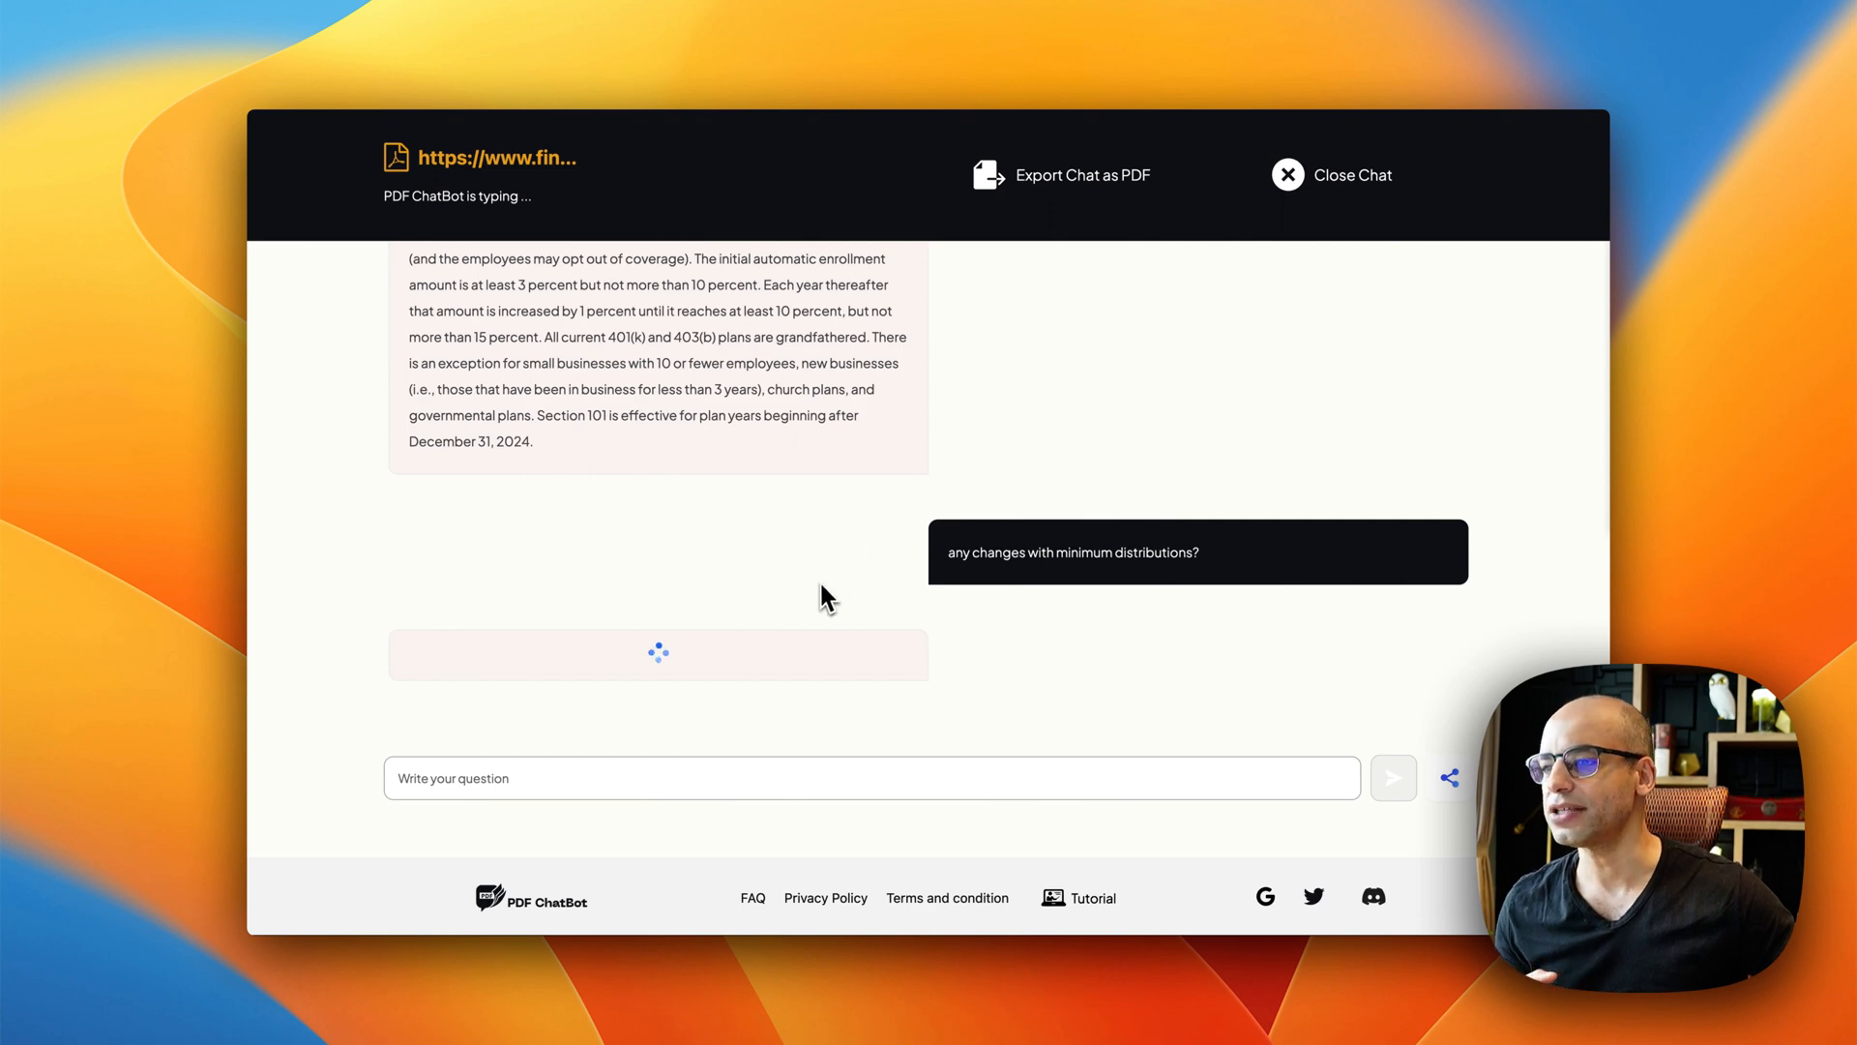
mouse_move(743, 646)
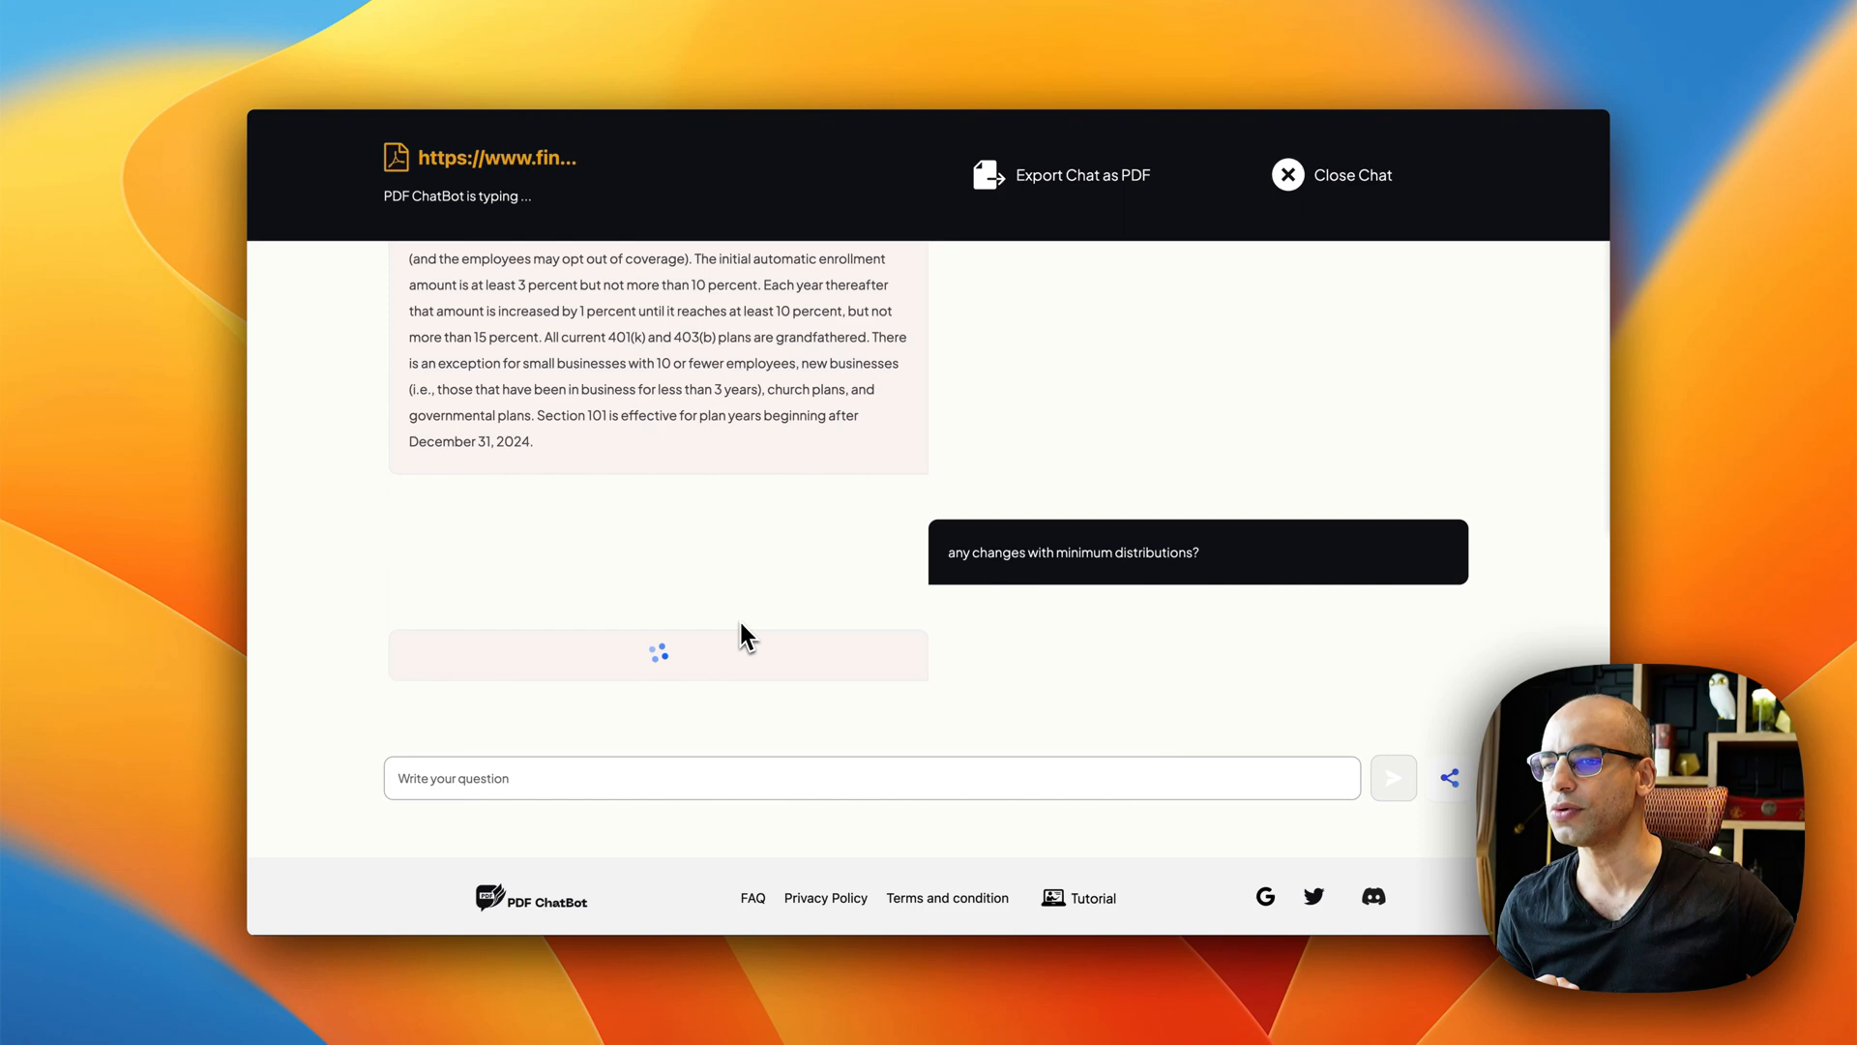
mouse_move(582, 679)
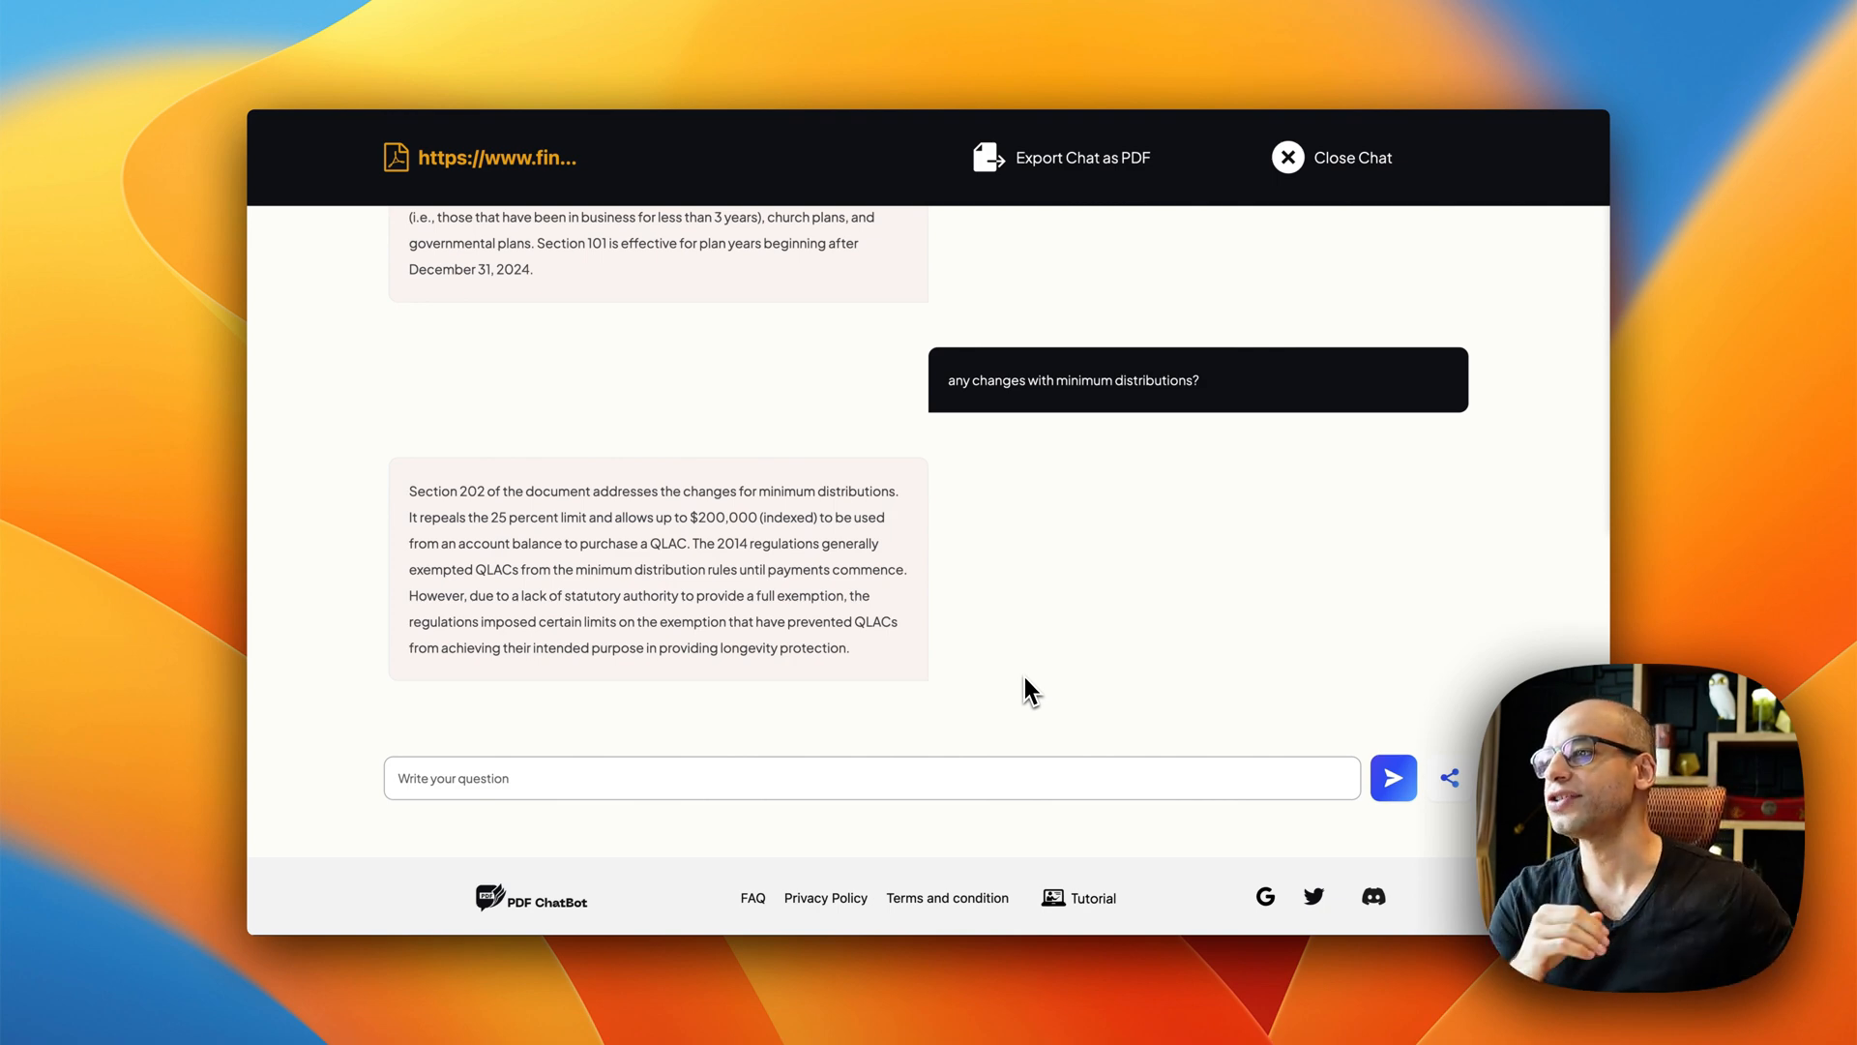
mouse_move(621, 548)
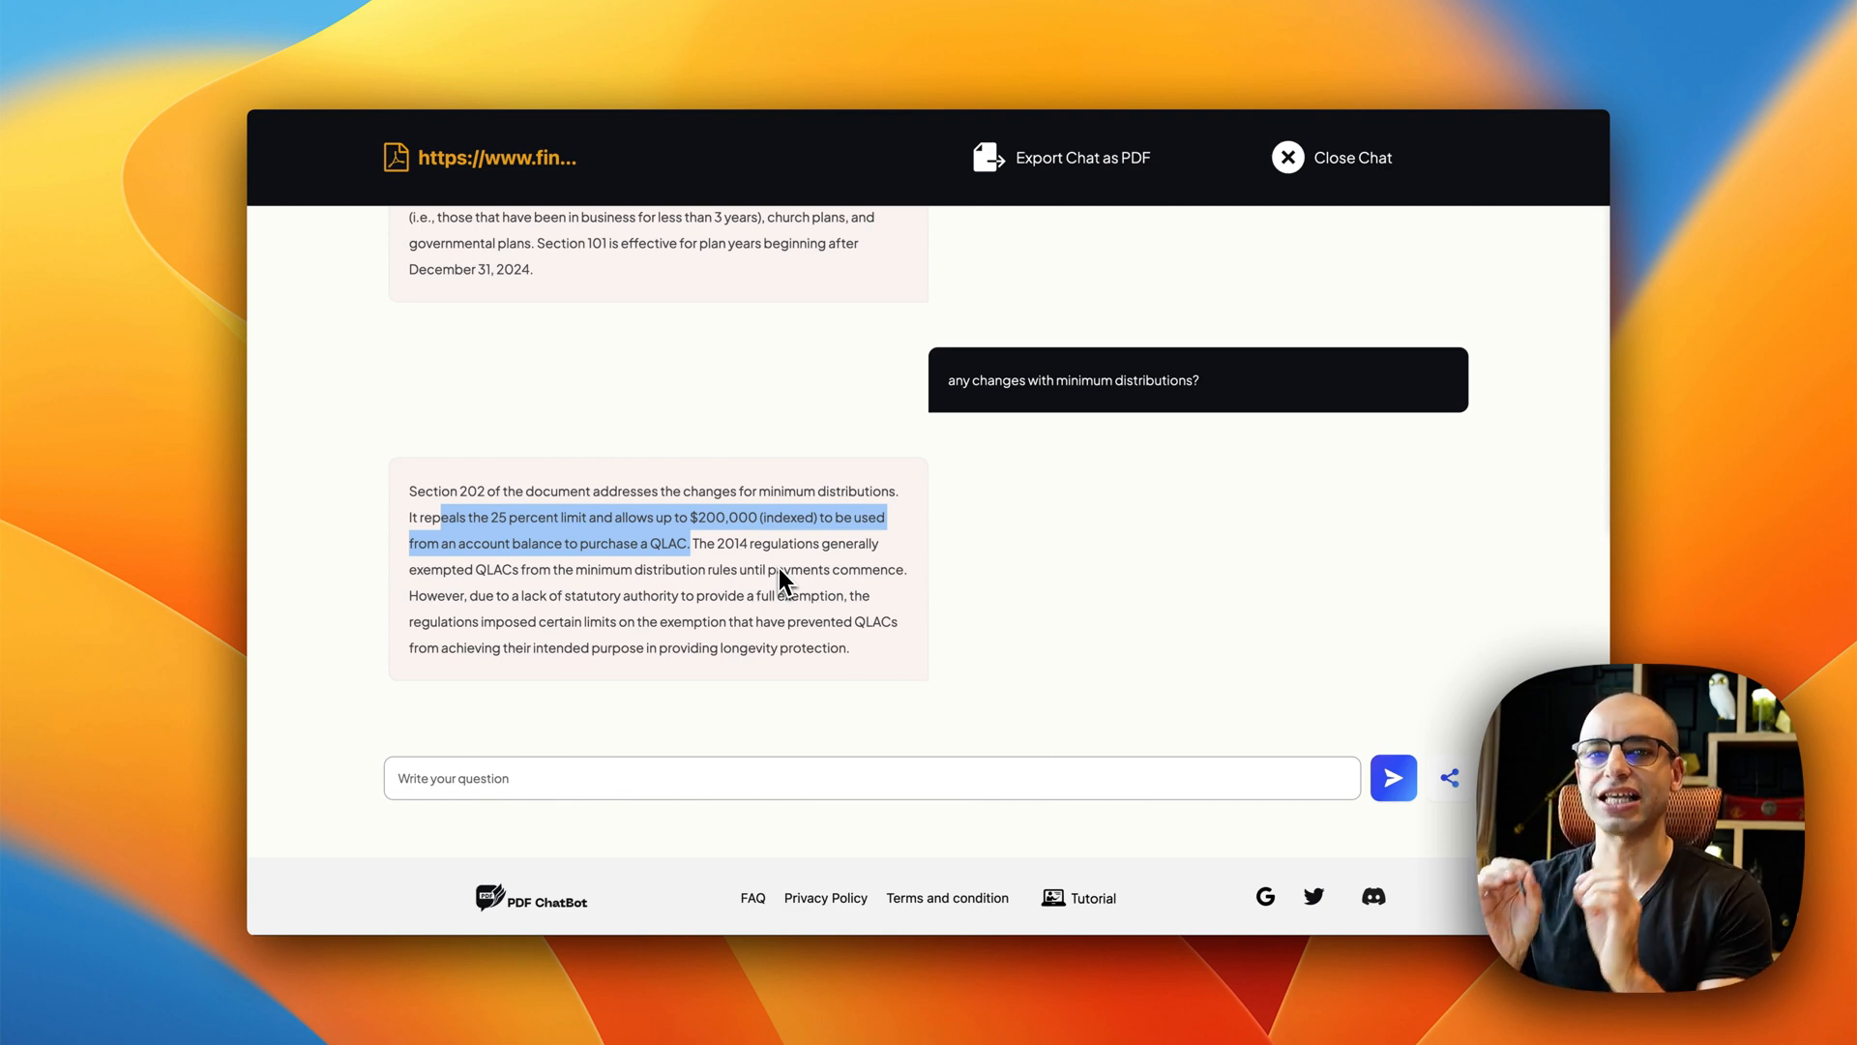
mouse_move(1617, 534)
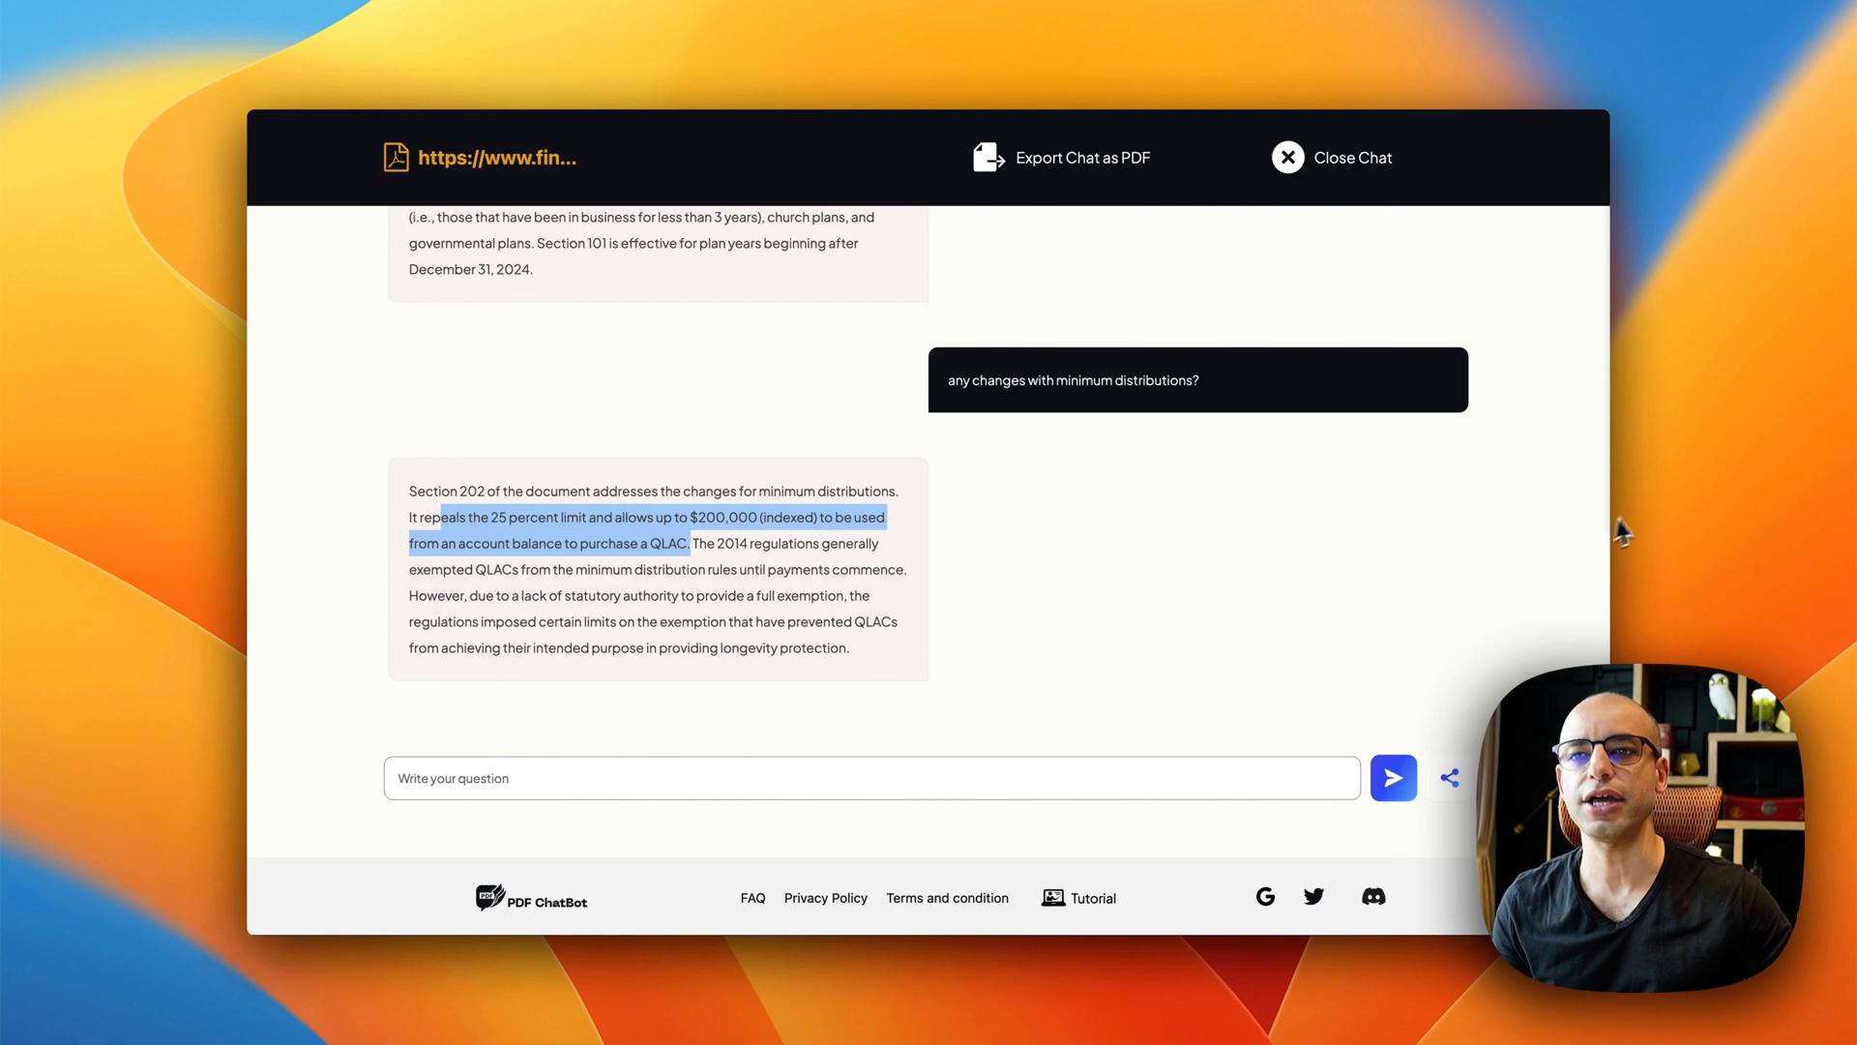
mouse_move(1714, 480)
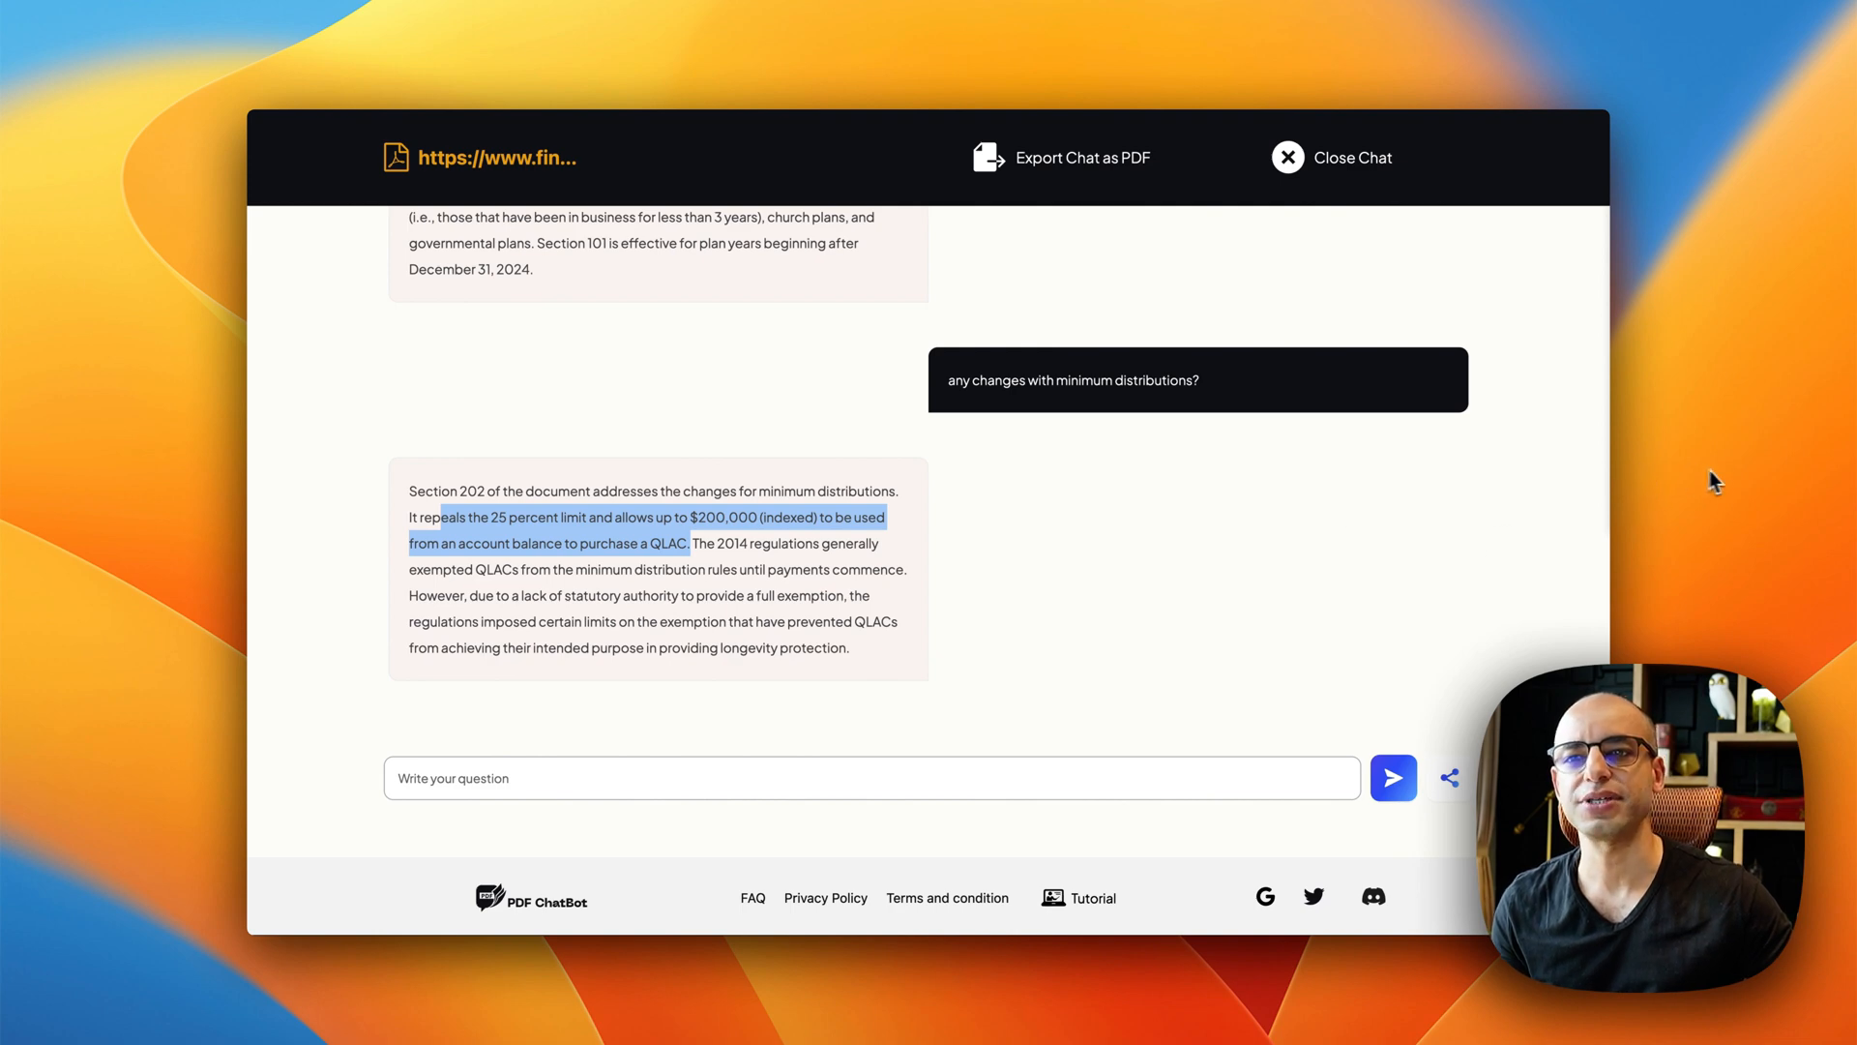
mouse_move(604, 794)
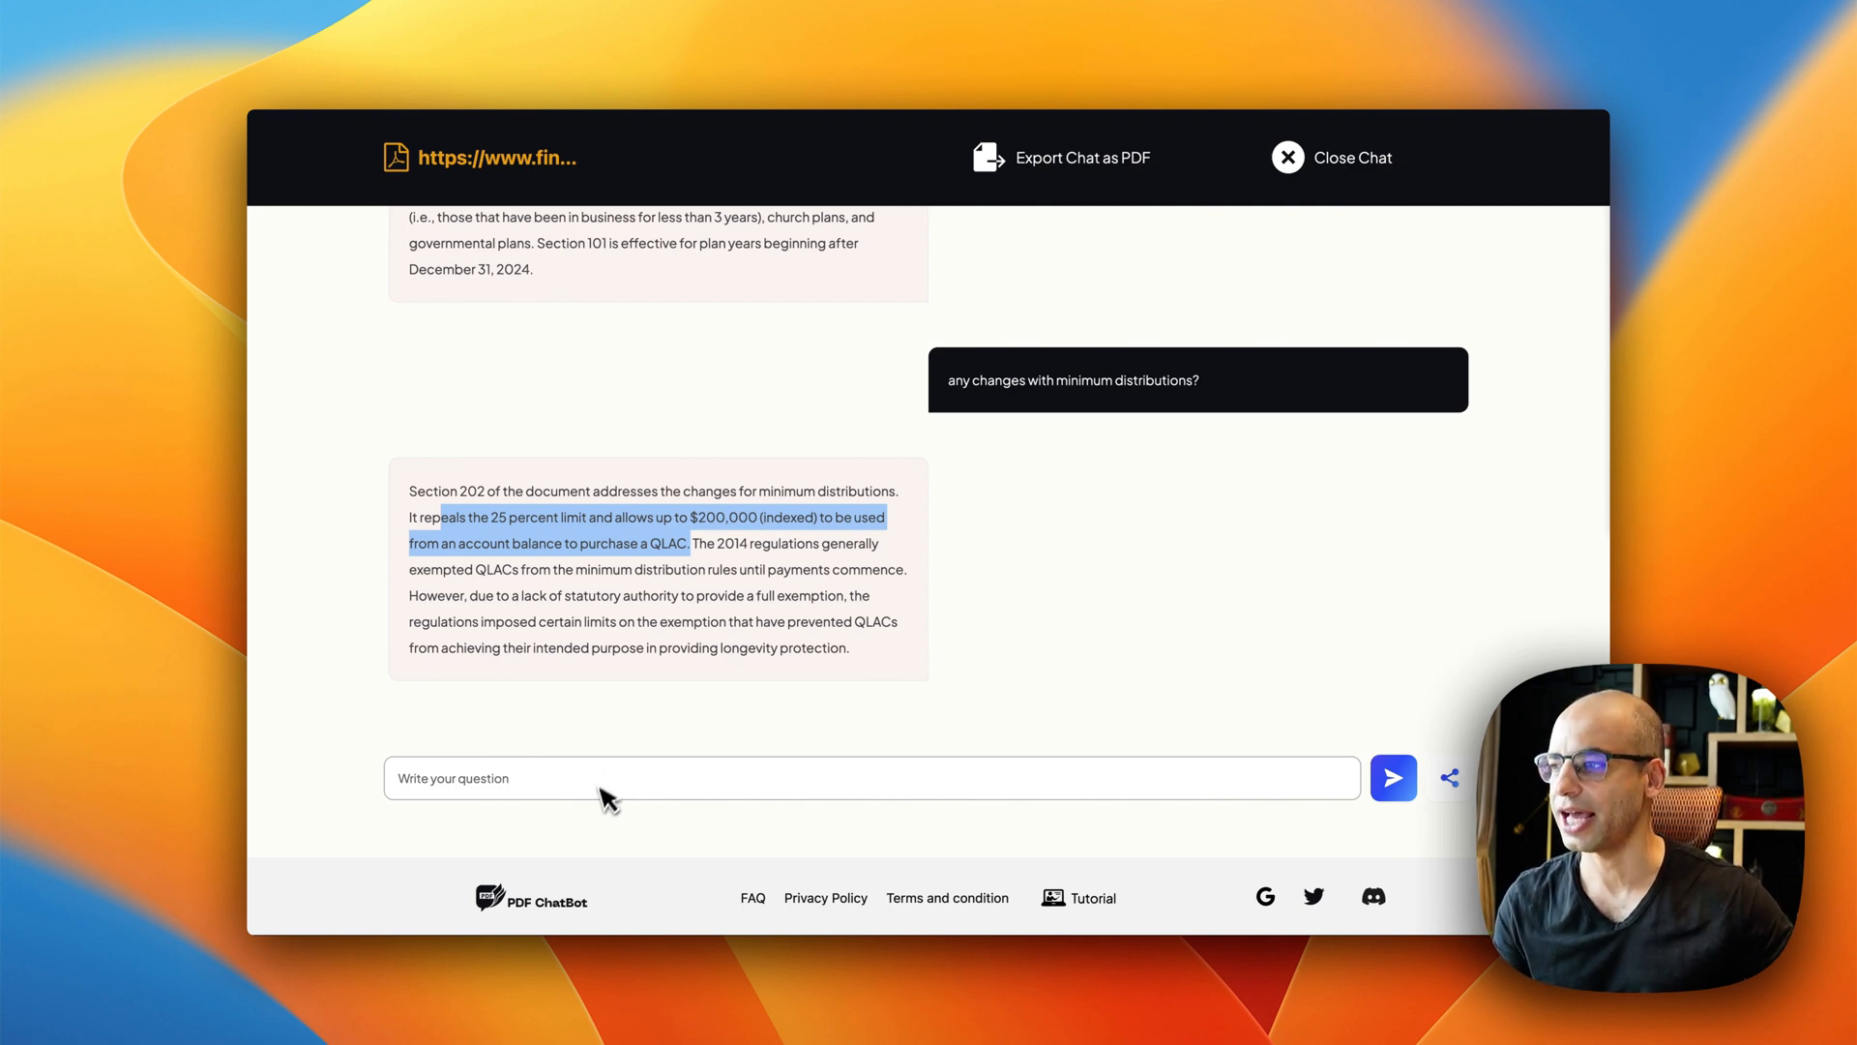
Step: Ask 'what are QLACs? Explain in simple words like I'm a 6th grader.' and read the simple answer
left_click(605, 795)
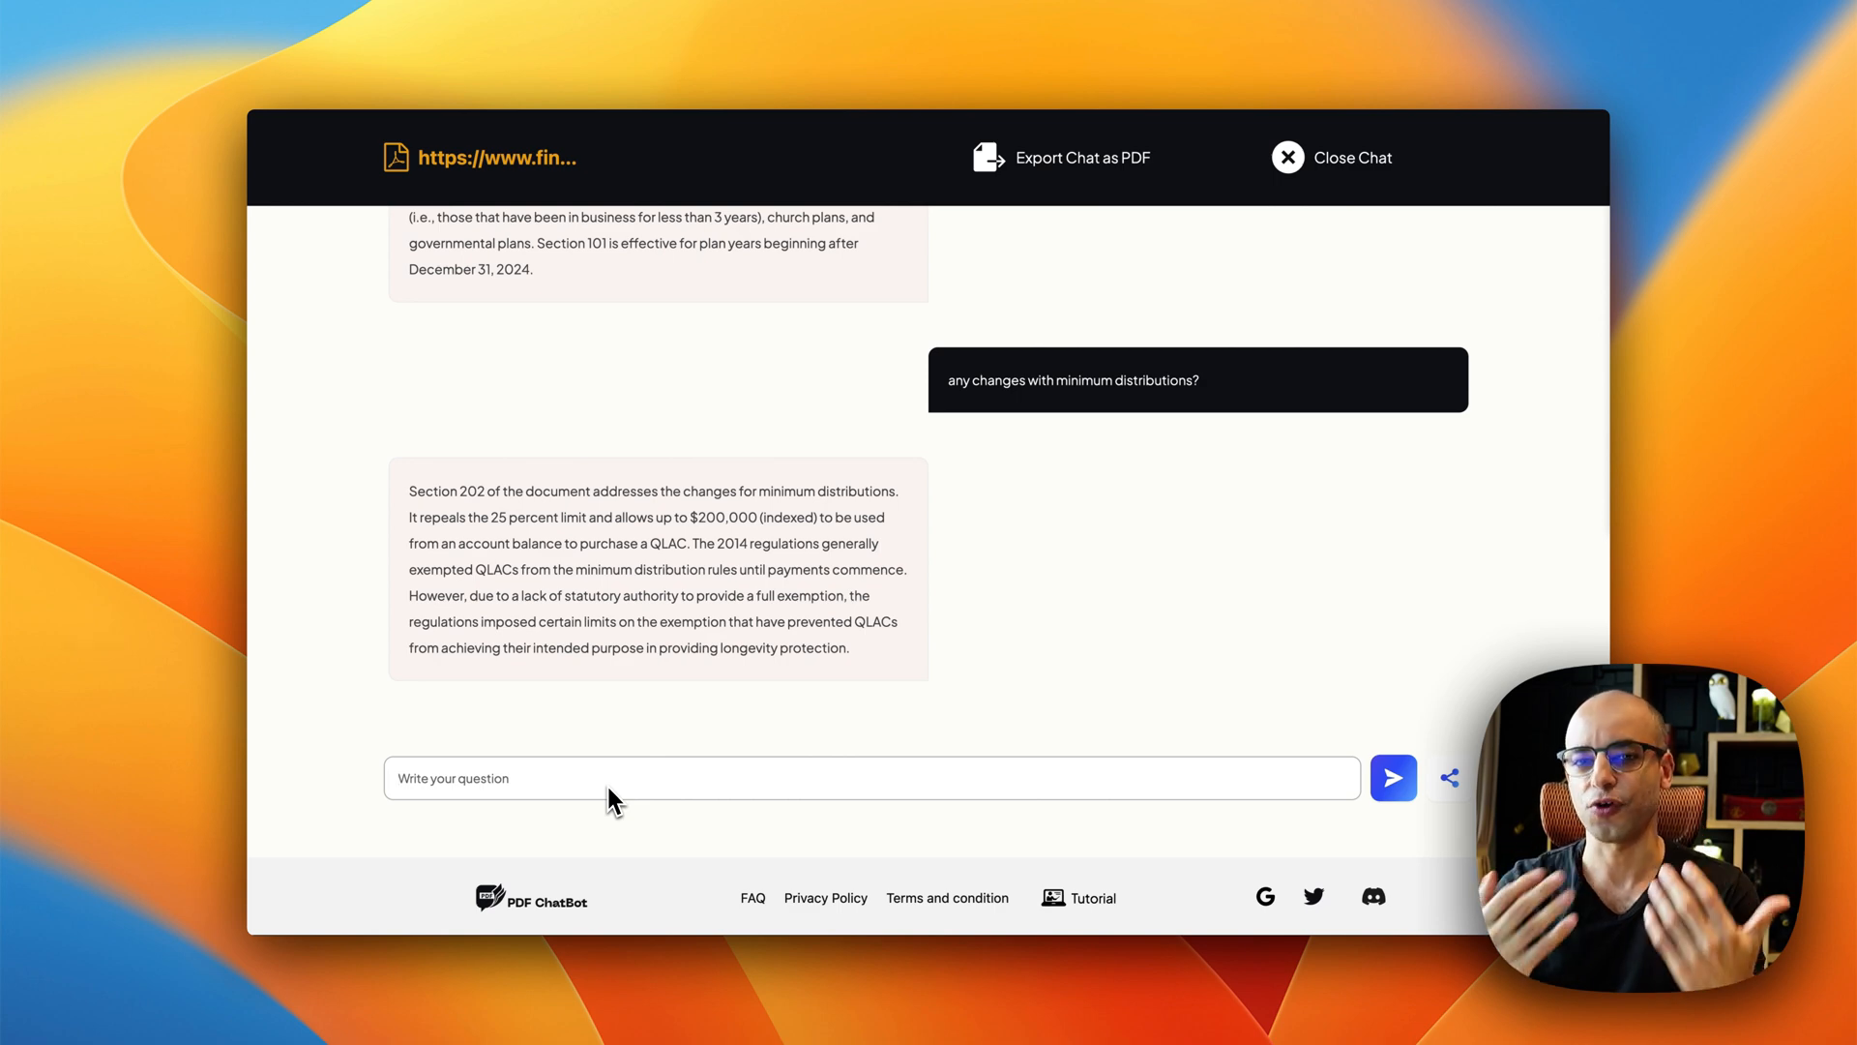
type("what are QLACs? Explain in simple words like I'm a 6th grader.")
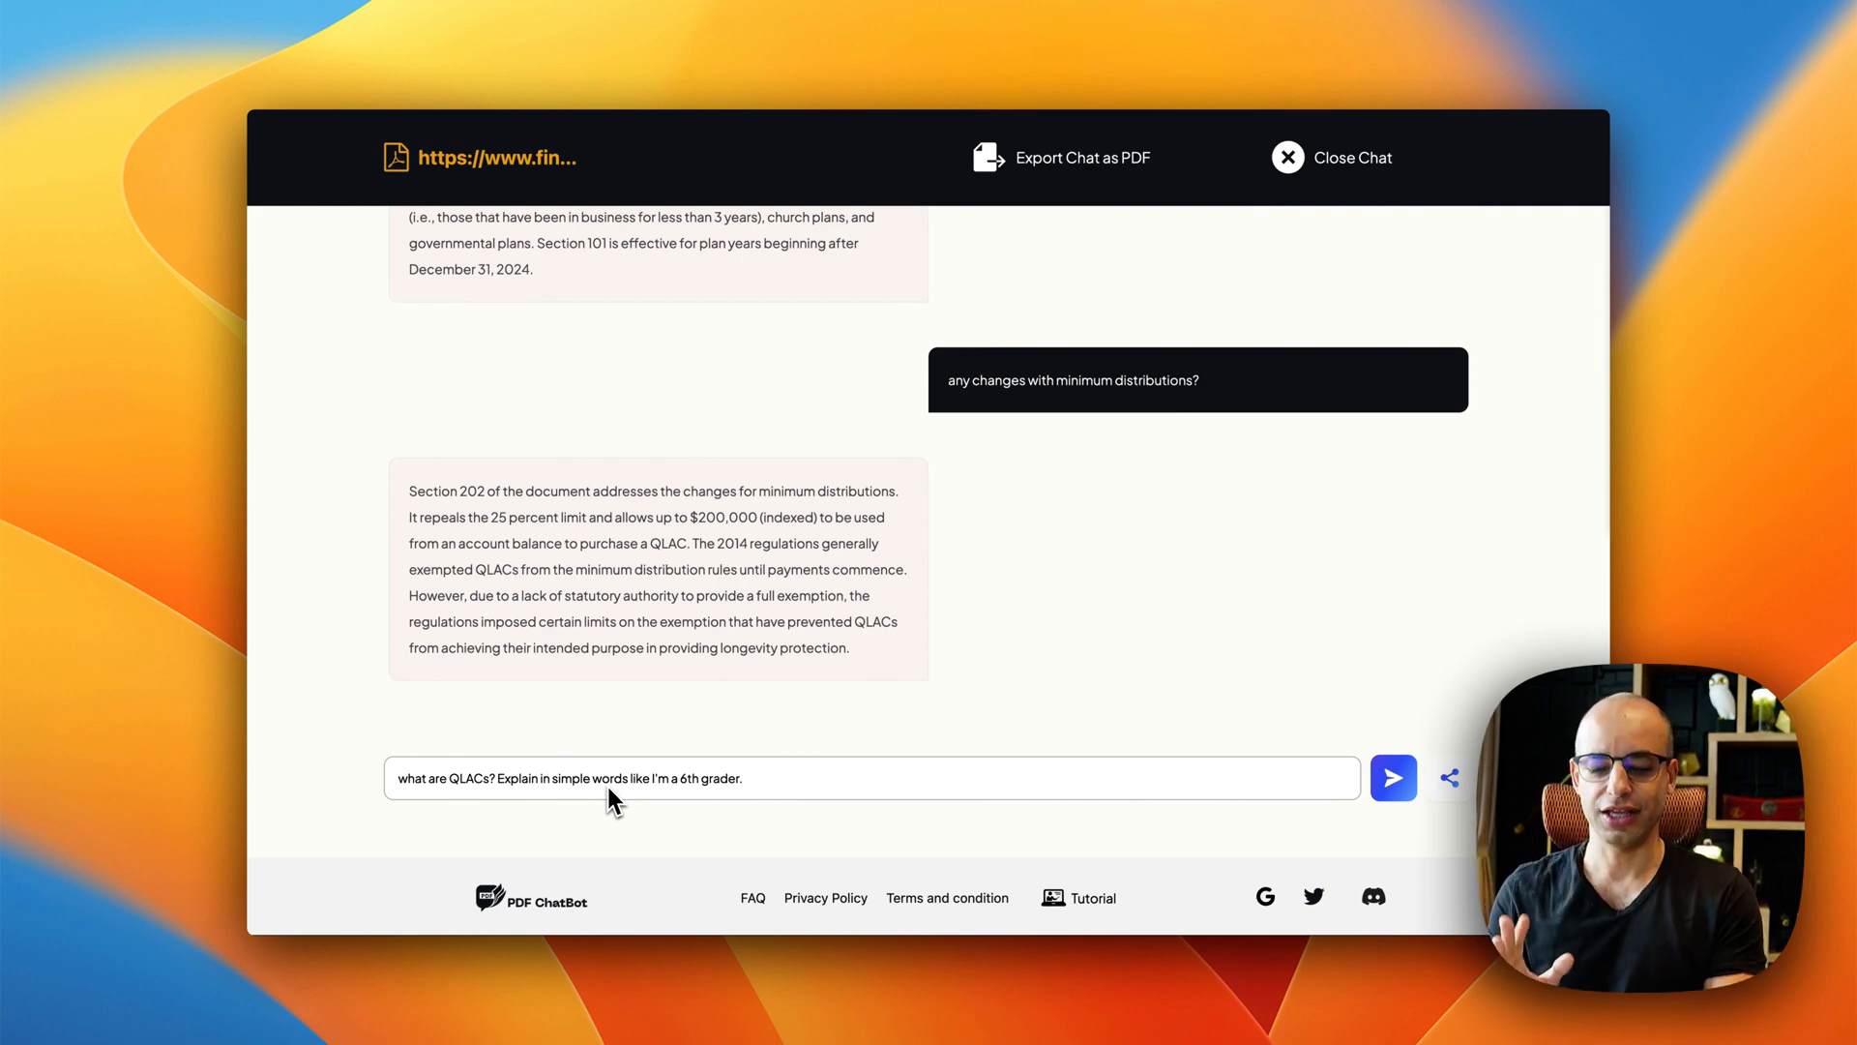
left_click(1393, 777)
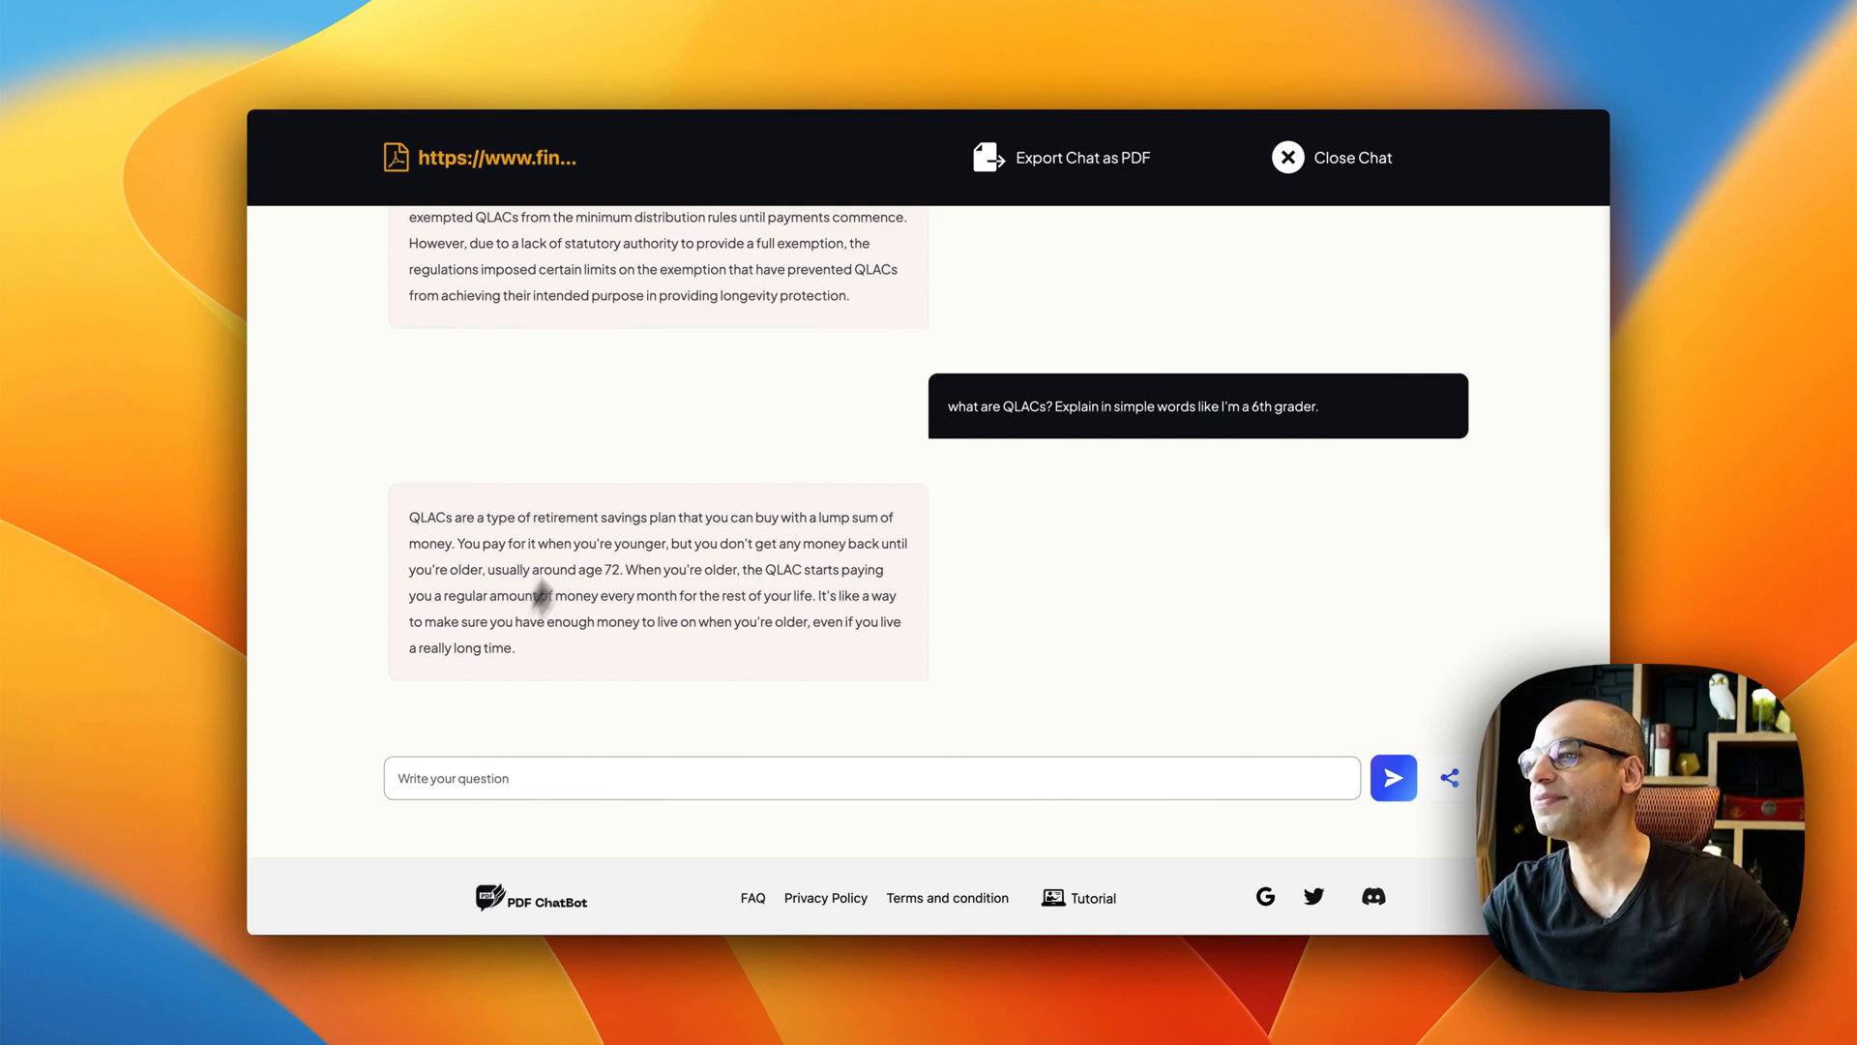
mouse_move(710, 540)
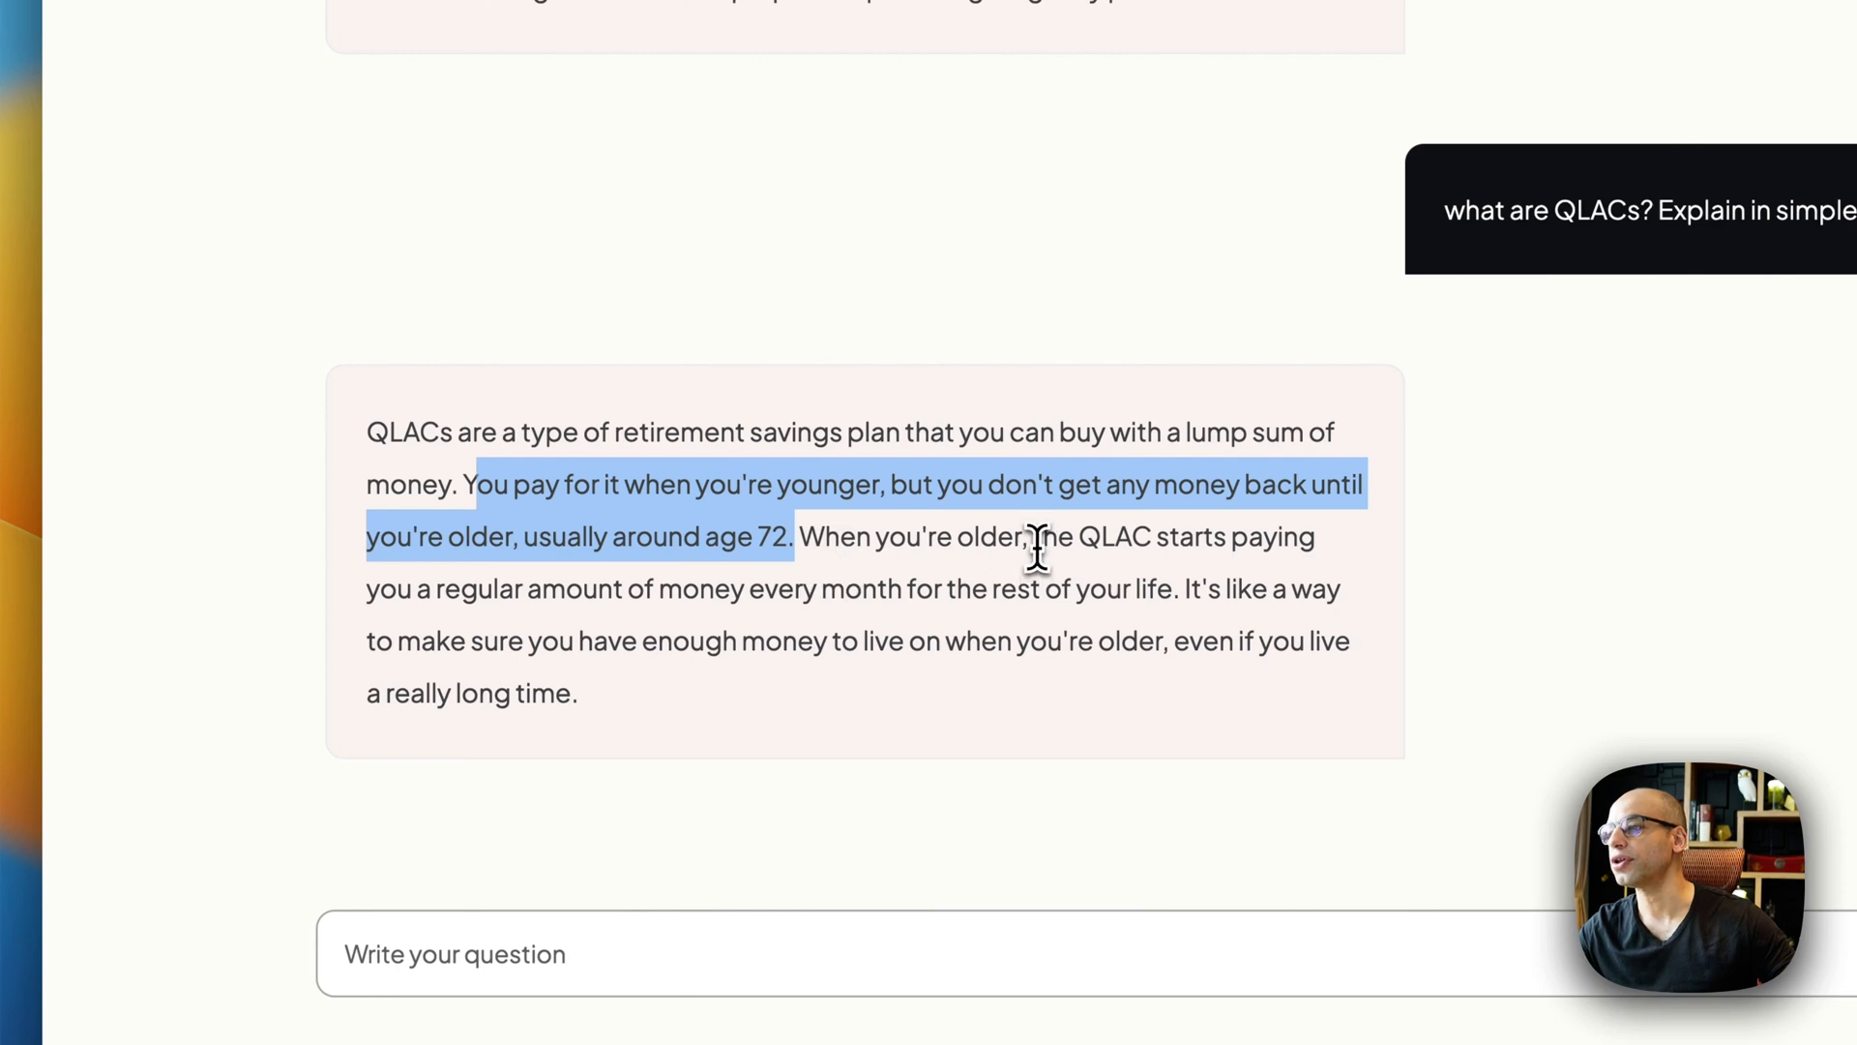
scroll("up", 3)
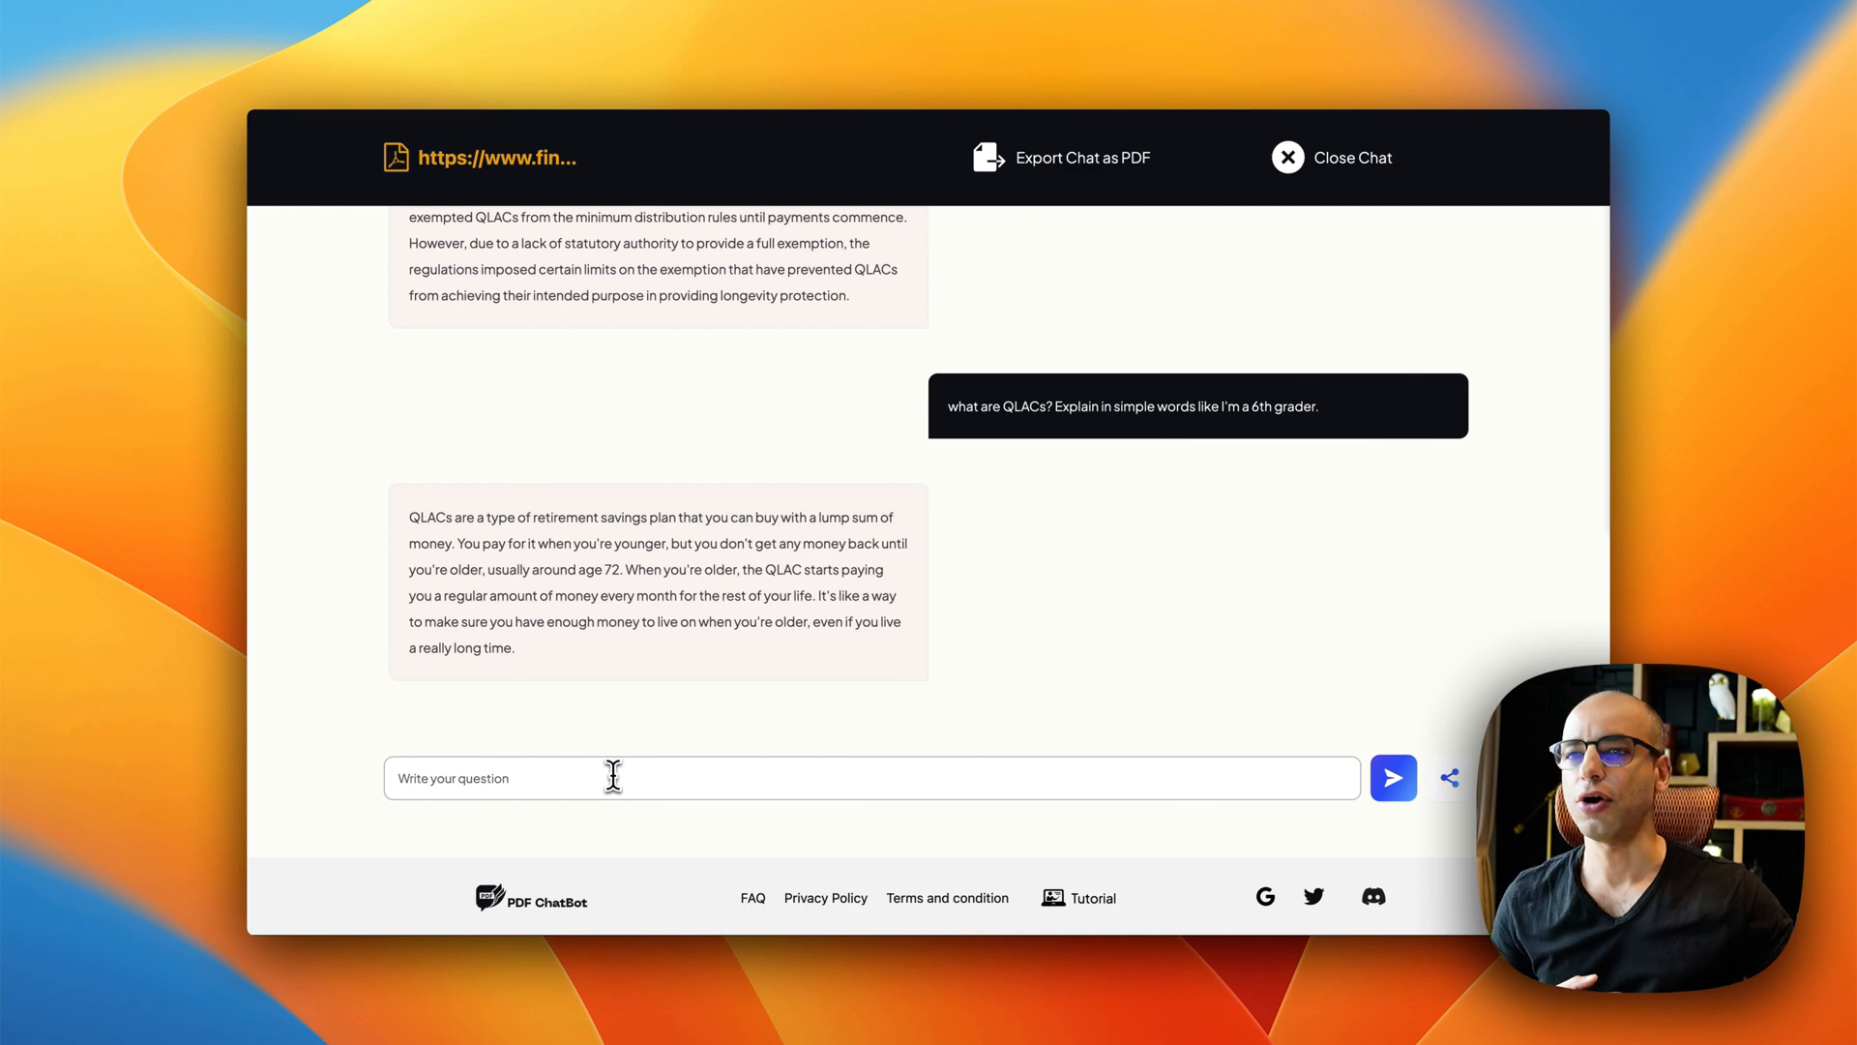
mouse_move(1656, 508)
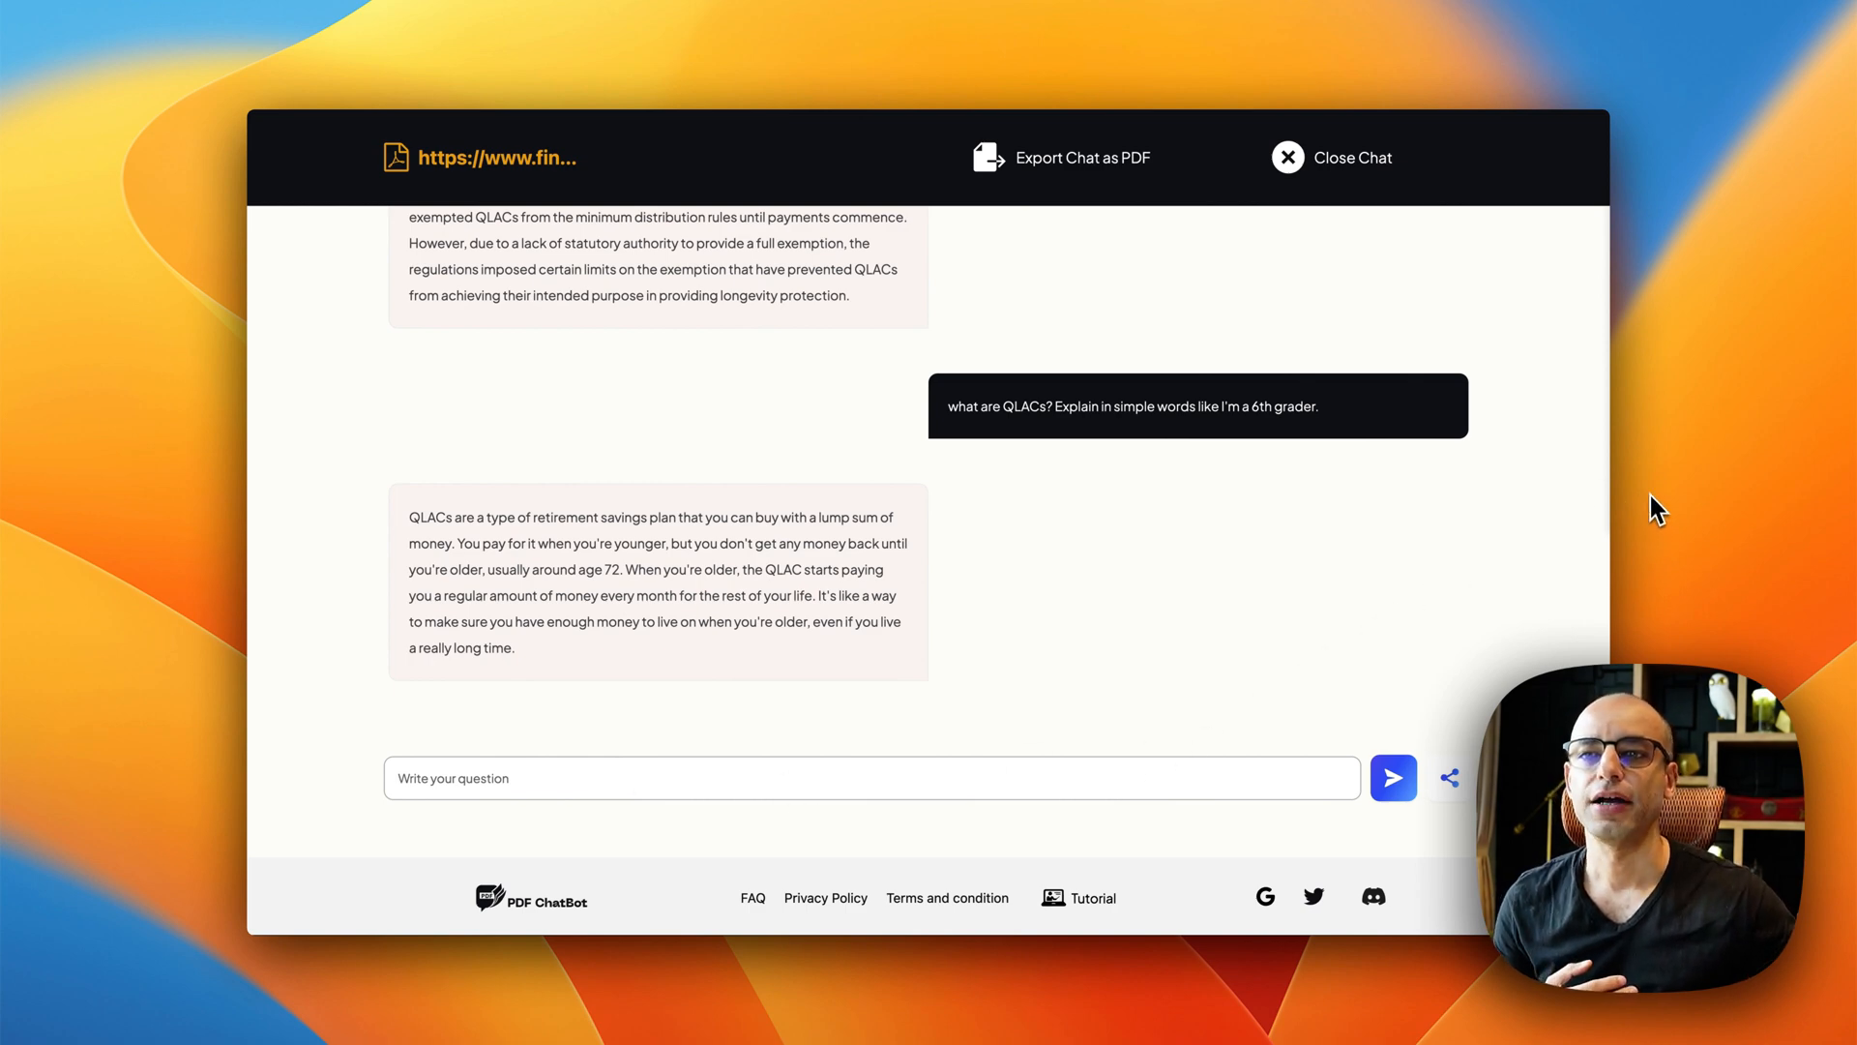
mouse_move(1733, 496)
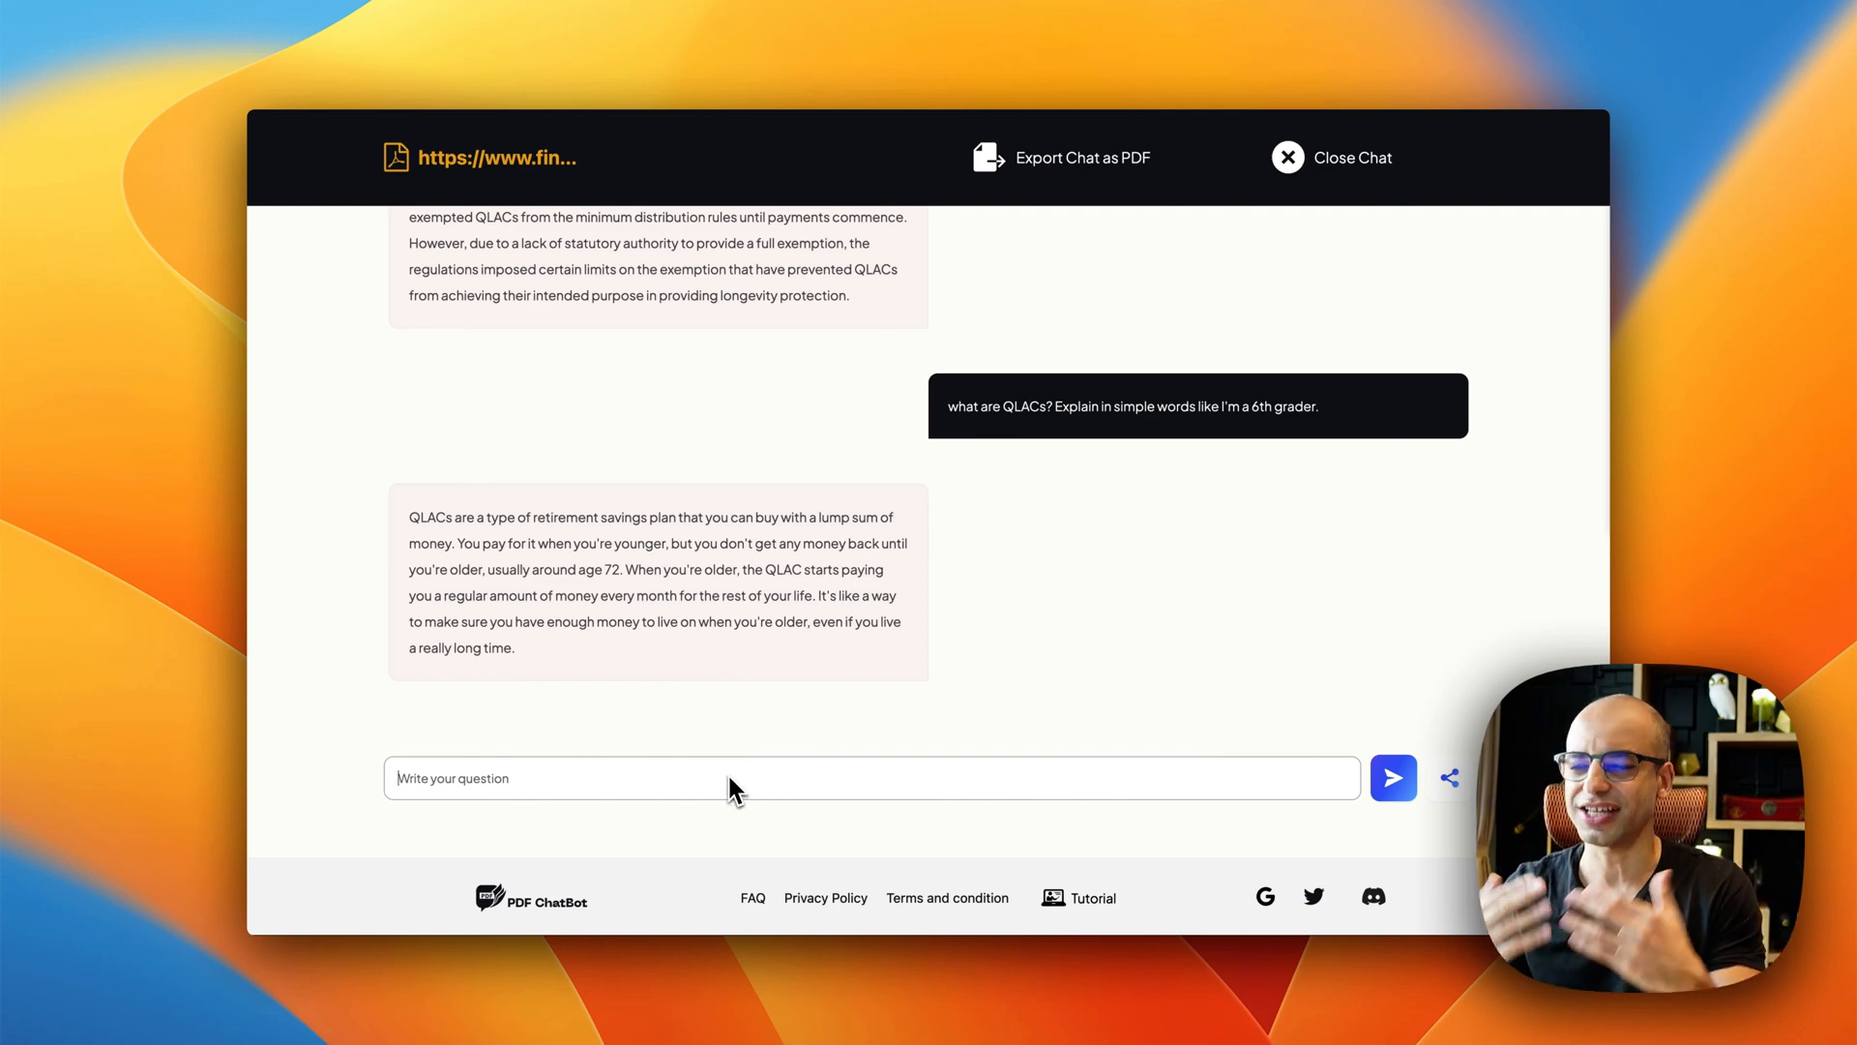
Step: Ask 'So what are the advantages of these new QLAC rules again?'
type("So what are the advantages of these new QLAC rules again?")
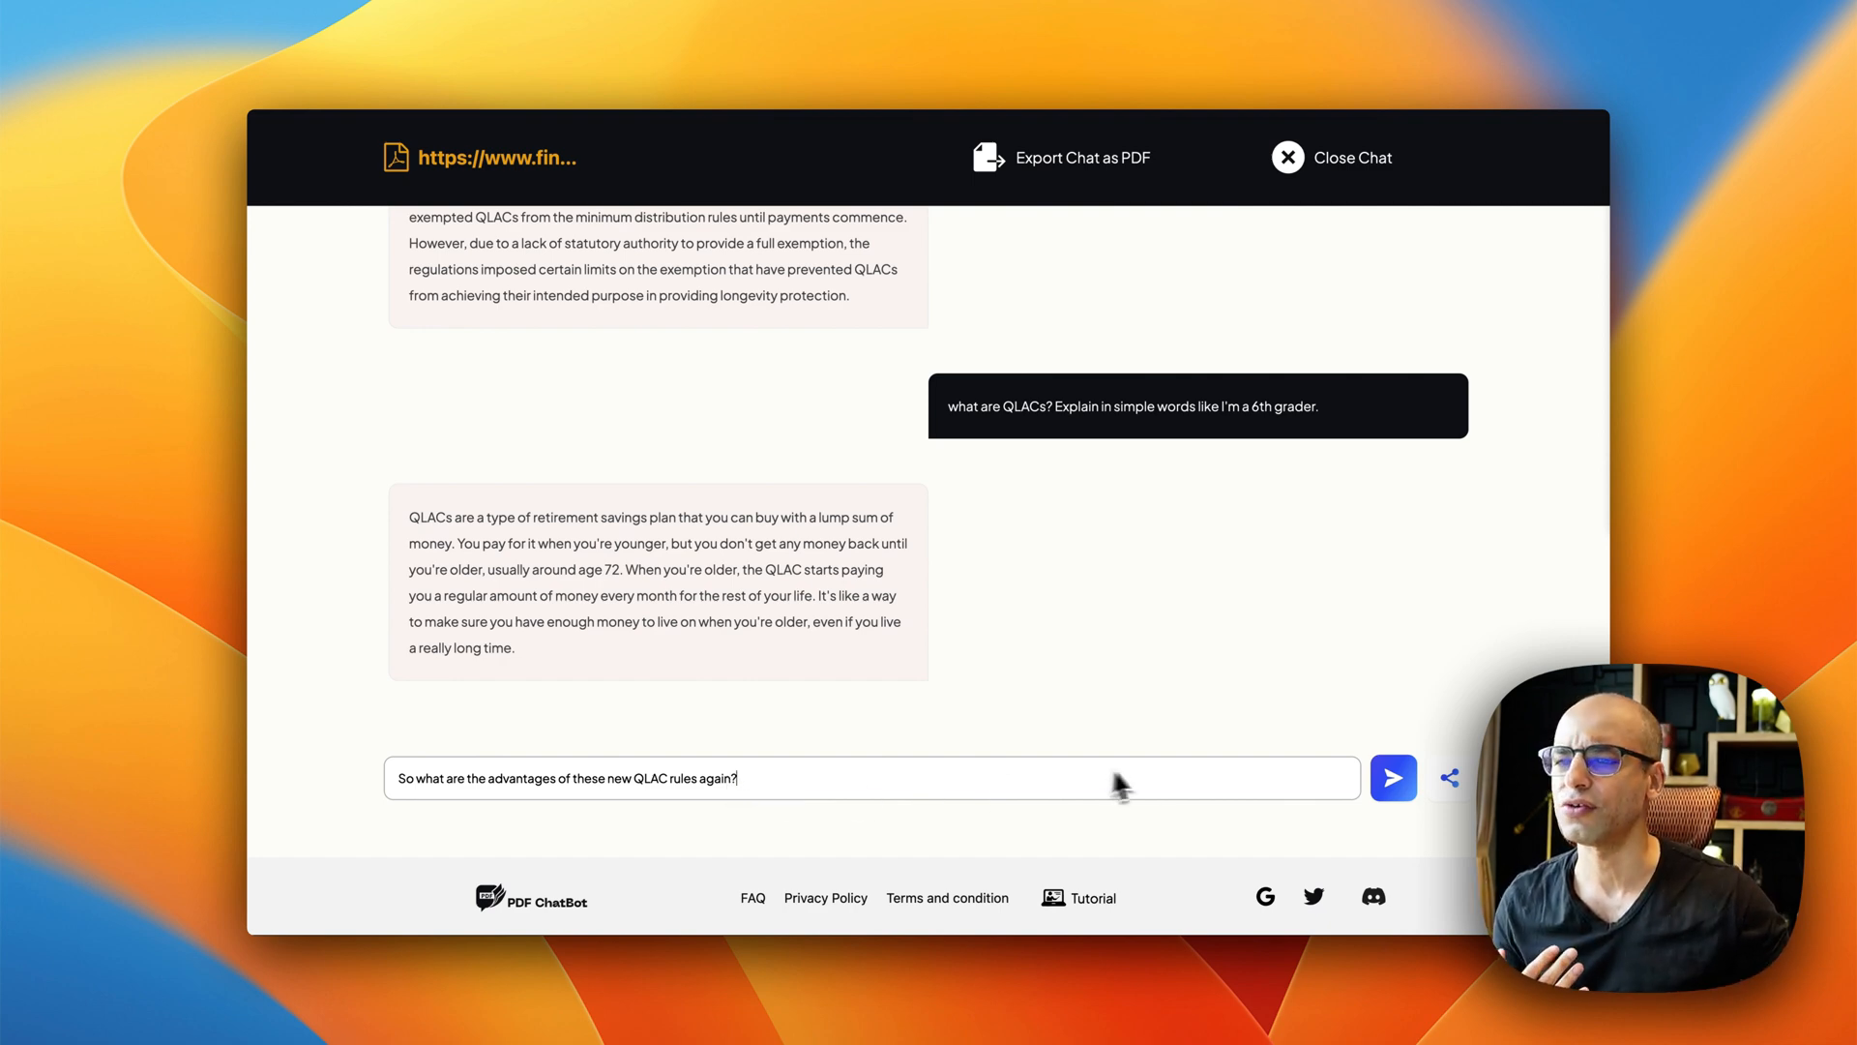
left_click(1393, 778)
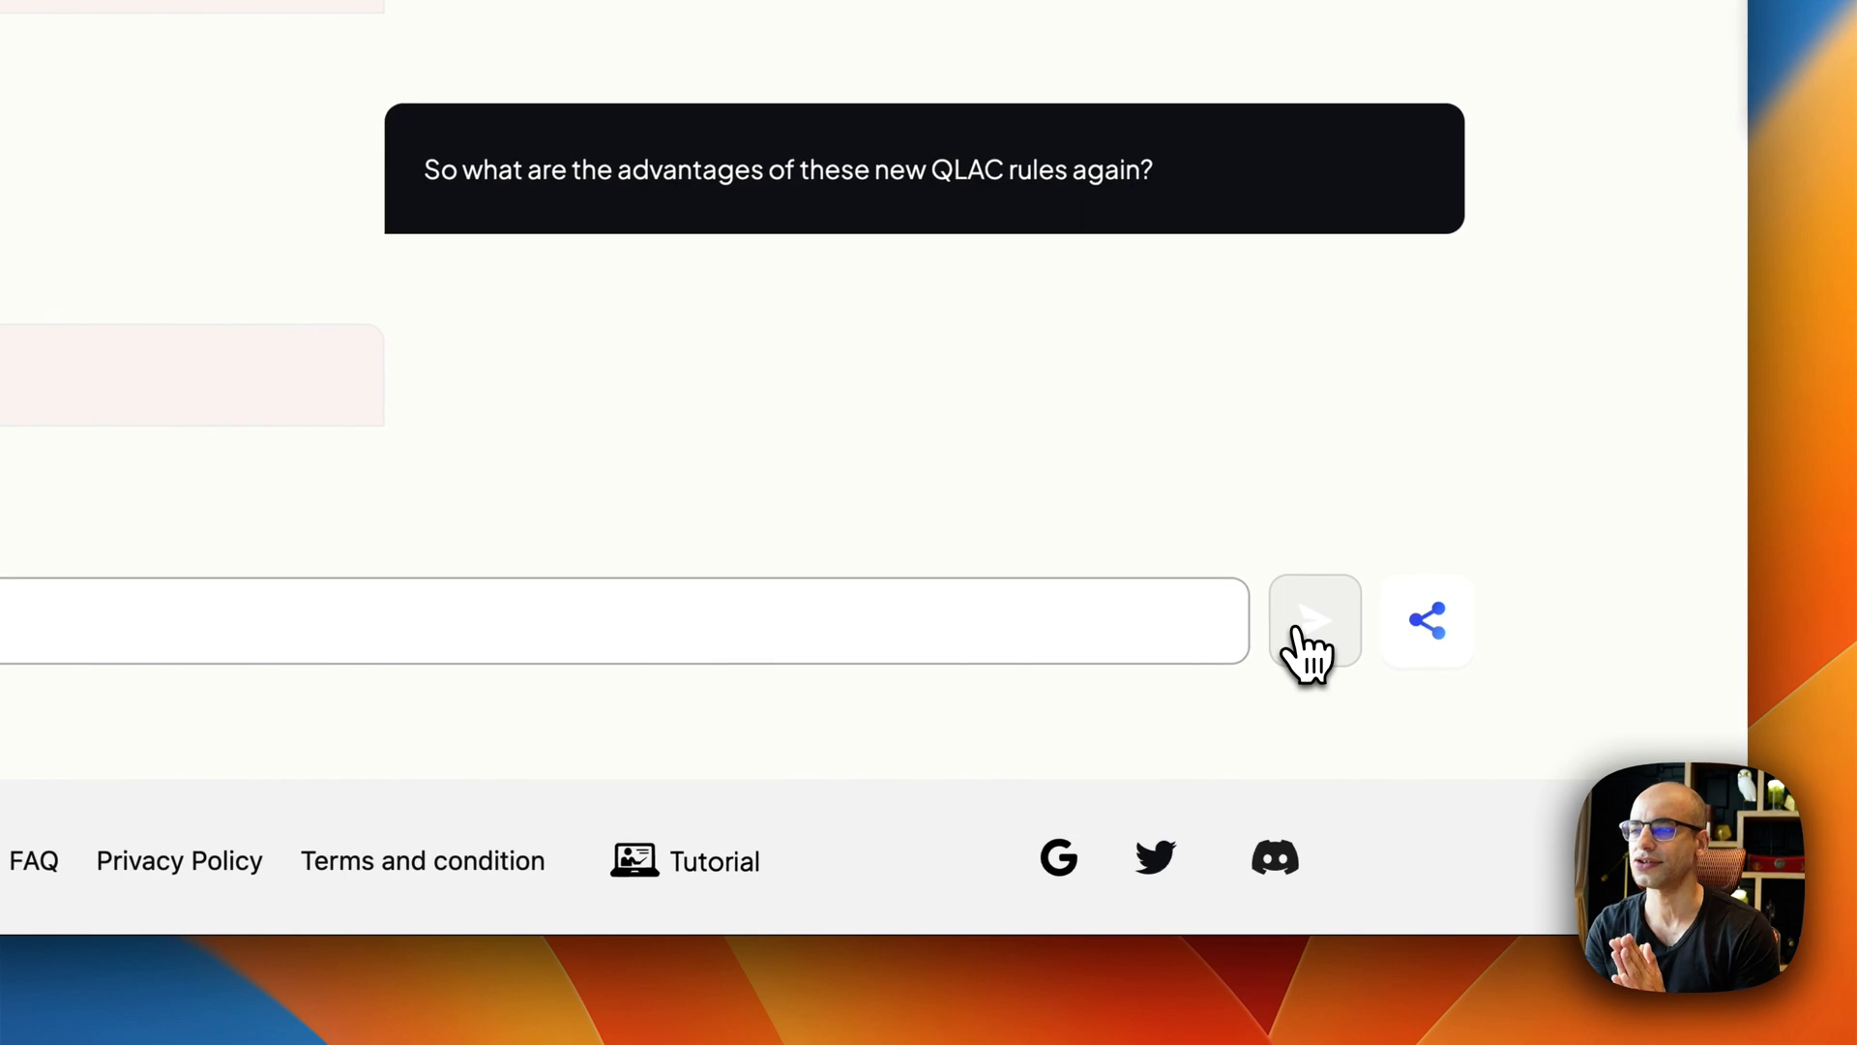